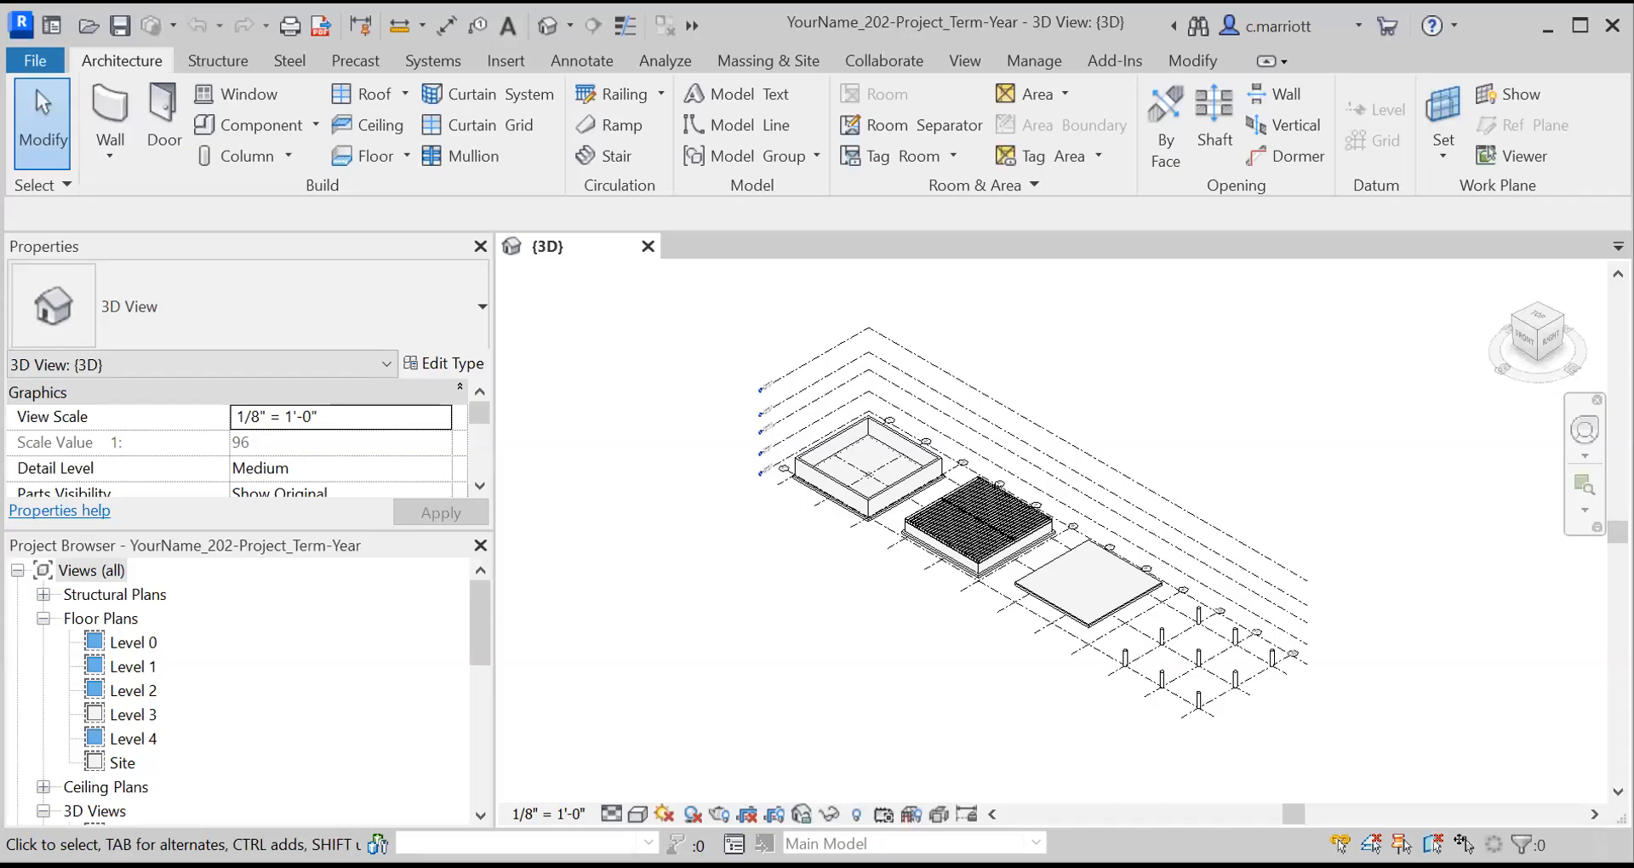
mouse_move(1282, 439)
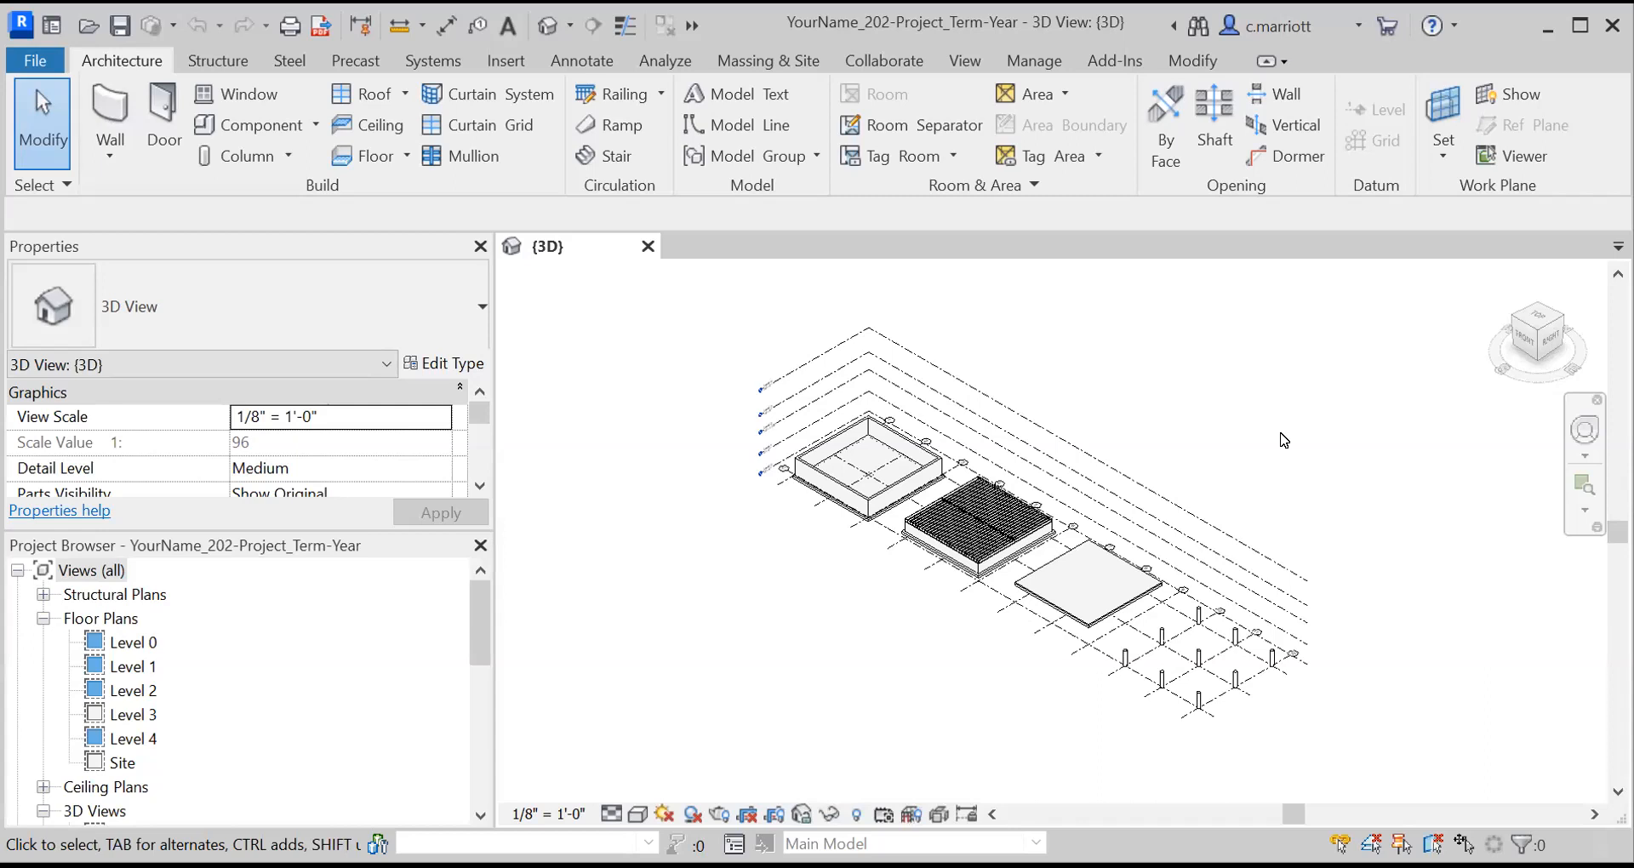
mouse_move(1123, 711)
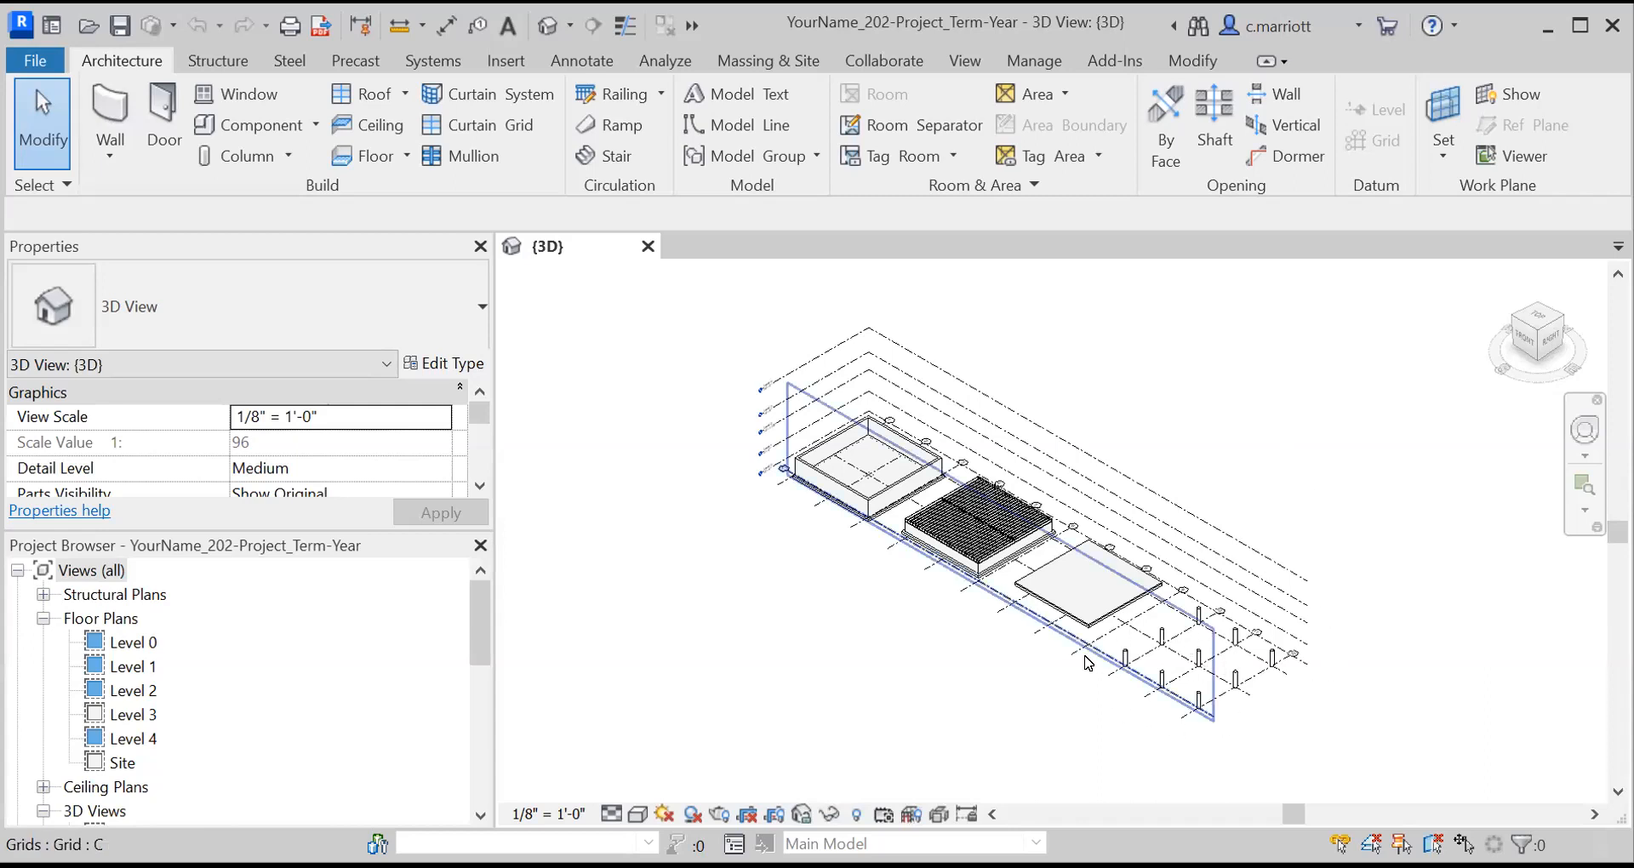
Step: Zoom and pan the 3D view to frame the caissons between grids 9 and 12
left_click_drag(1088, 664, 1055, 549)
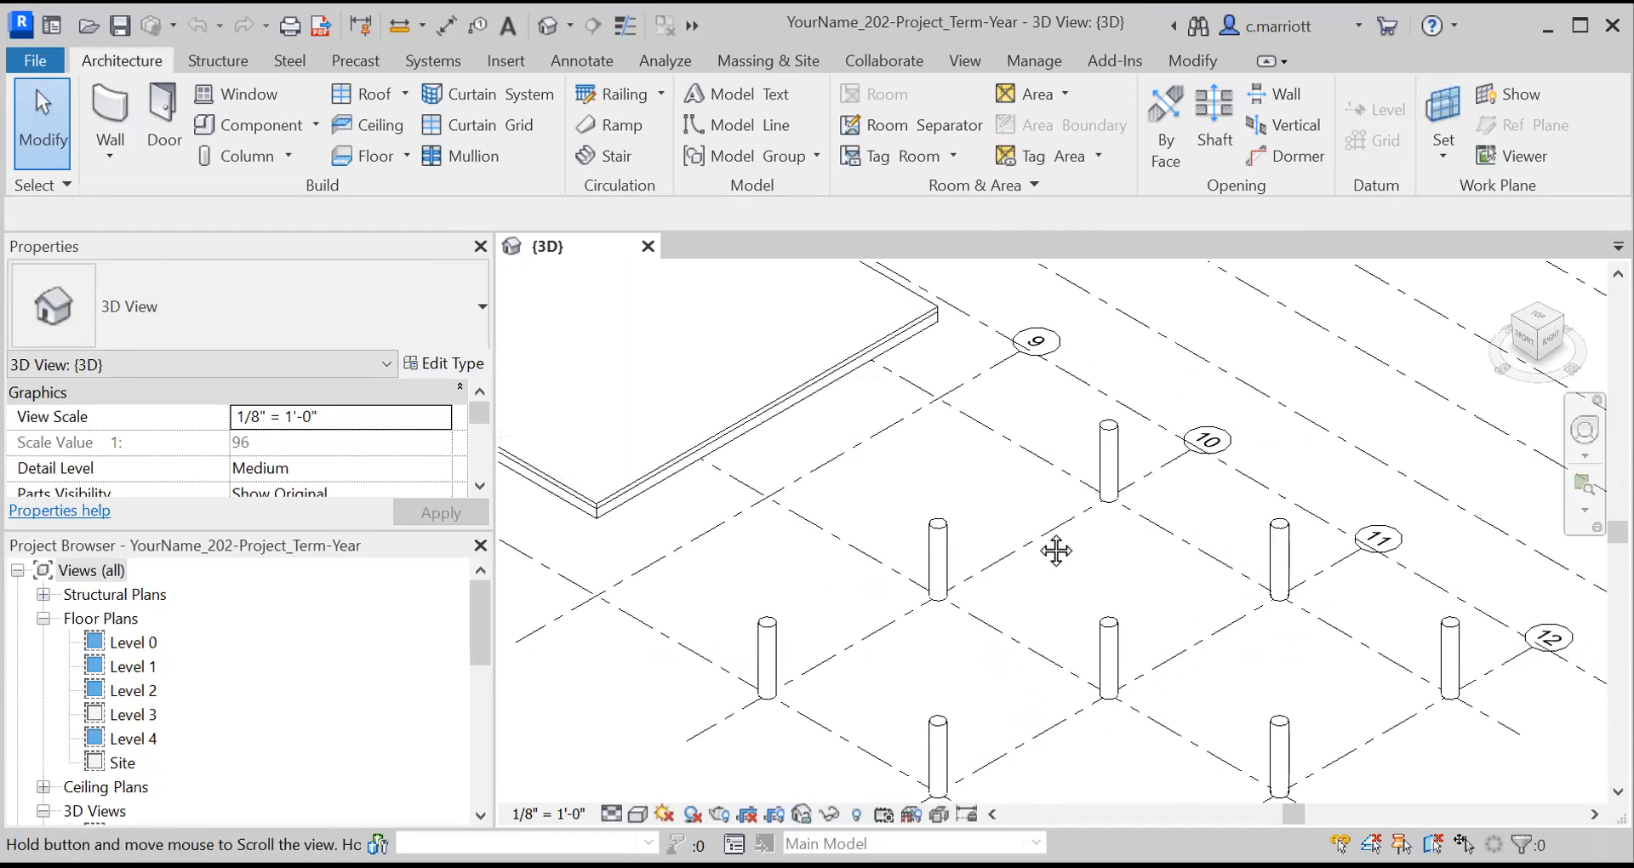
left_click_drag(1055, 550, 745, 536)
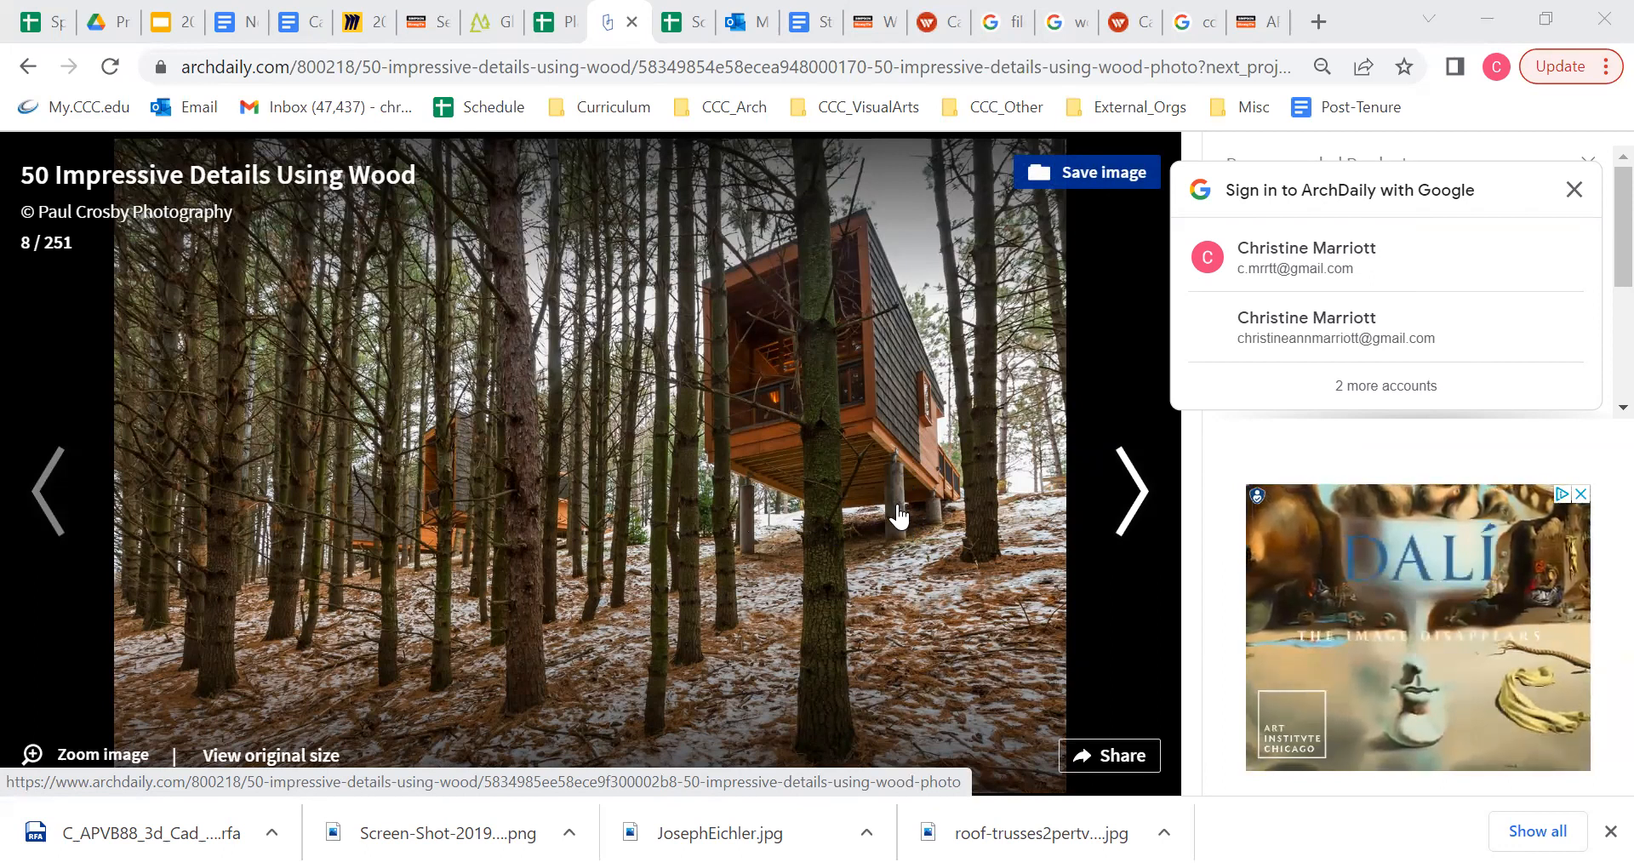
mouse_move(755, 469)
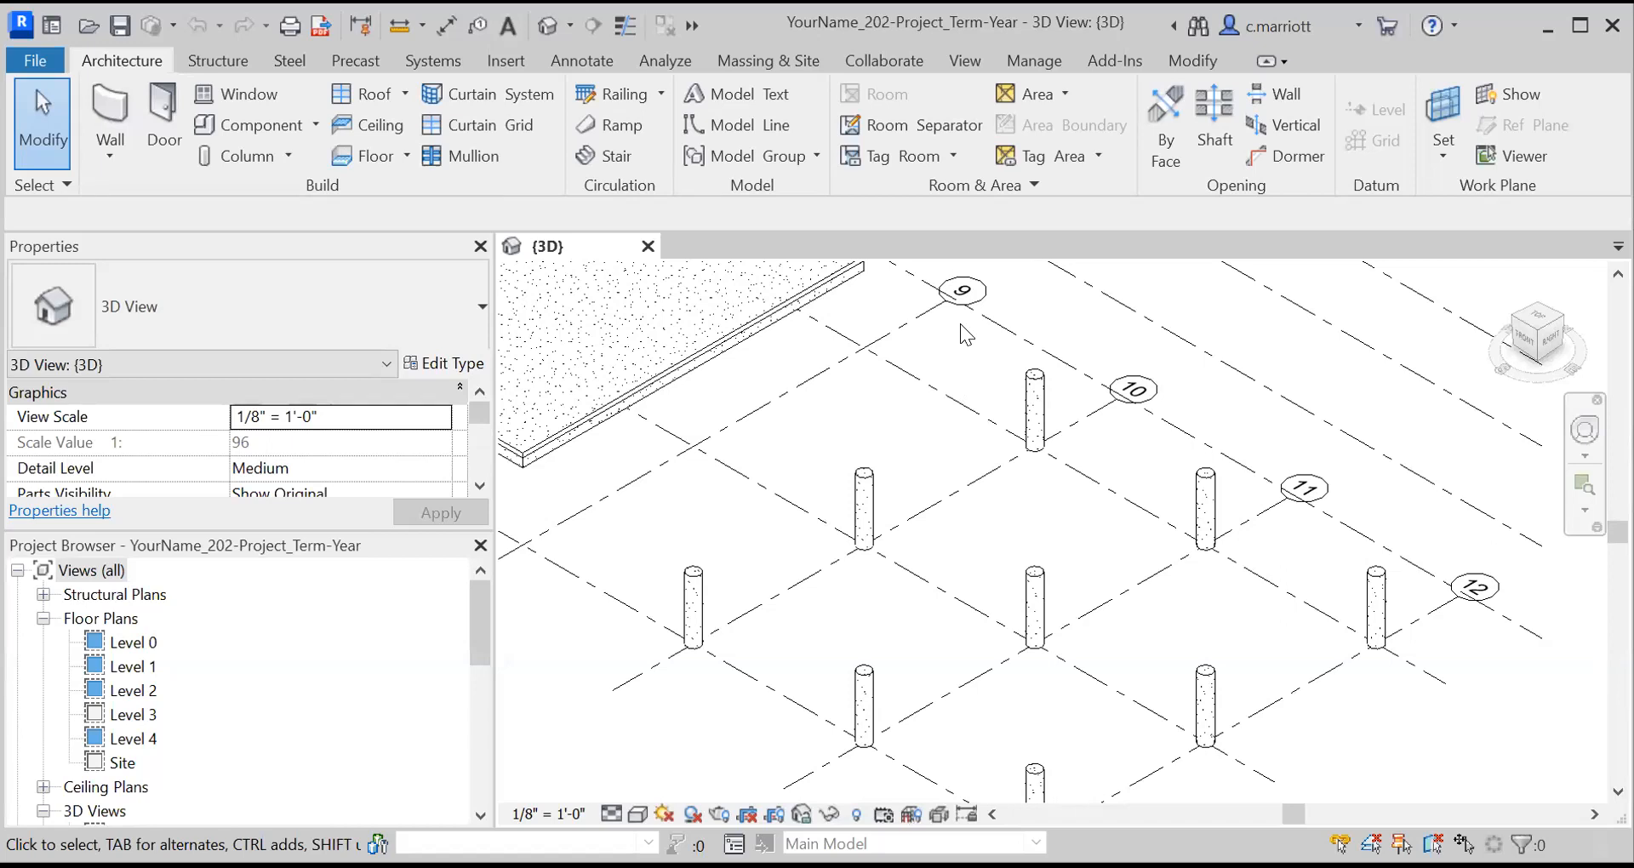
left_click(1035, 405)
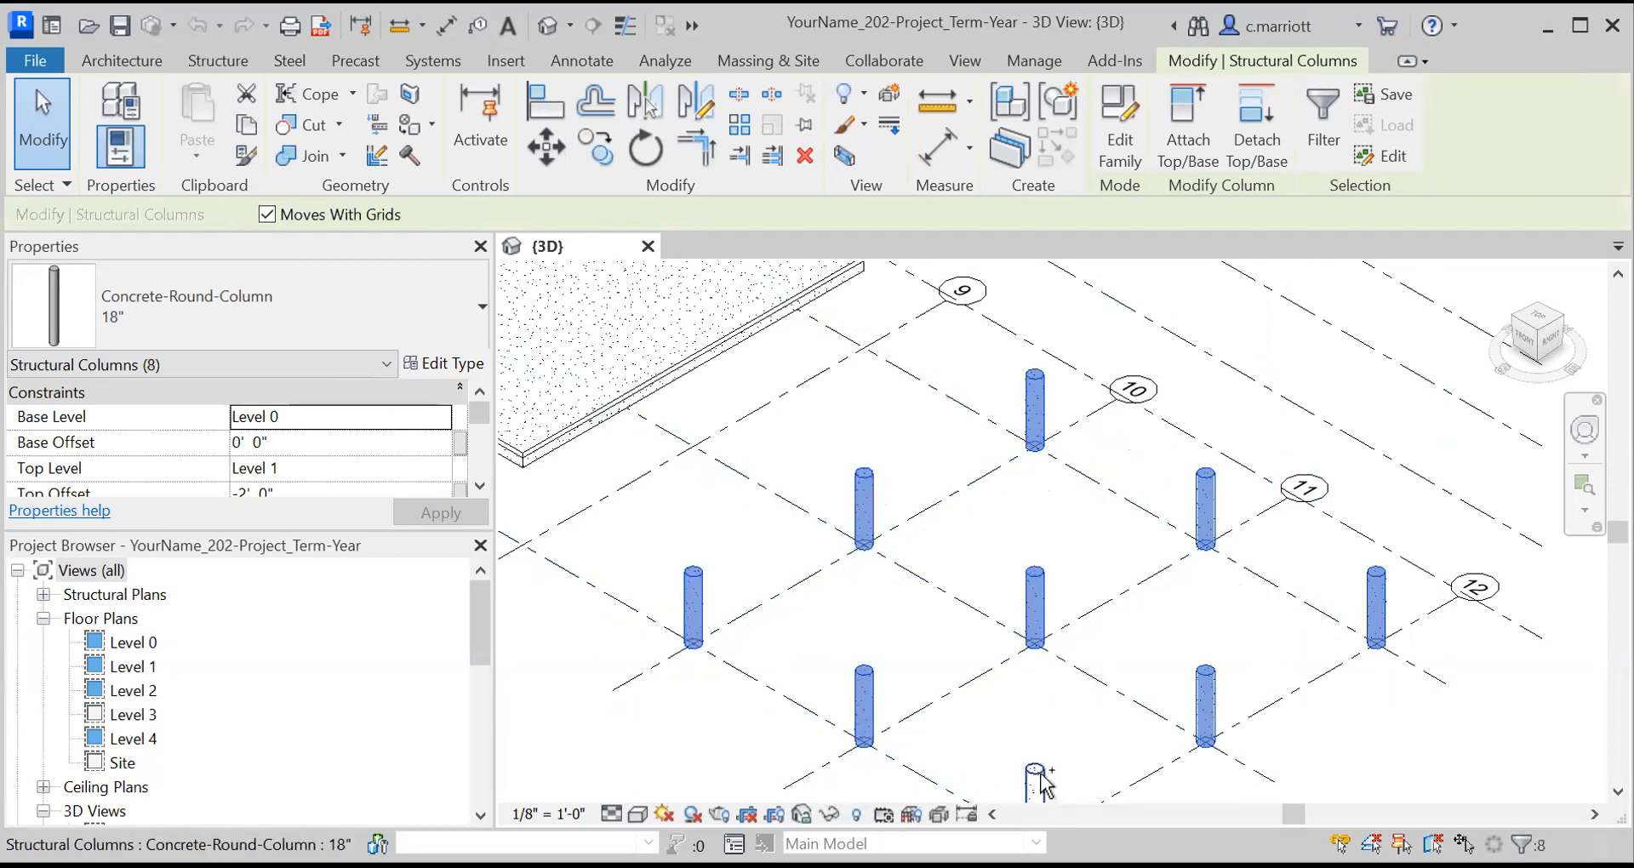
left_click(1032, 776)
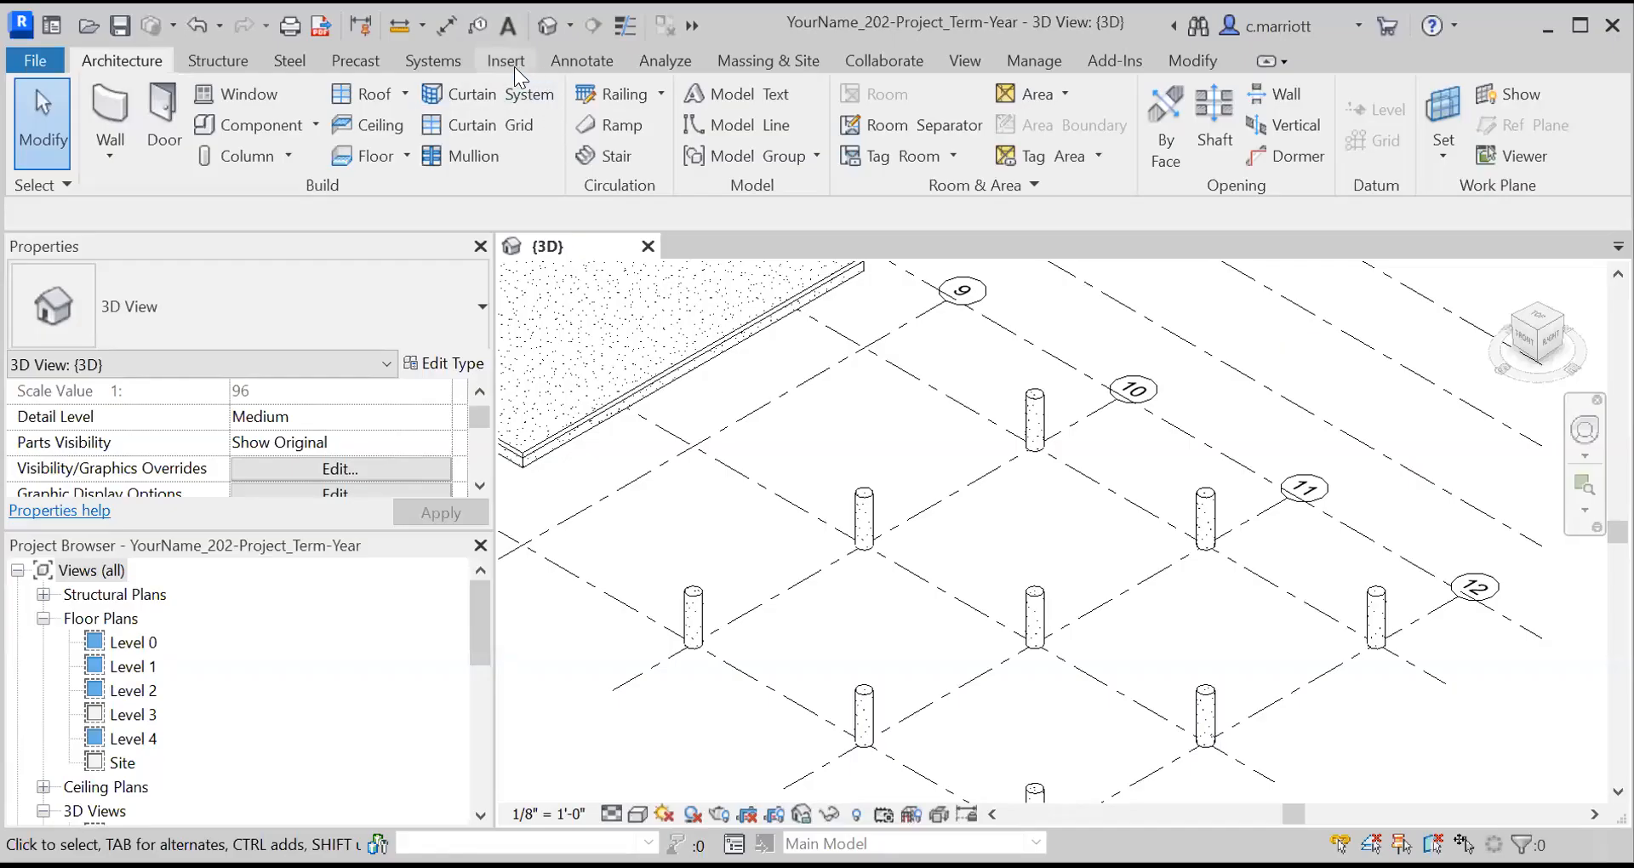
Step: Search the Autodesk online family library for 'timber' from the Insert commands
left_click(505, 61)
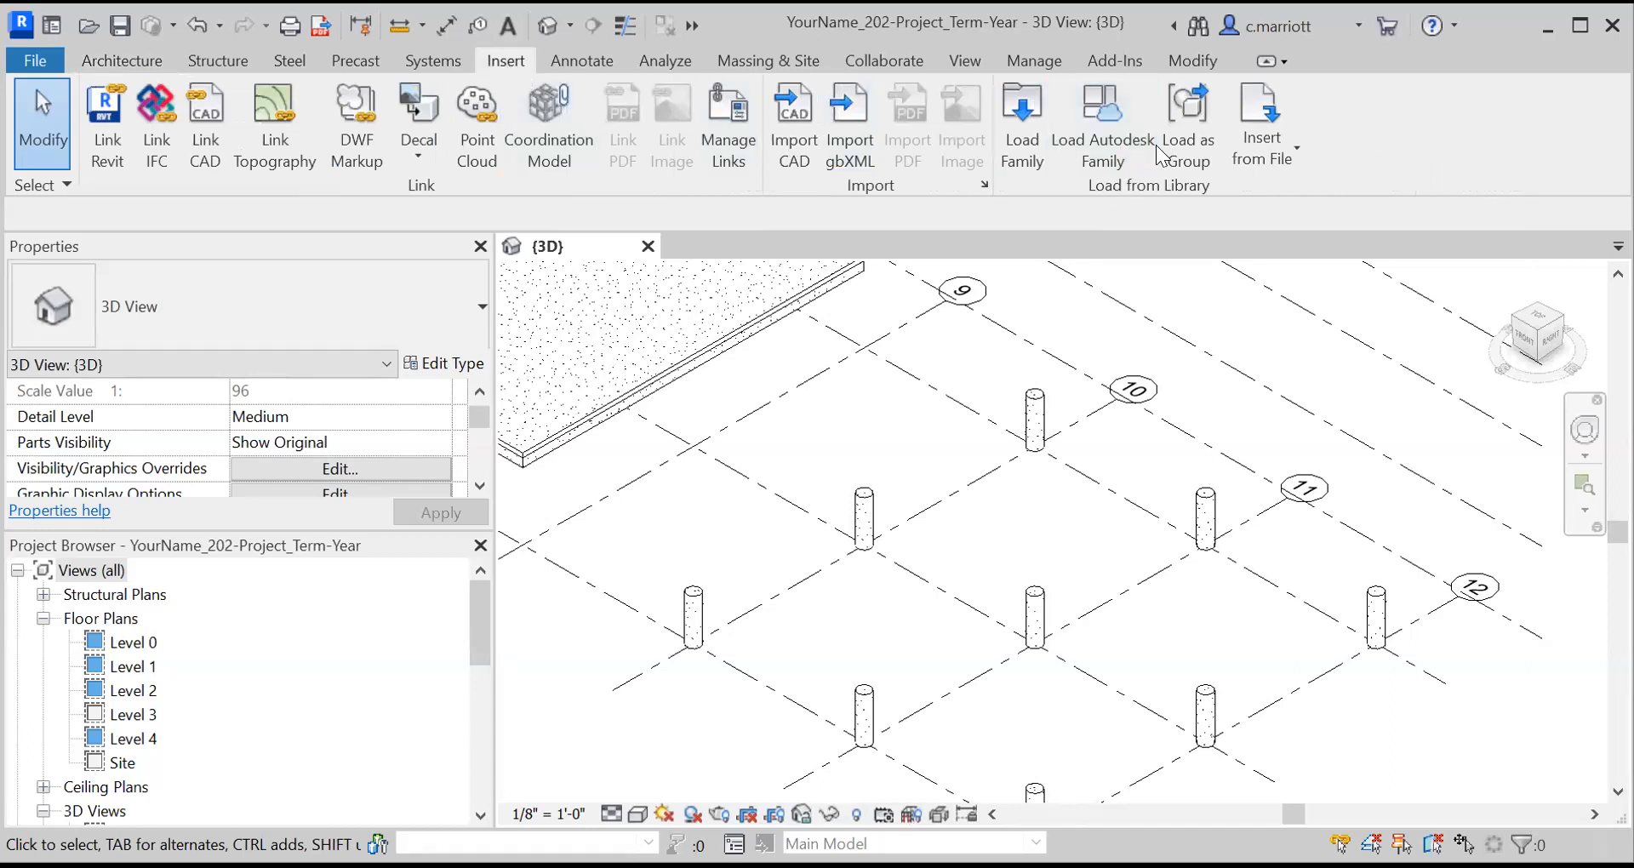
mouse_move(1103, 119)
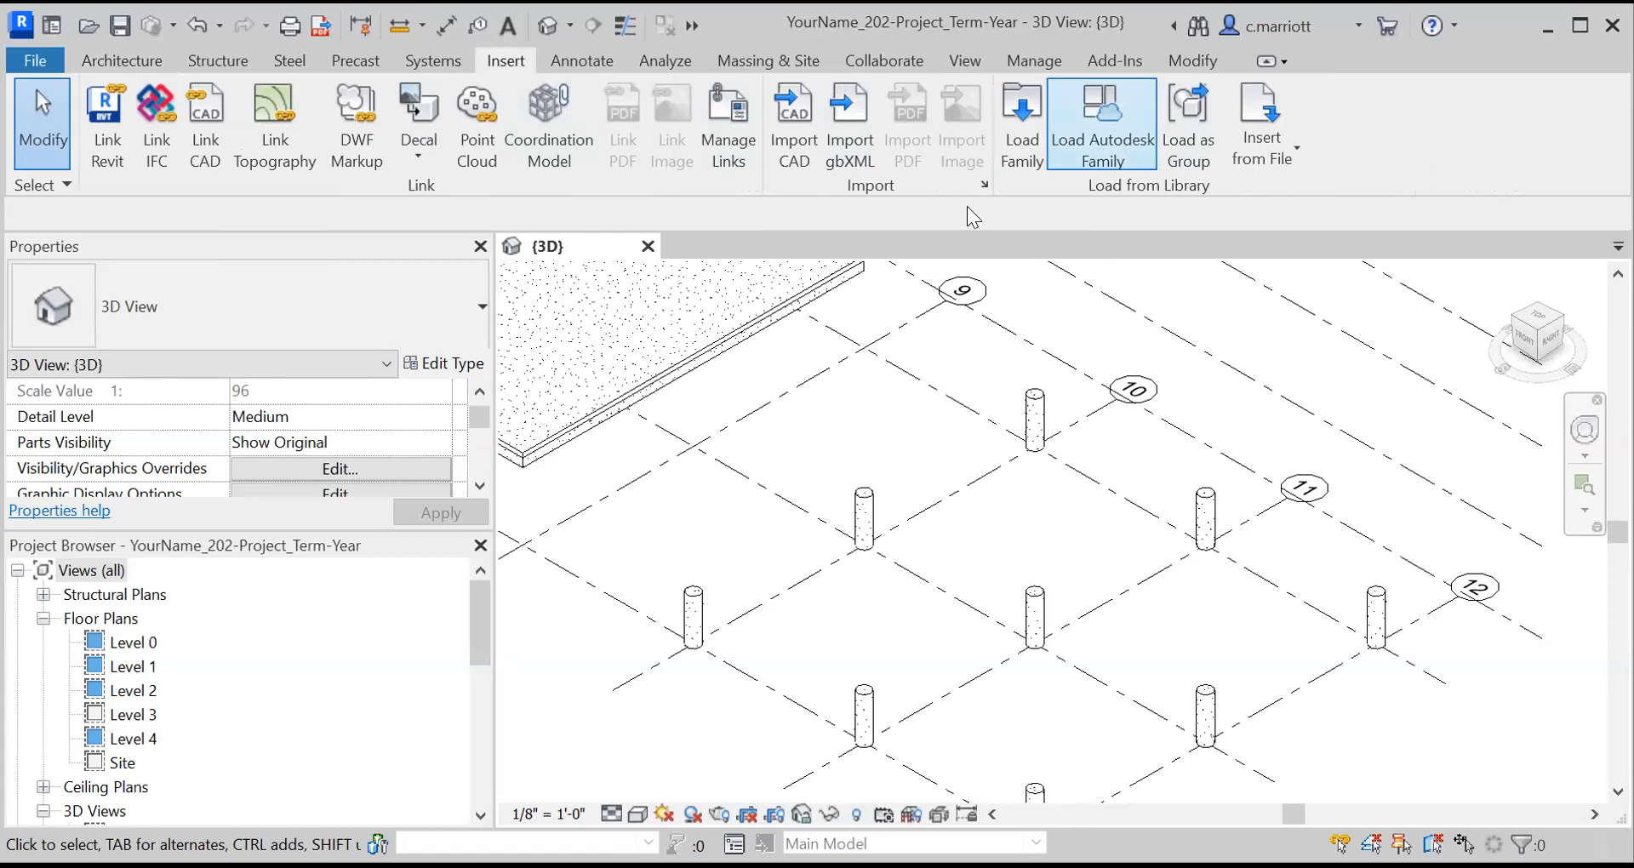
left_click(1101, 111)
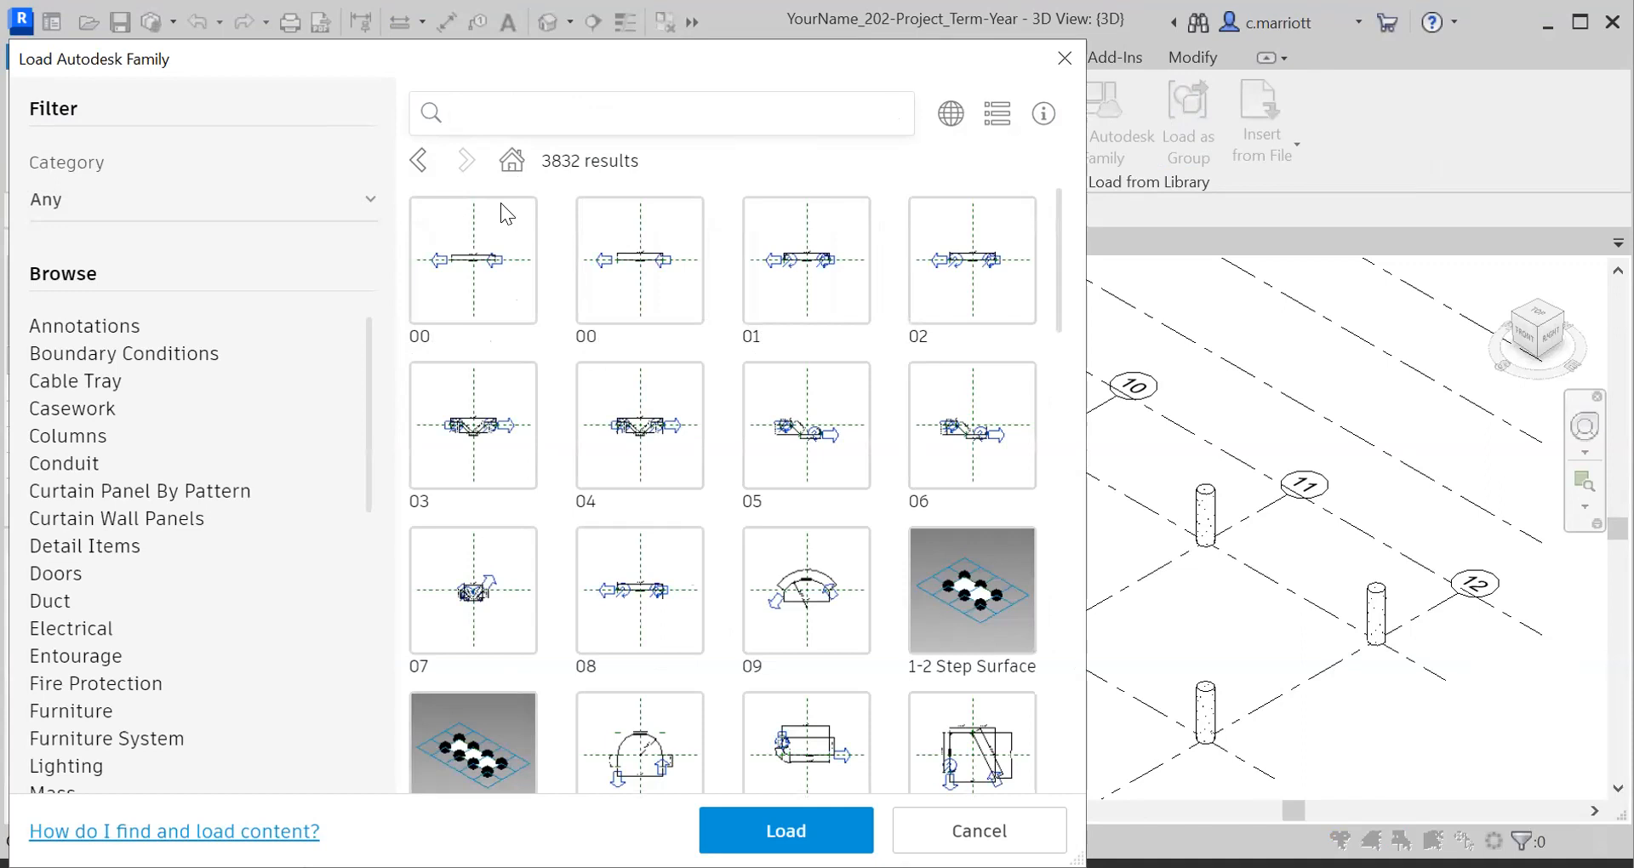
type("timber")
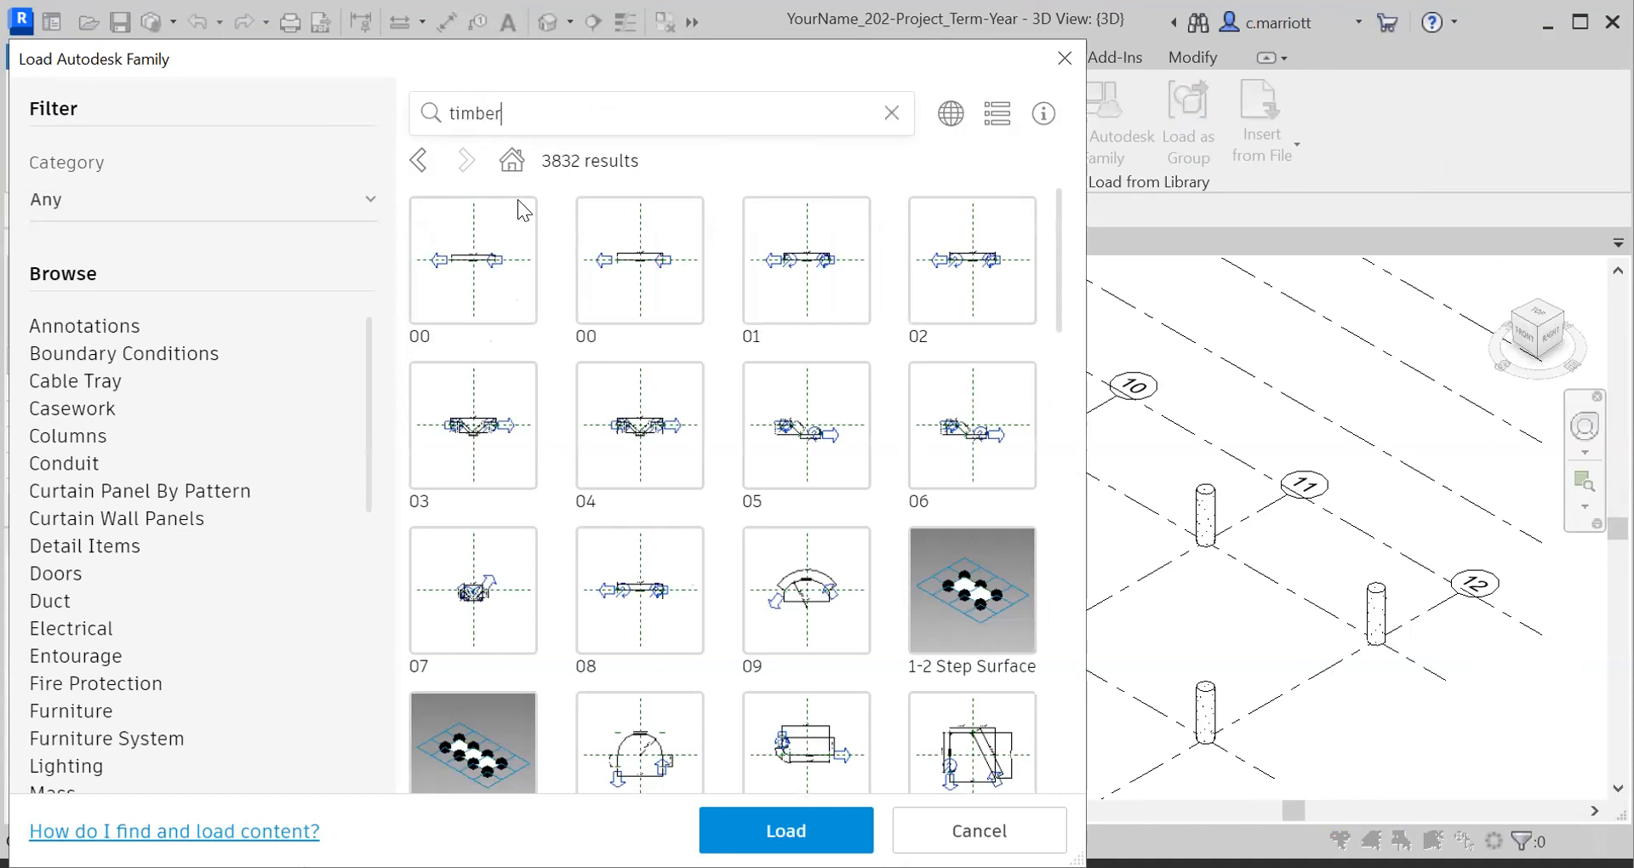
key("Enter")
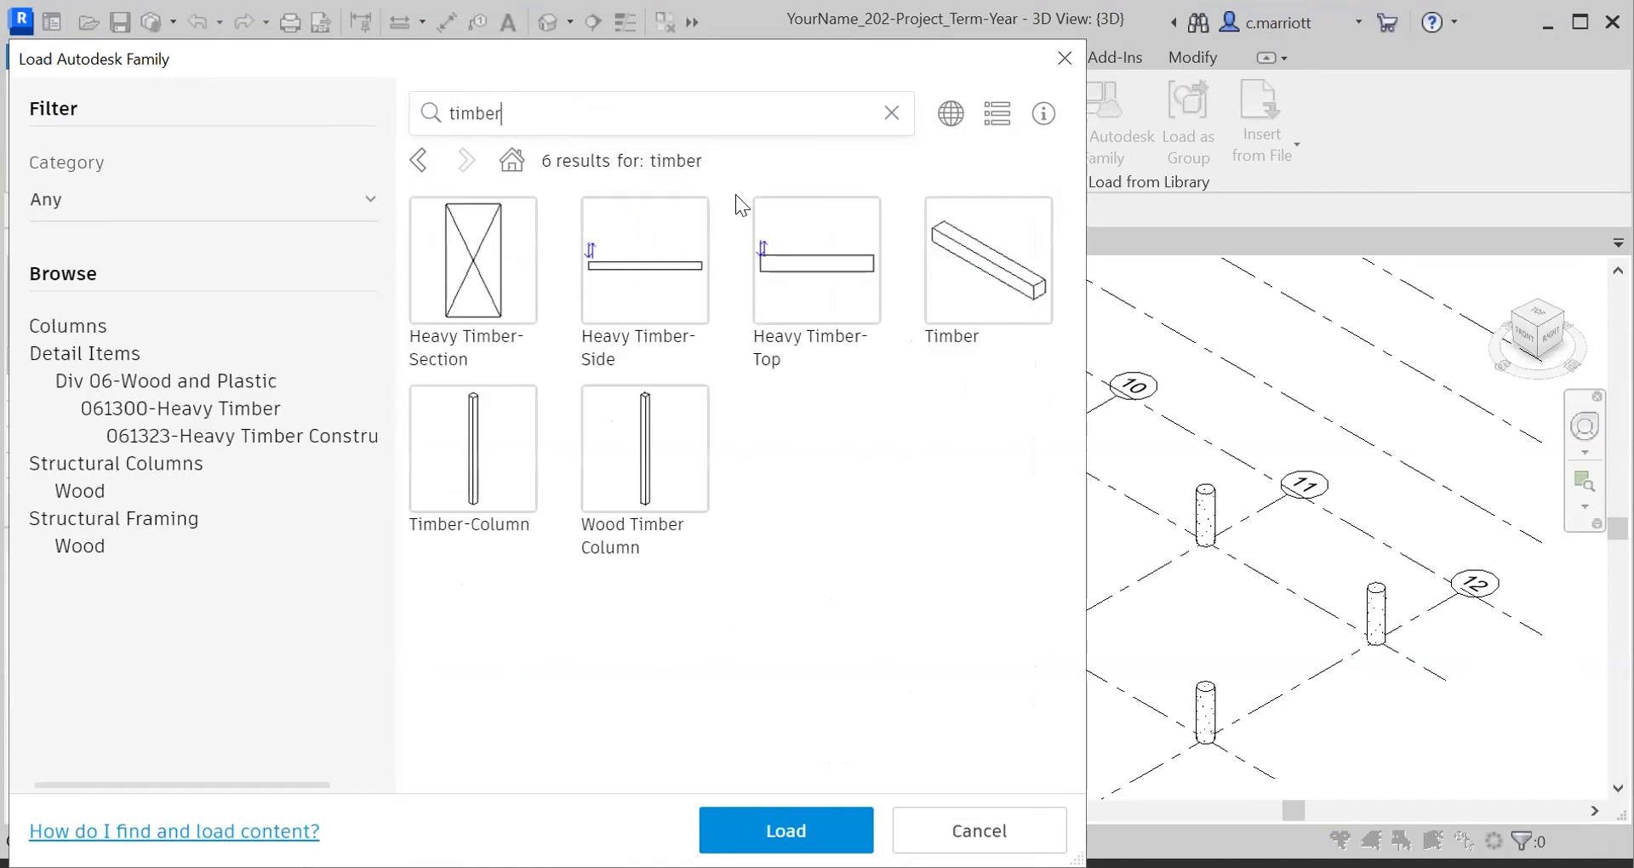
Step: Check the Timber-Column family among the six search results
left_click(474, 447)
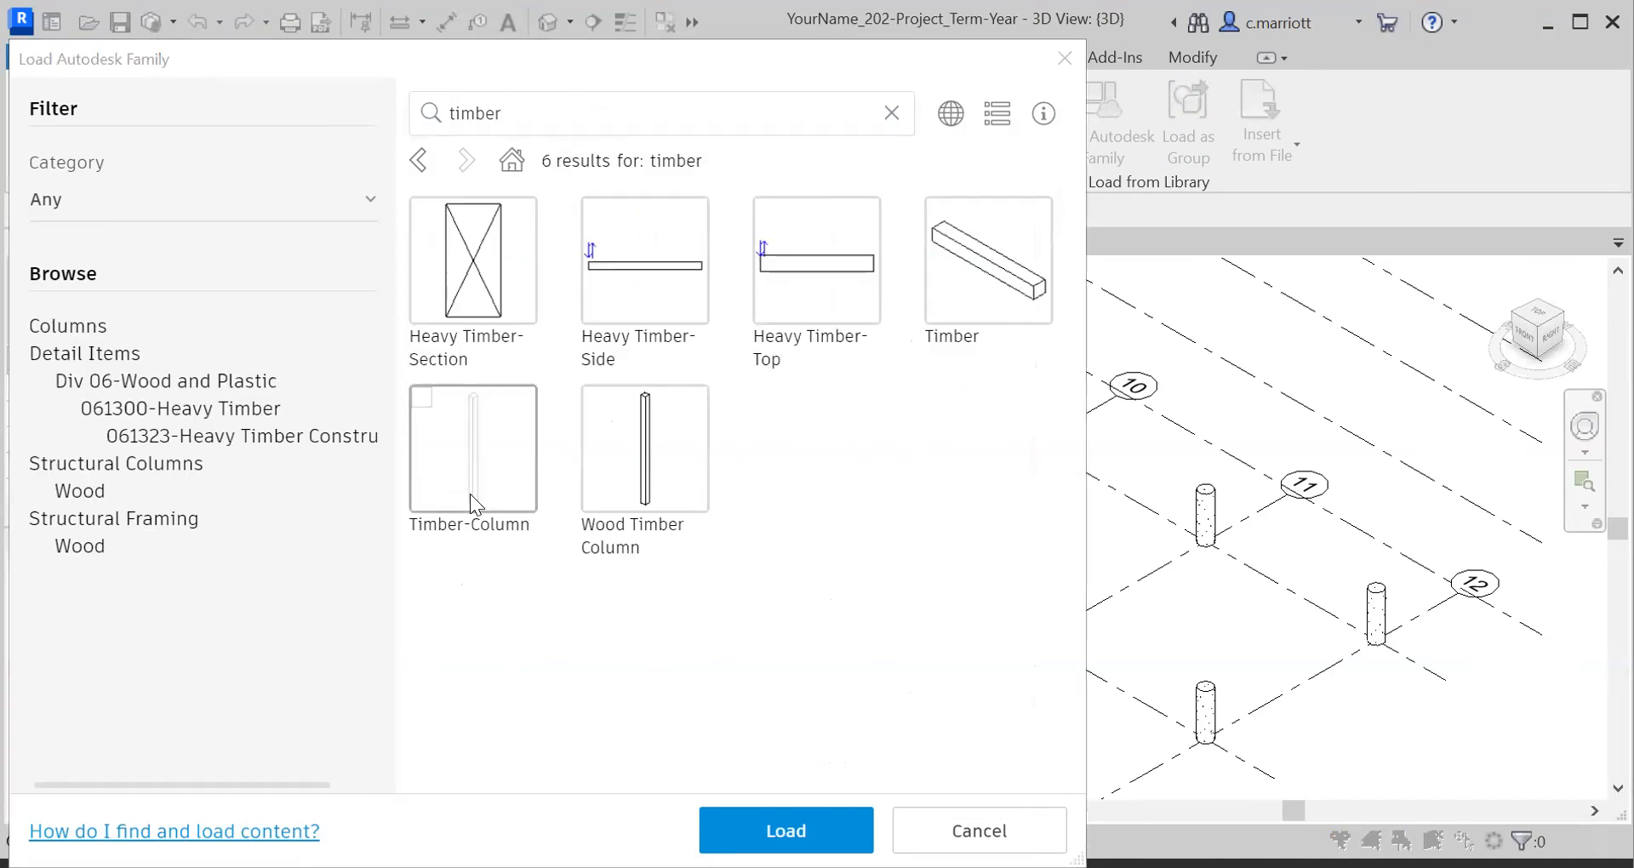
left_click(473, 447)
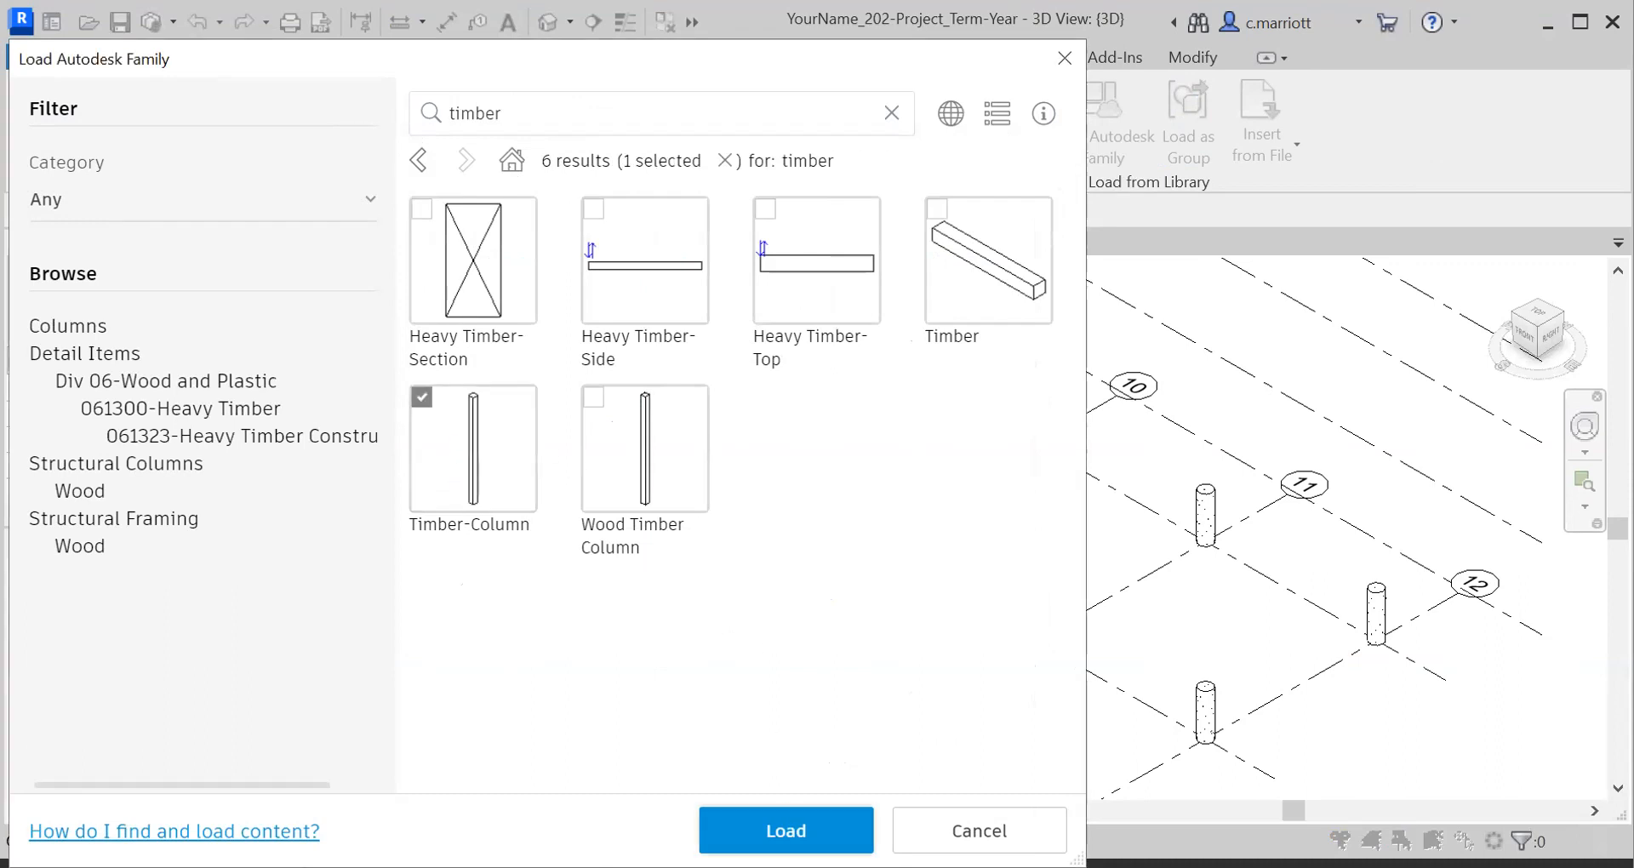
Step: Load the Timber-Column family with its 8x8 type into the project
left_click(787, 831)
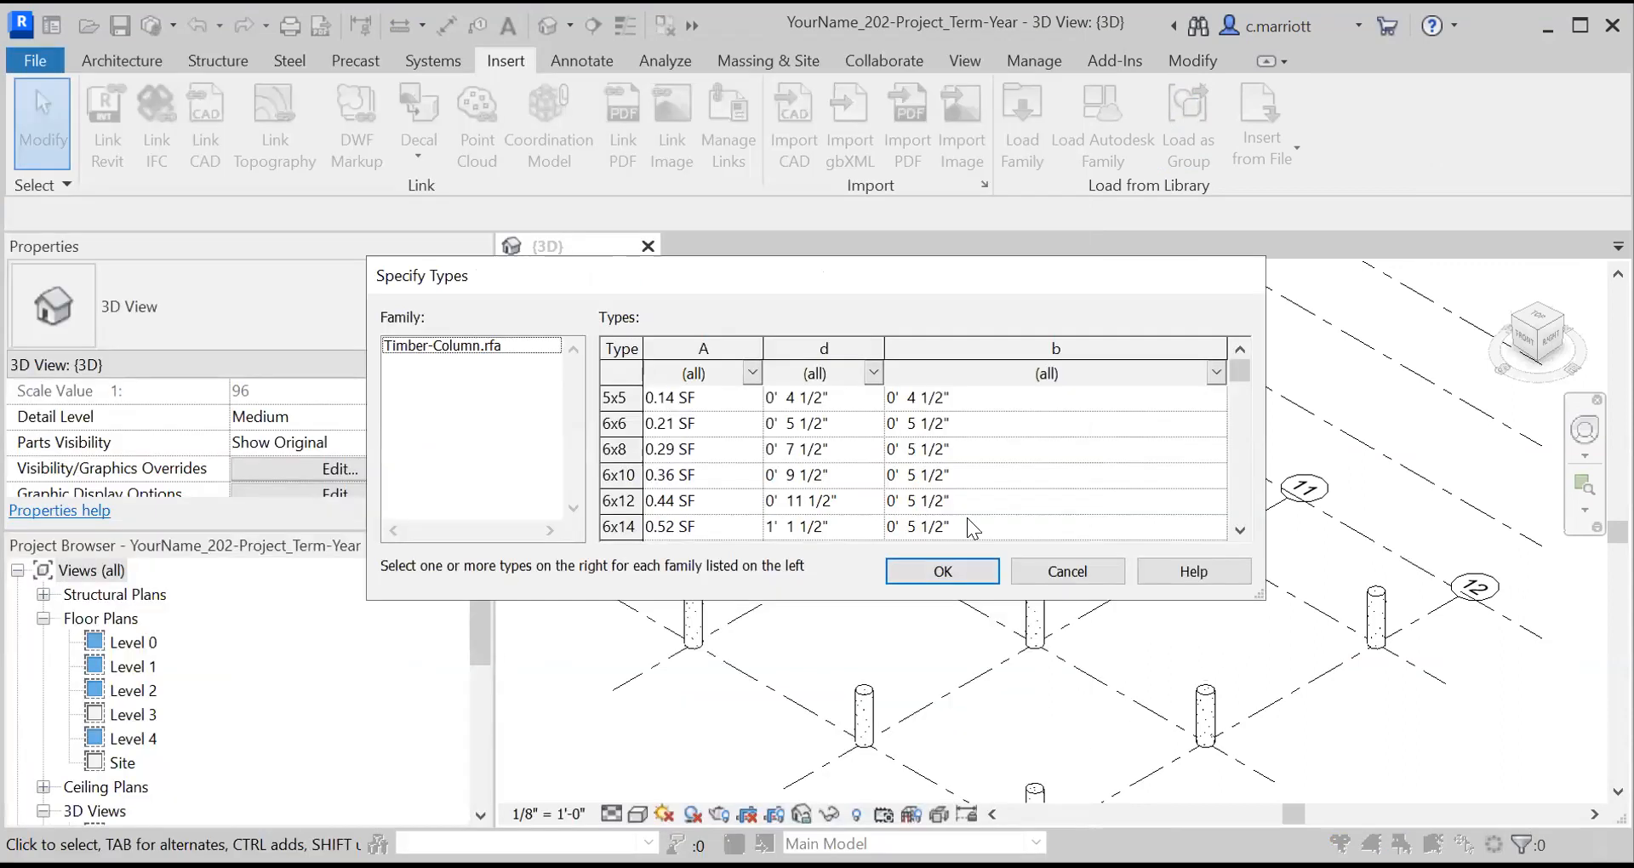
left_click(1239, 529)
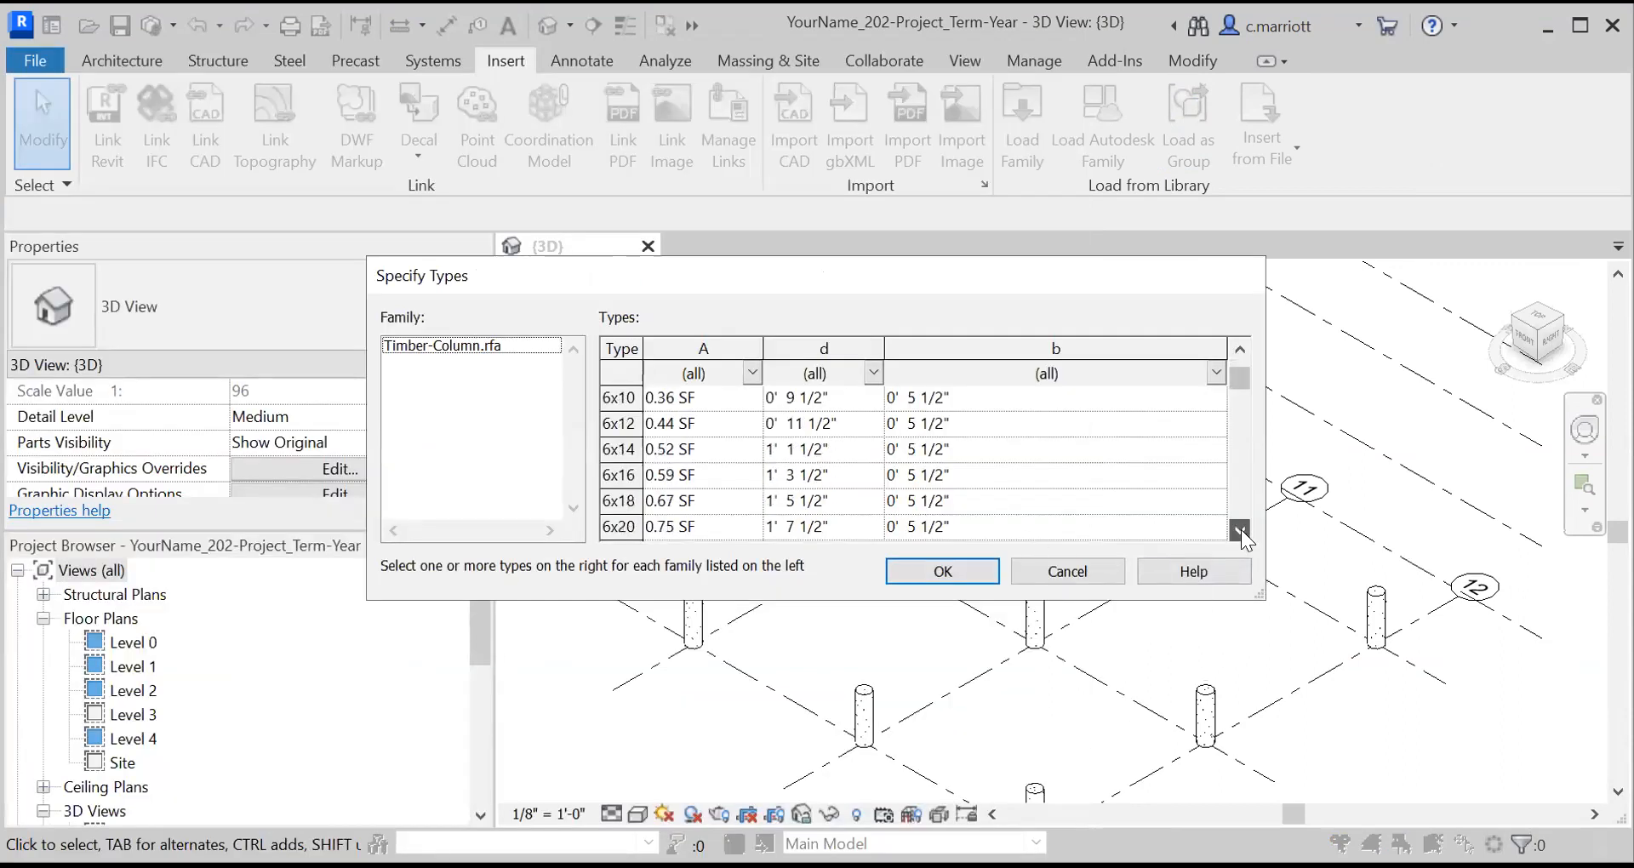
left_click(1239, 529)
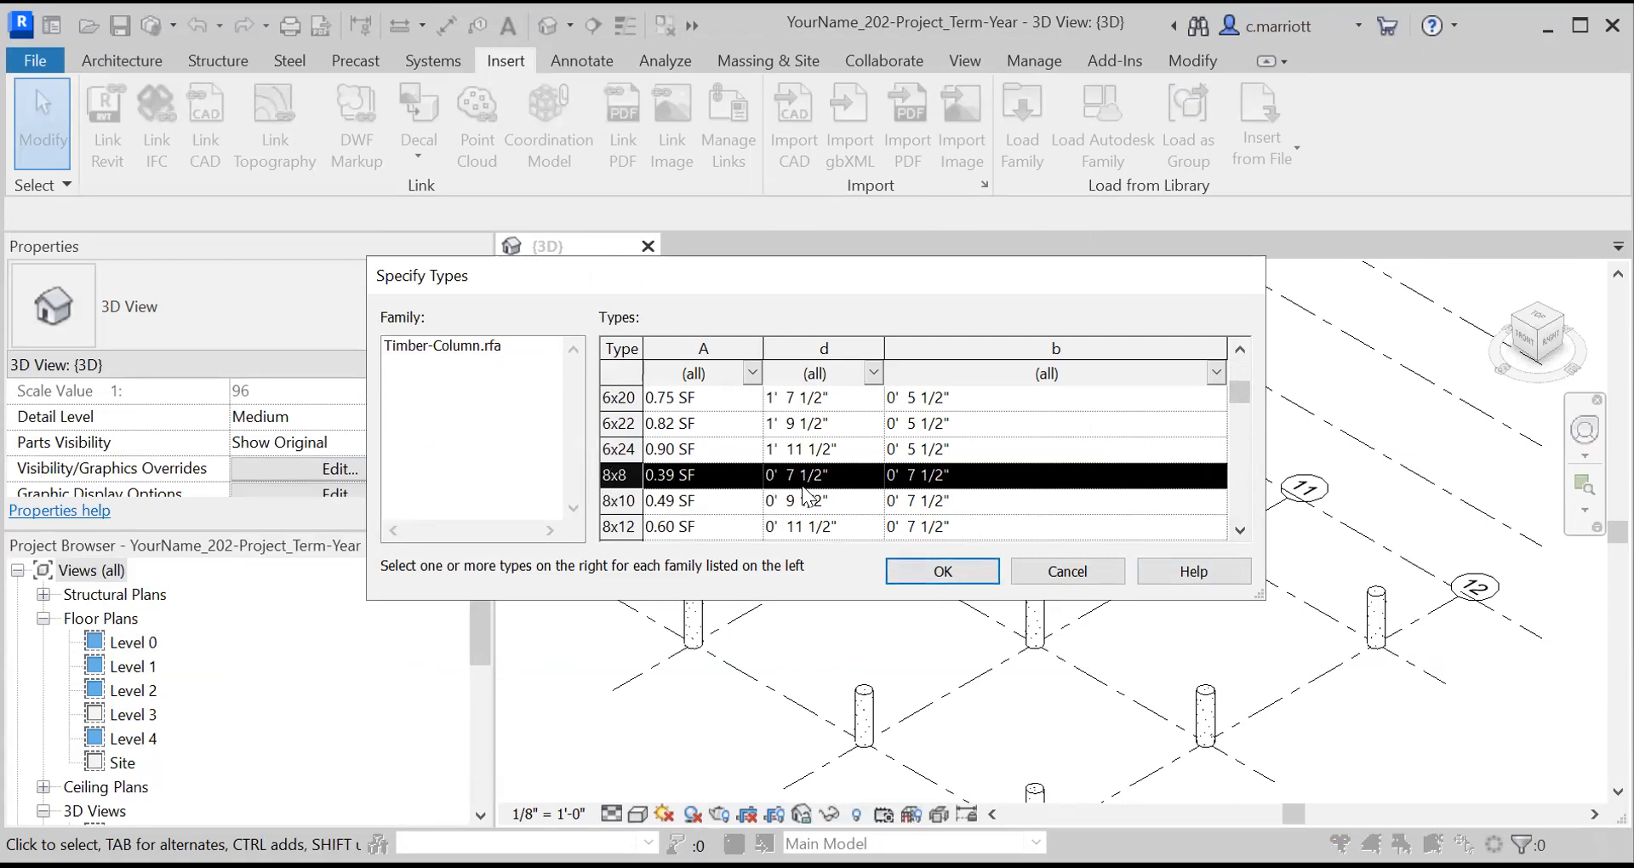
mouse_move(819, 484)
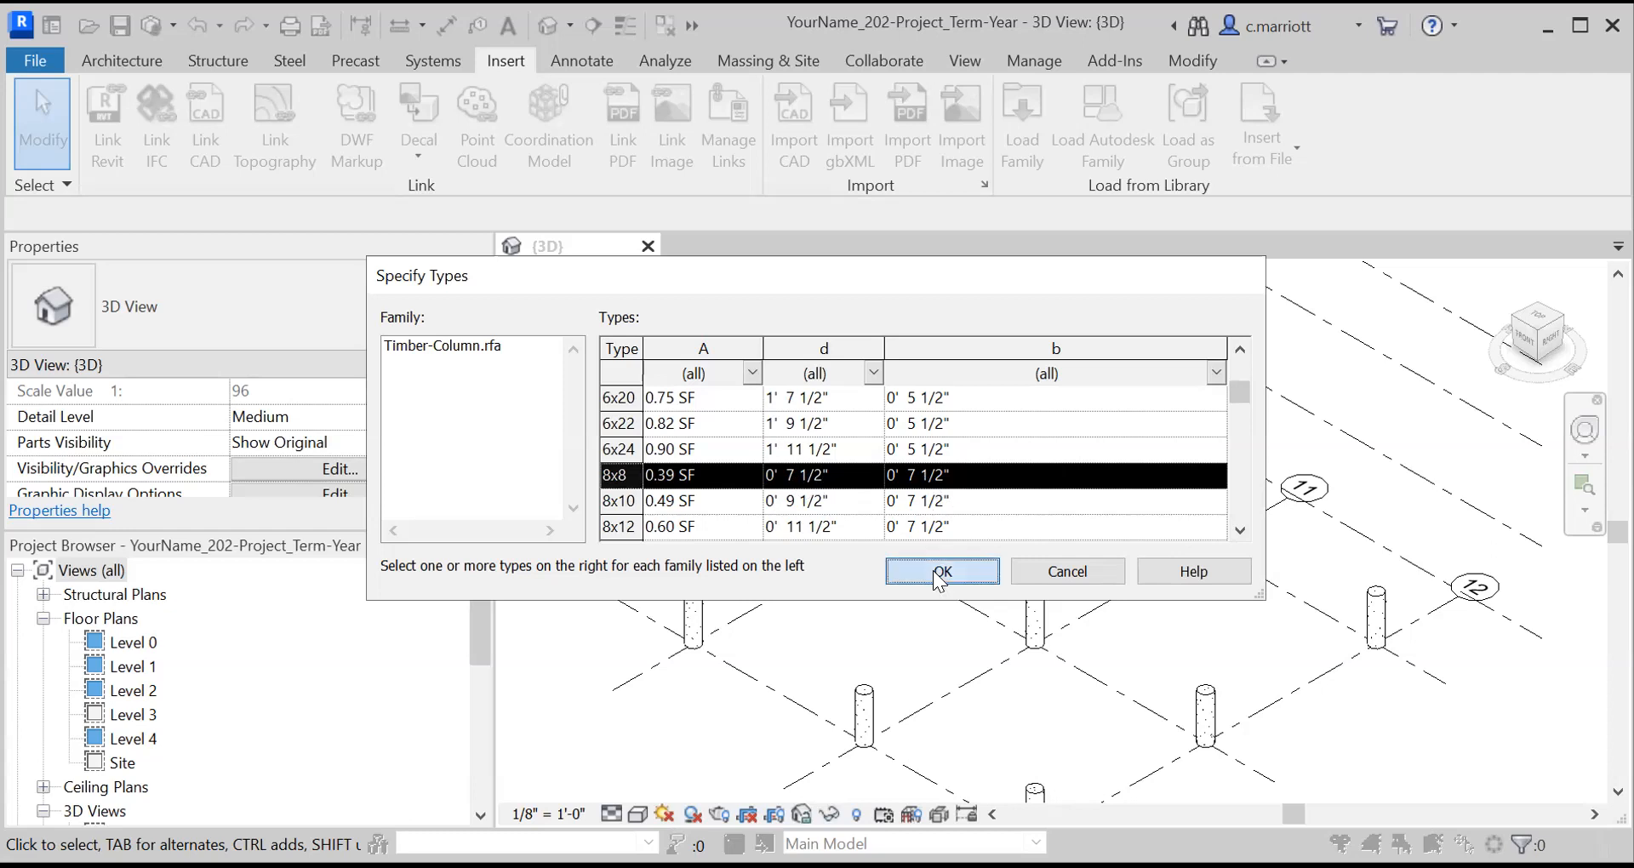
left_click(943, 571)
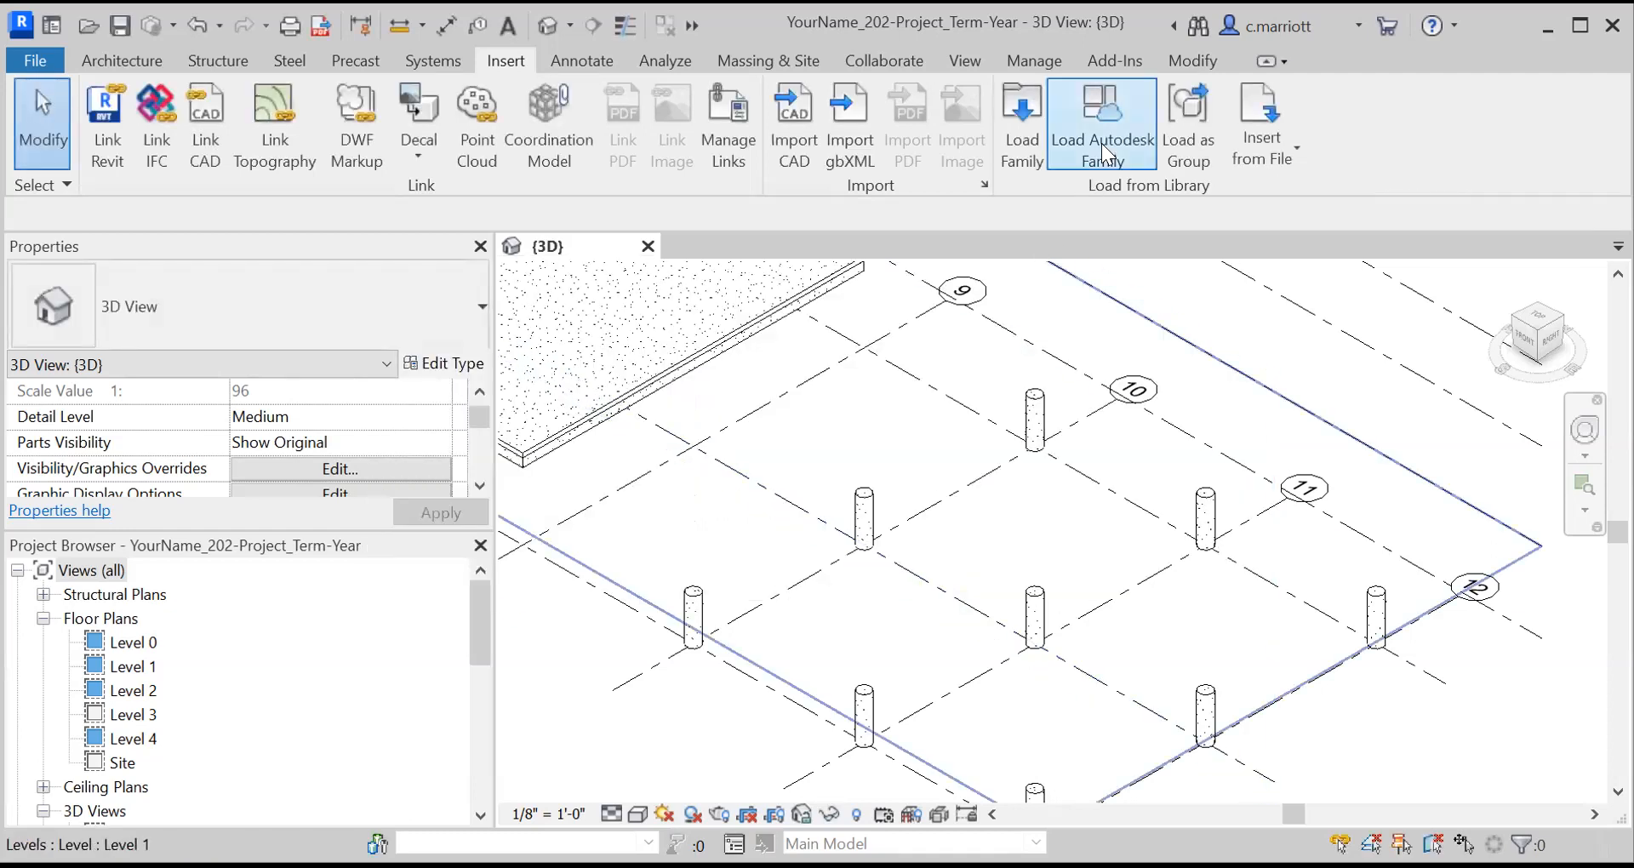
Step: Rerun the 'timber' library search, check the Timber family and download it
left_click(1101, 123)
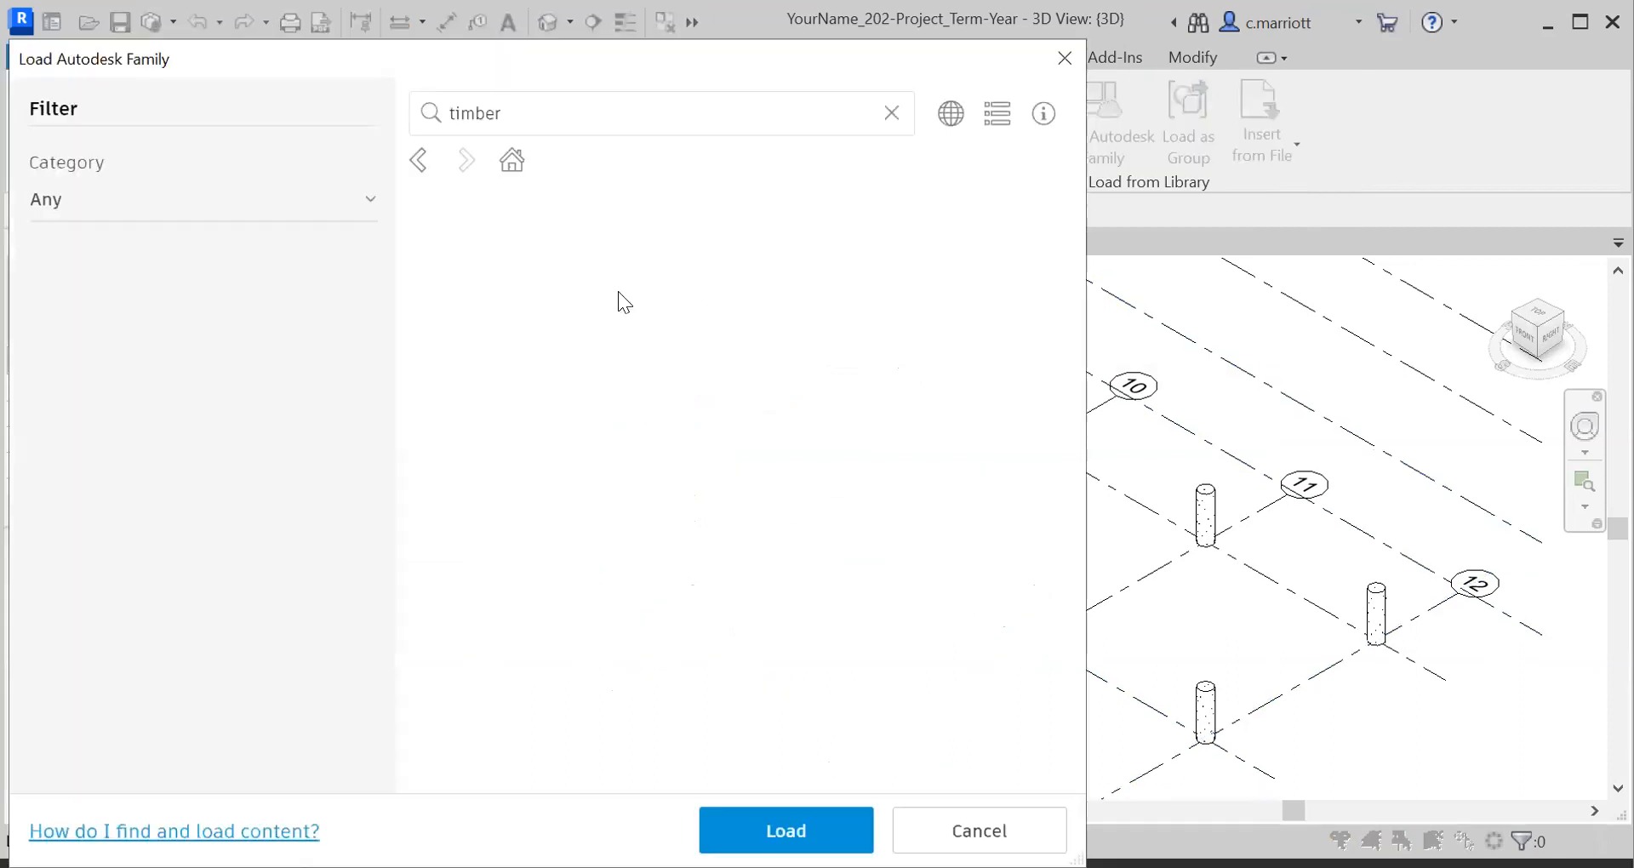
key("Enter")
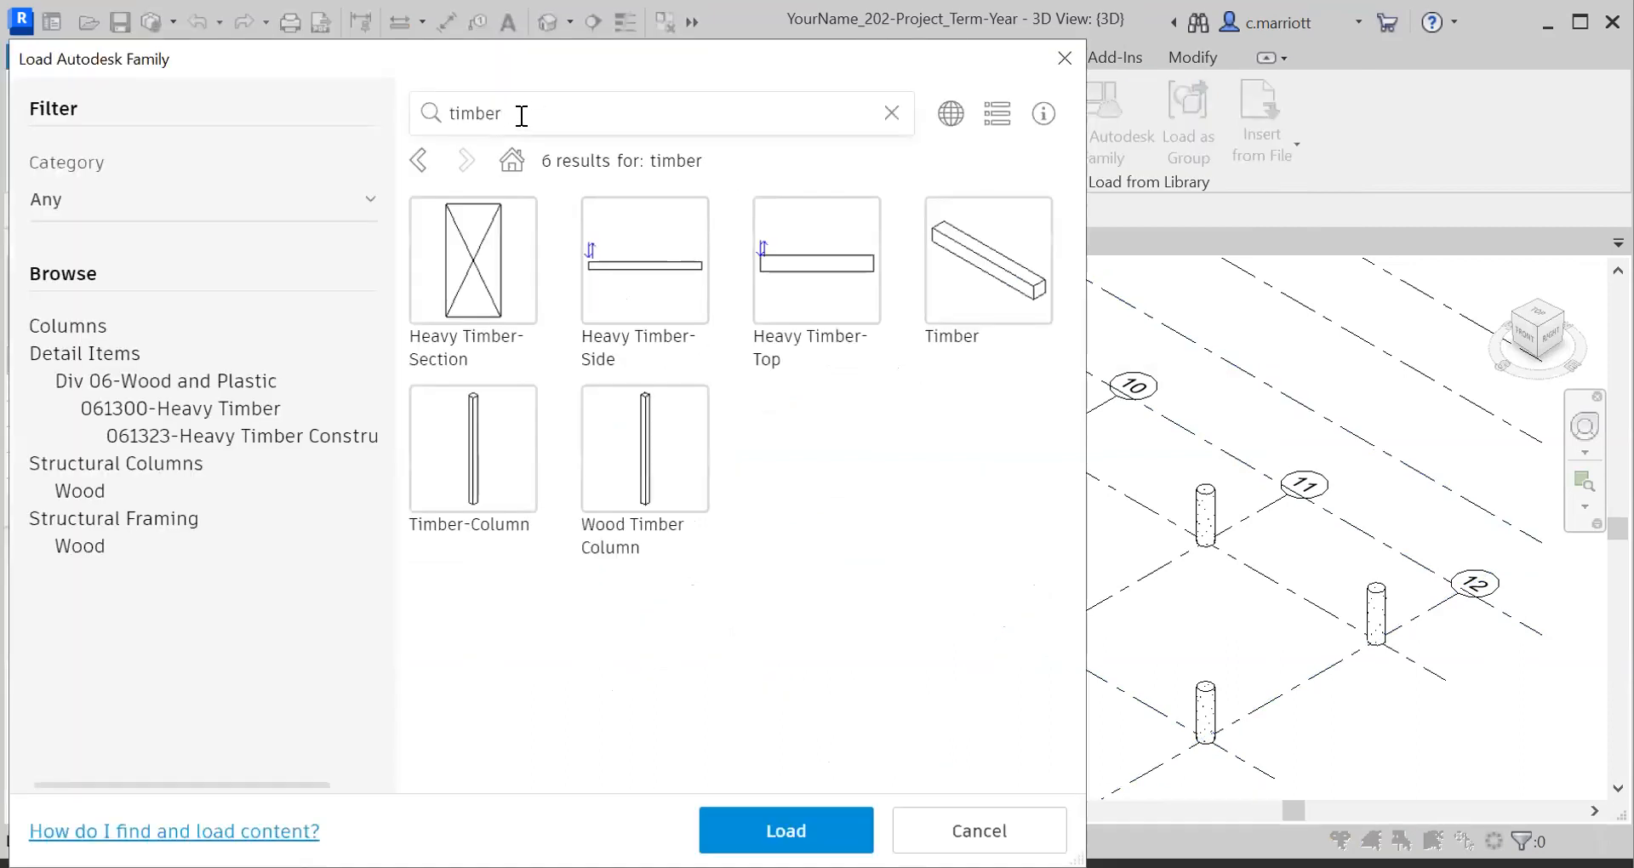
mouse_move(441, 344)
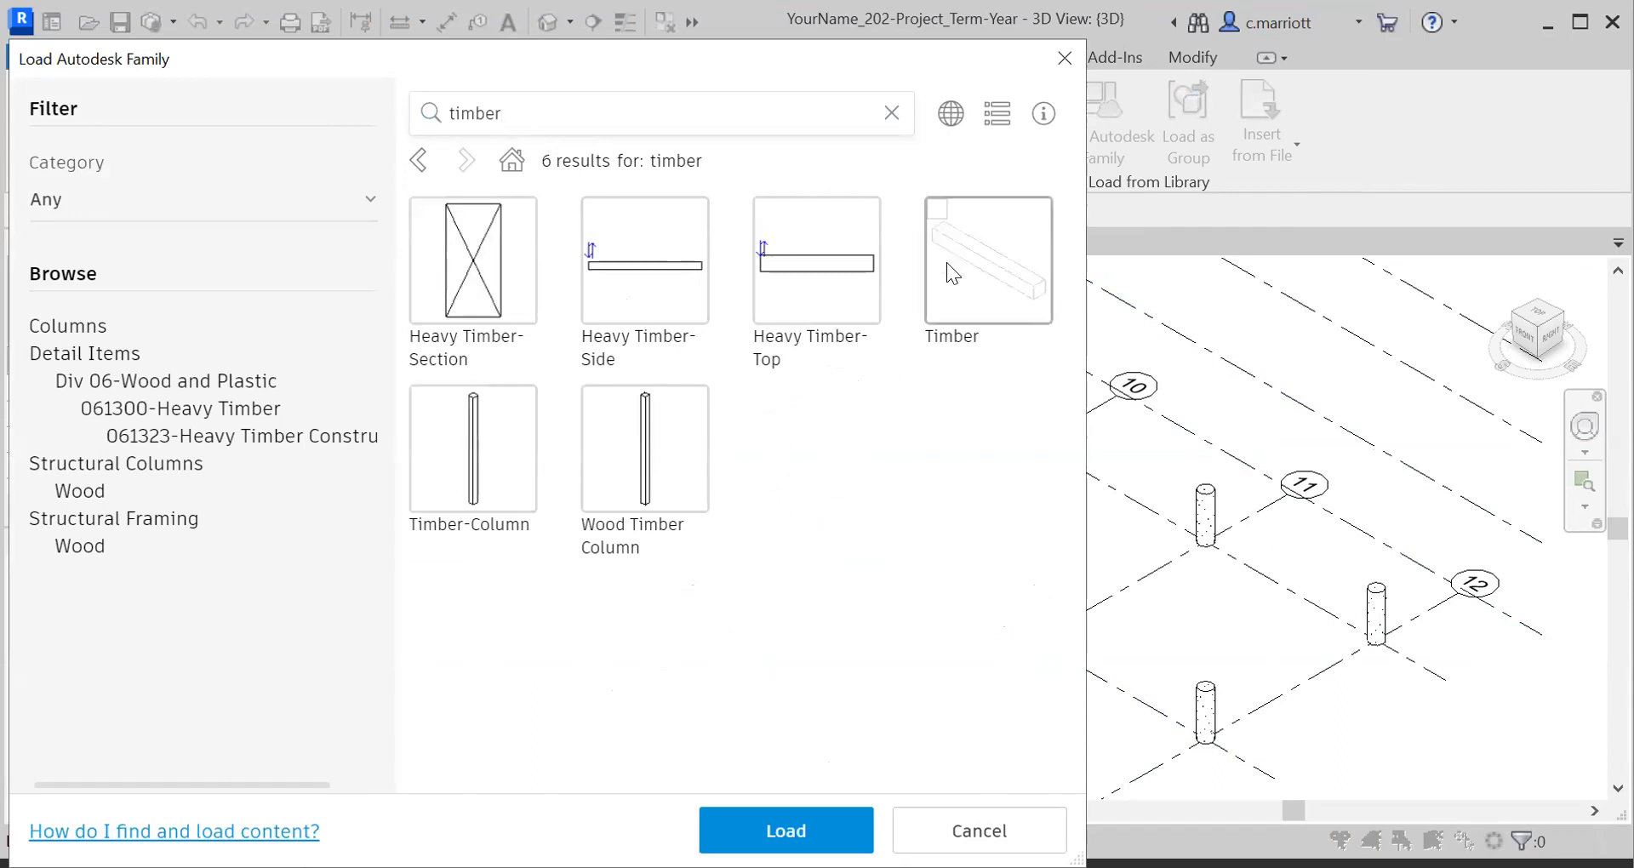
left_click(987, 259)
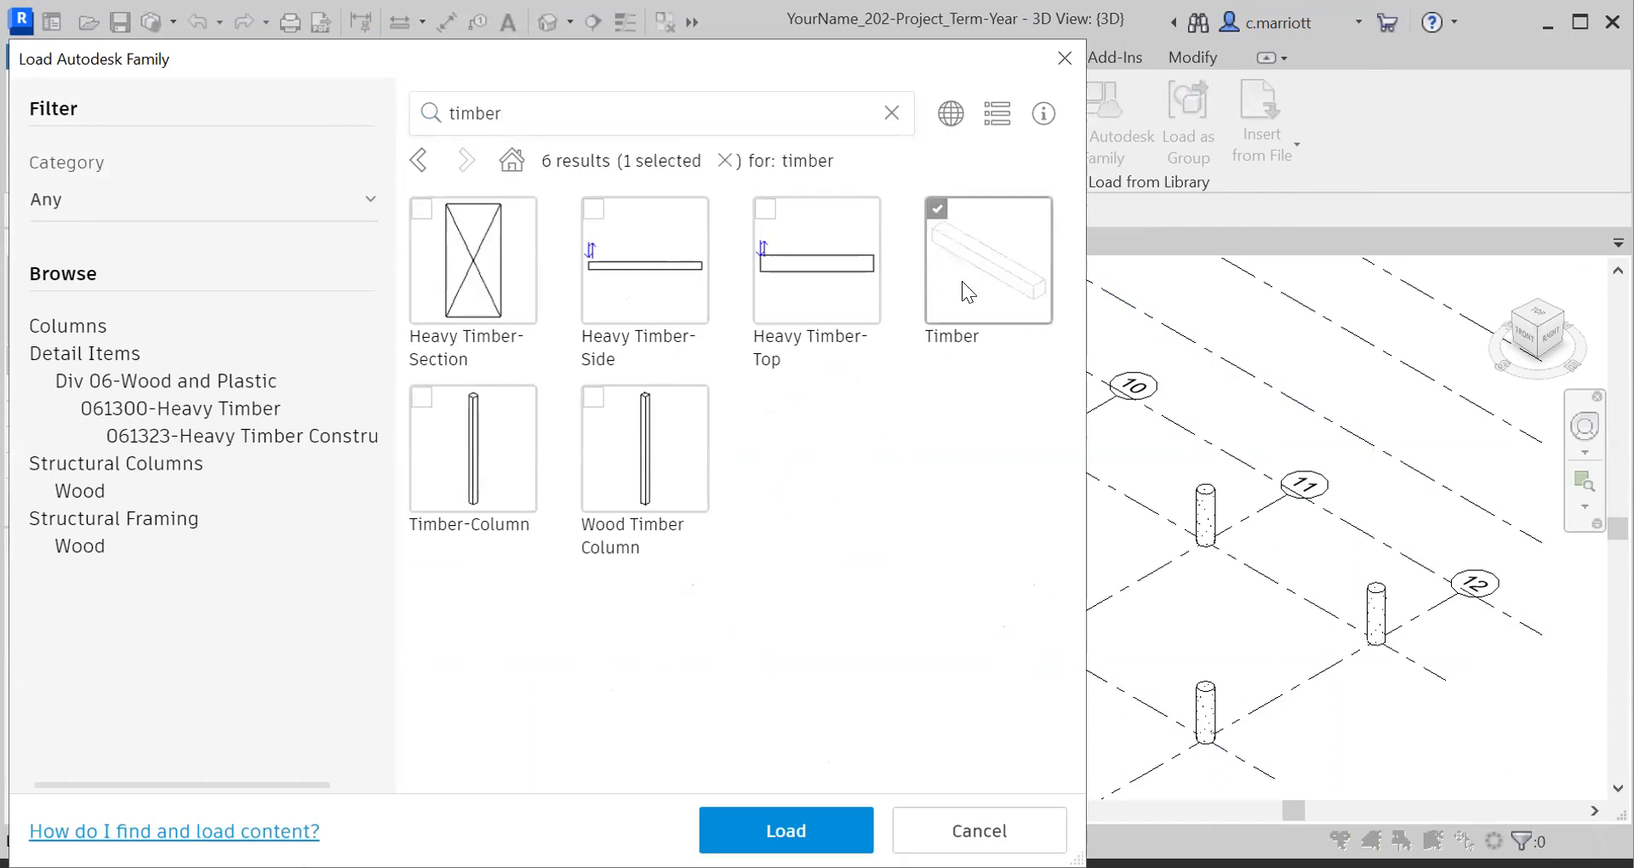
left_click(785, 831)
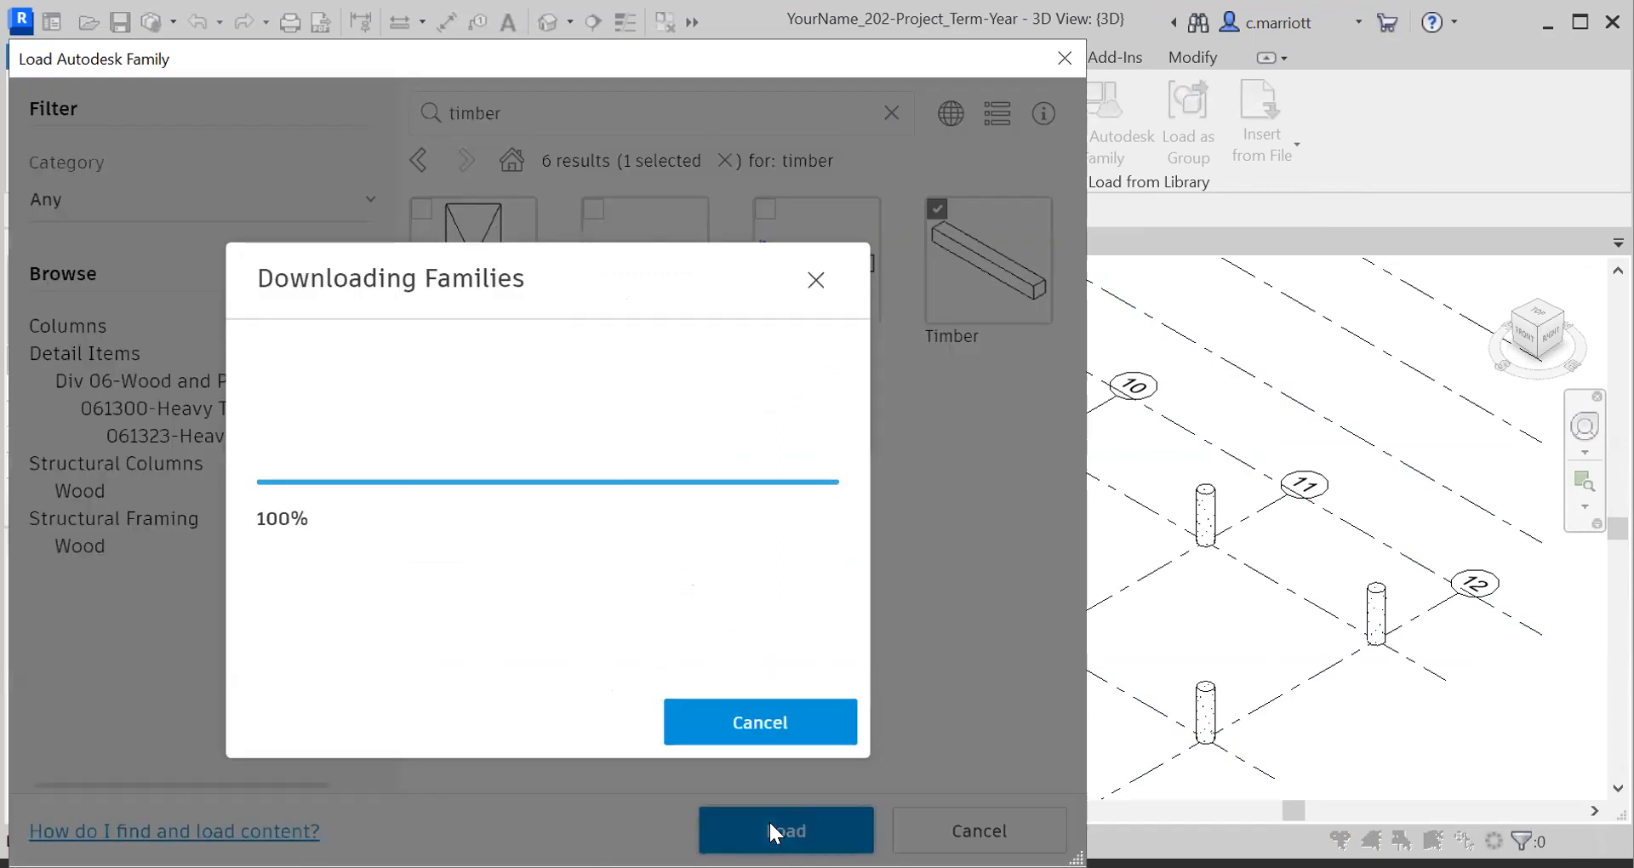
Step: Select the 8x18 and 8x24 Timber types and load them into the project
left_click(786, 855)
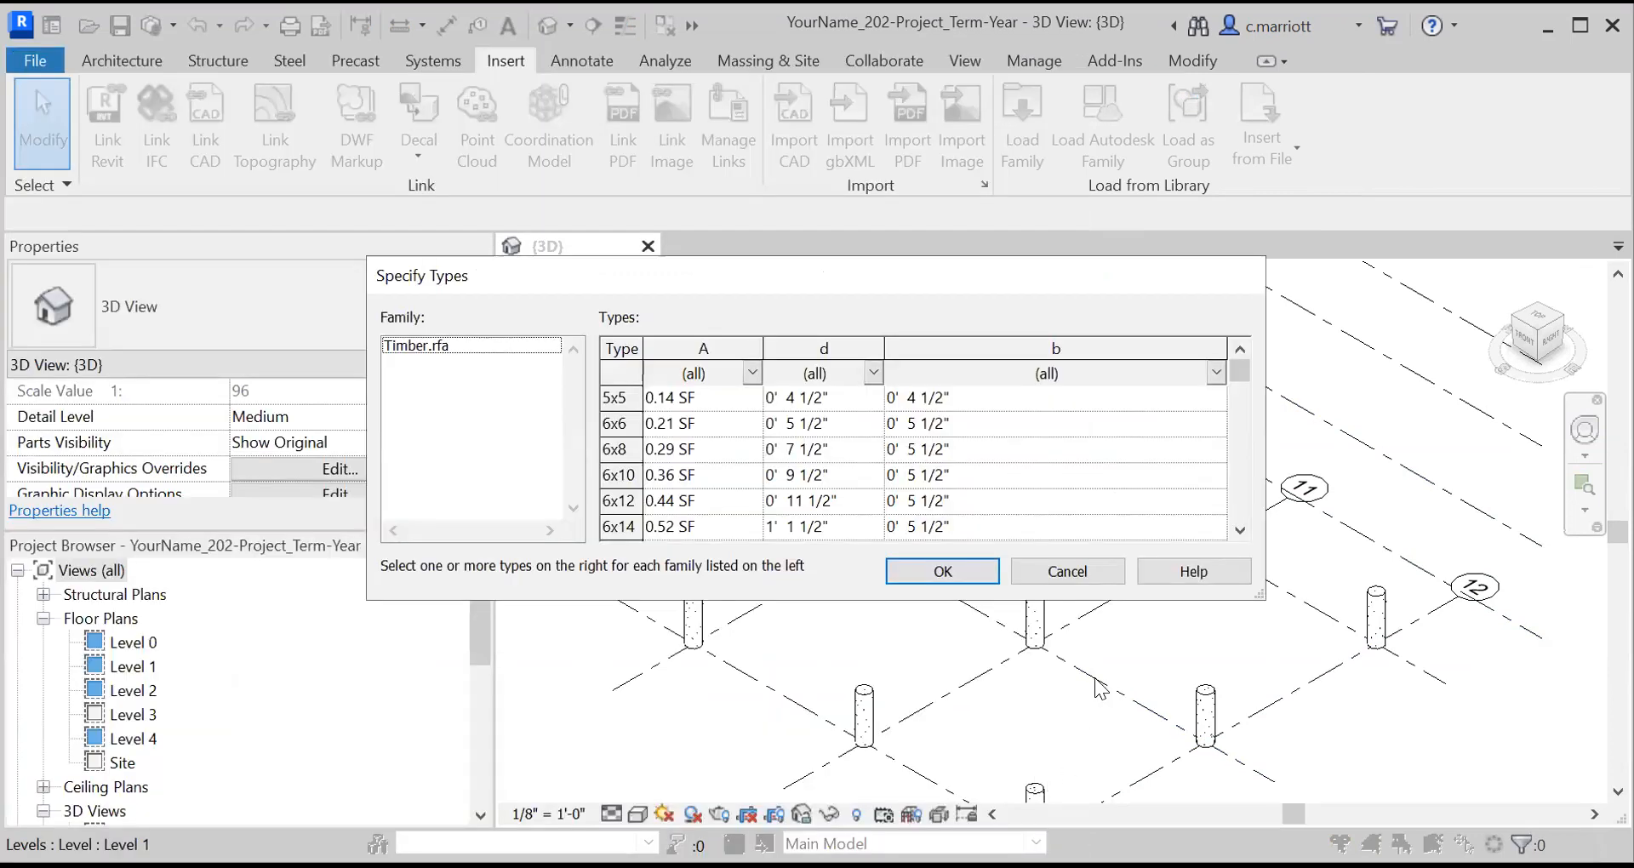
mouse_move(1179, 286)
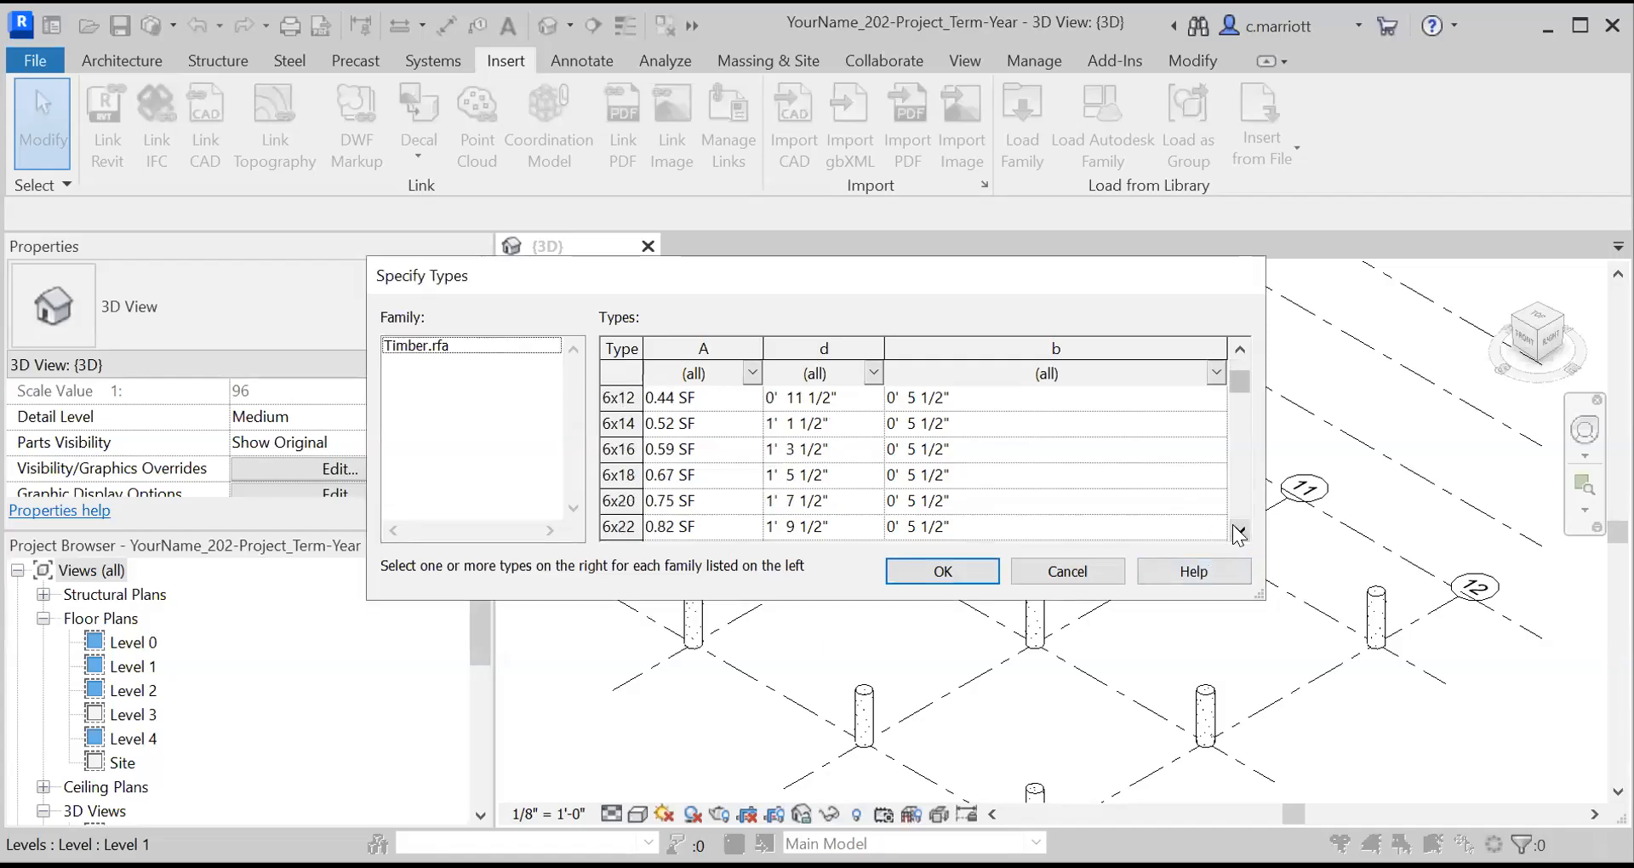
left_click(1239, 530)
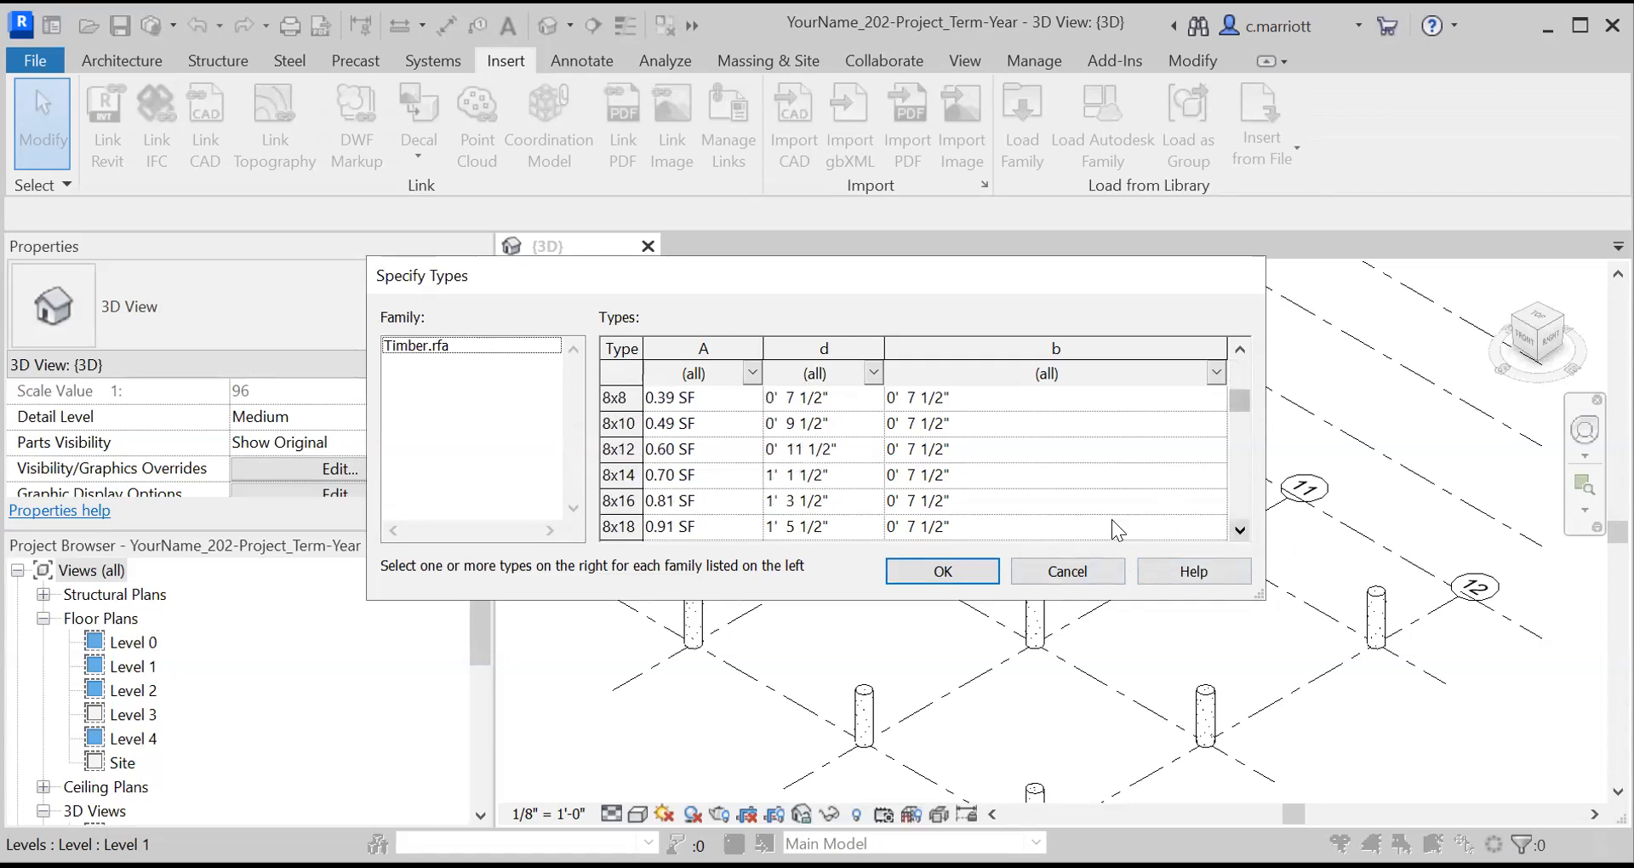
scroll("down", 3)
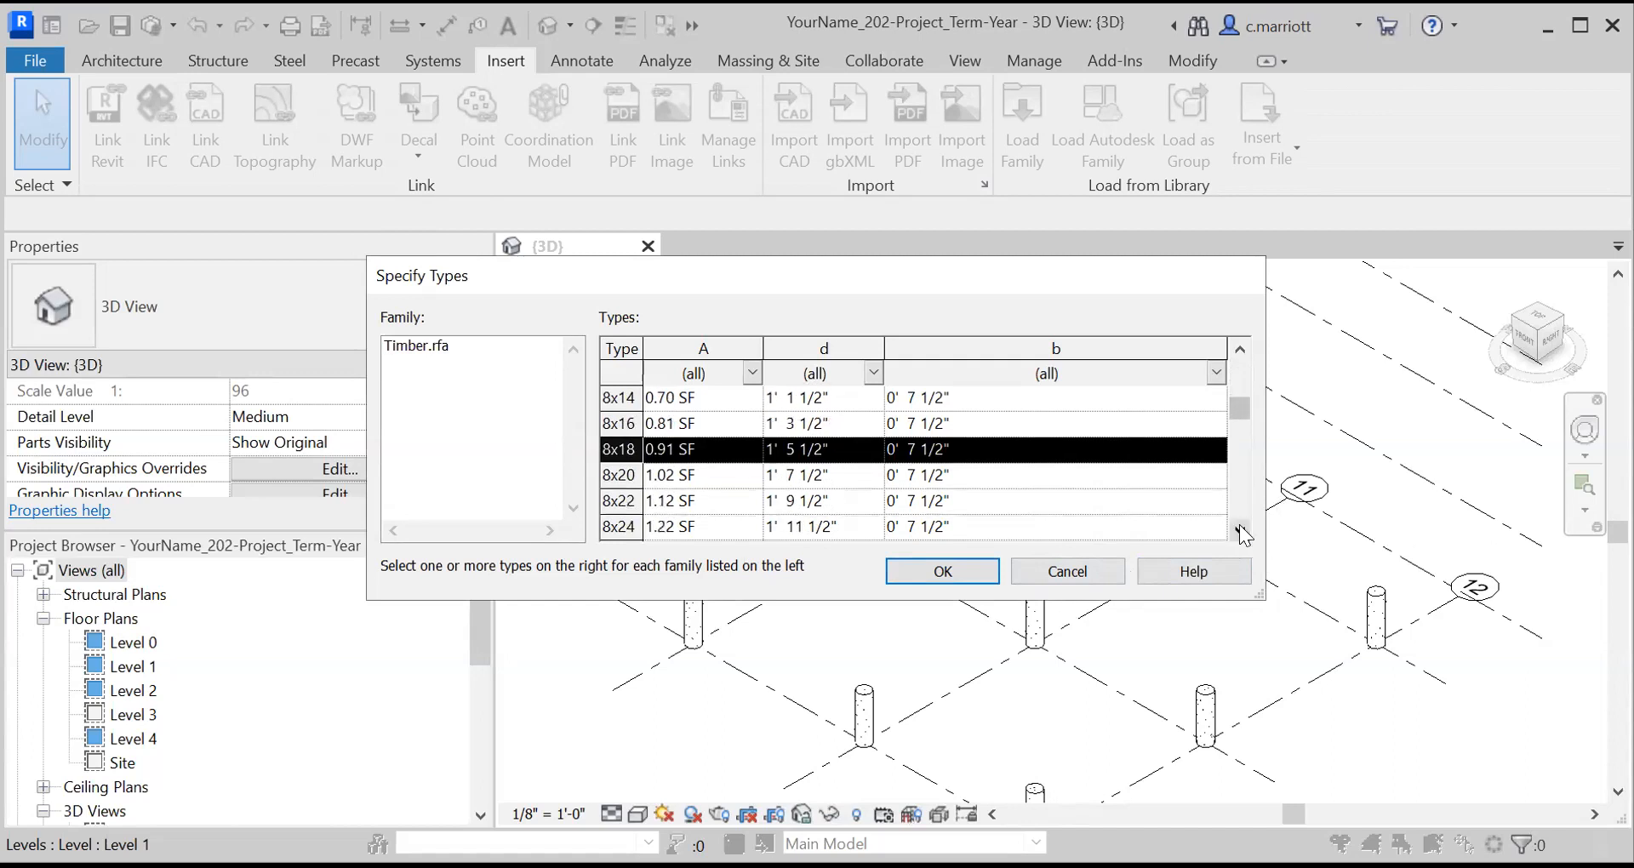
scroll("down", 3)
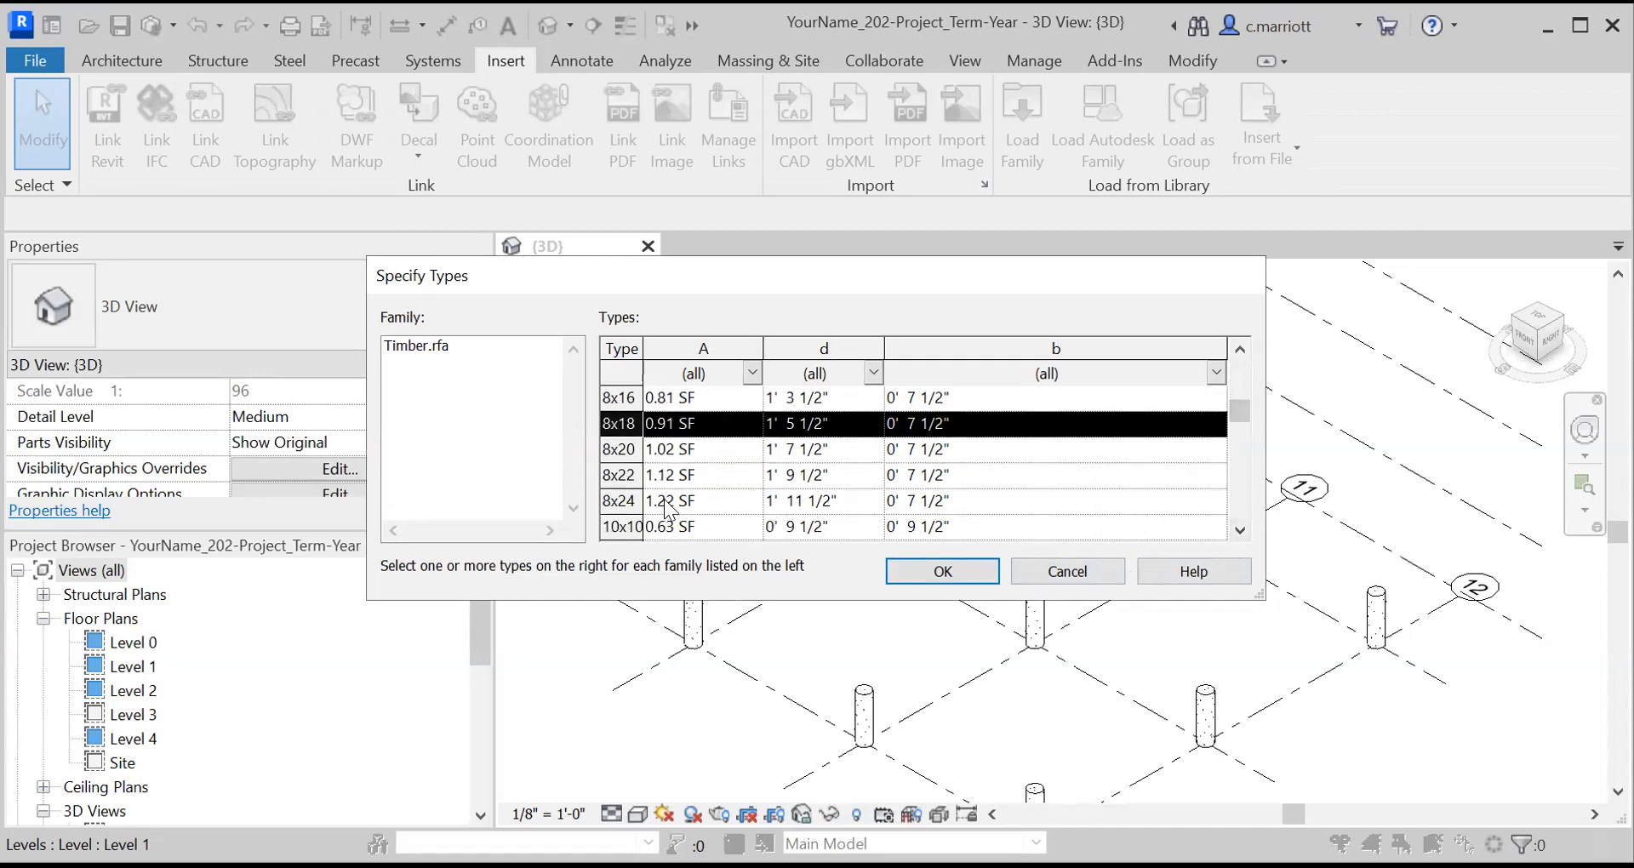
left_click(667, 501)
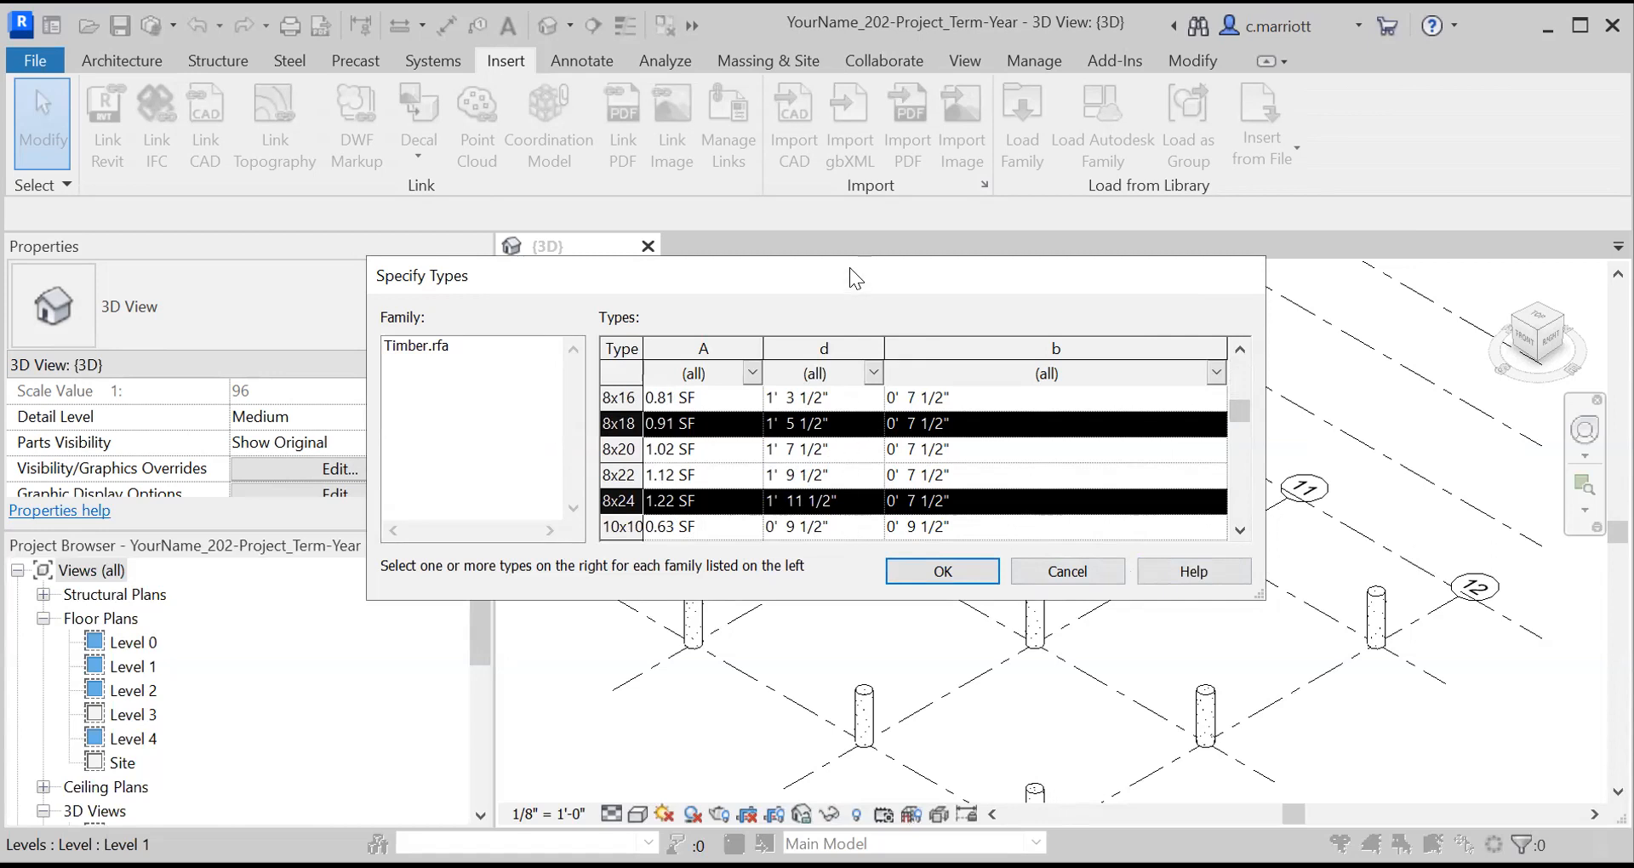
mouse_move(1026, 422)
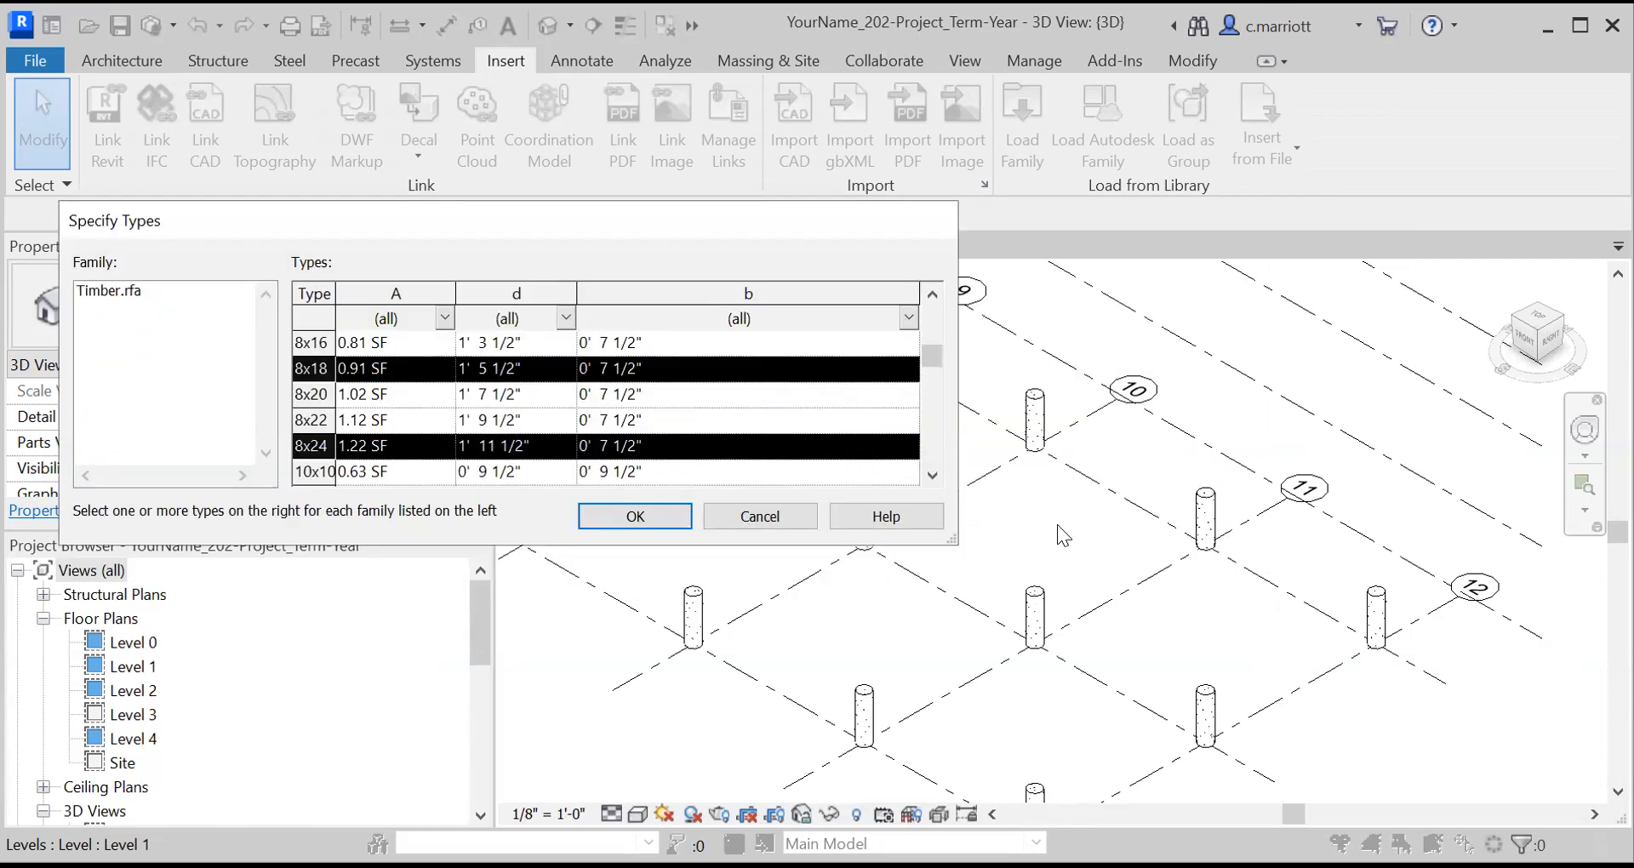
mouse_move(1293, 529)
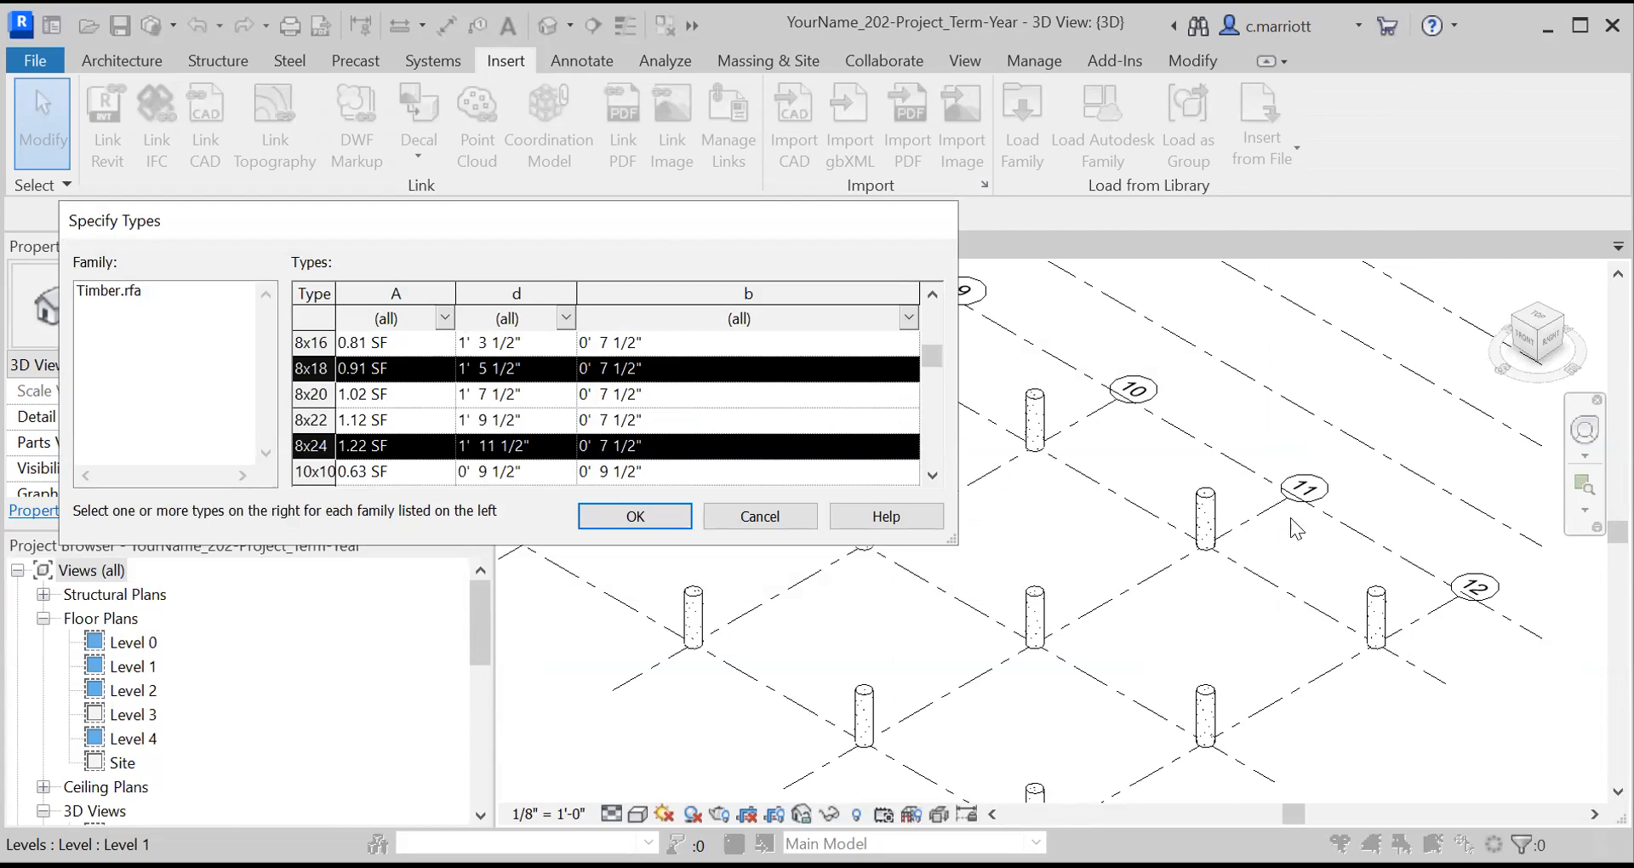
mouse_move(1094, 702)
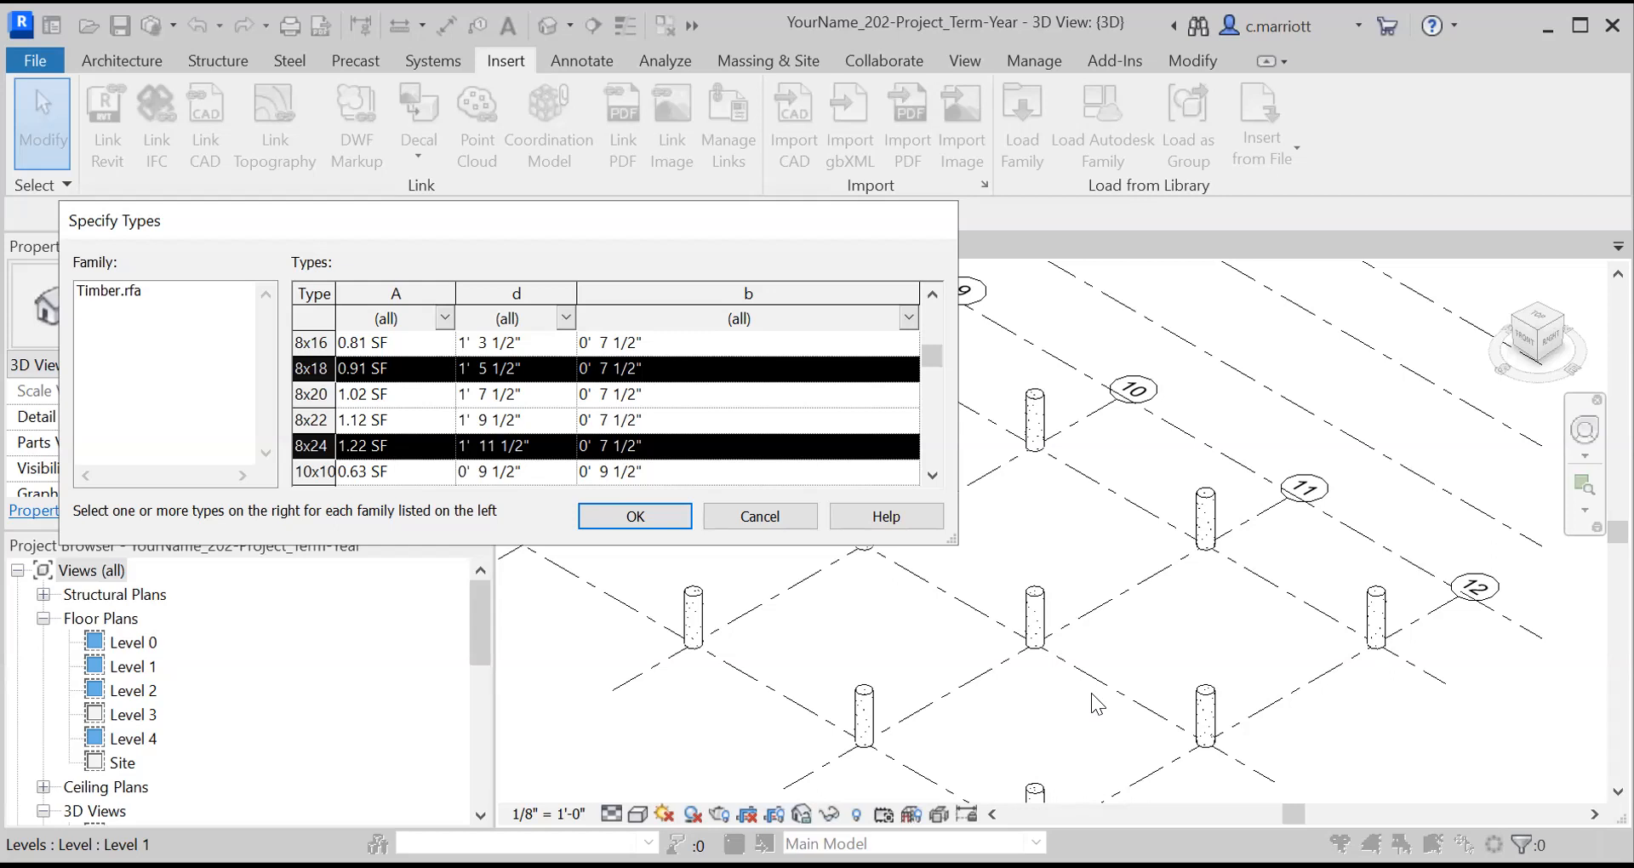
mouse_move(1046, 543)
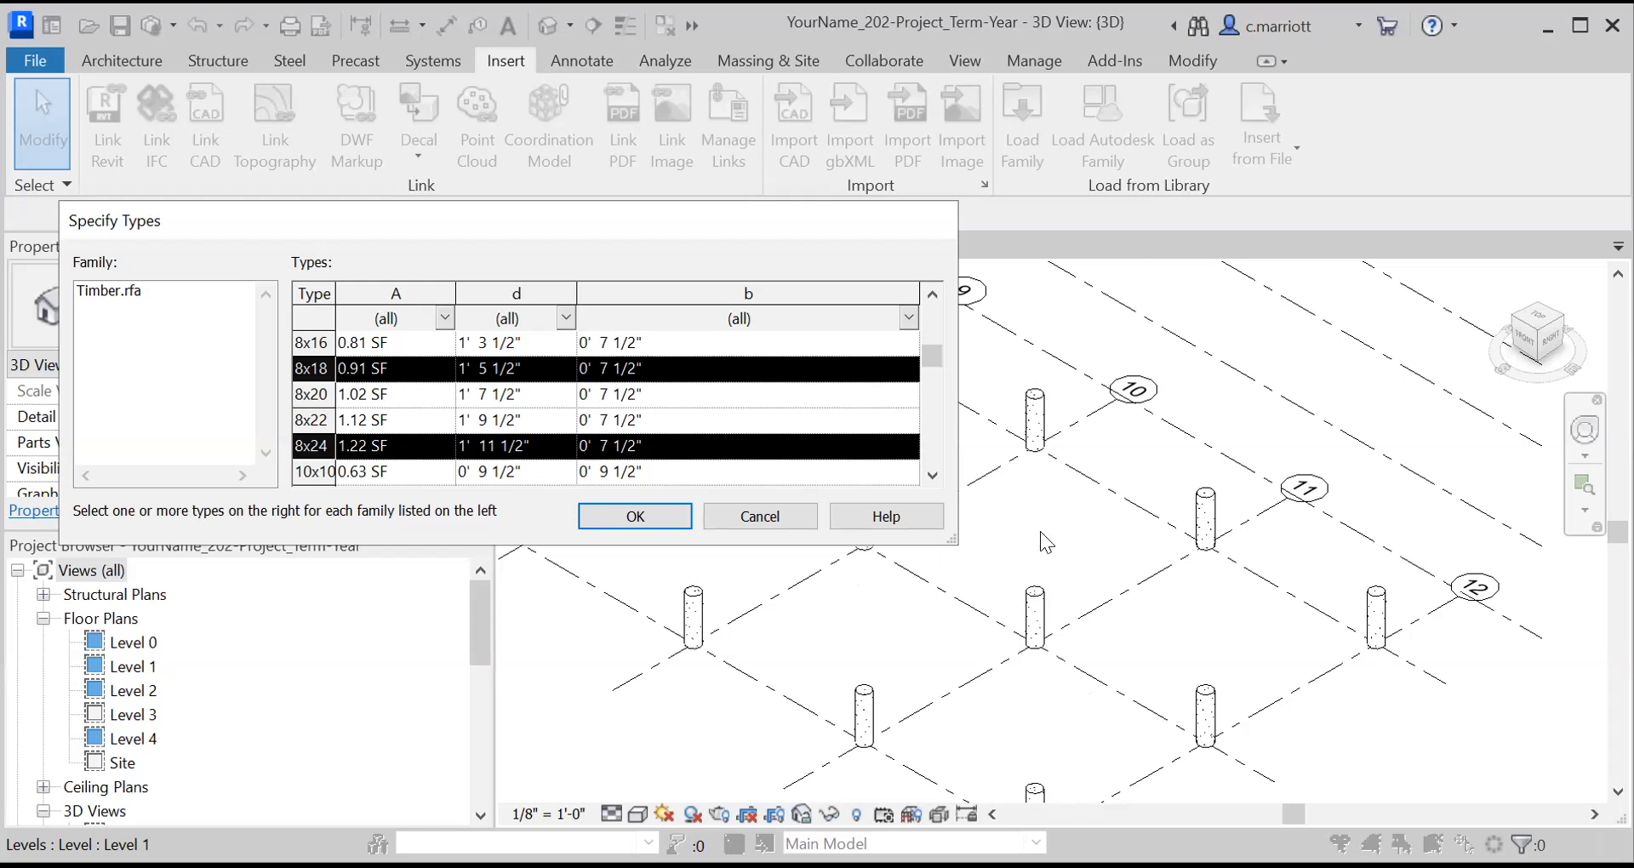
mouse_move(1055, 581)
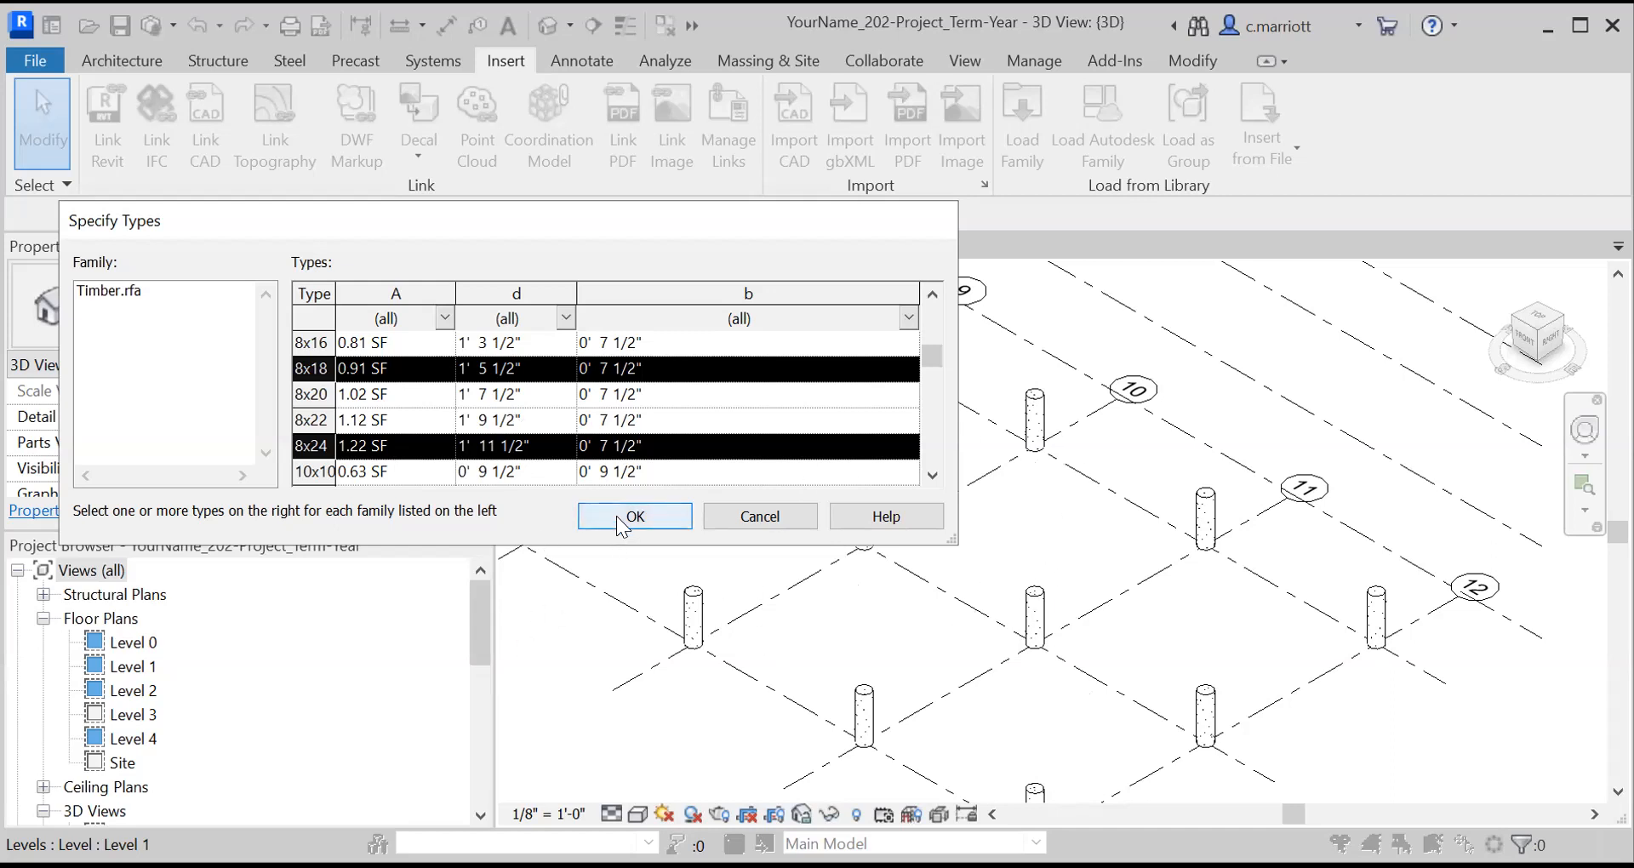
left_click(635, 517)
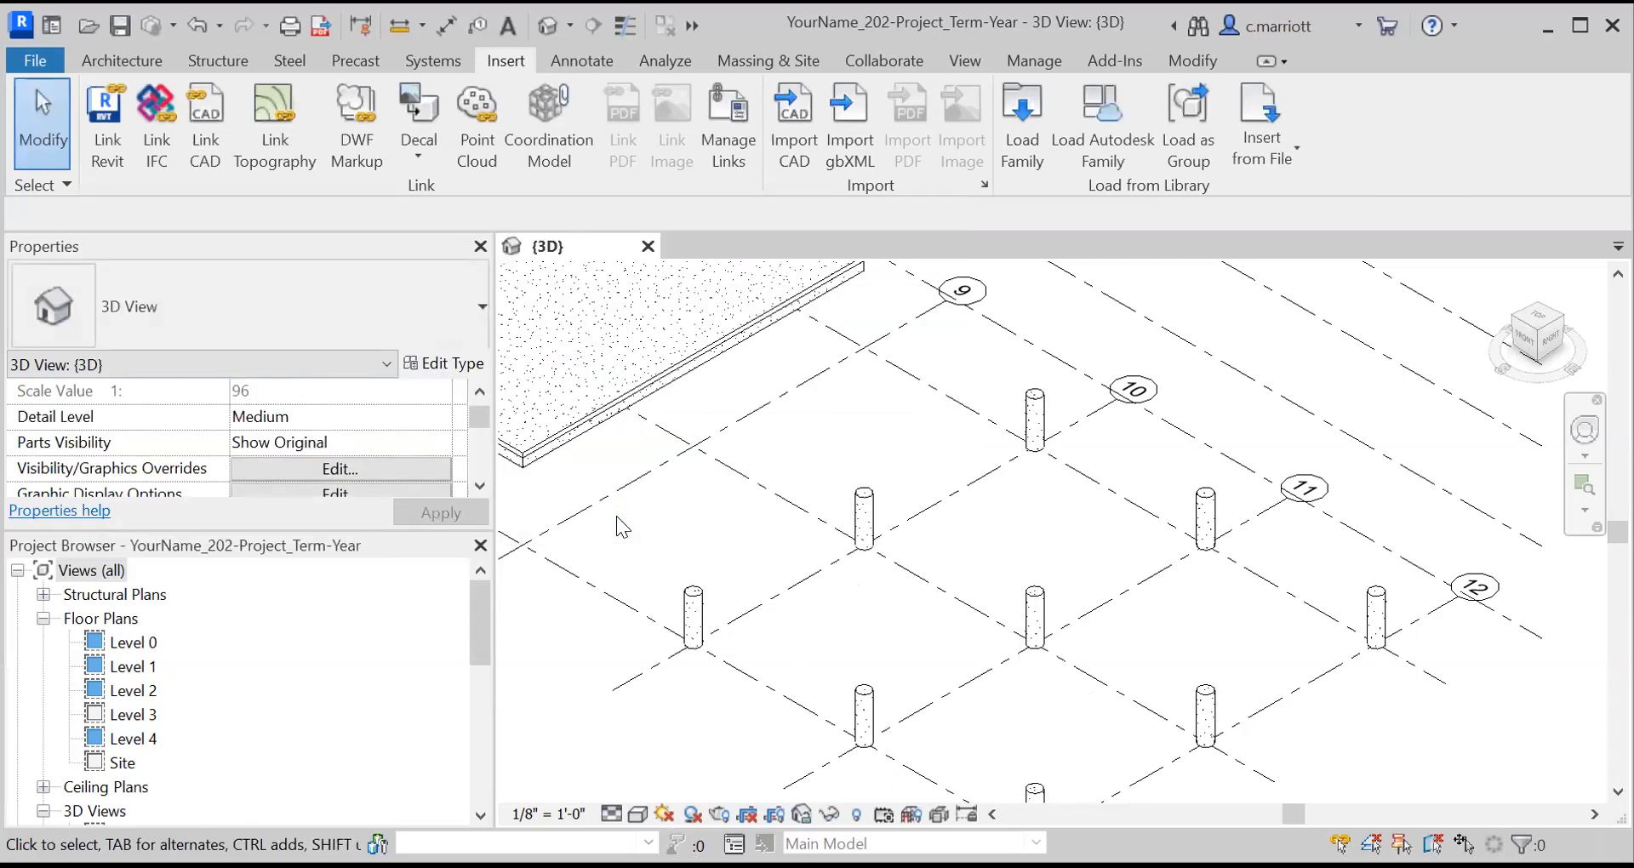
mouse_move(672, 463)
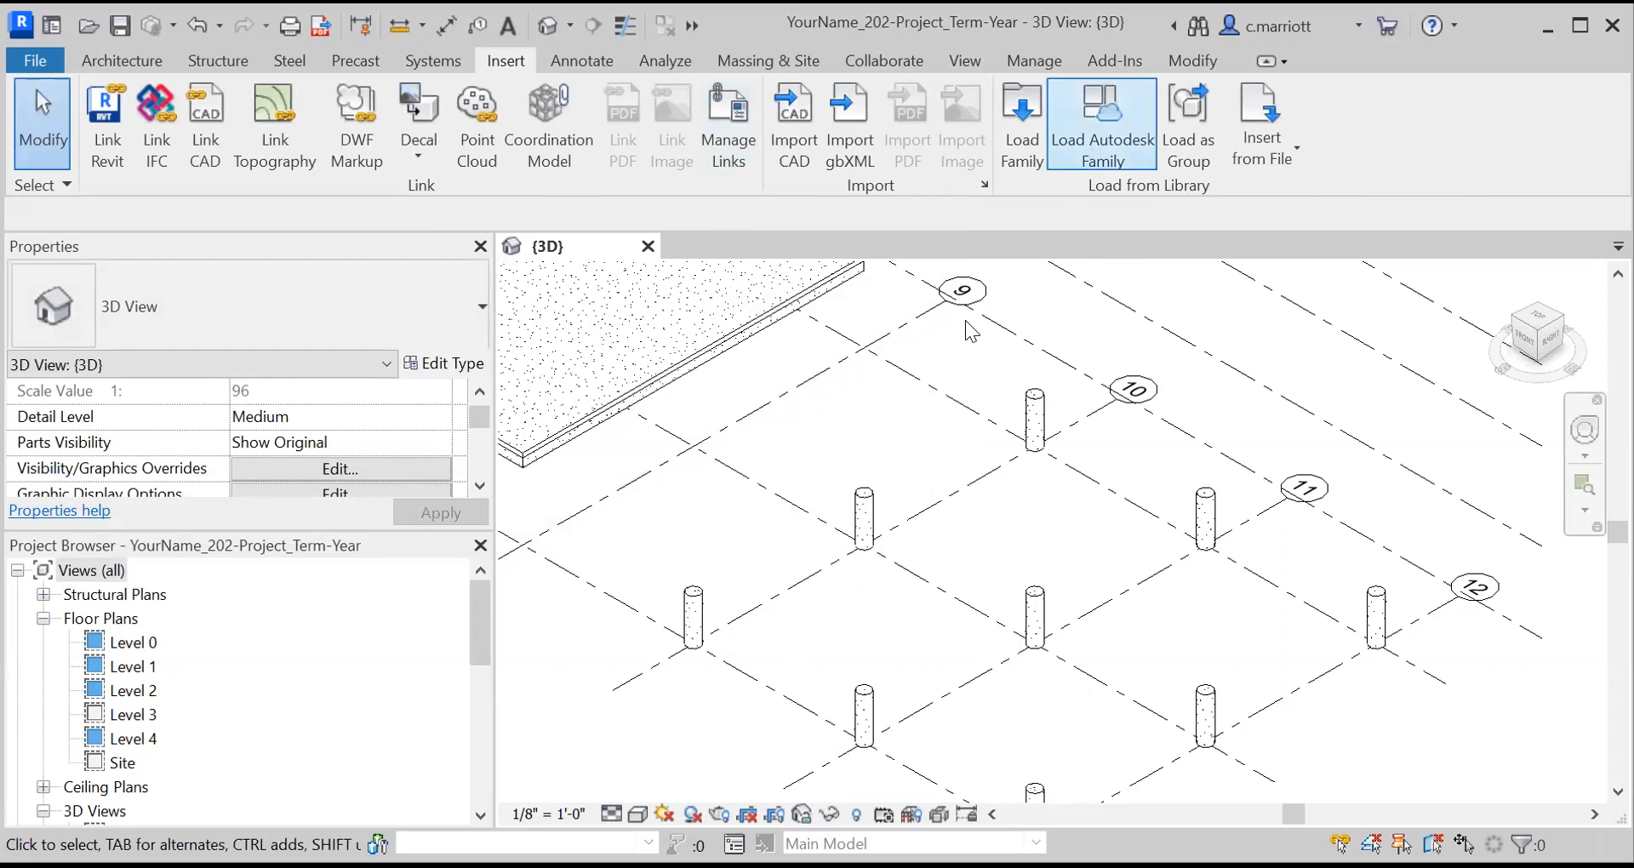
Step: Search the online library for 'dimension lumber' and choose the Dimension Lumber family
left_click(1101, 111)
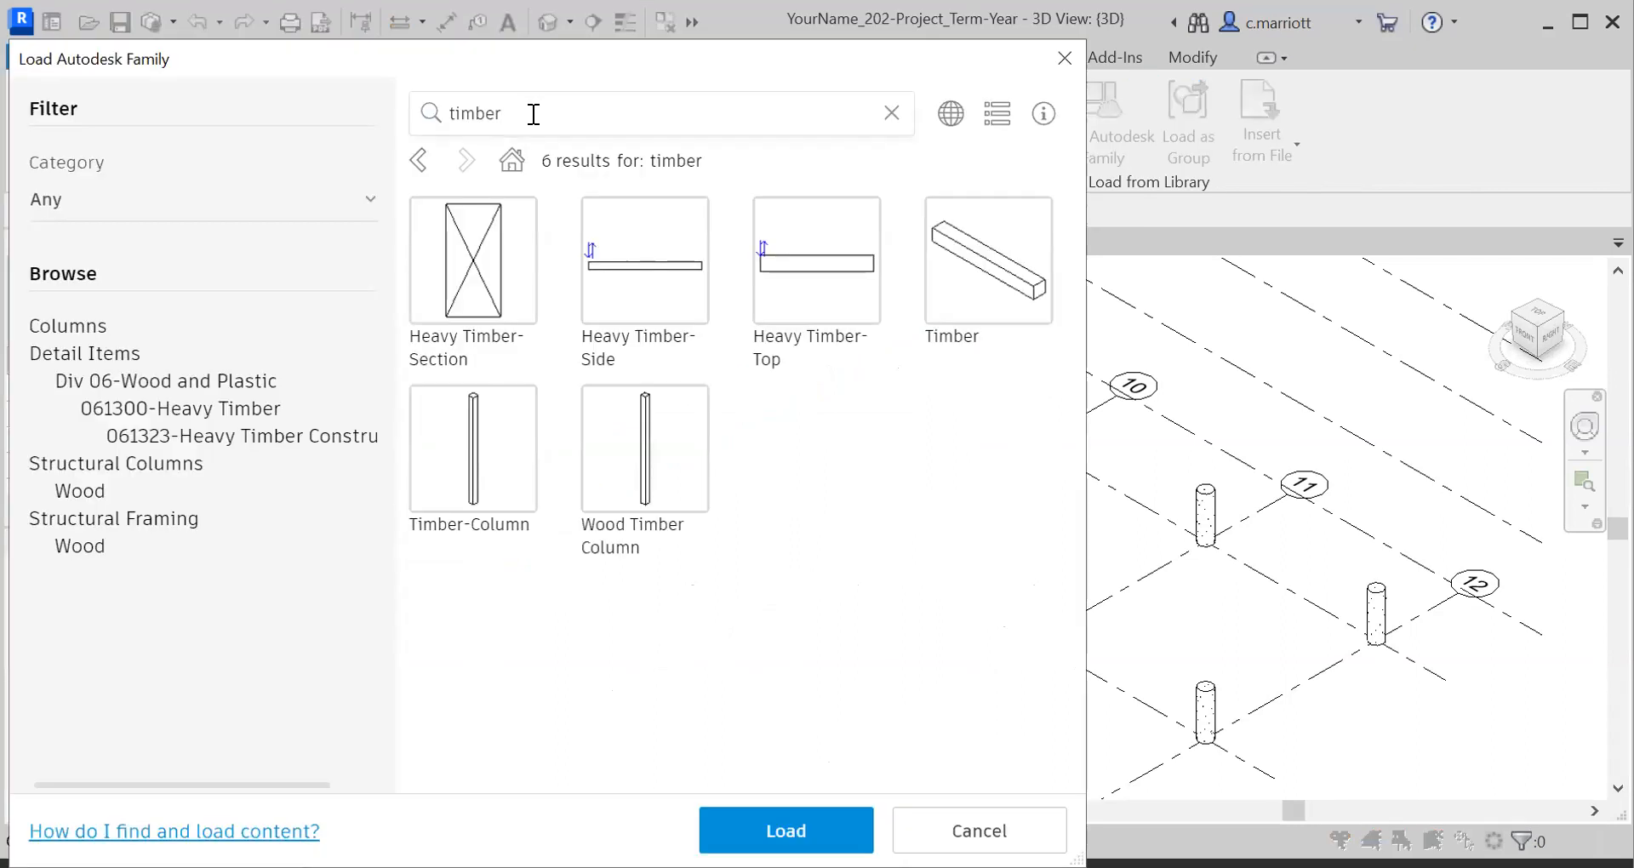
left_click(892, 113)
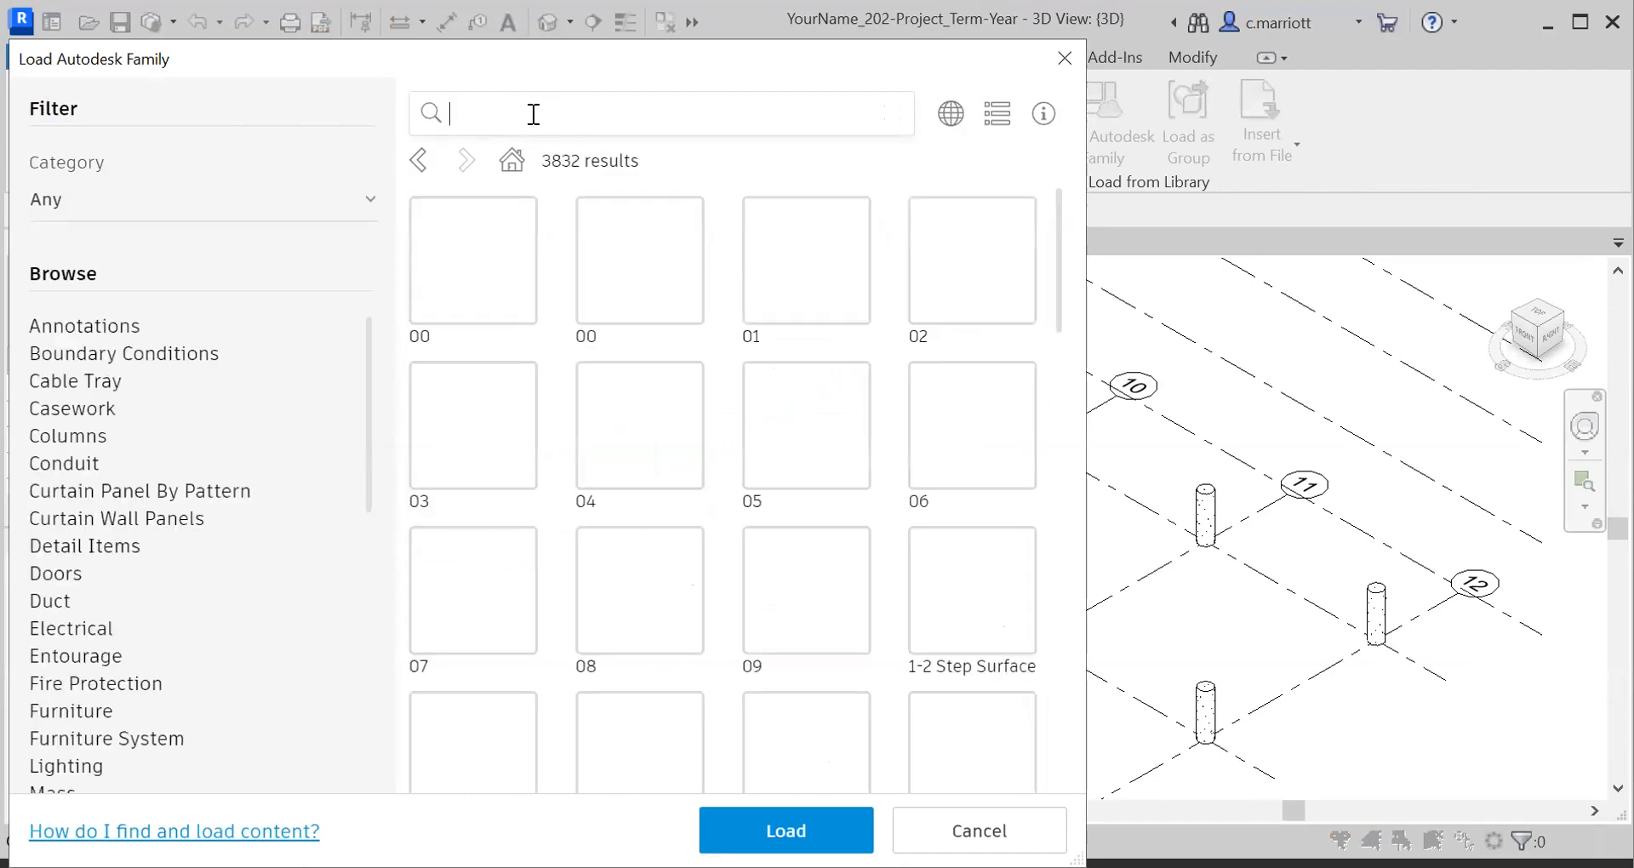
type("dimen")
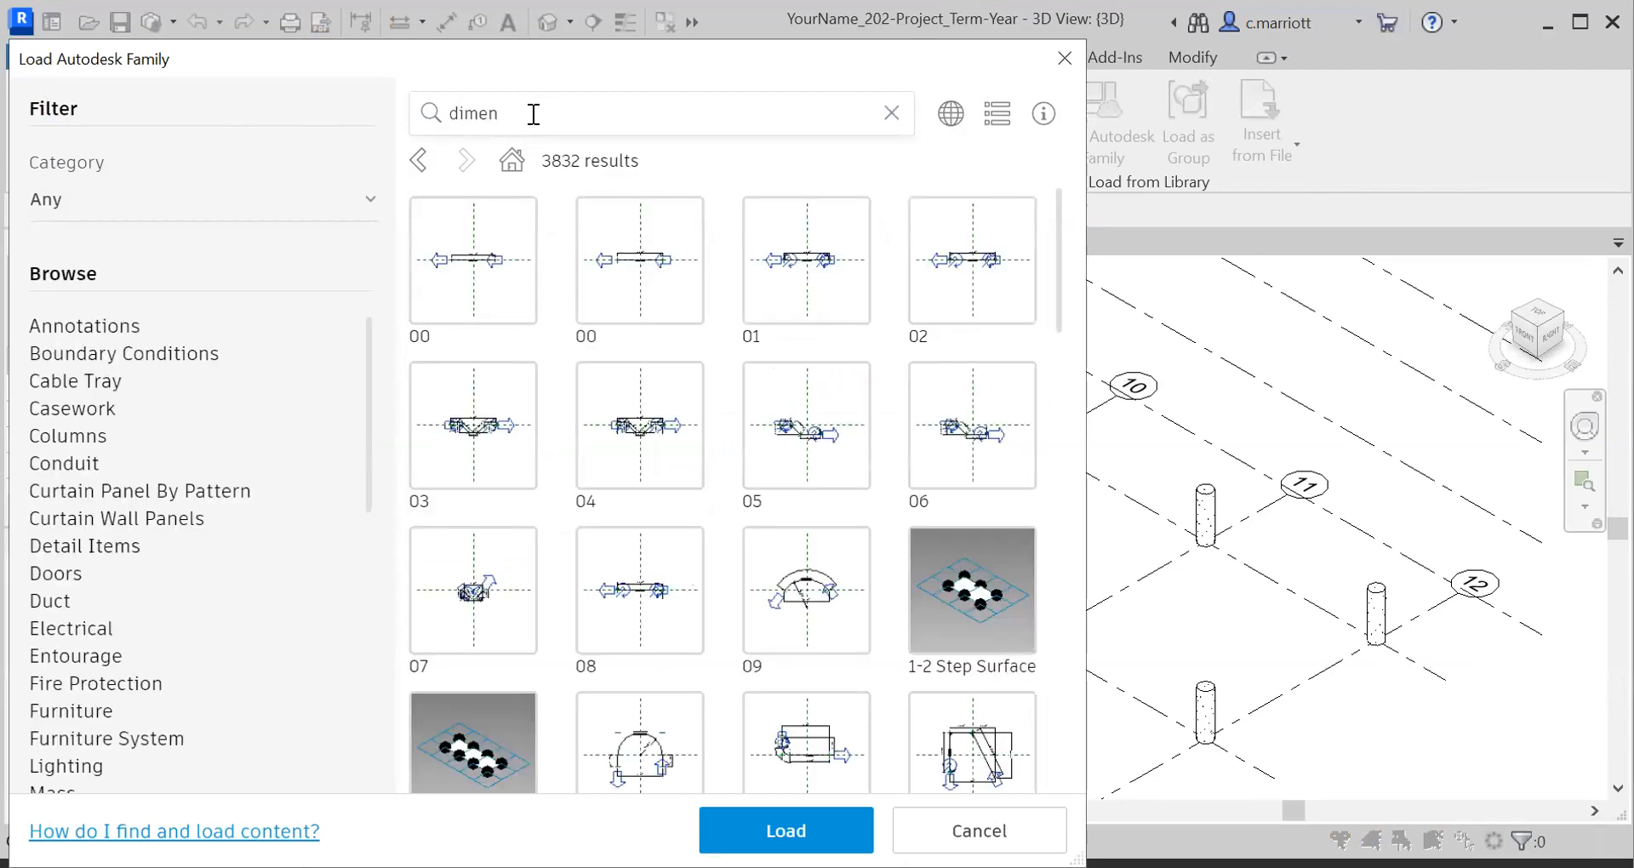
type("sion")
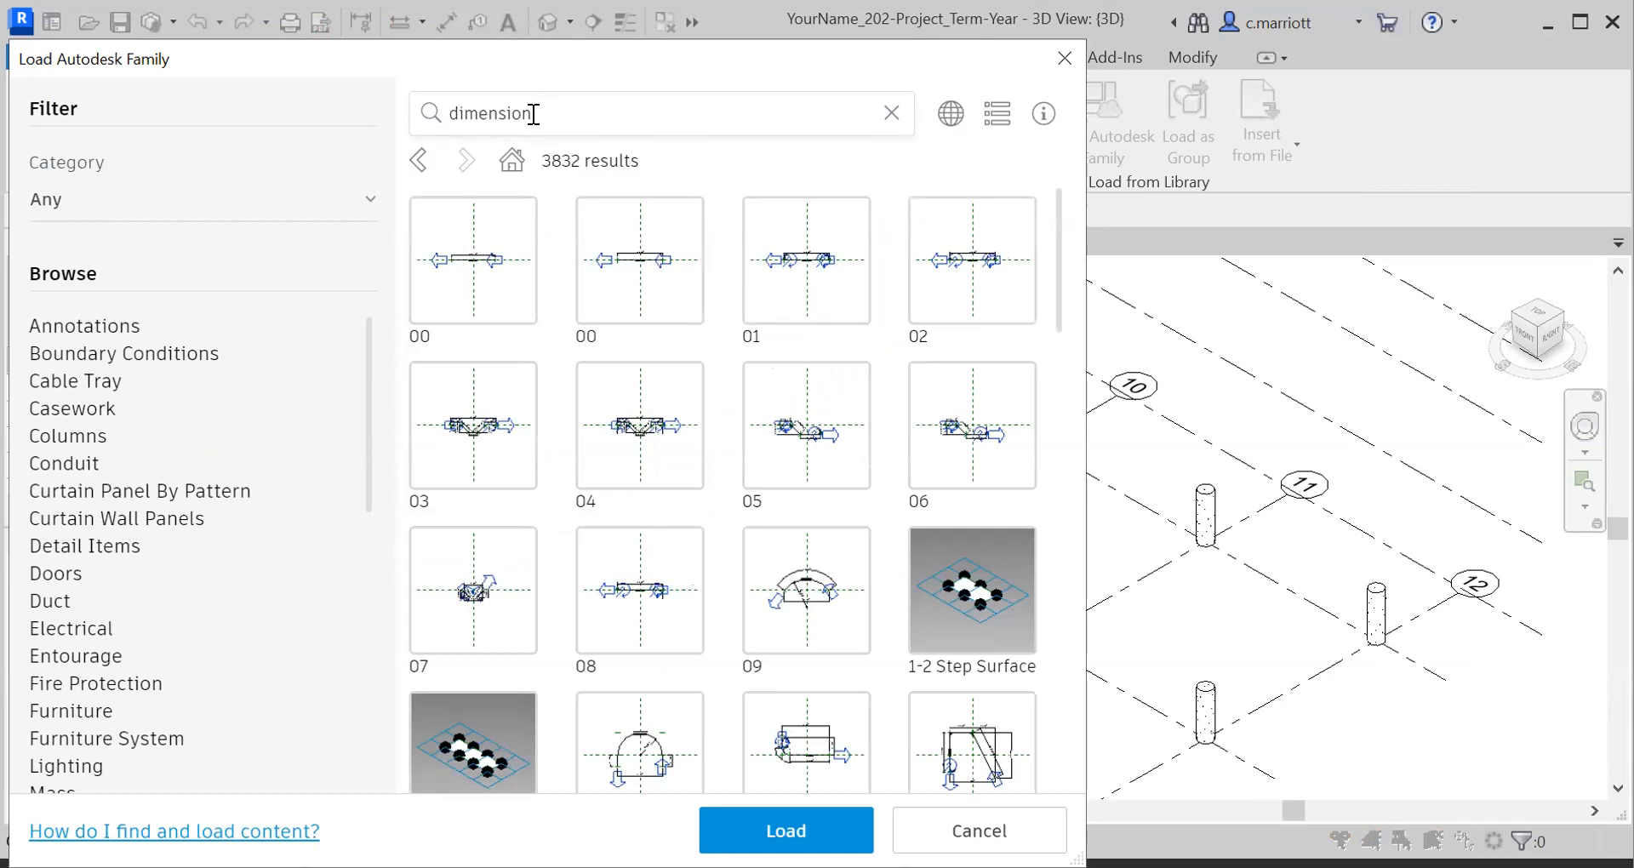
type("lumber")
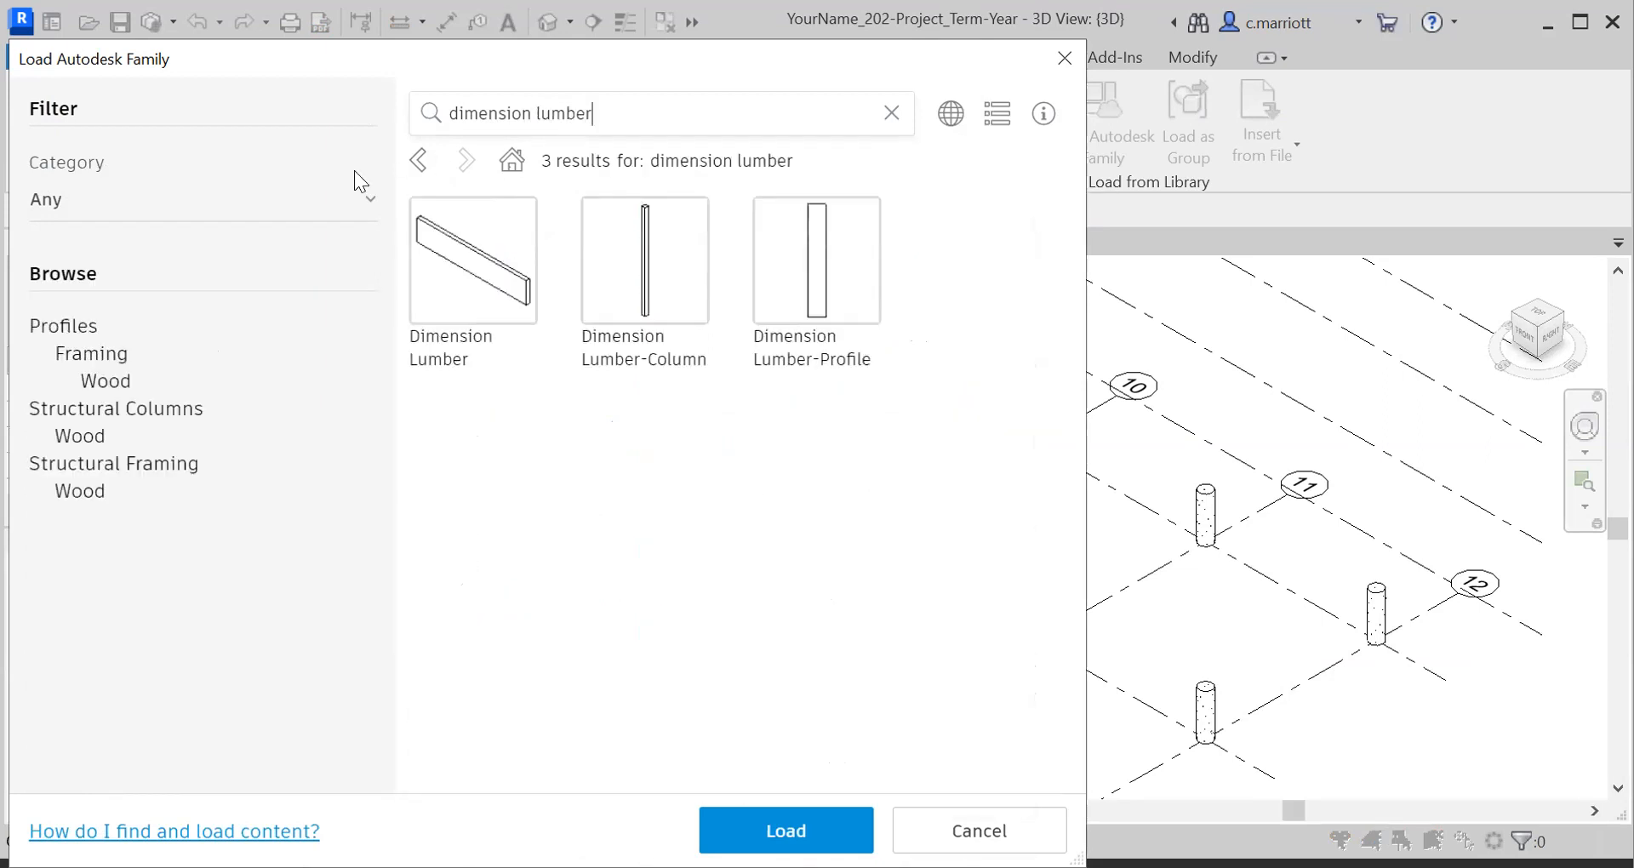
left_click(473, 262)
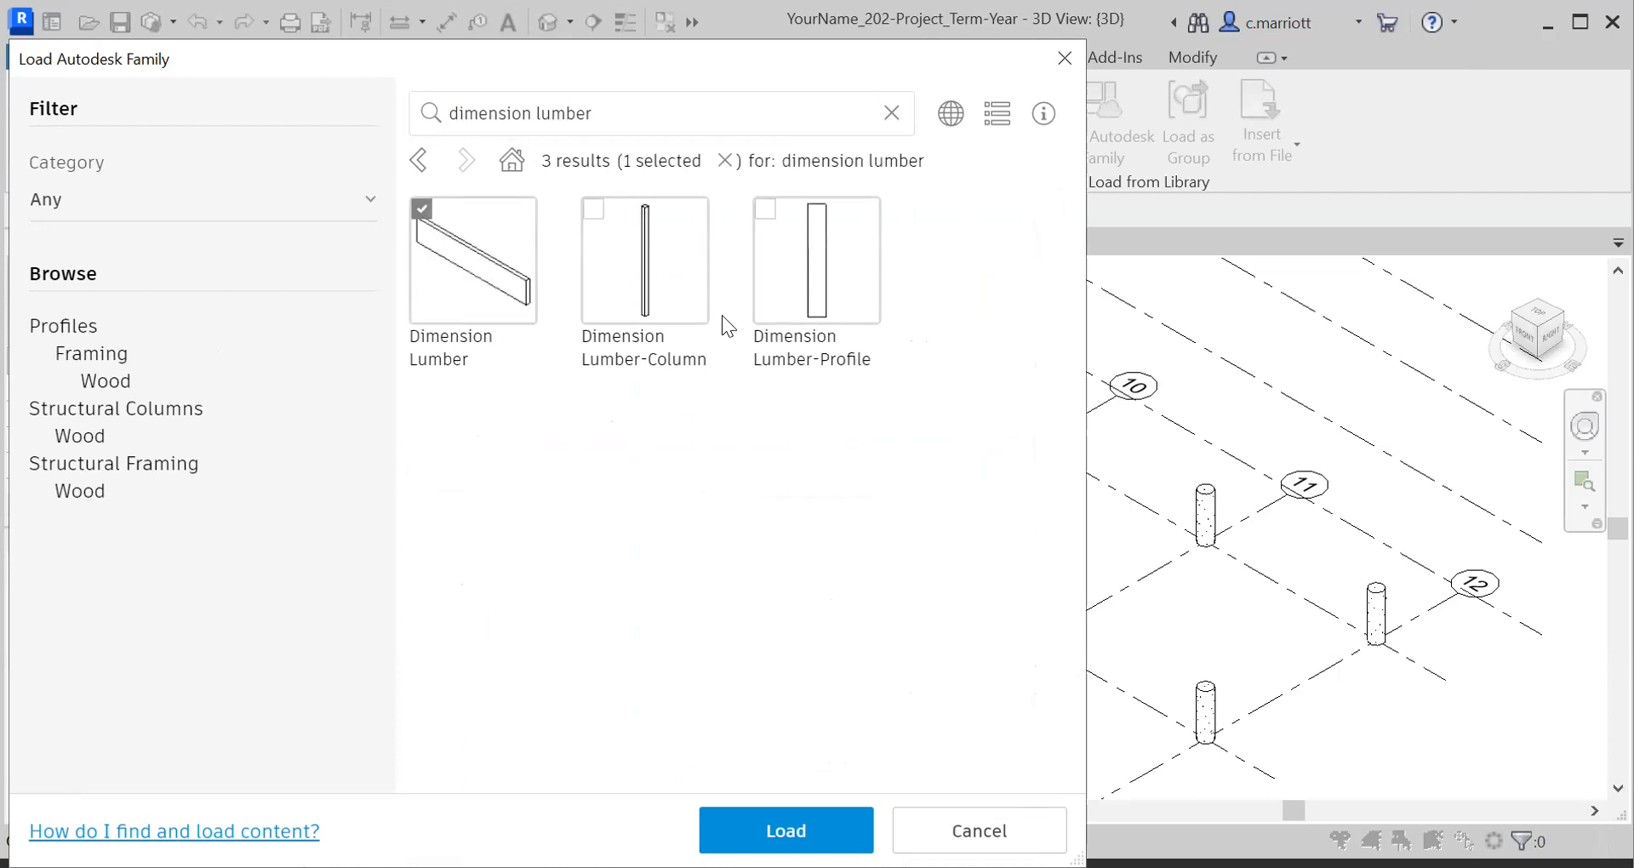
mouse_move(701, 643)
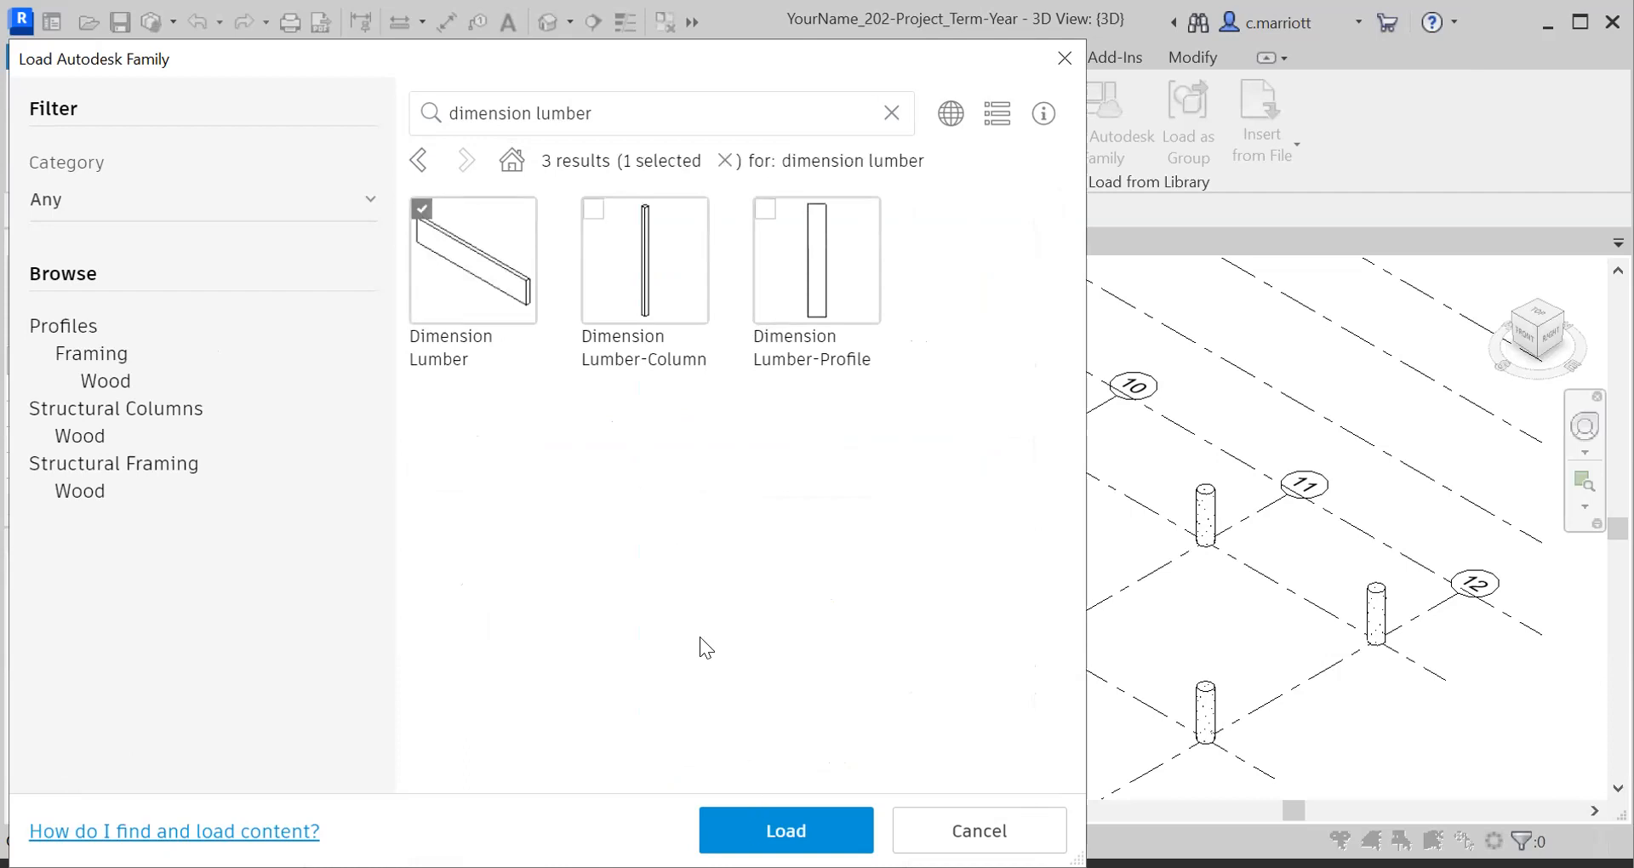
Step: Load the Dimension Lumber family with its 3x6 type into the project
left_click(786, 854)
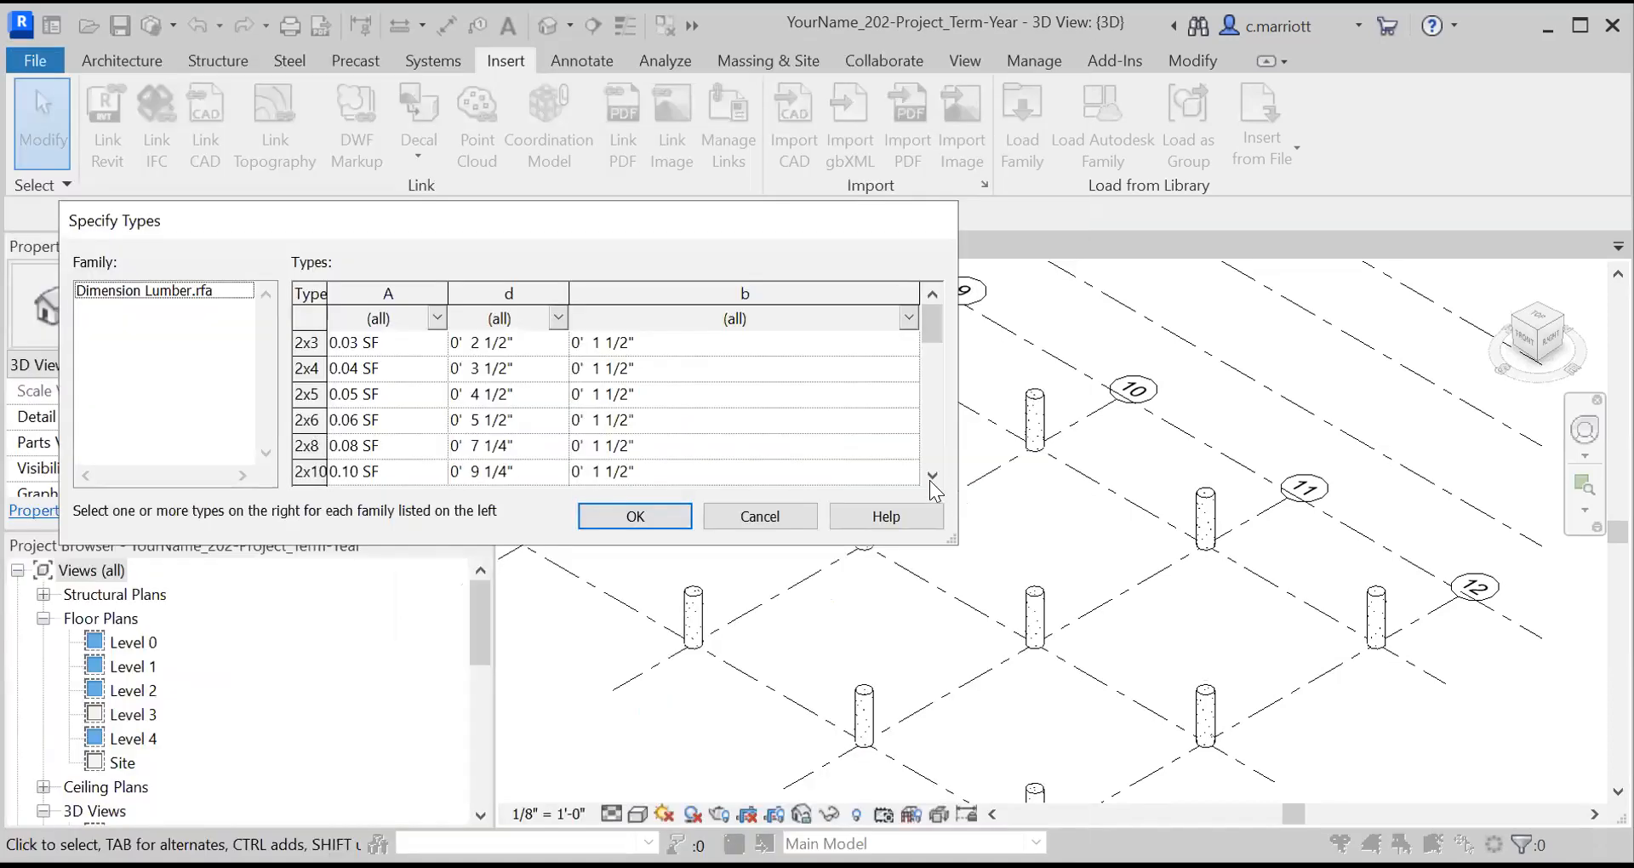
left_click(932, 475)
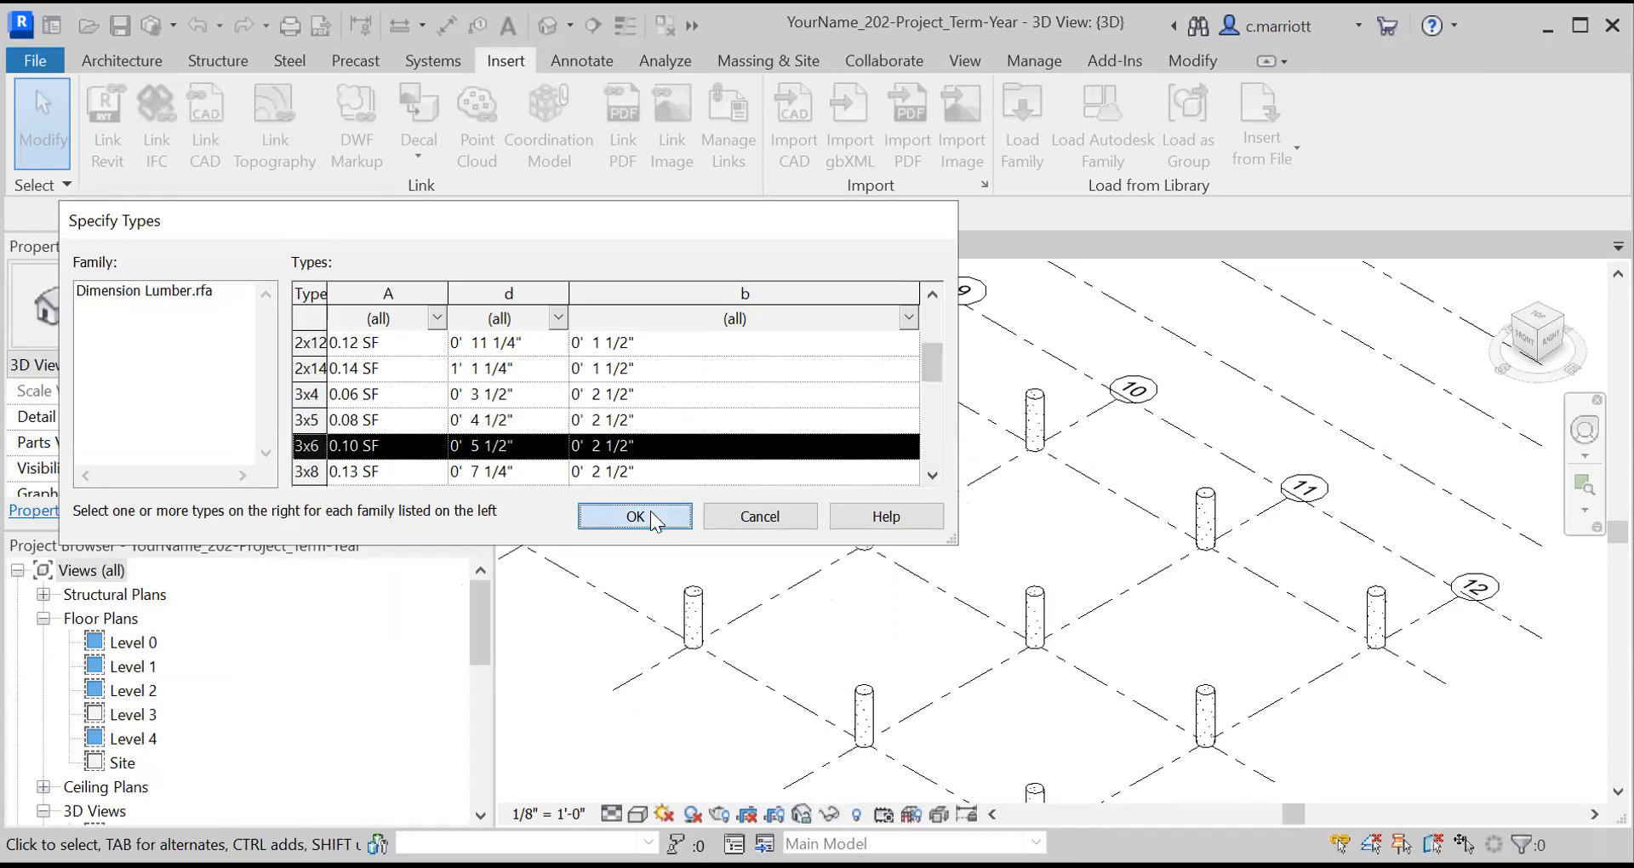
left_click(635, 517)
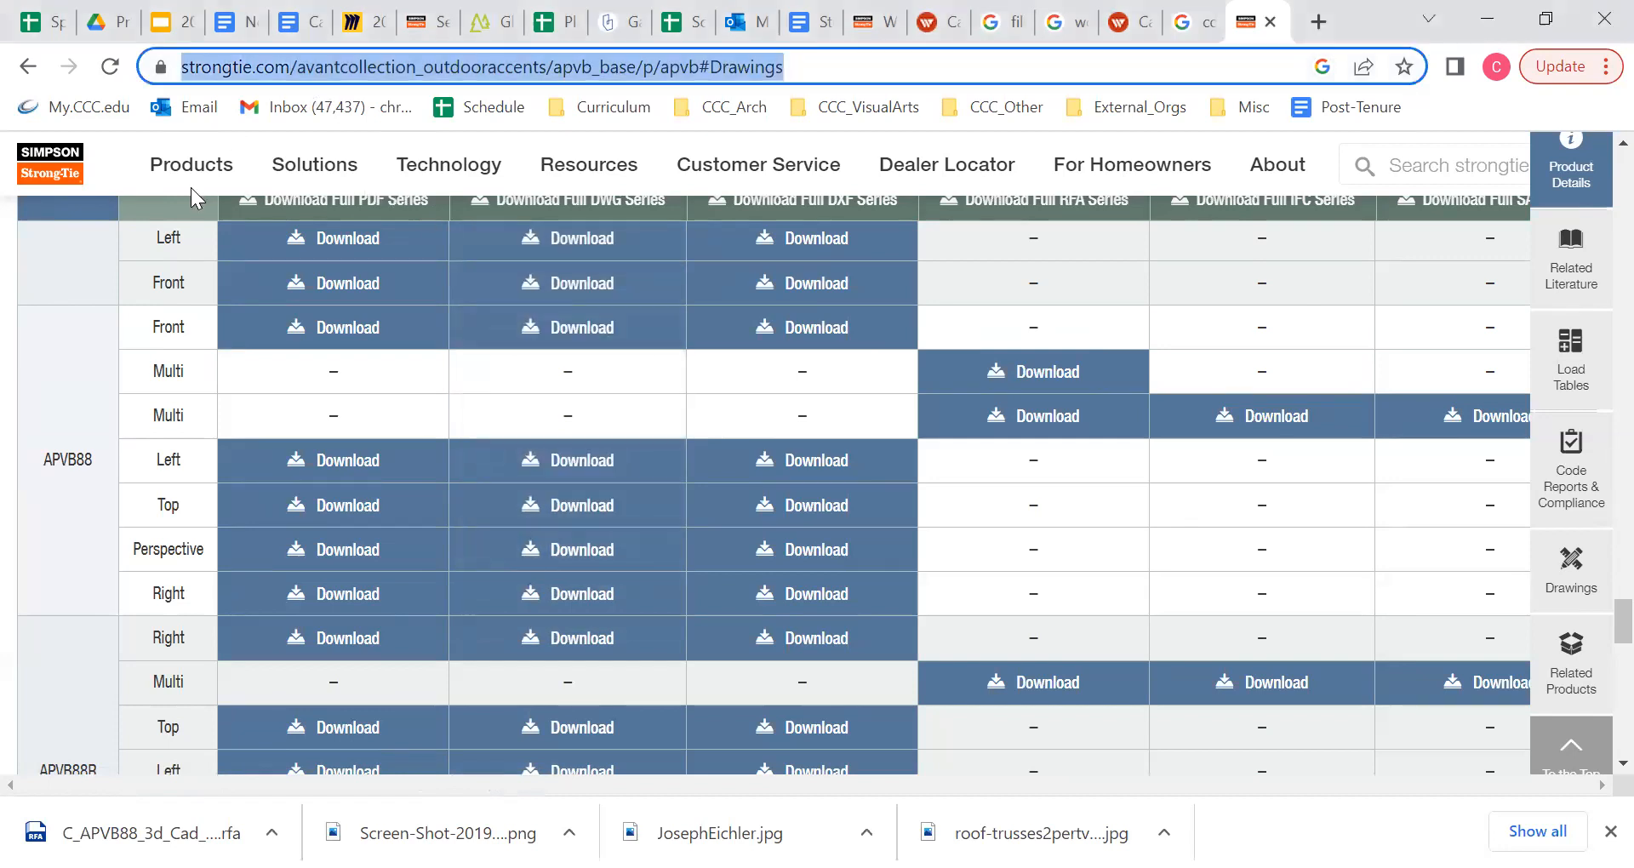
mouse_move(897, 323)
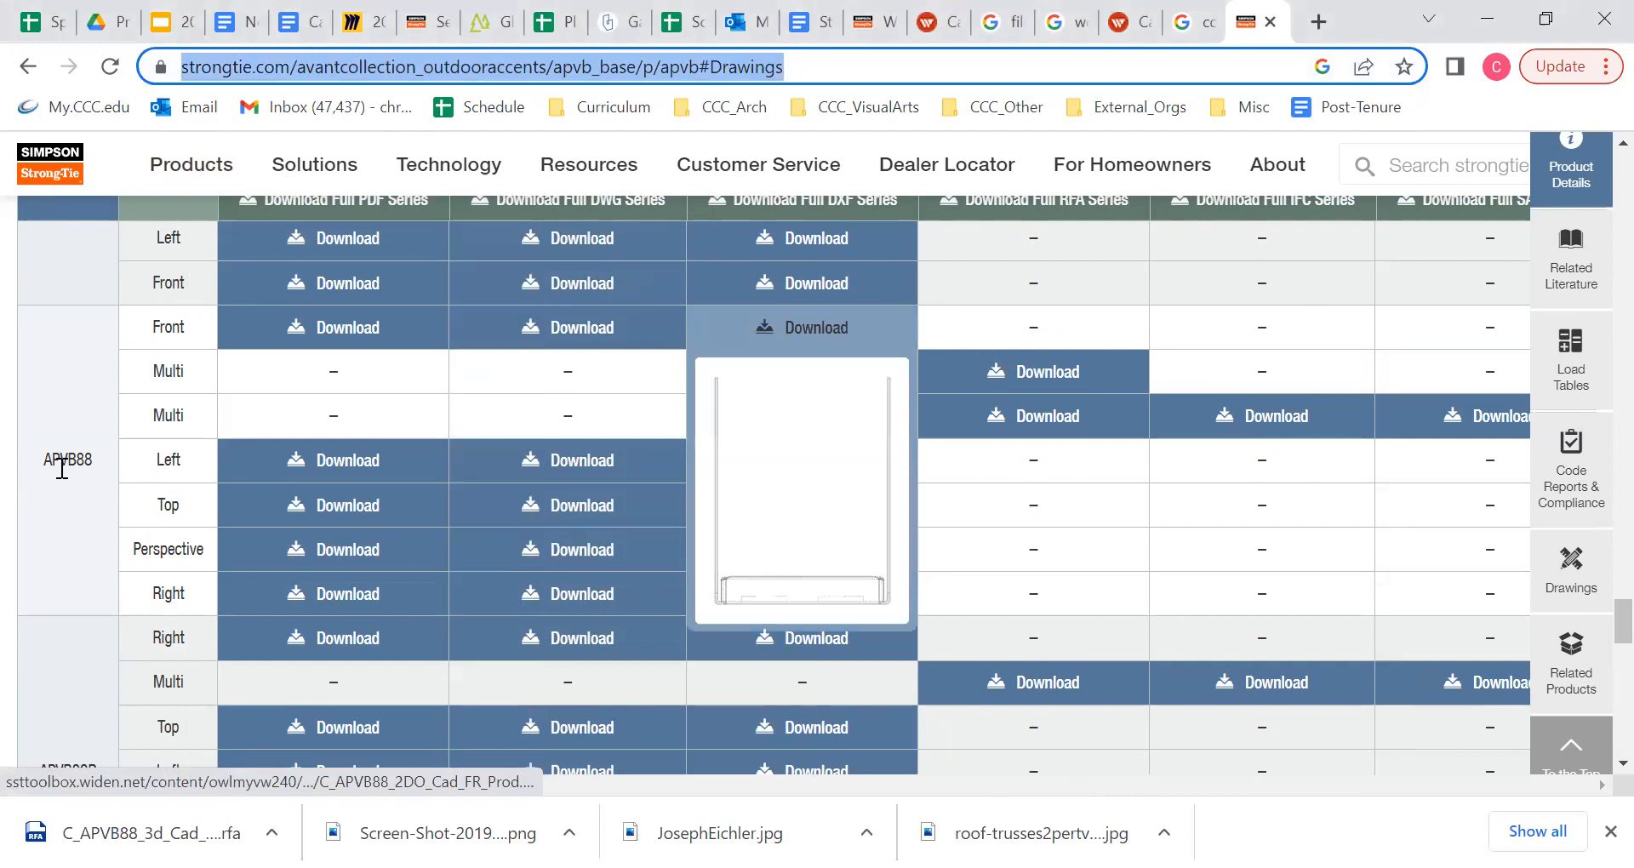
Step: Download the APVB88 post base RFA file from the Simpson Strong-Tie drawings table
scroll("down", 3)
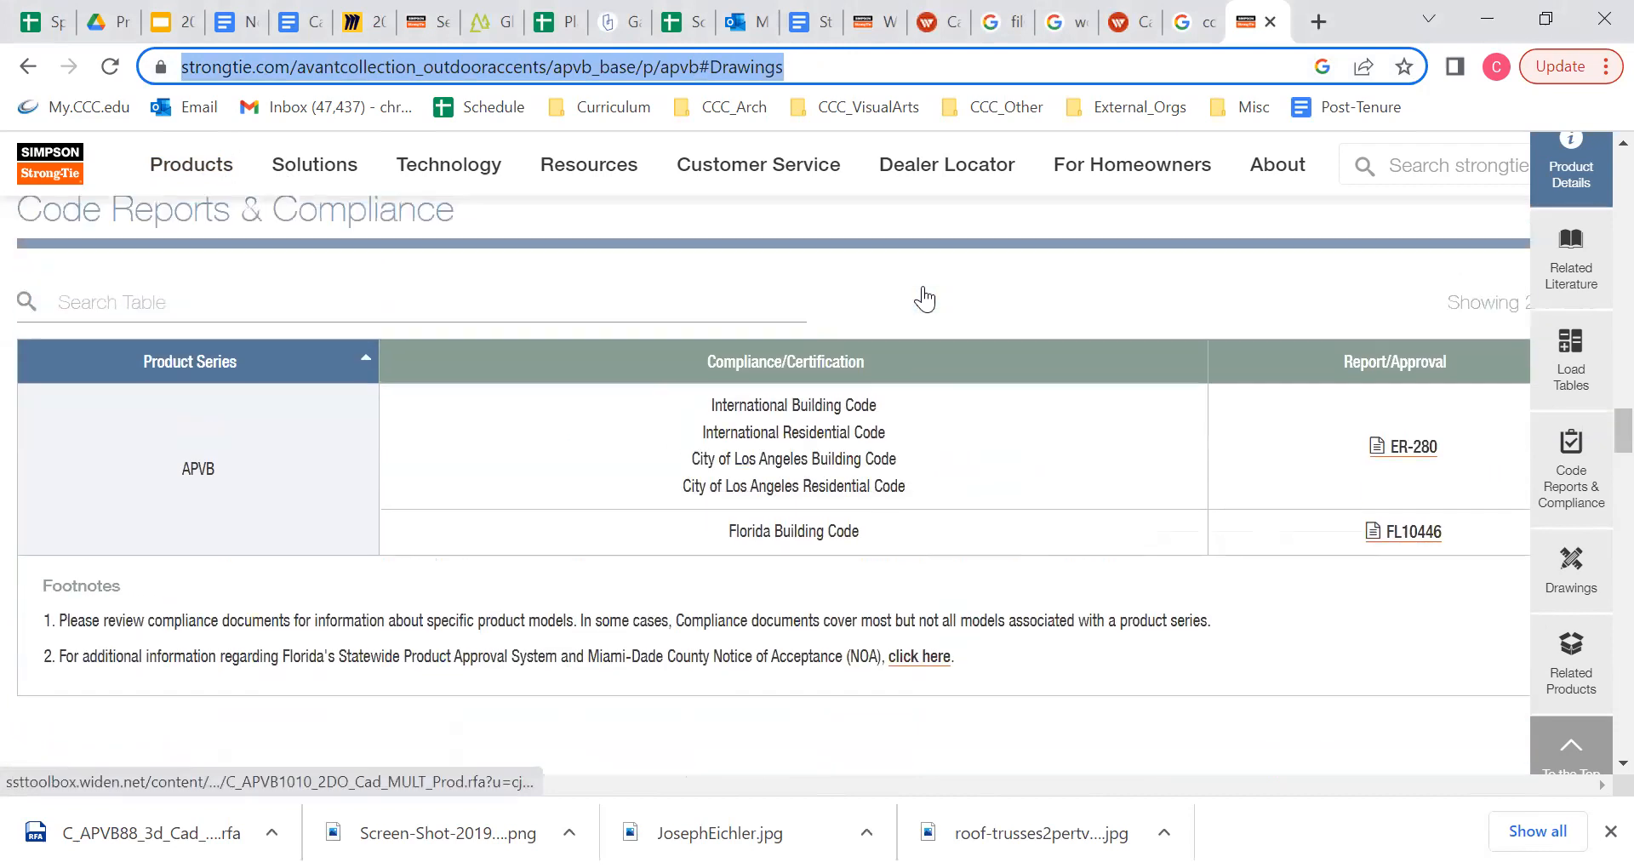
left_click(1571, 361)
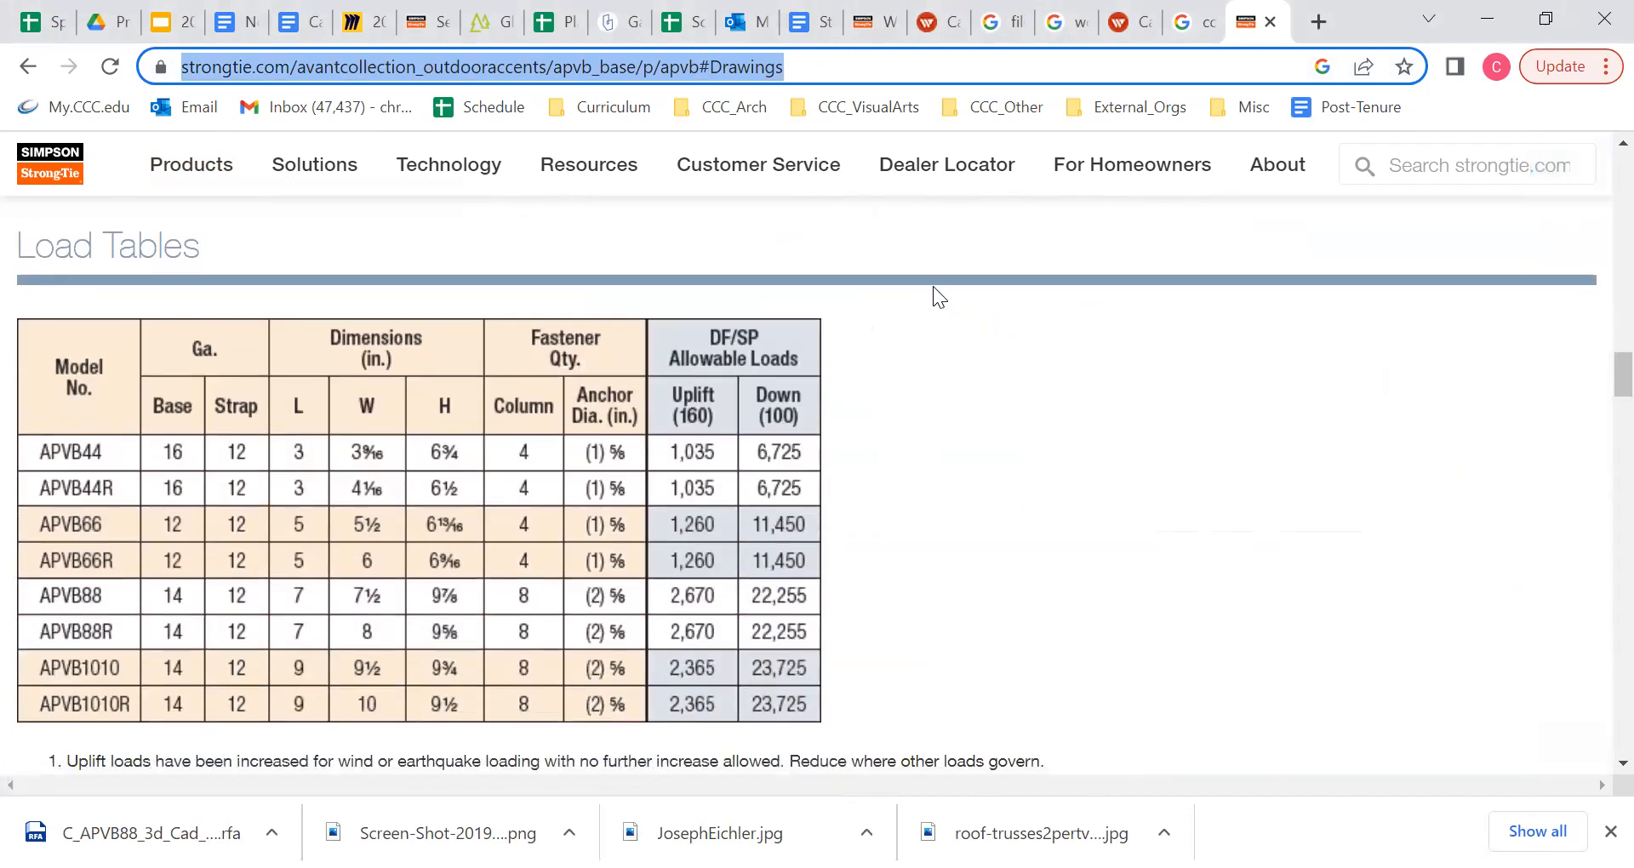
scroll("down", 3)
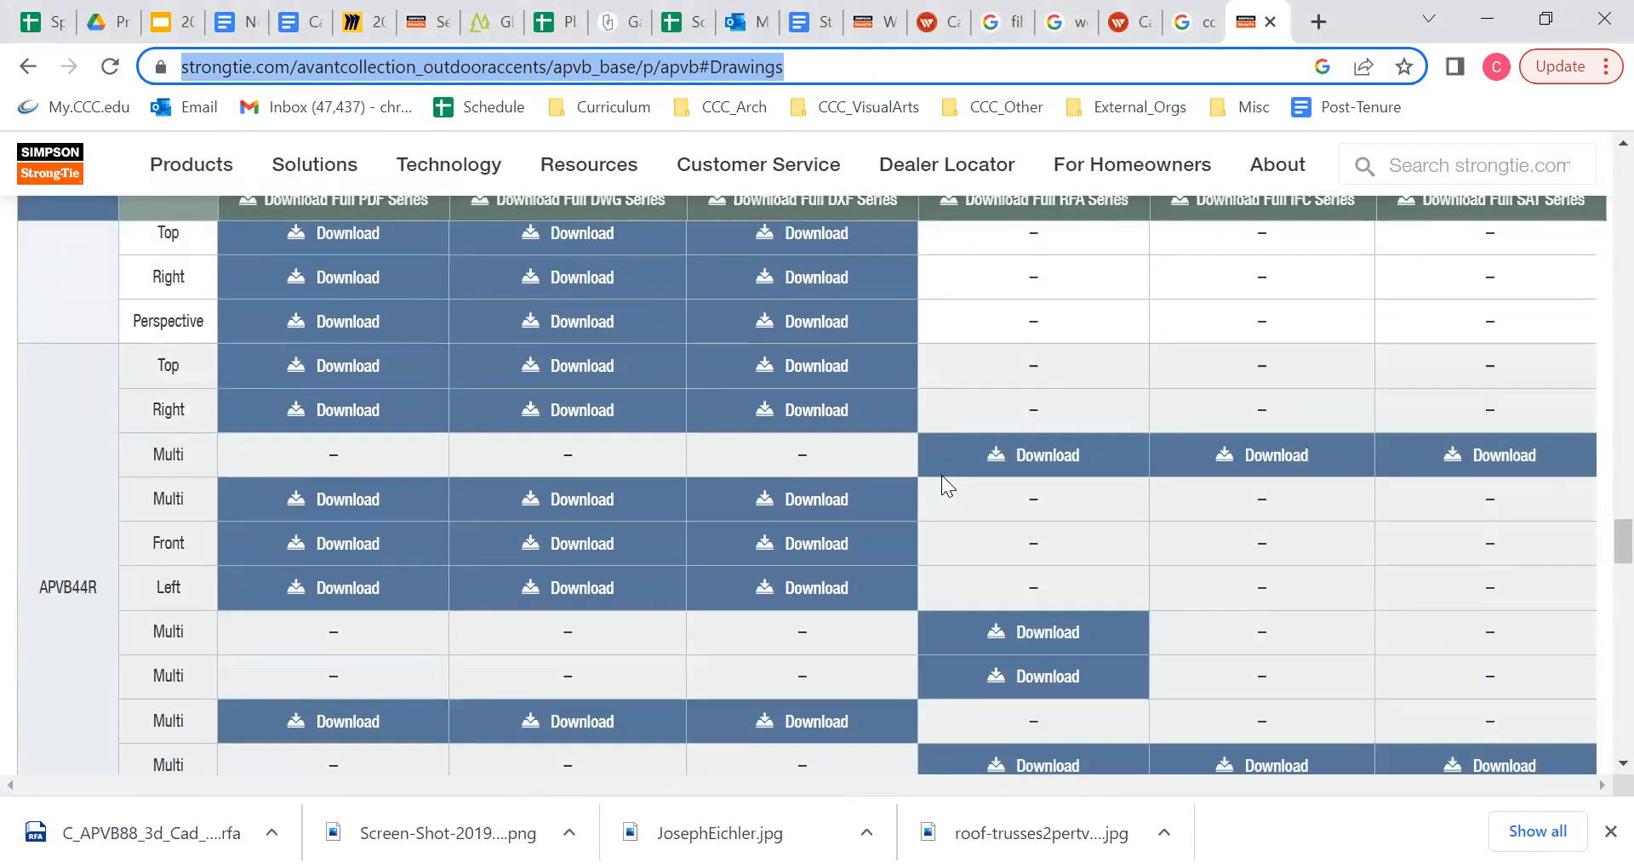
scroll("down", 3)
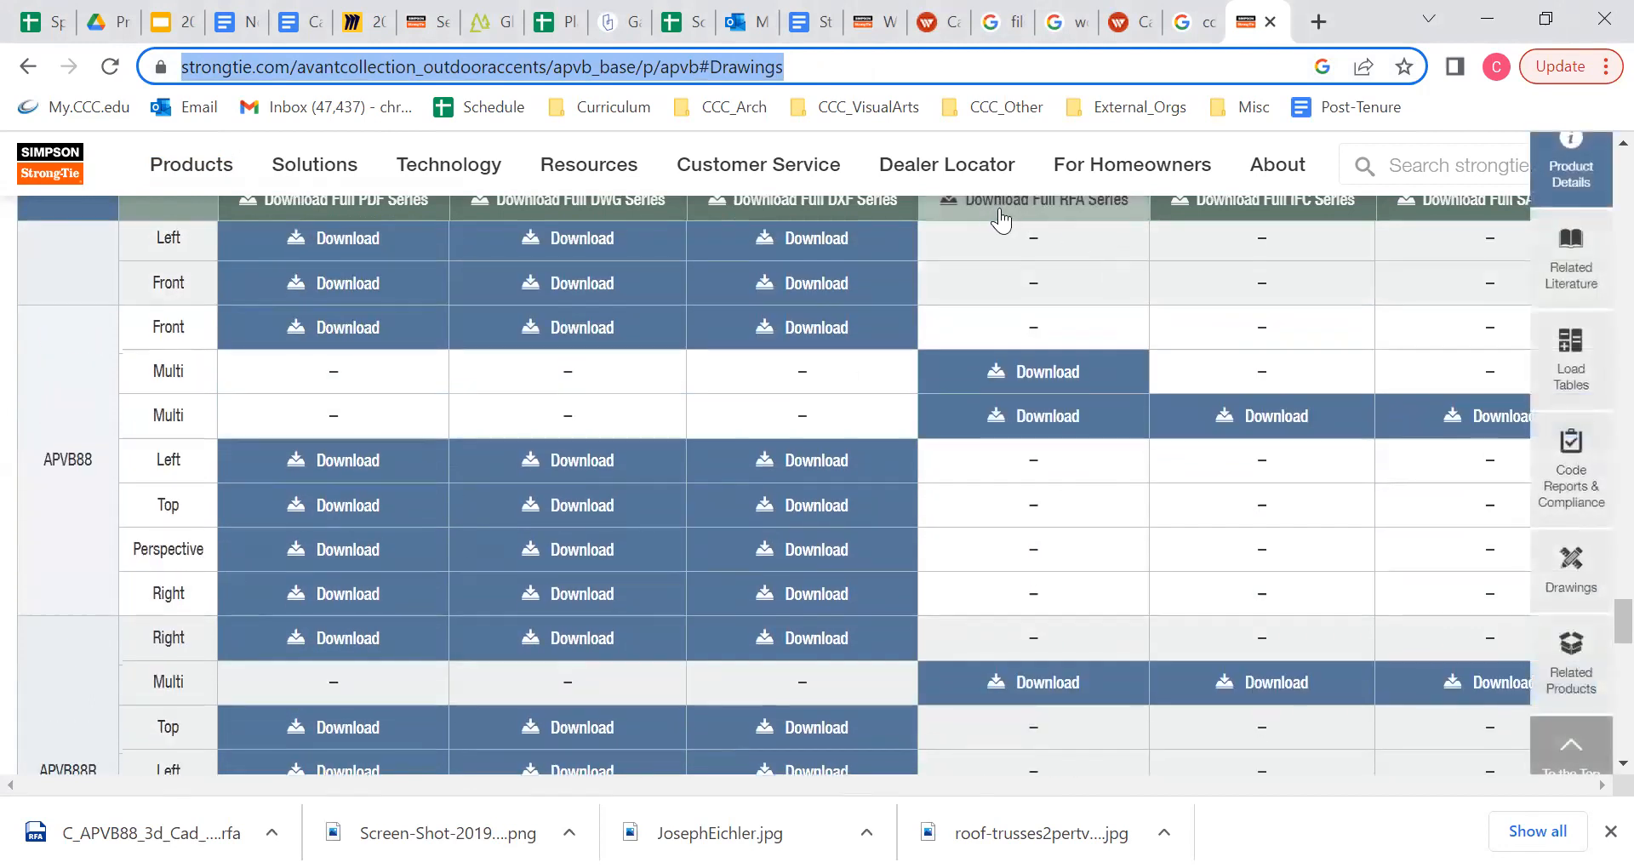
mouse_move(1033, 415)
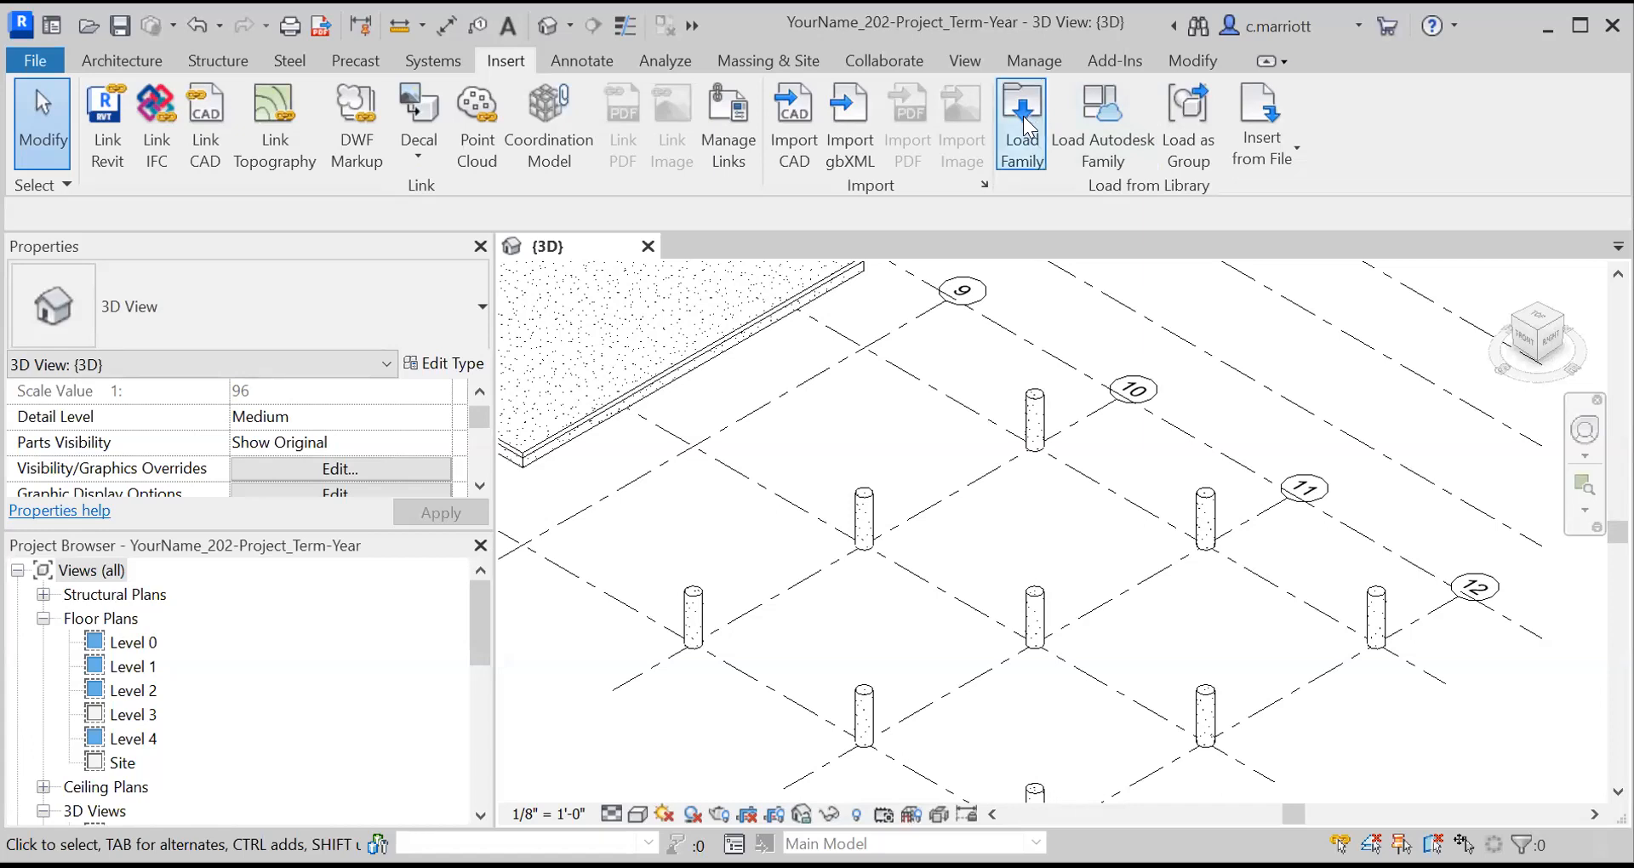
Step: Load C_APVB88_3d_Cad_MULT_Prod.rfa from Downloads via Load Family
left_click(1021, 110)
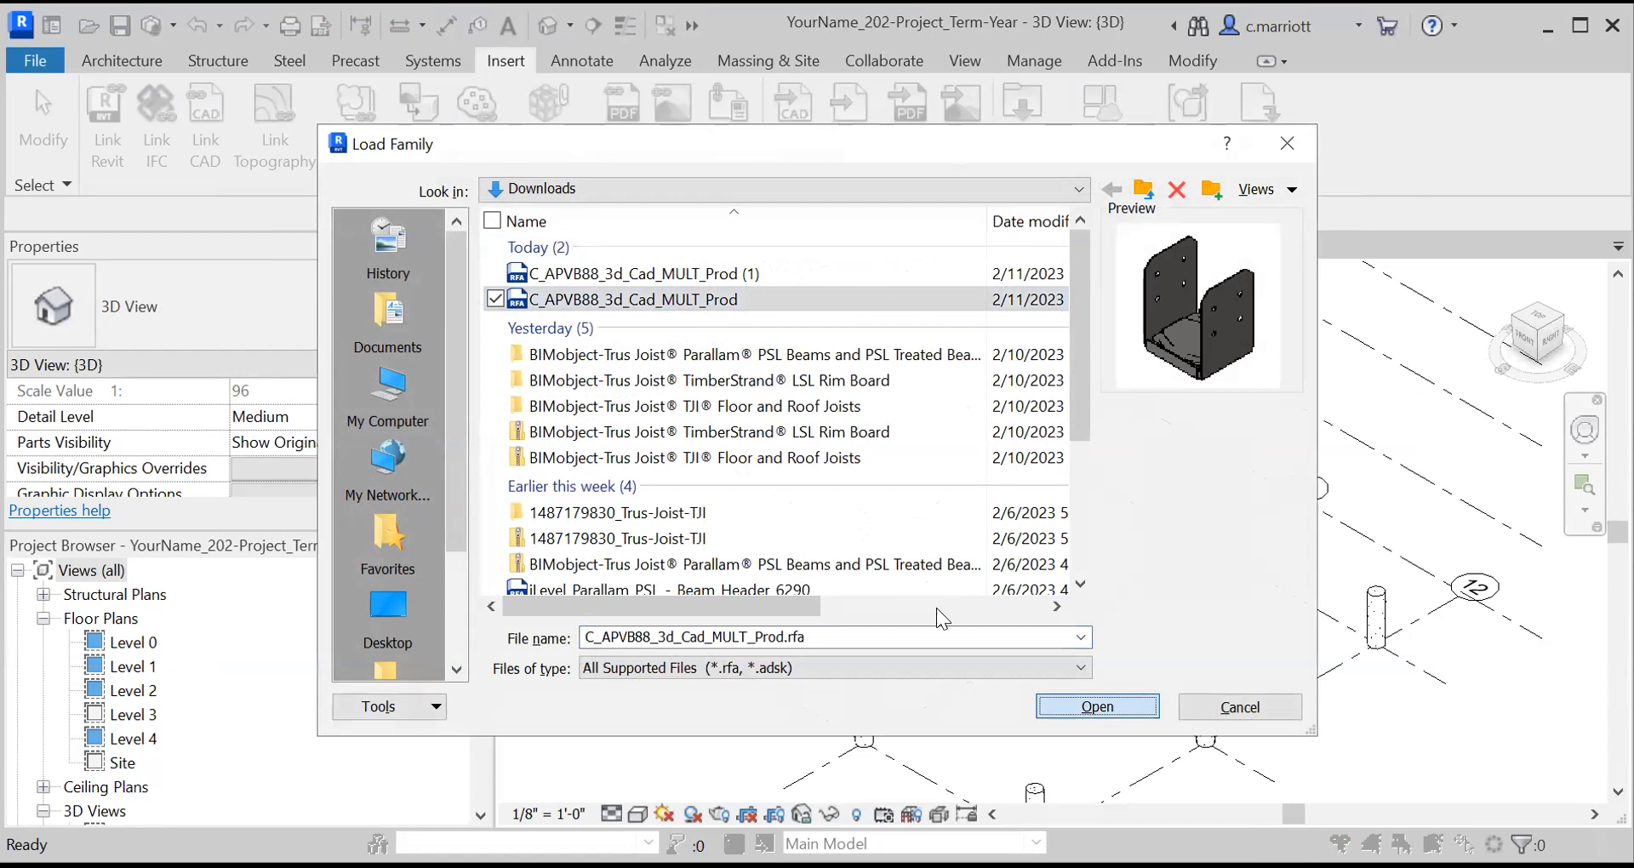
left_click(1096, 705)
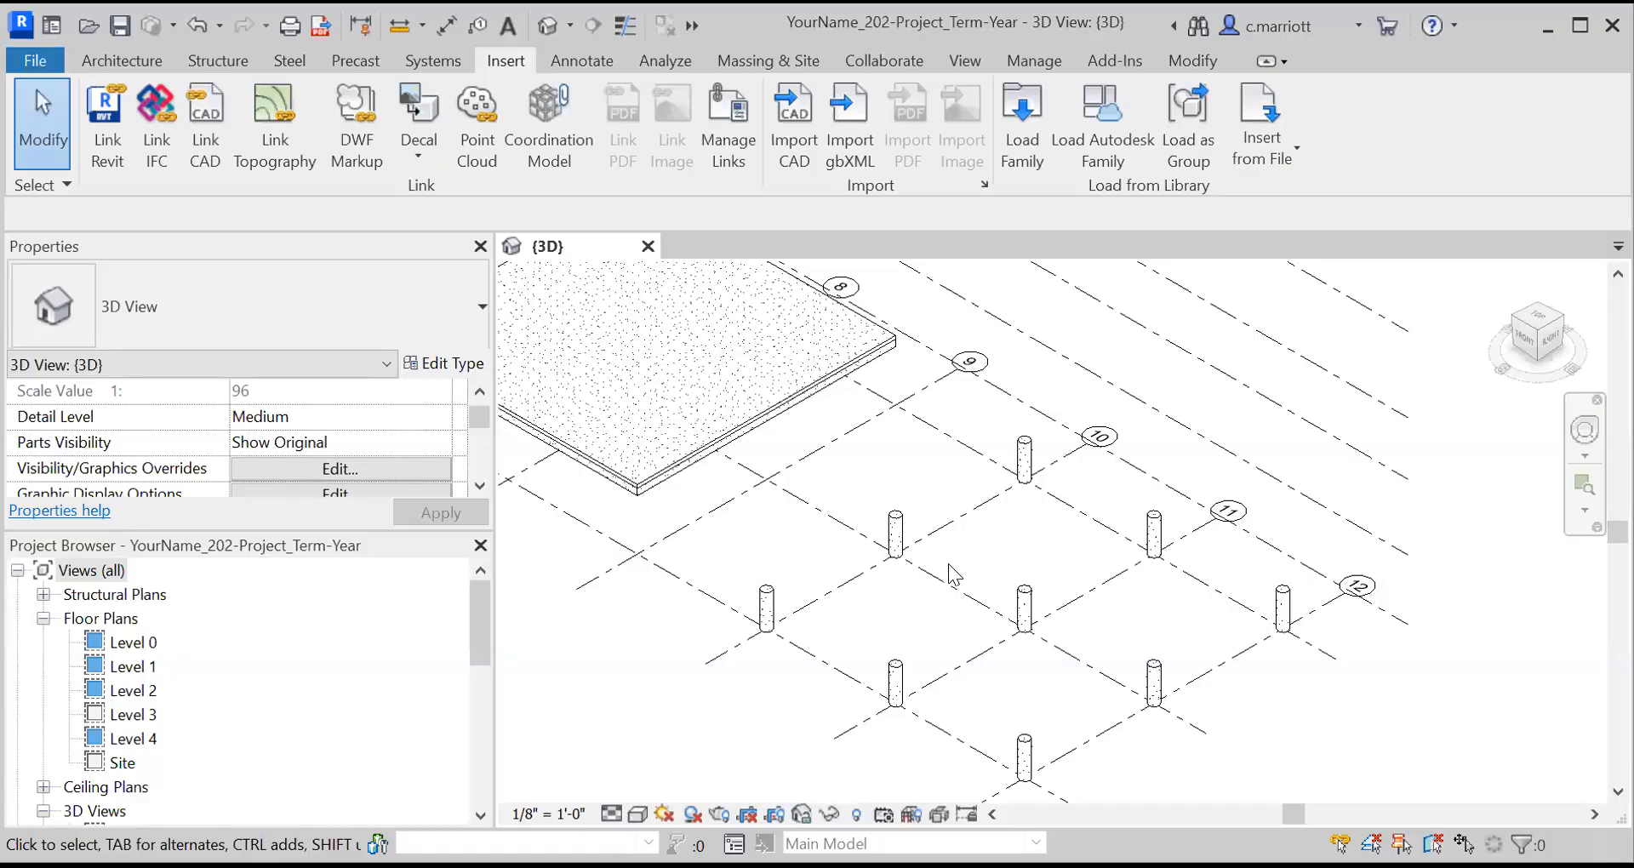
mouse_move(902, 640)
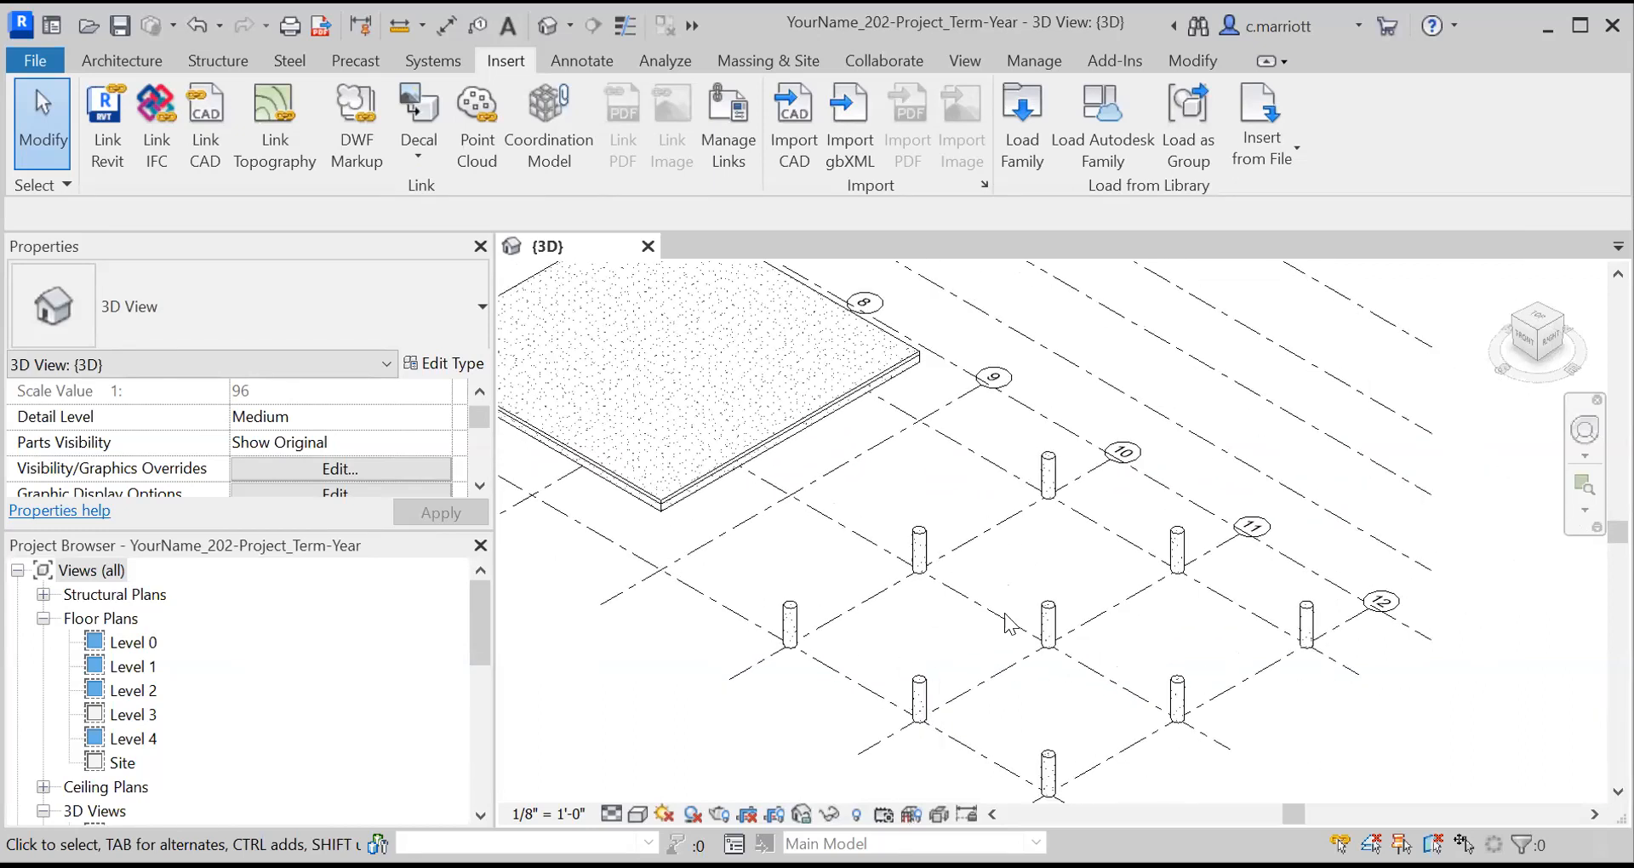
mouse_move(1057, 698)
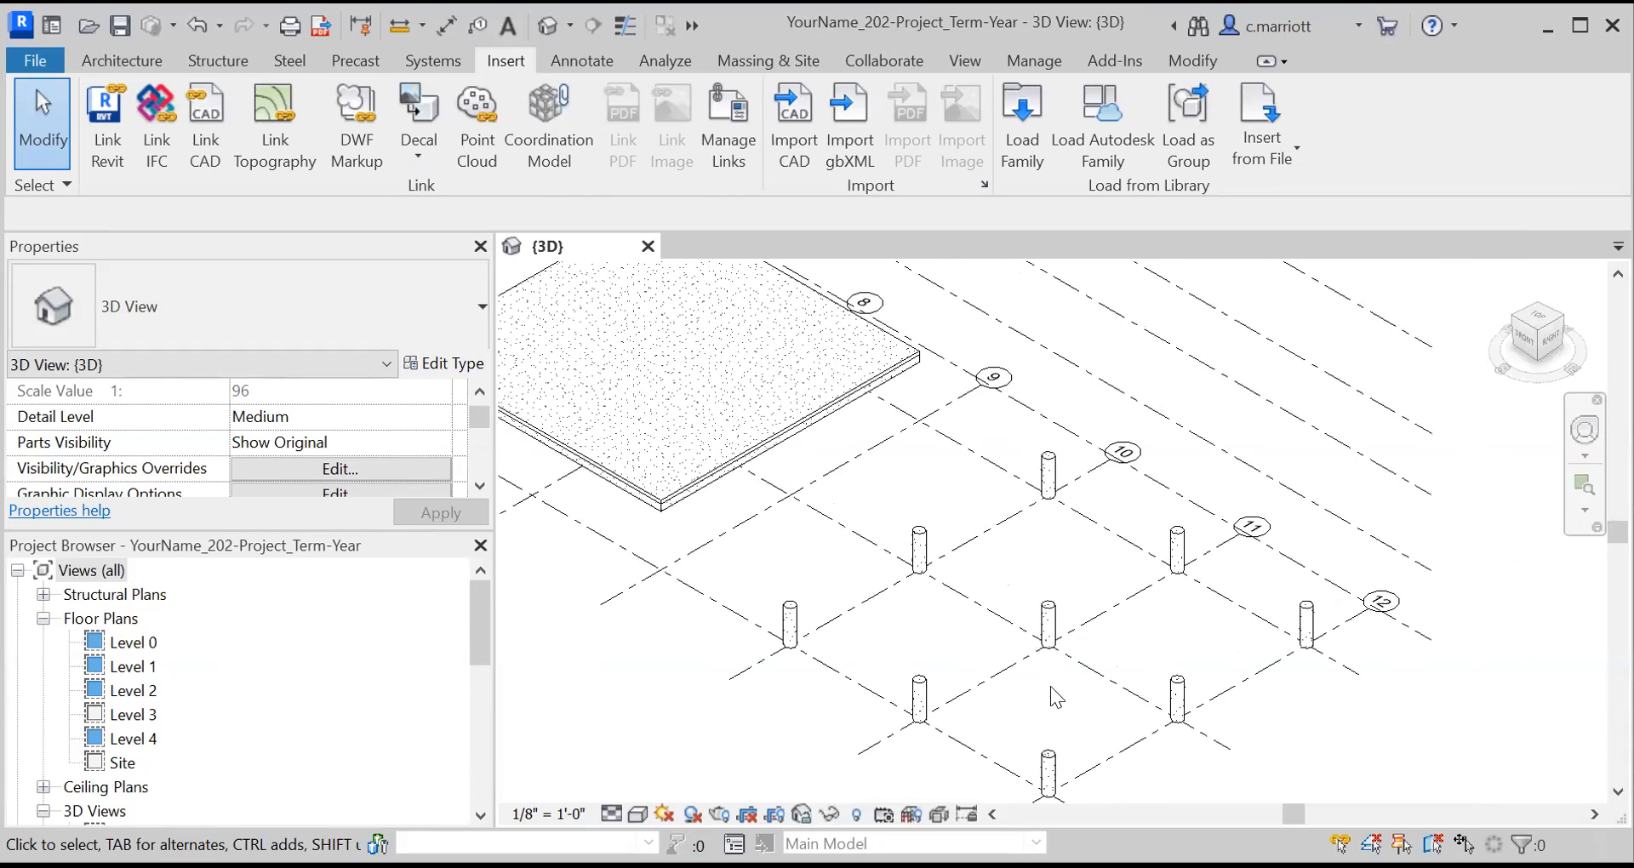
mouse_move(1171, 545)
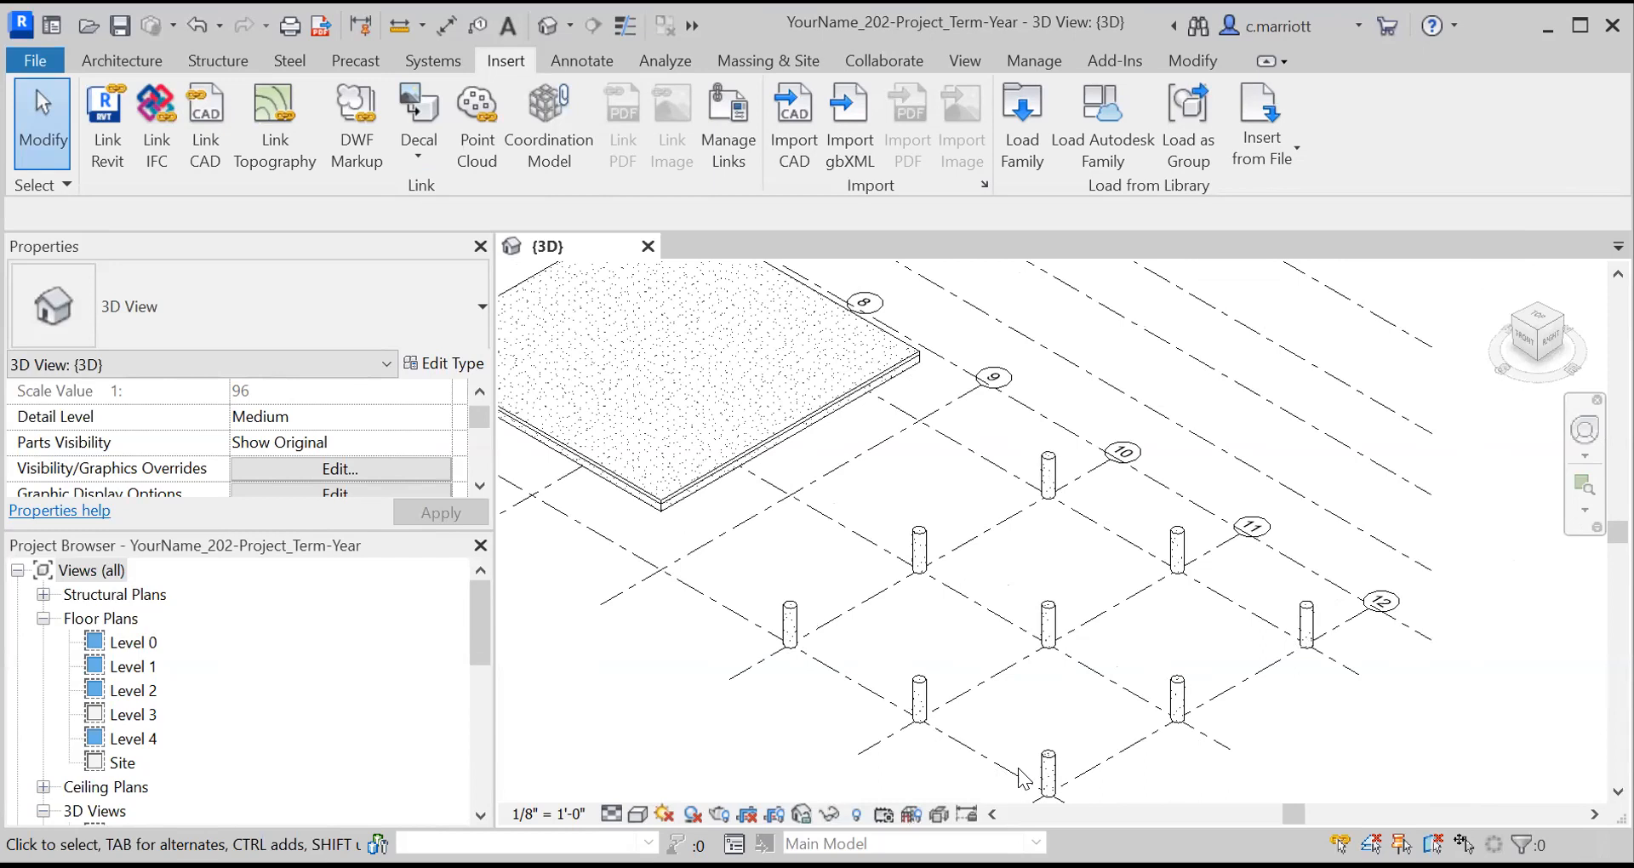
mouse_move(1045, 769)
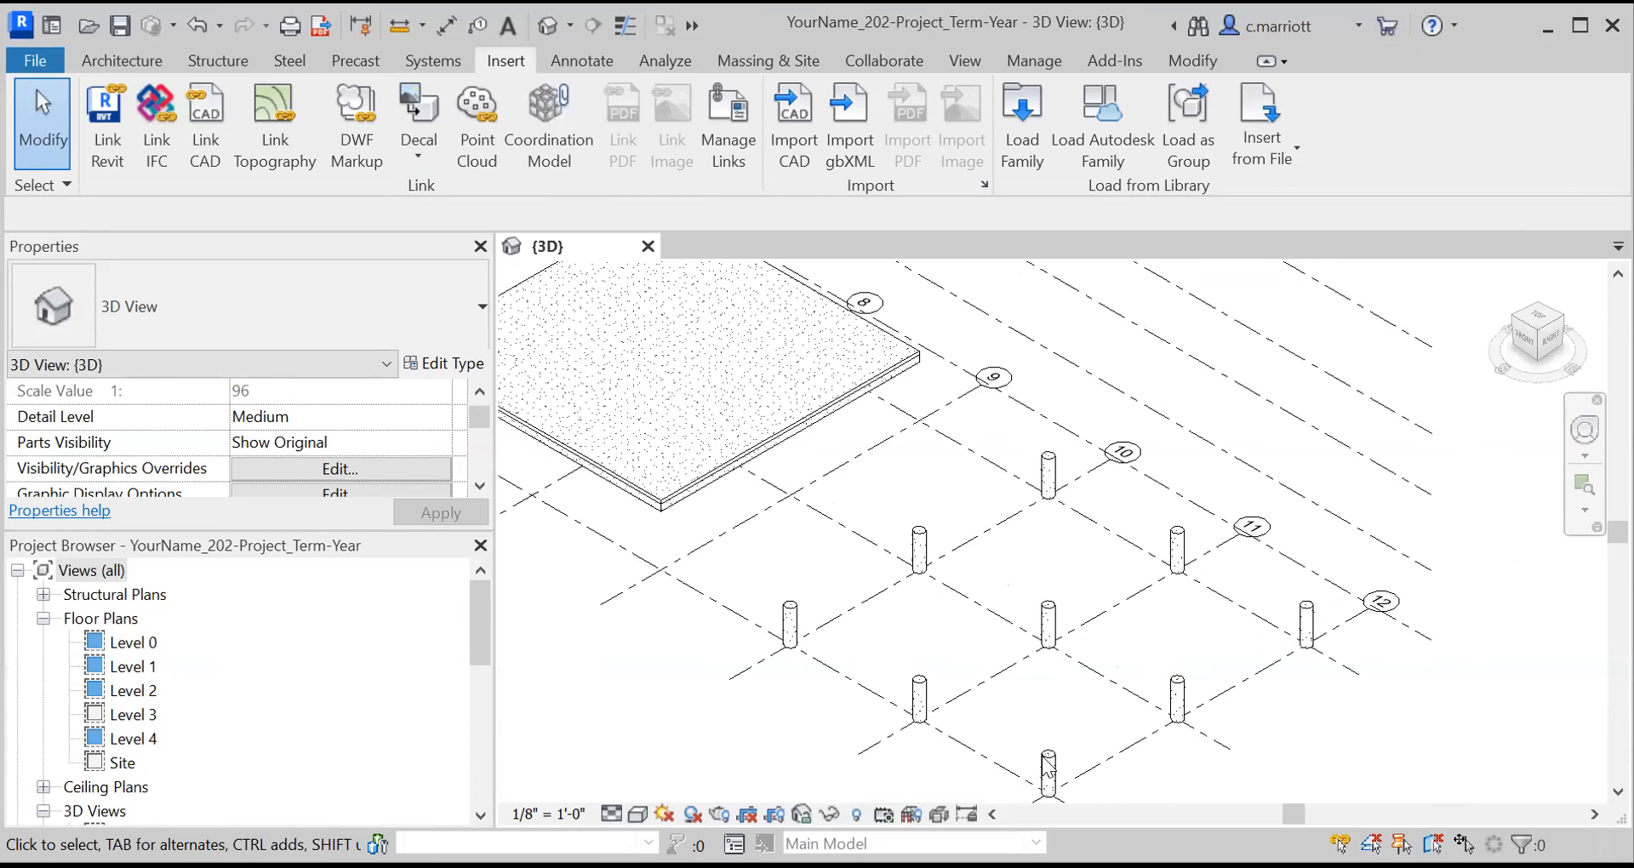
mouse_move(975, 731)
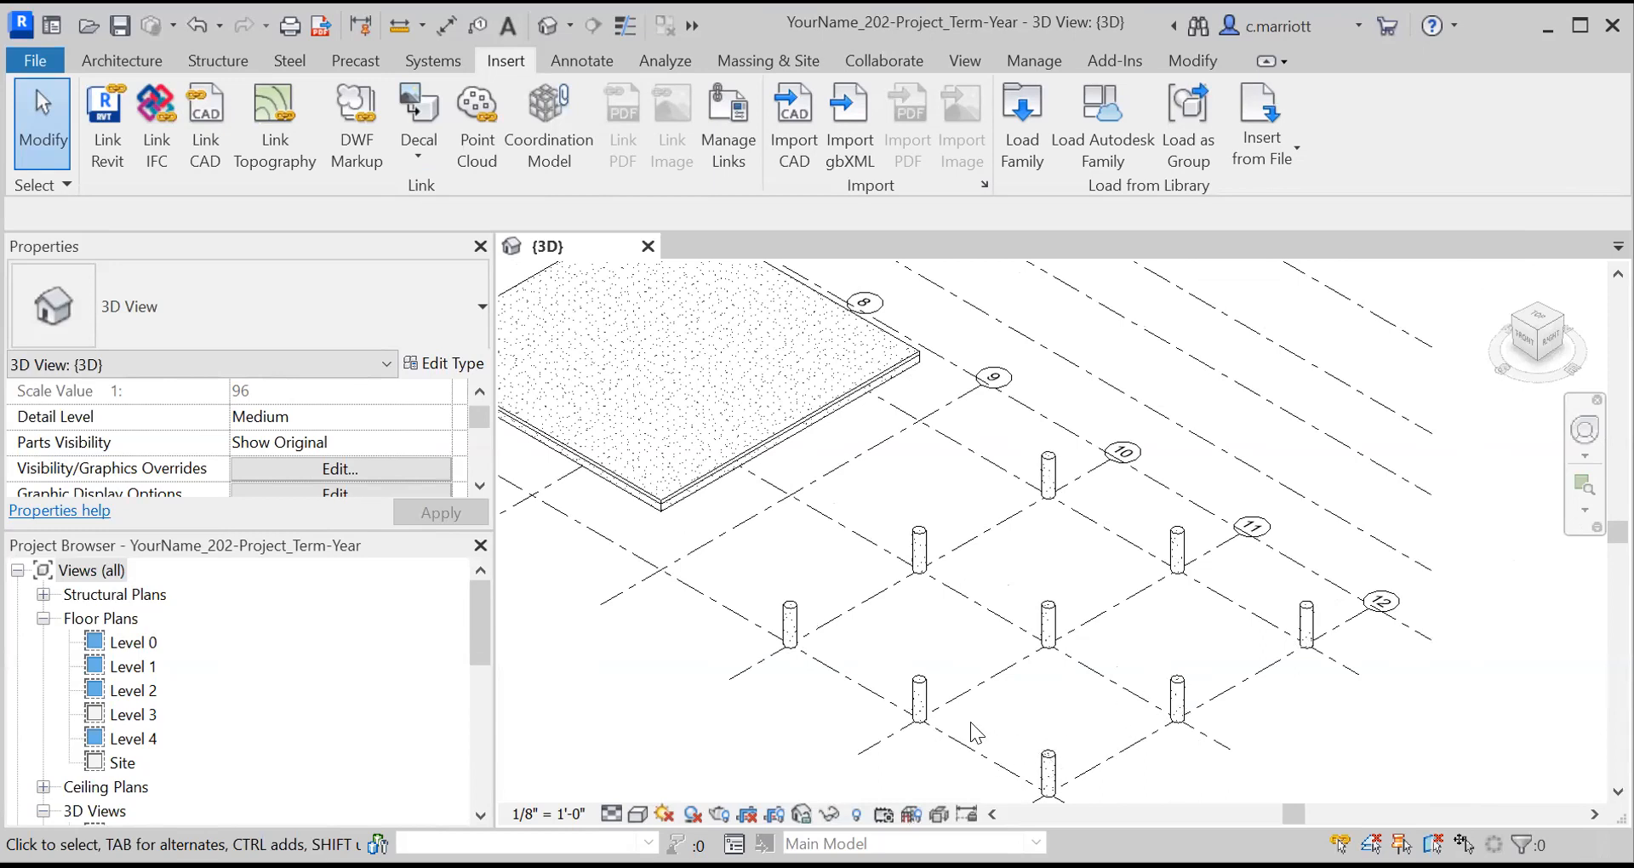
mouse_move(1176, 681)
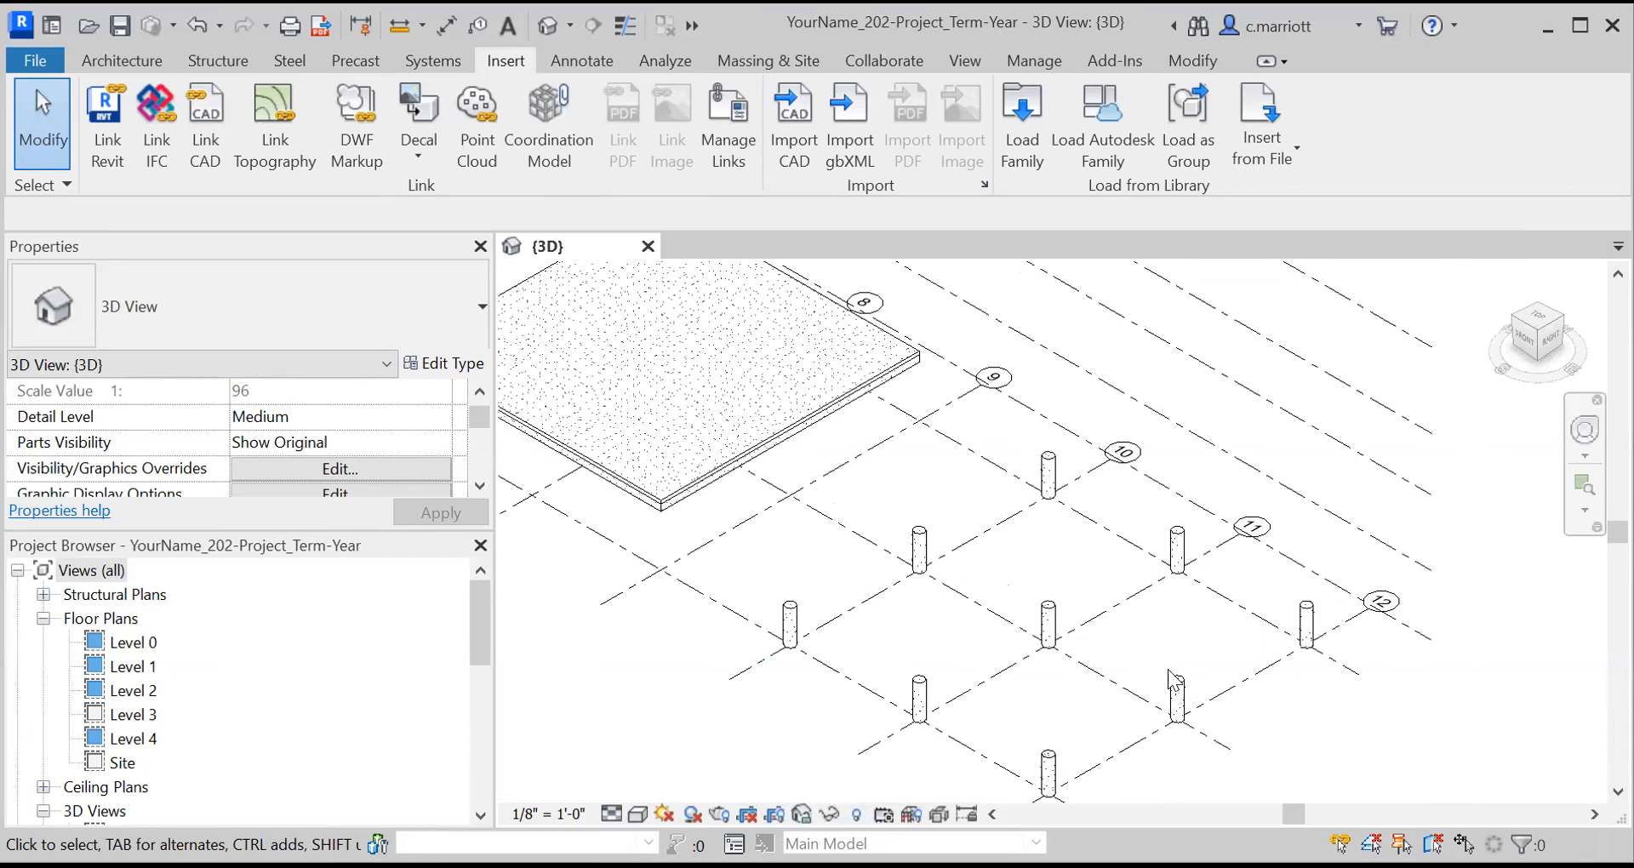
mouse_move(1062, 759)
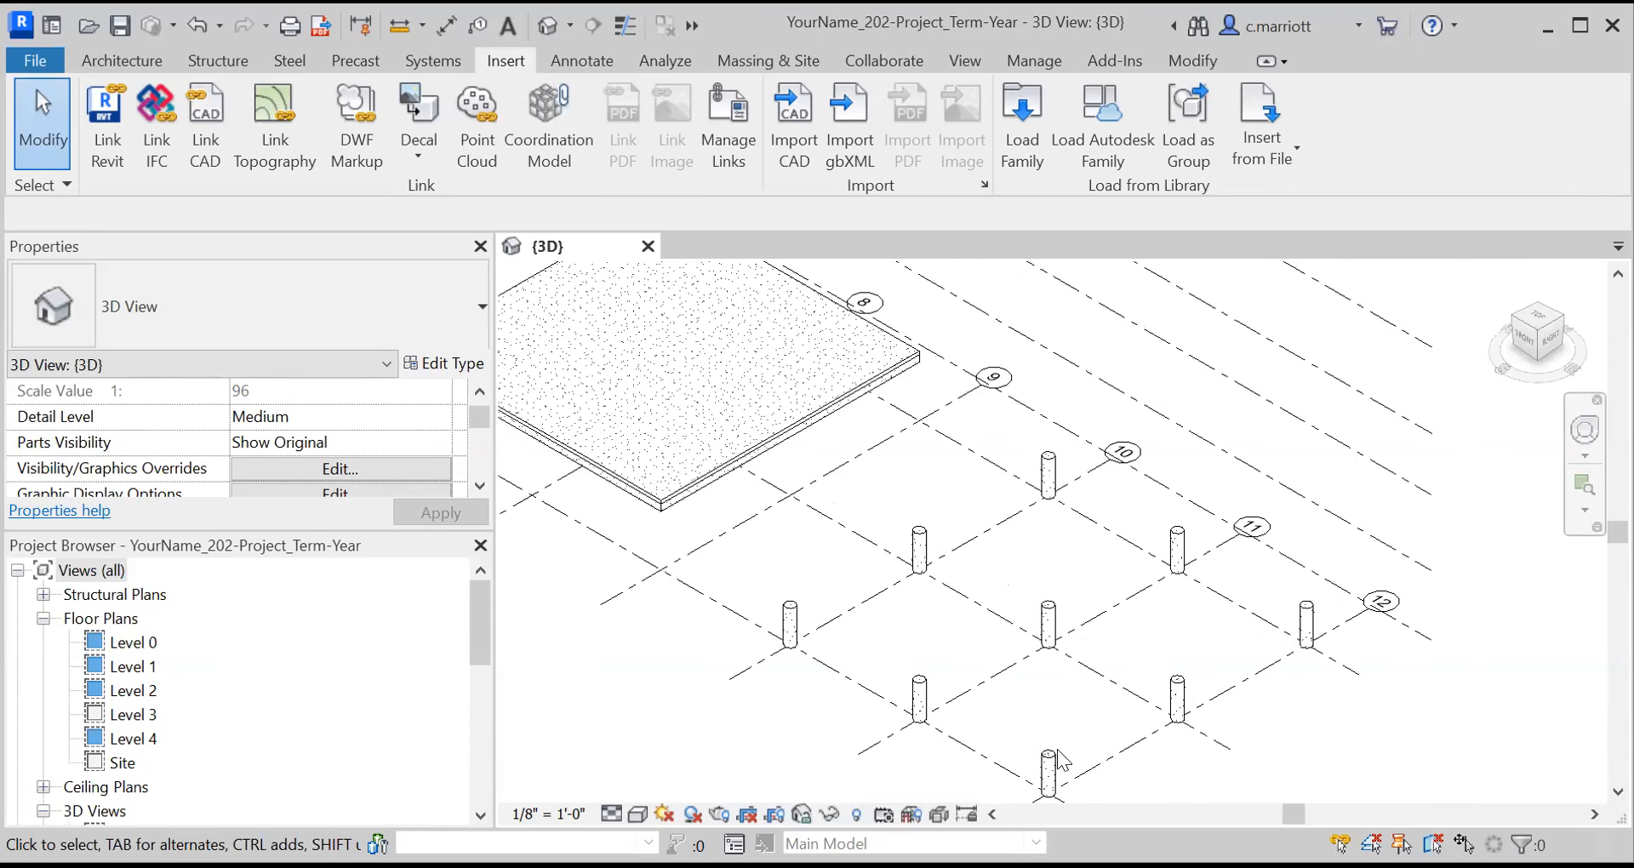
mouse_move(1023, 610)
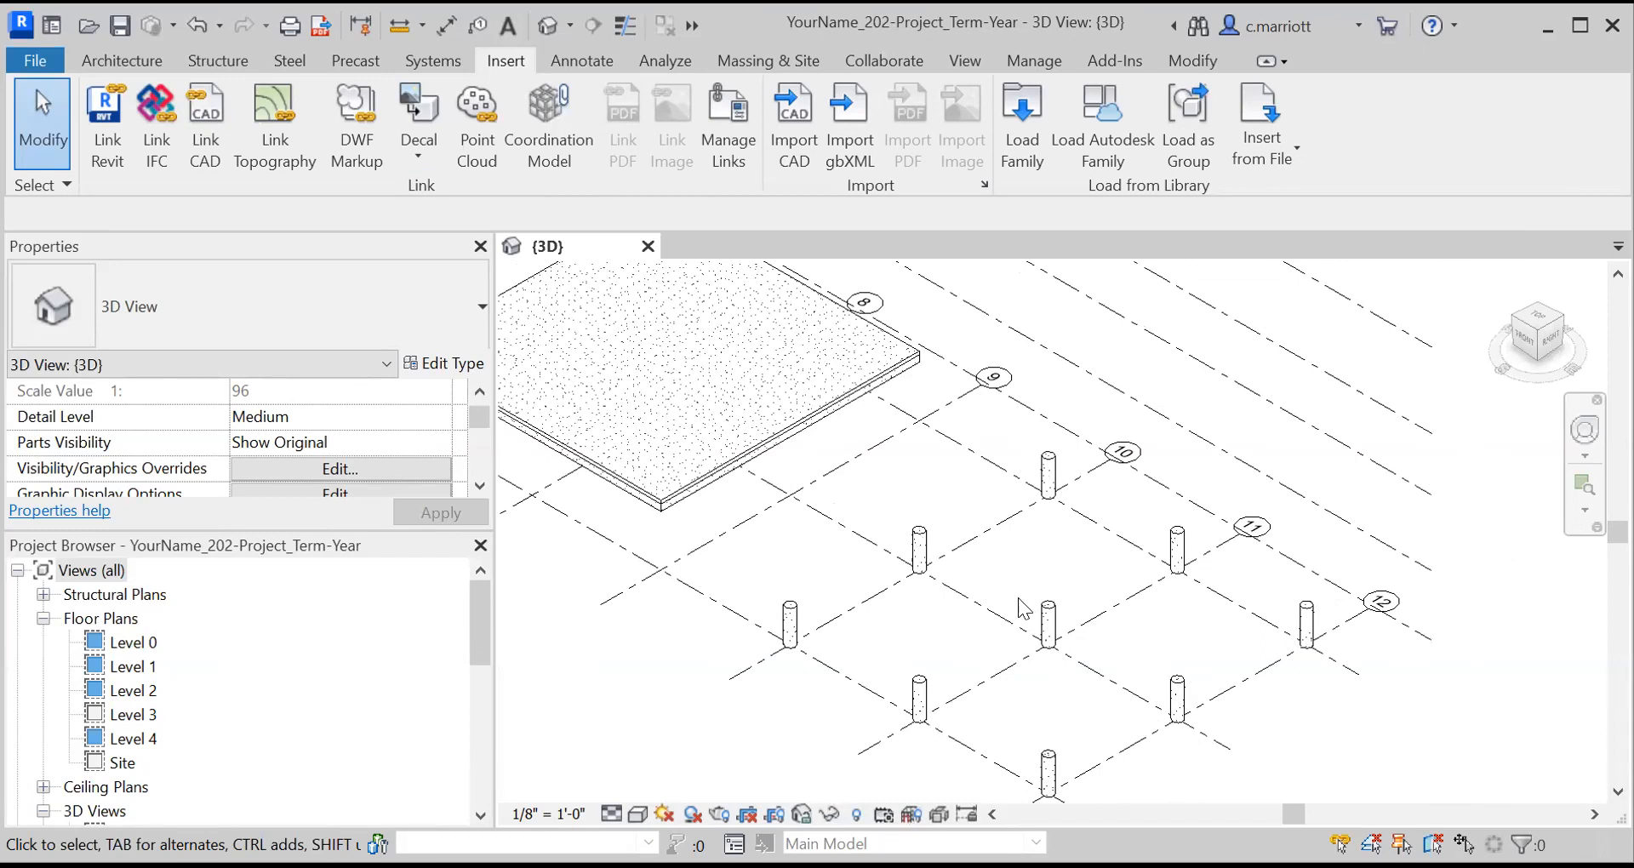
mouse_move(987, 497)
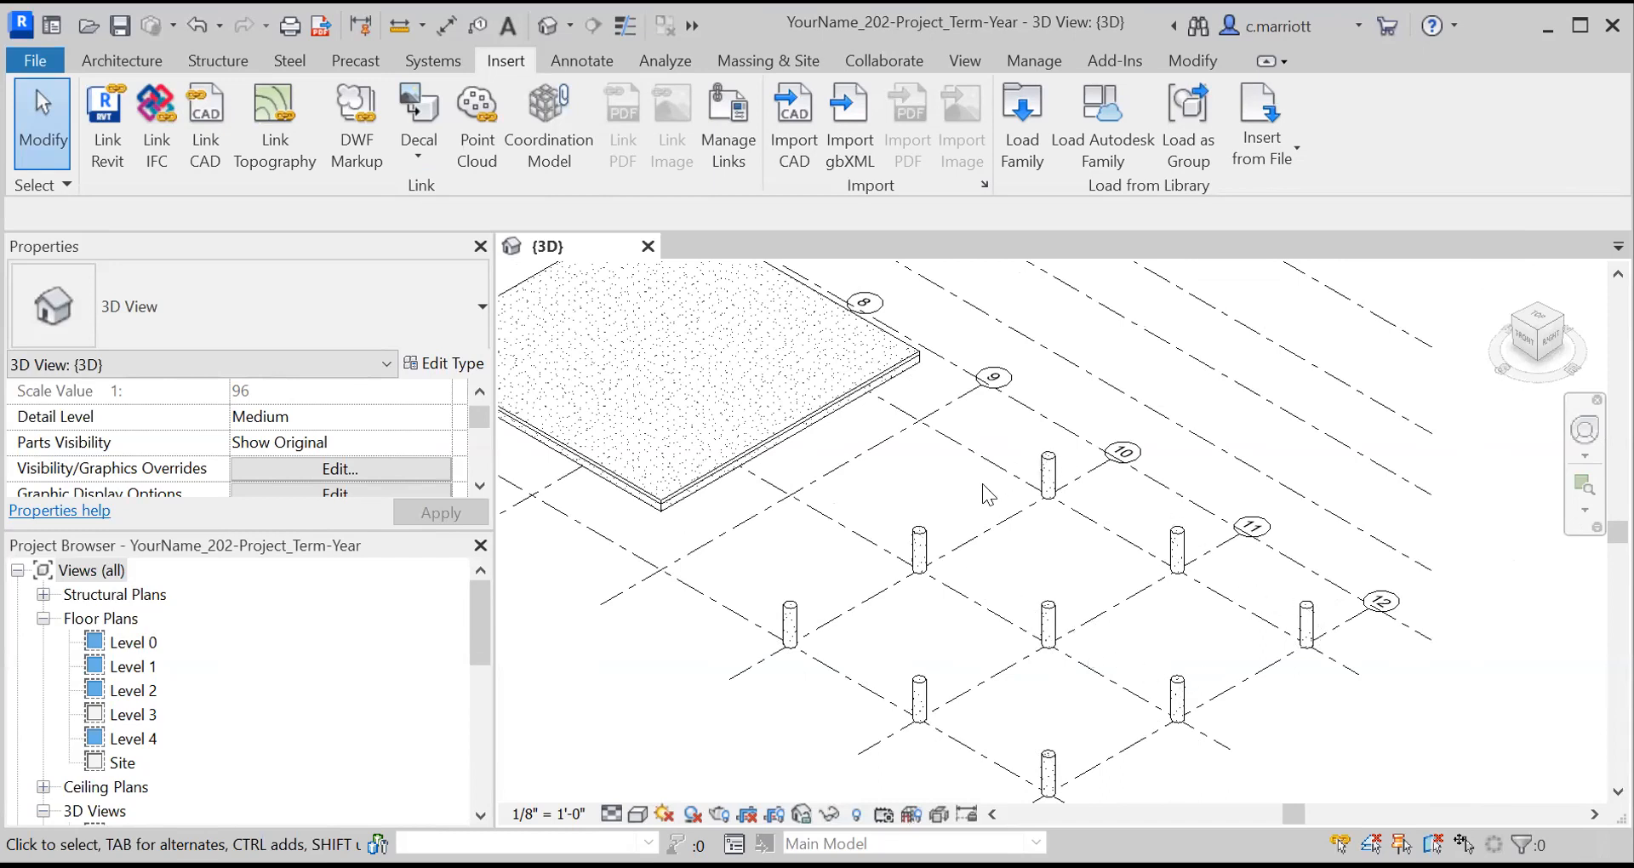
mouse_move(1047, 619)
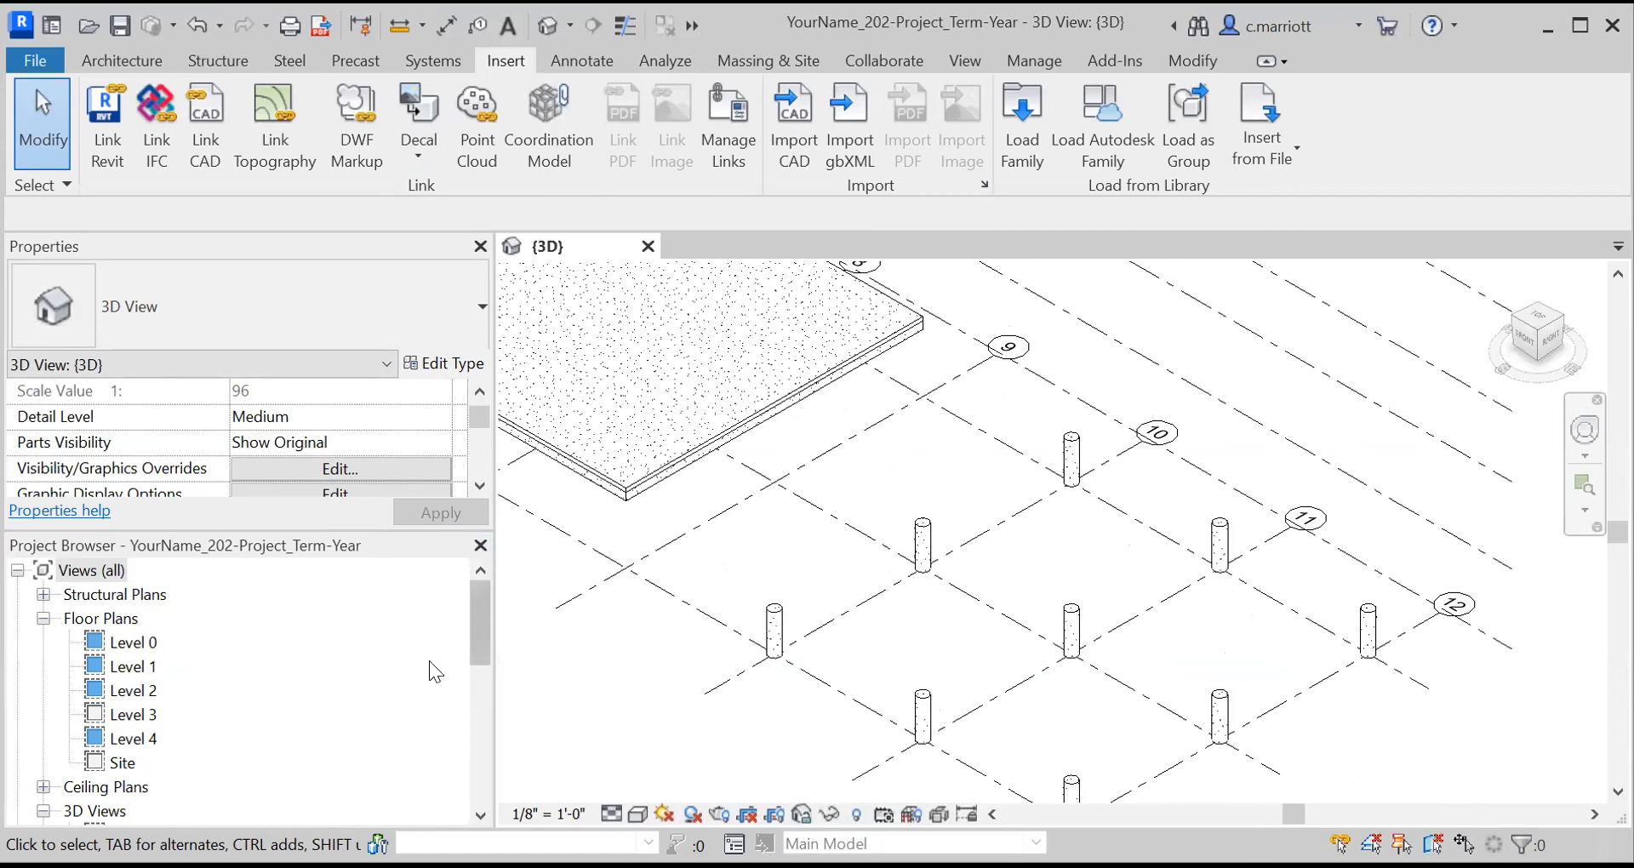
Step: Open the Level 1 floor plan and start placing a structural 8x8 Timber-Column
double_click(124, 665)
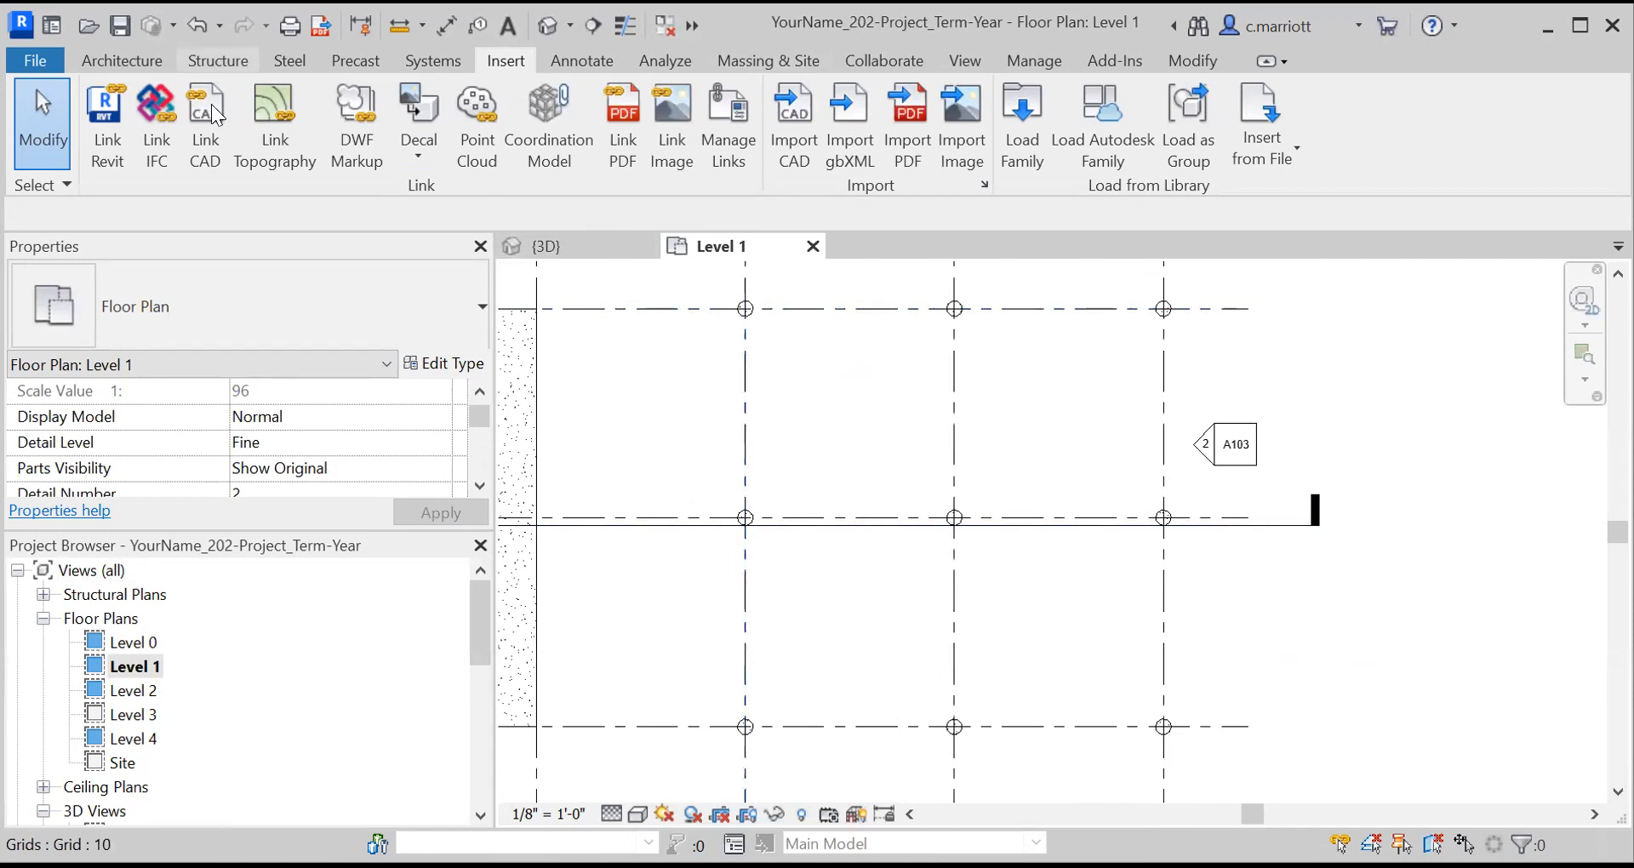
left_click(218, 61)
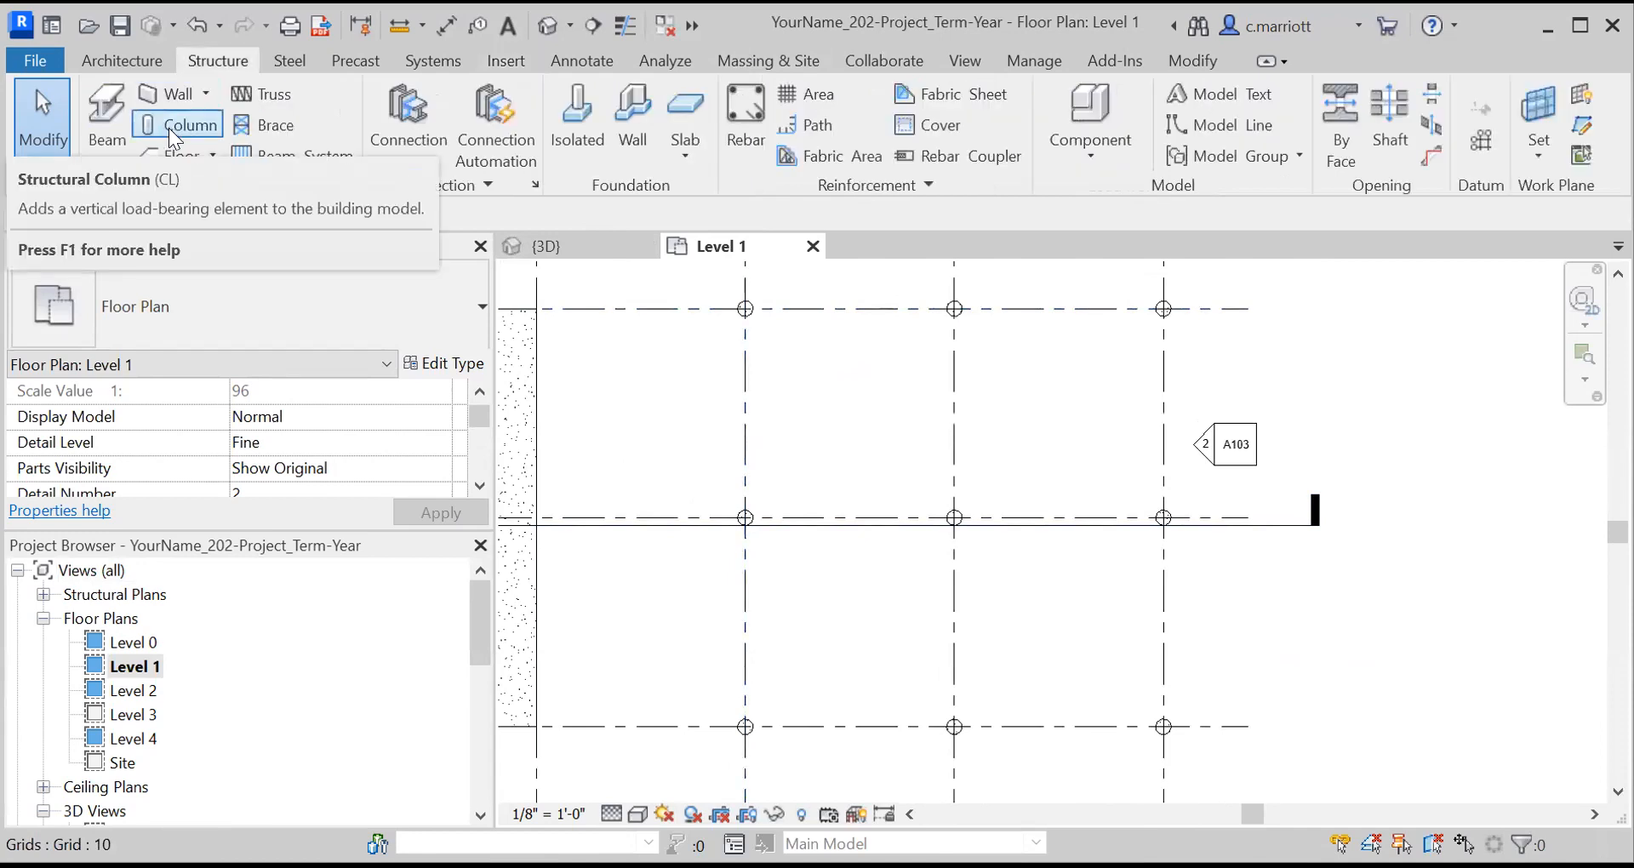
left_click(176, 126)
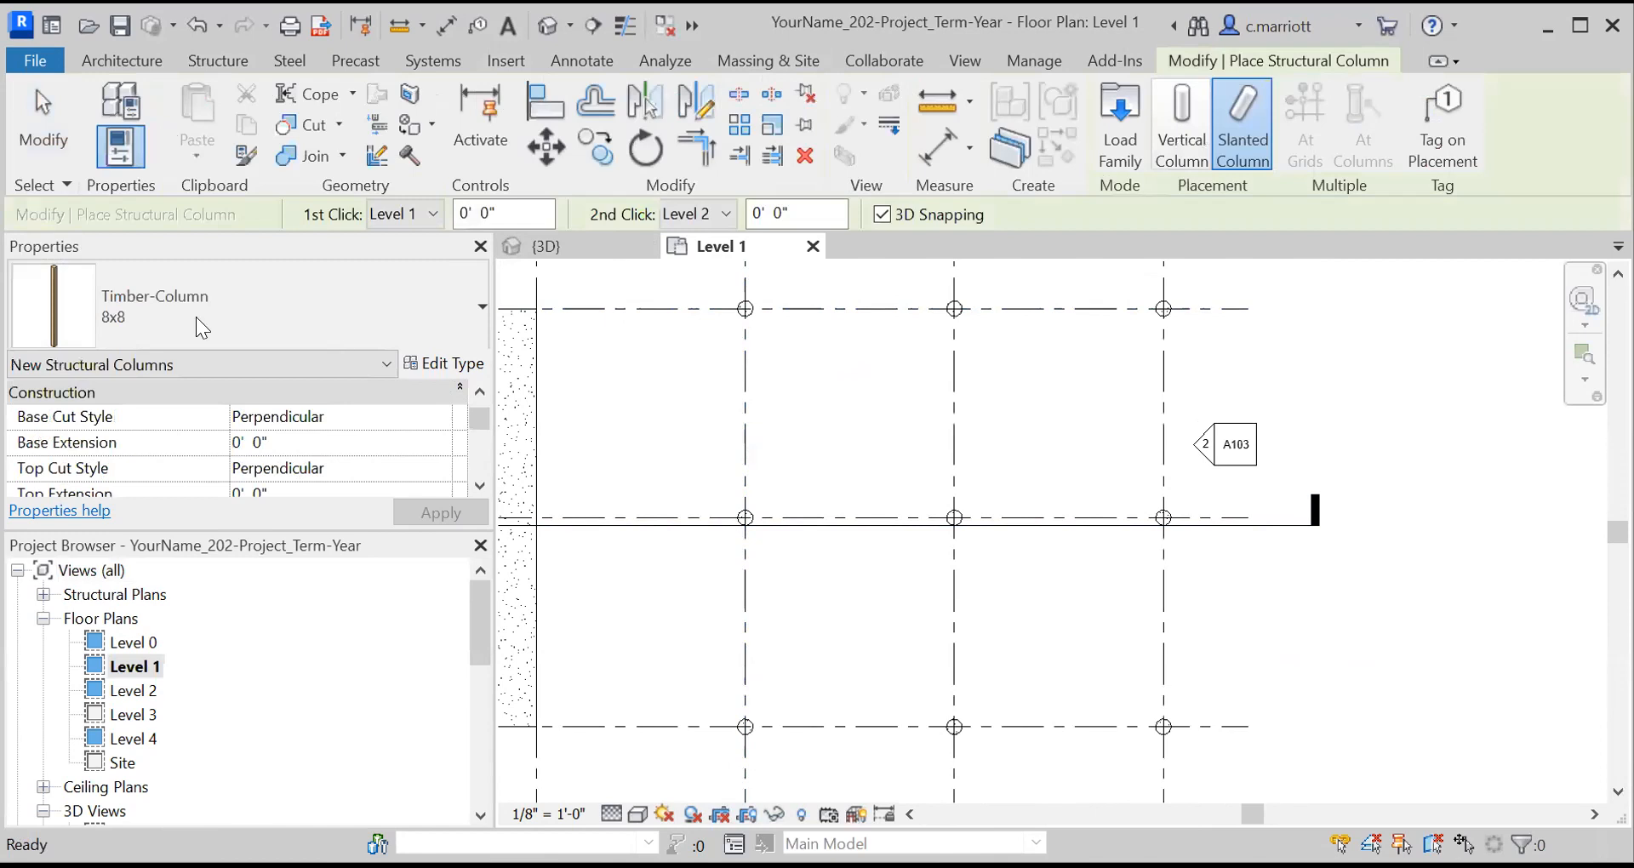
left_click(136, 325)
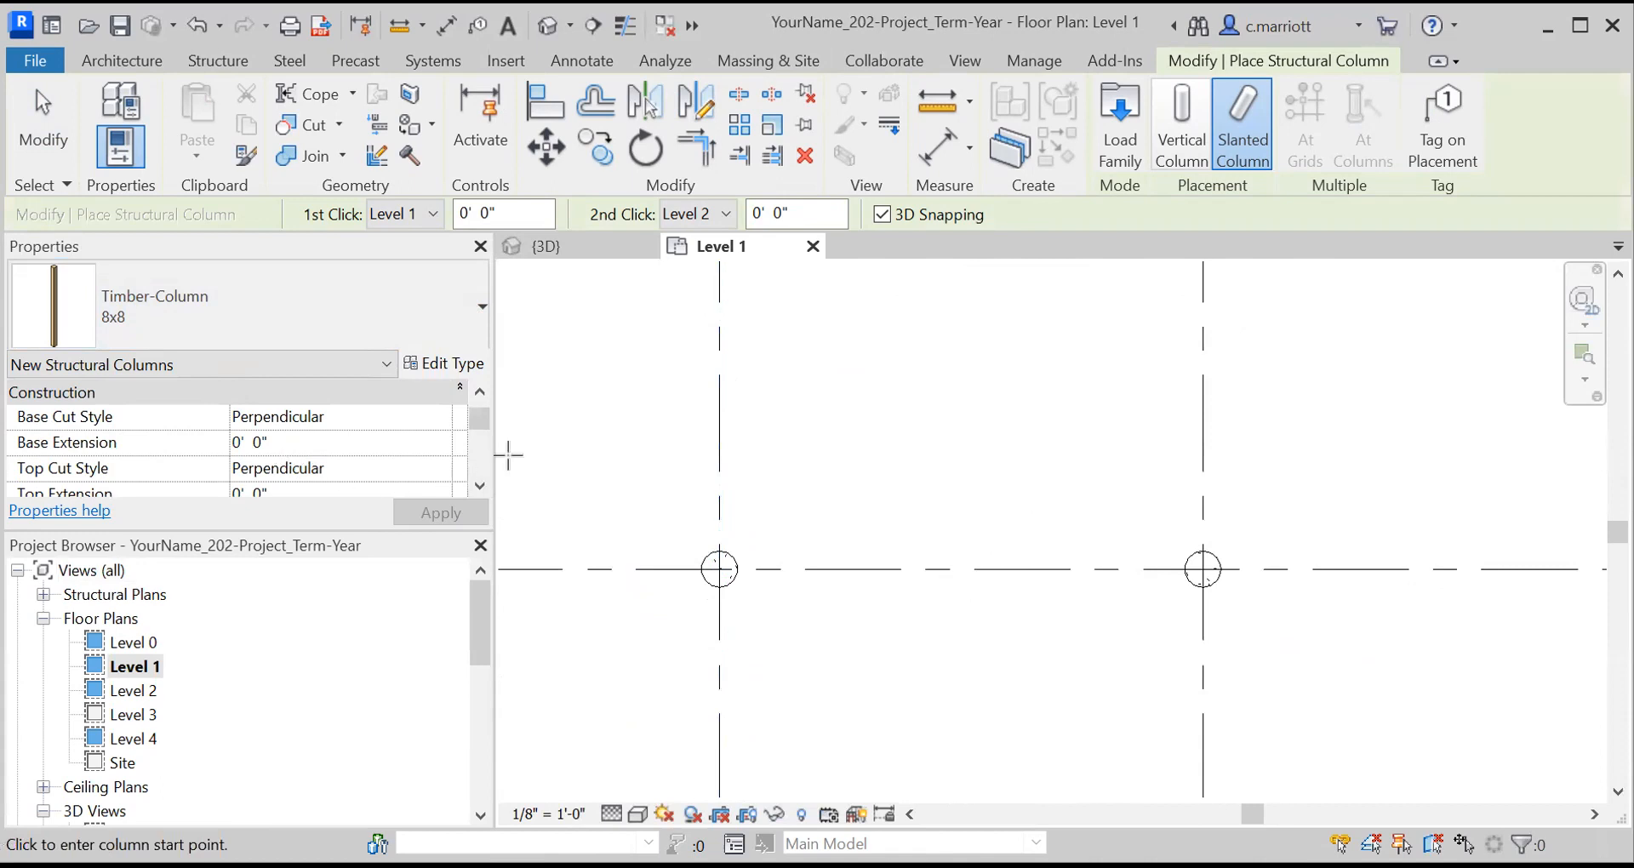
Step: Review the Slanted Column placement offsets at the caisson grid intersection
left_click(480, 487)
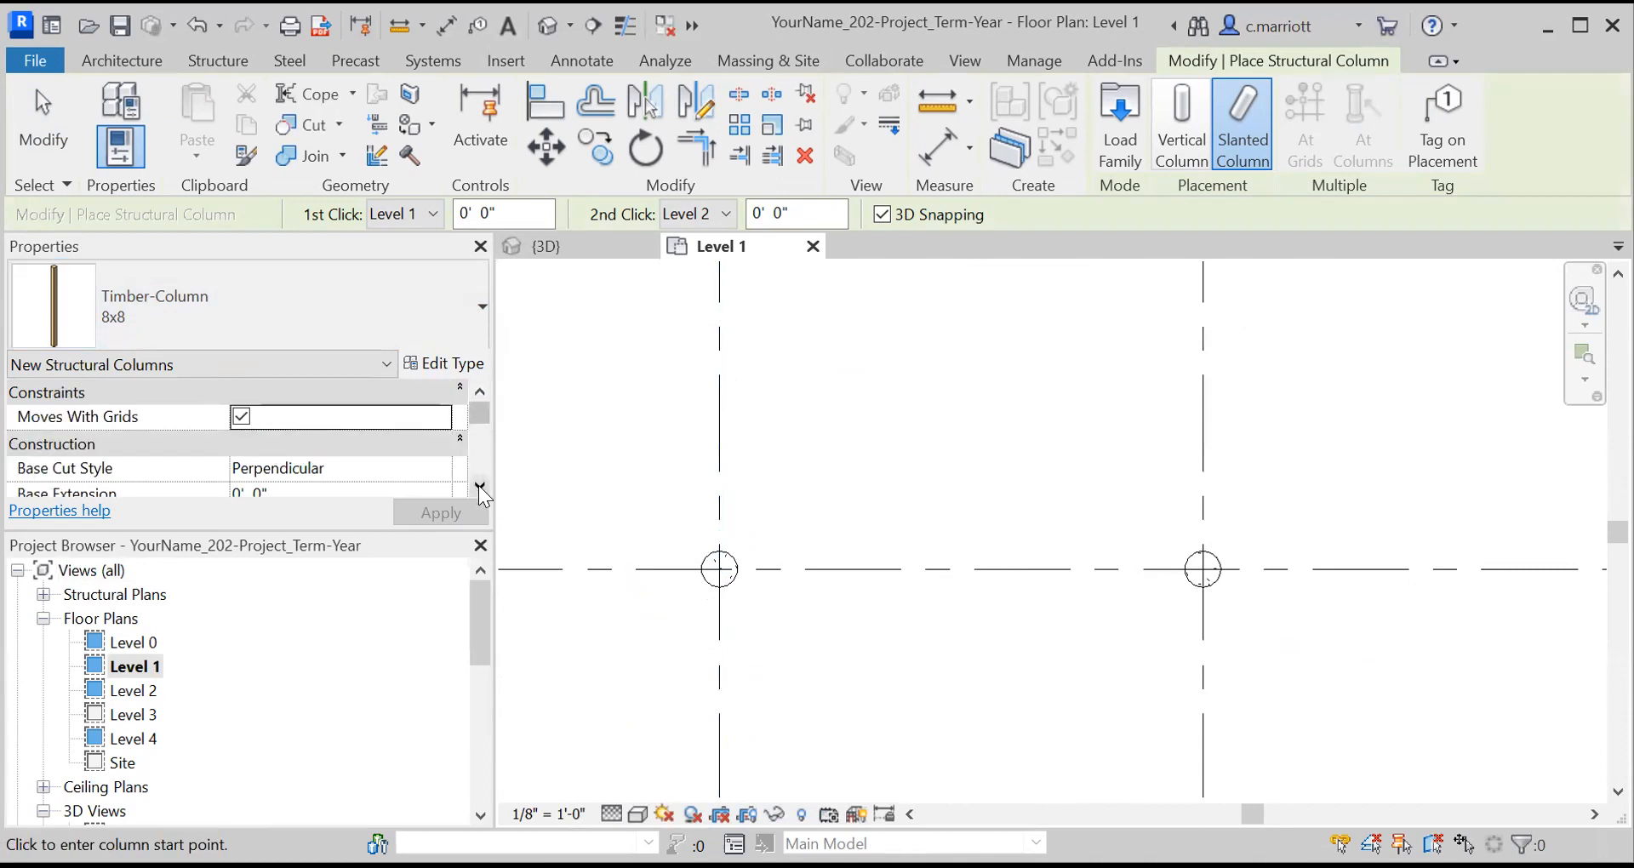
left_click(479, 490)
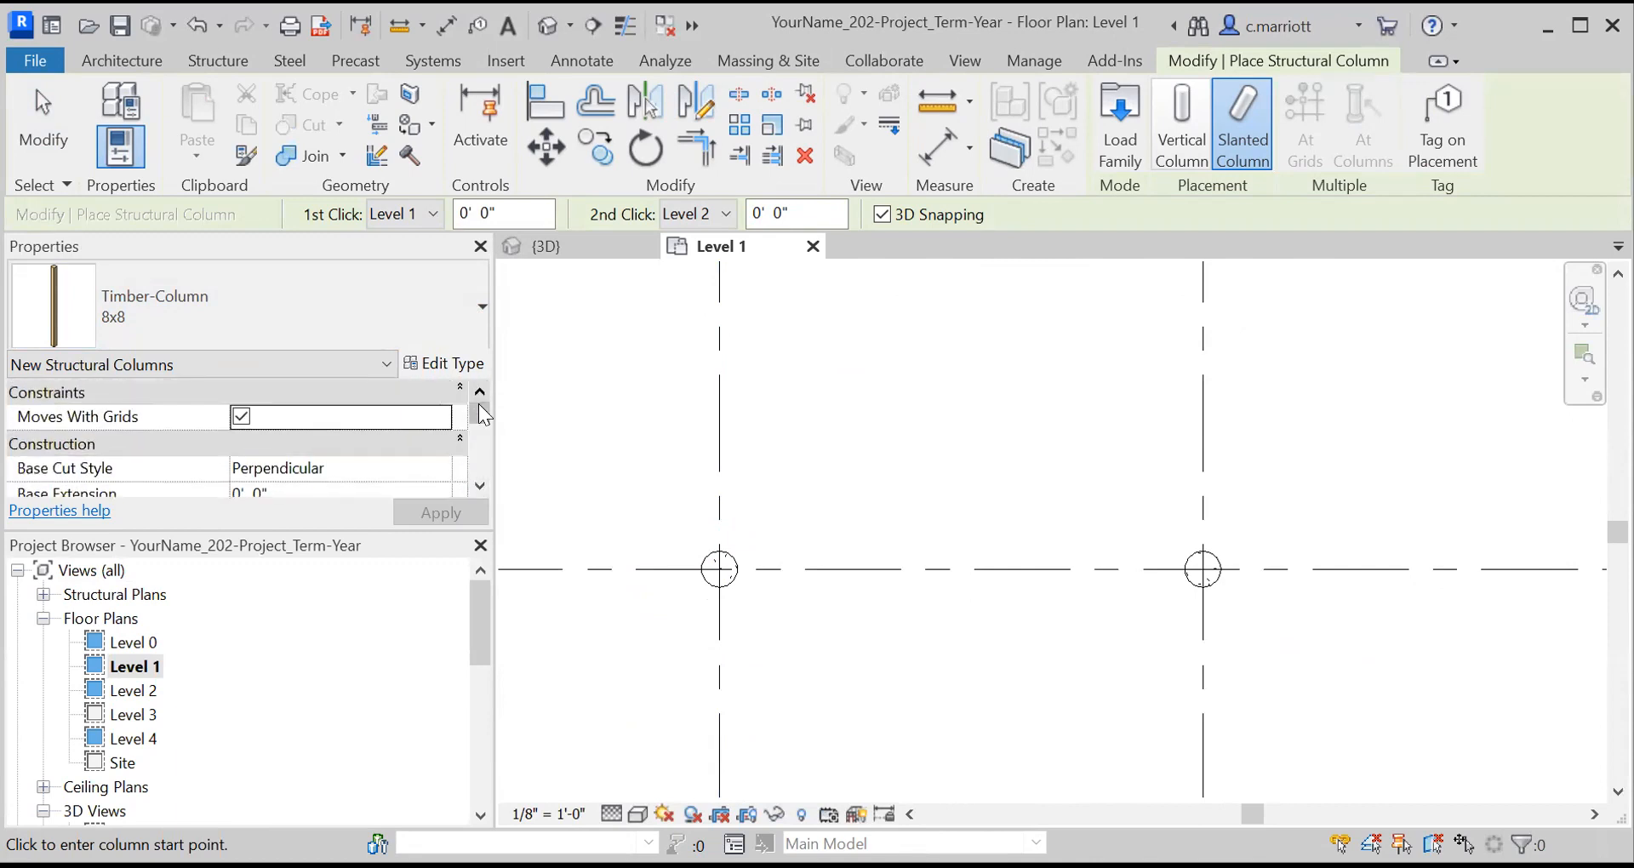
scroll("down", 3)
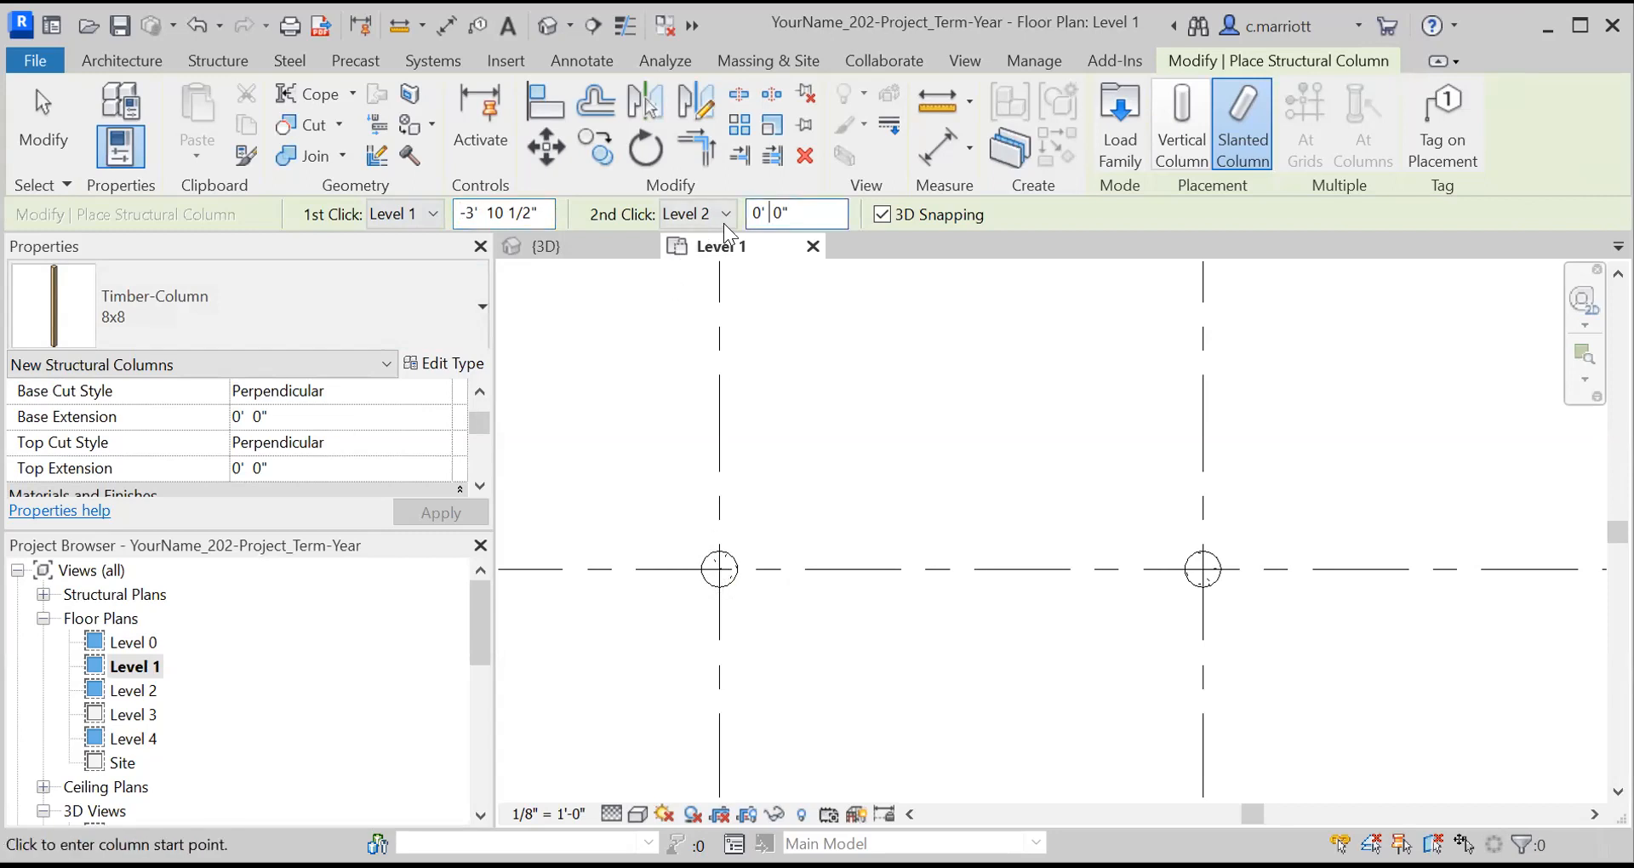
left_click(762, 214)
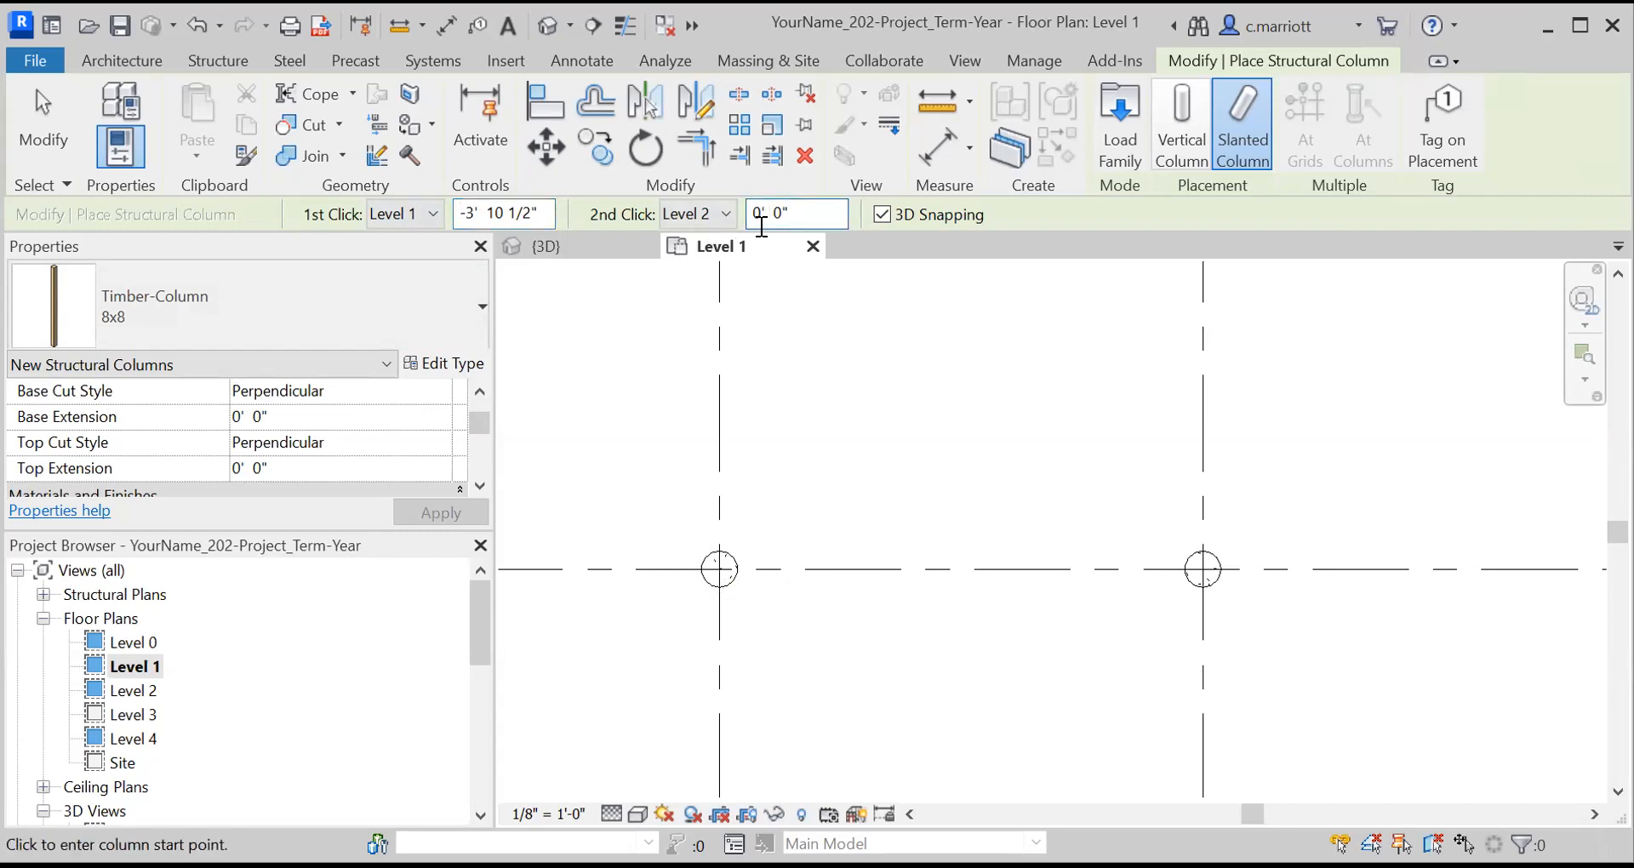
mouse_move(721, 245)
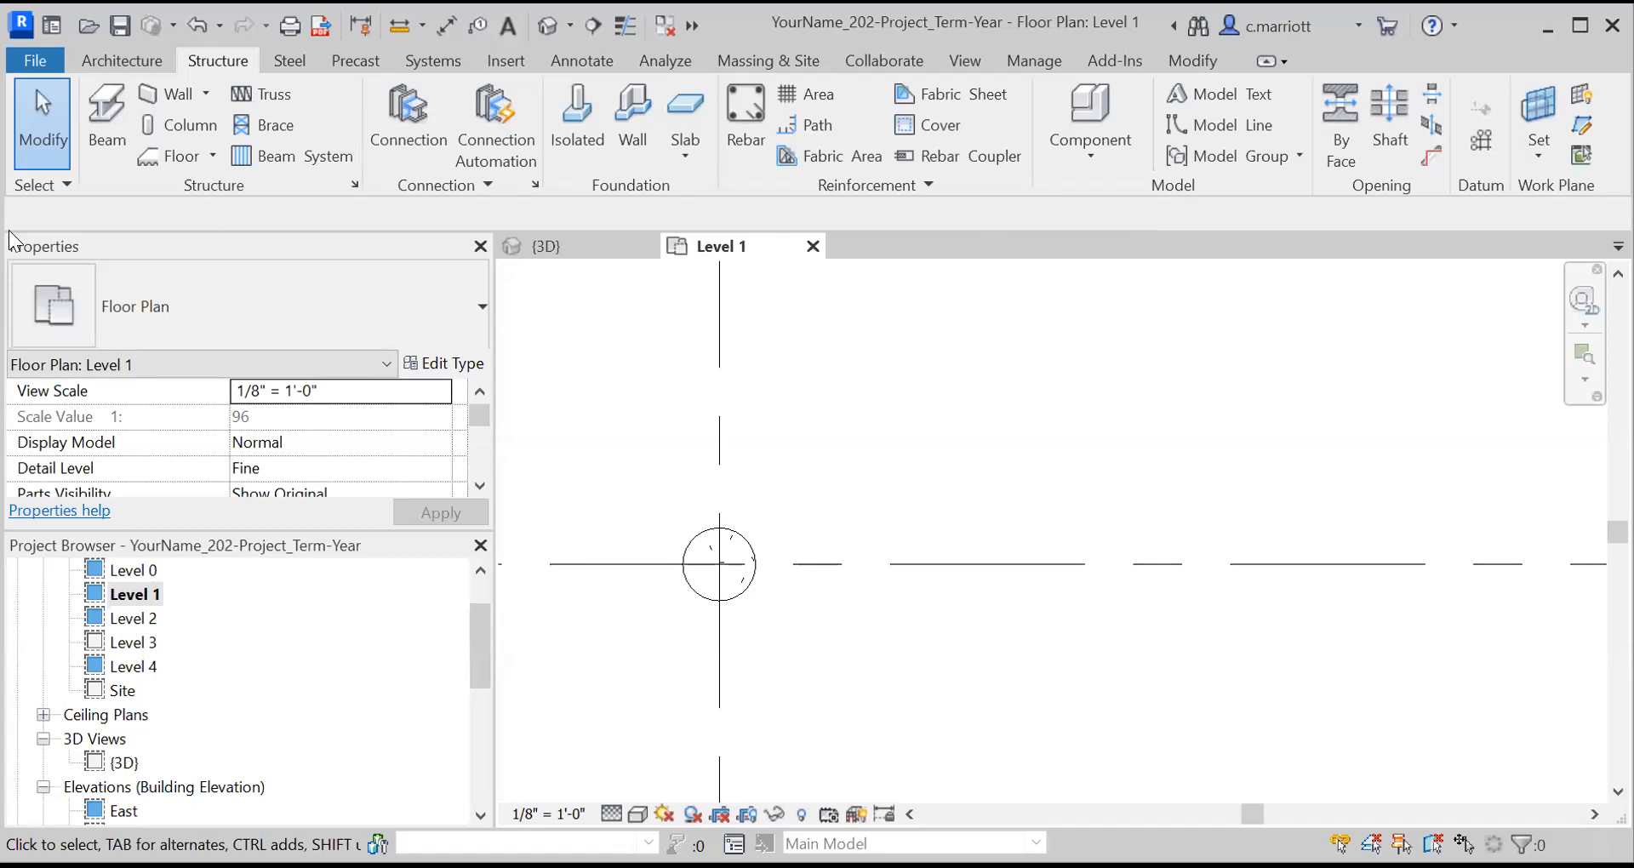
mouse_move(194, 133)
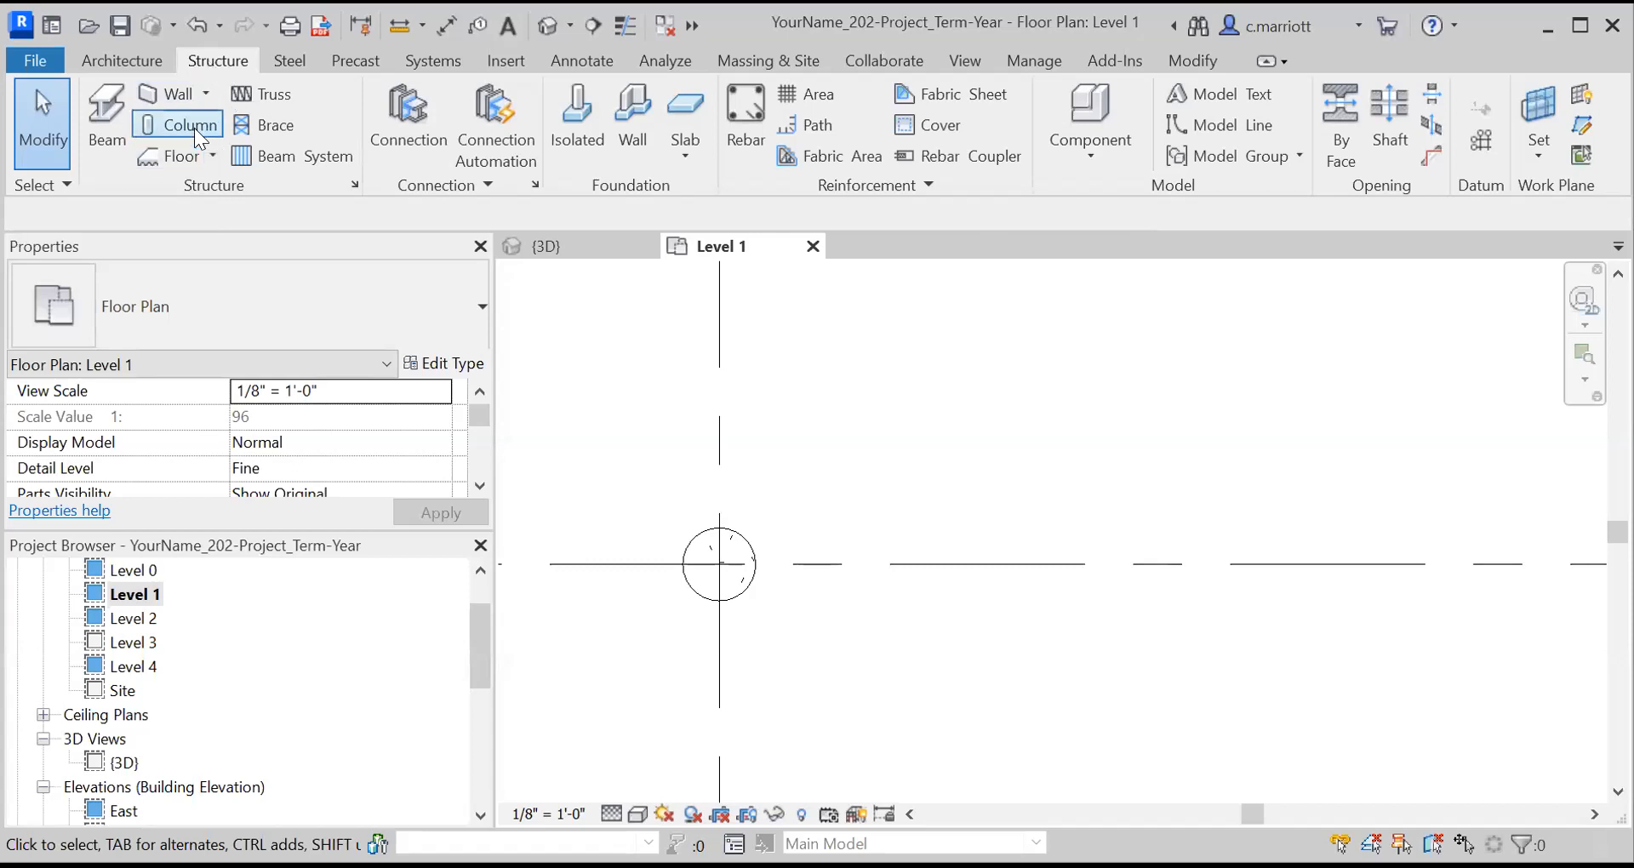
Step: Place a timber column on the caisson with Base Offset -3' 10 1/2" and Top Offset 3' 4"
left_click(175, 126)
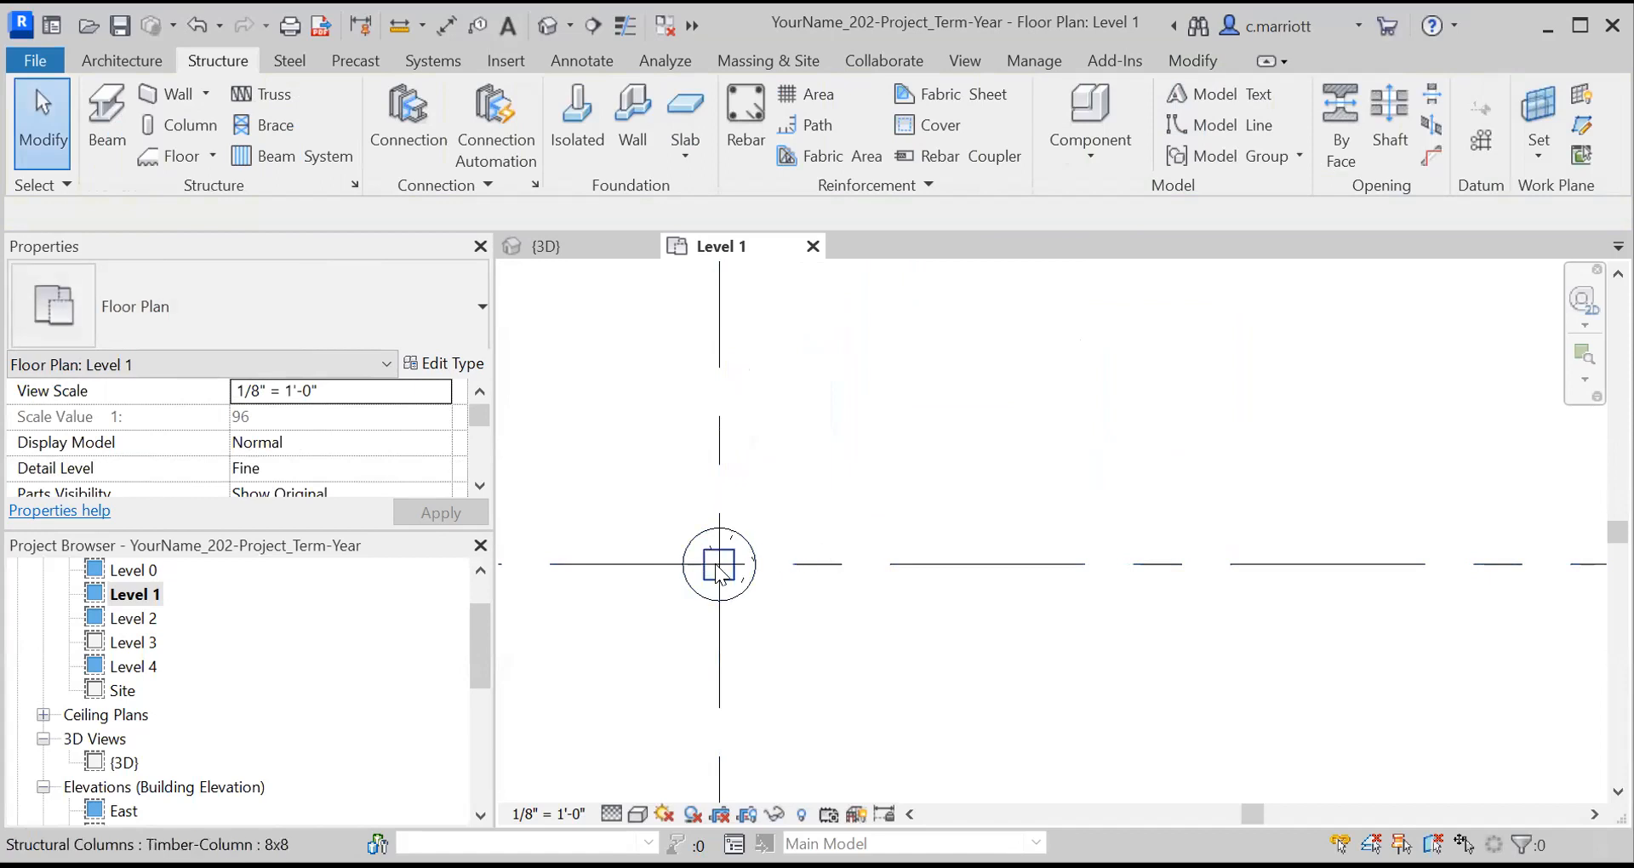
left_click(718, 564)
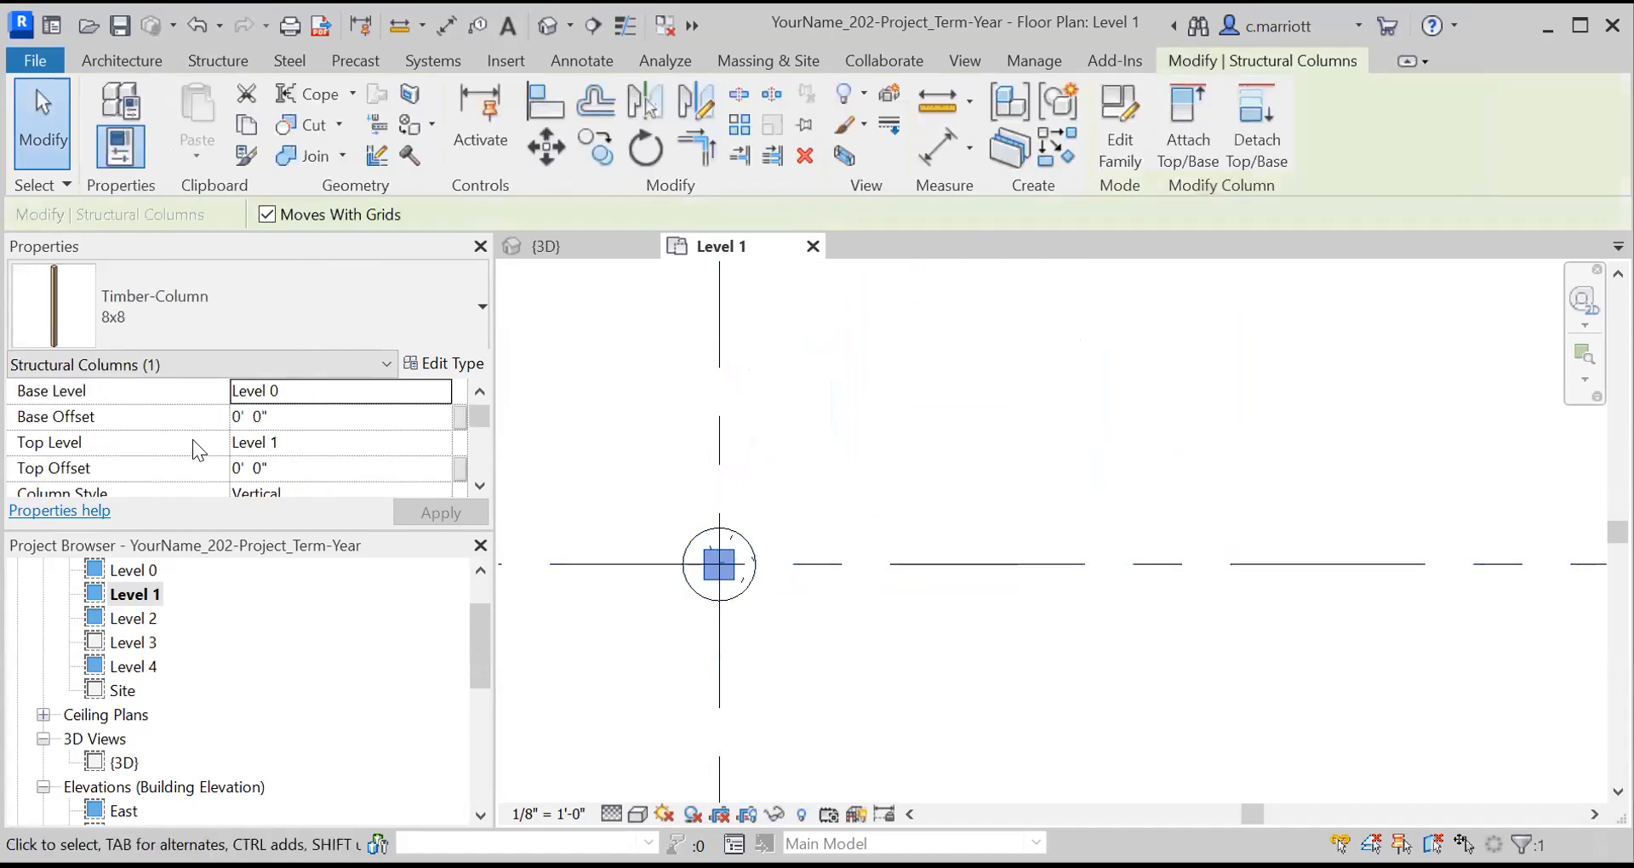
left_click(331, 416)
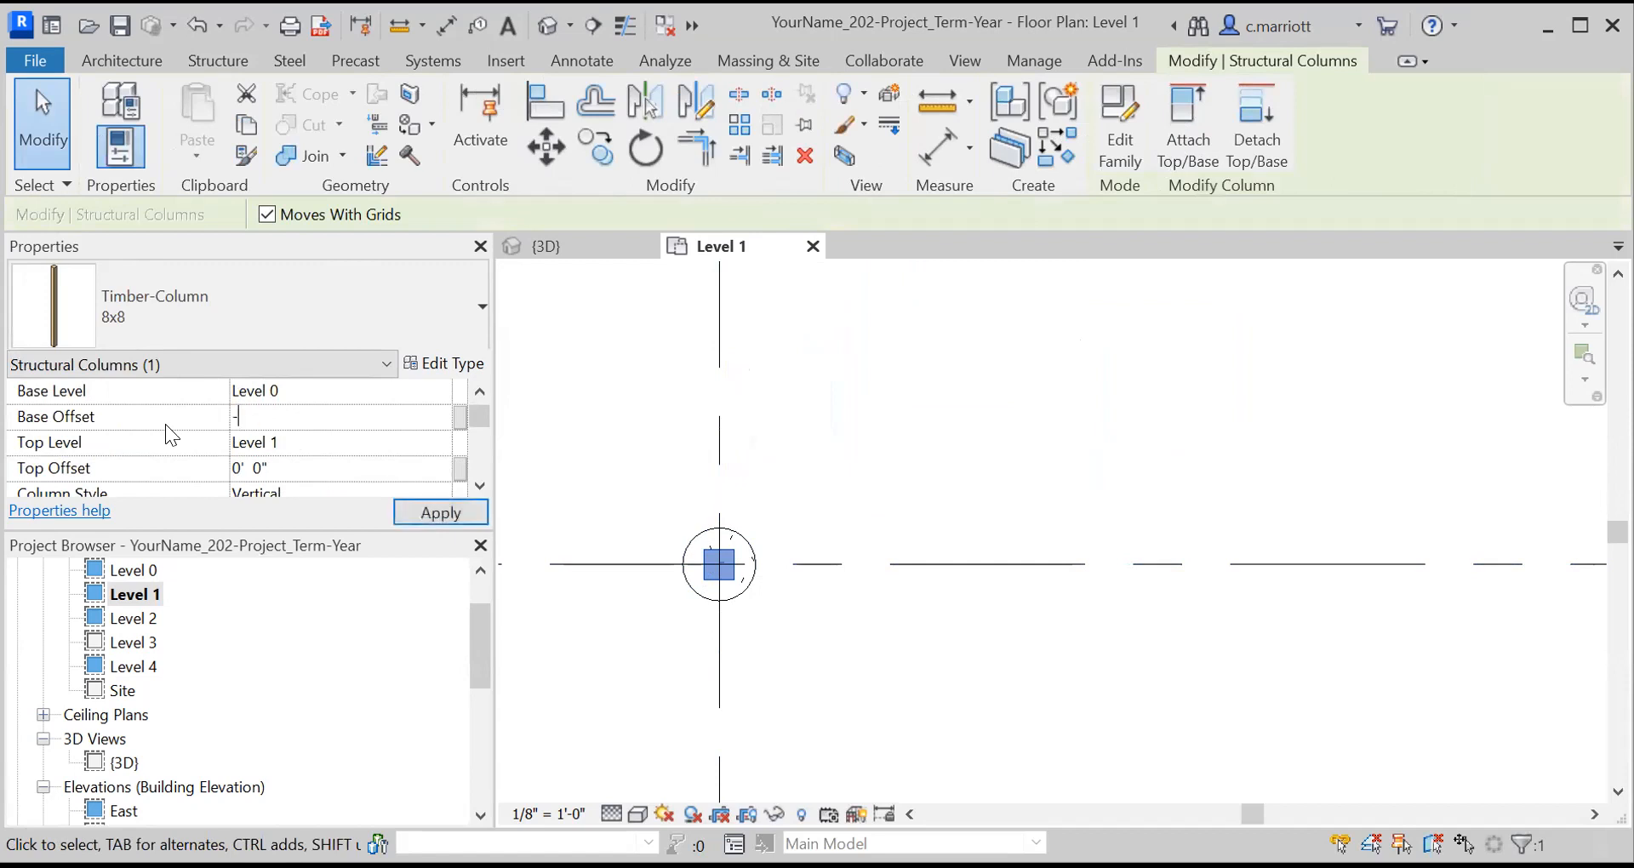
type("-3'1")
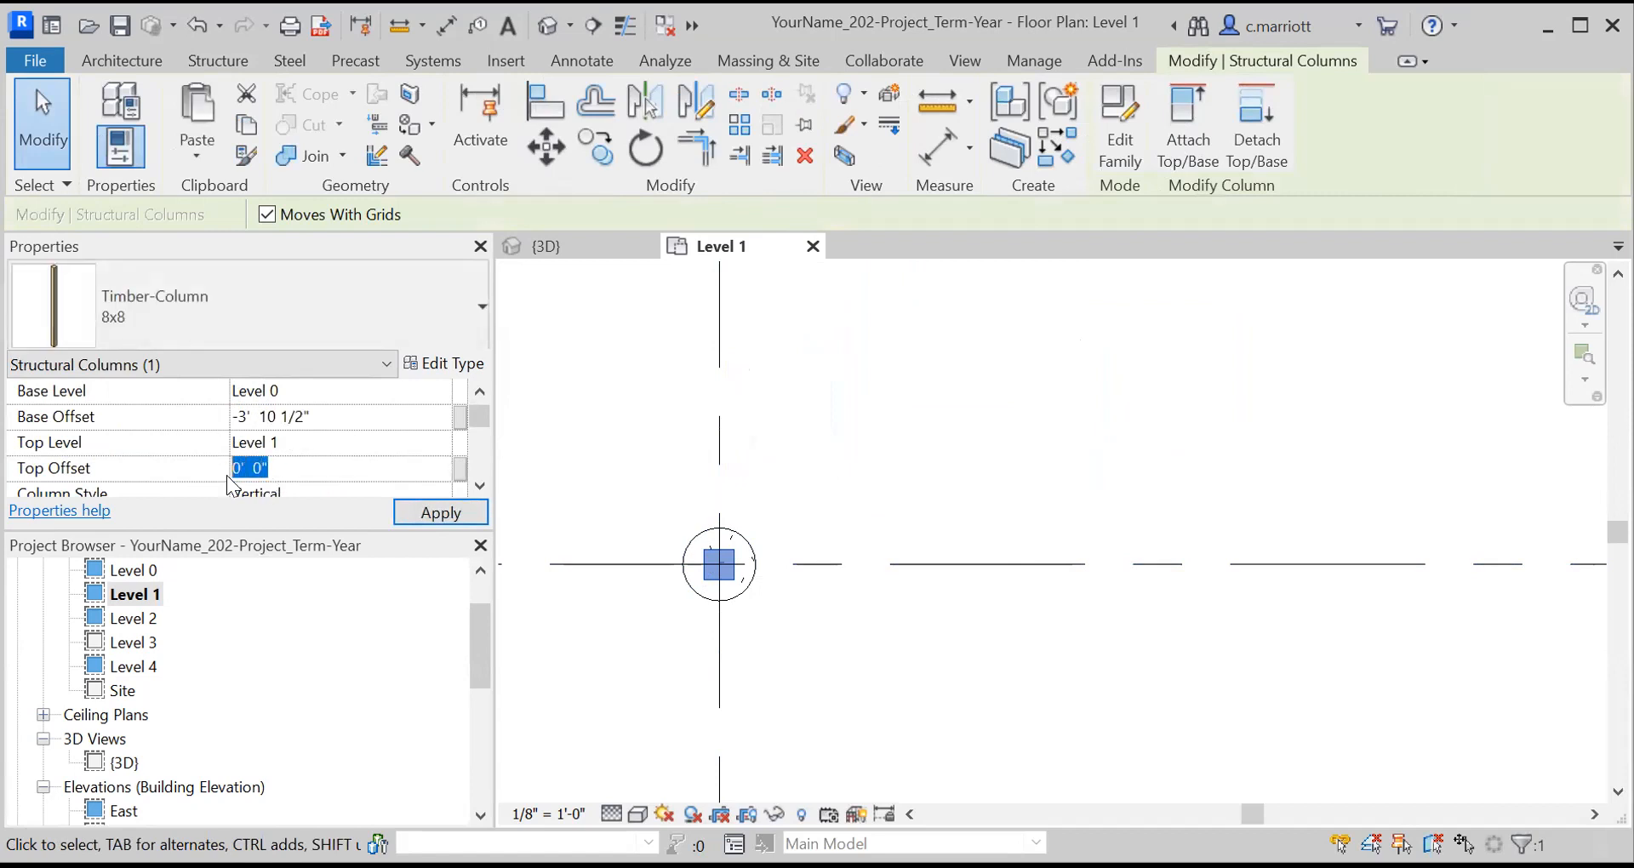
type("3'4")
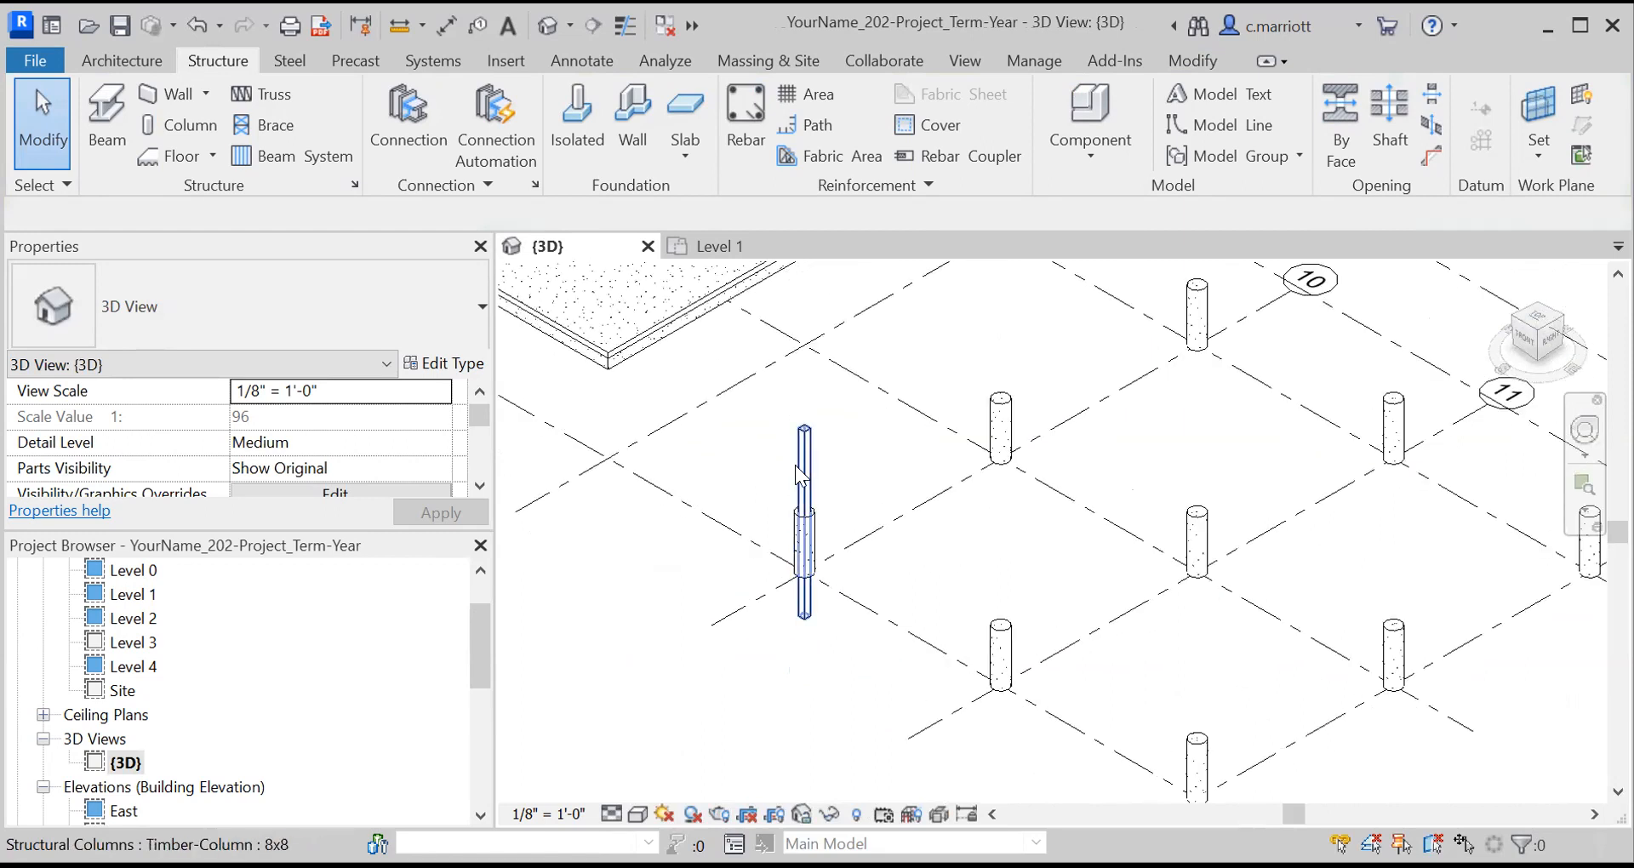
Step: Select the 8x8 timber column in the 3D view to inspect its properties
left_click(803, 555)
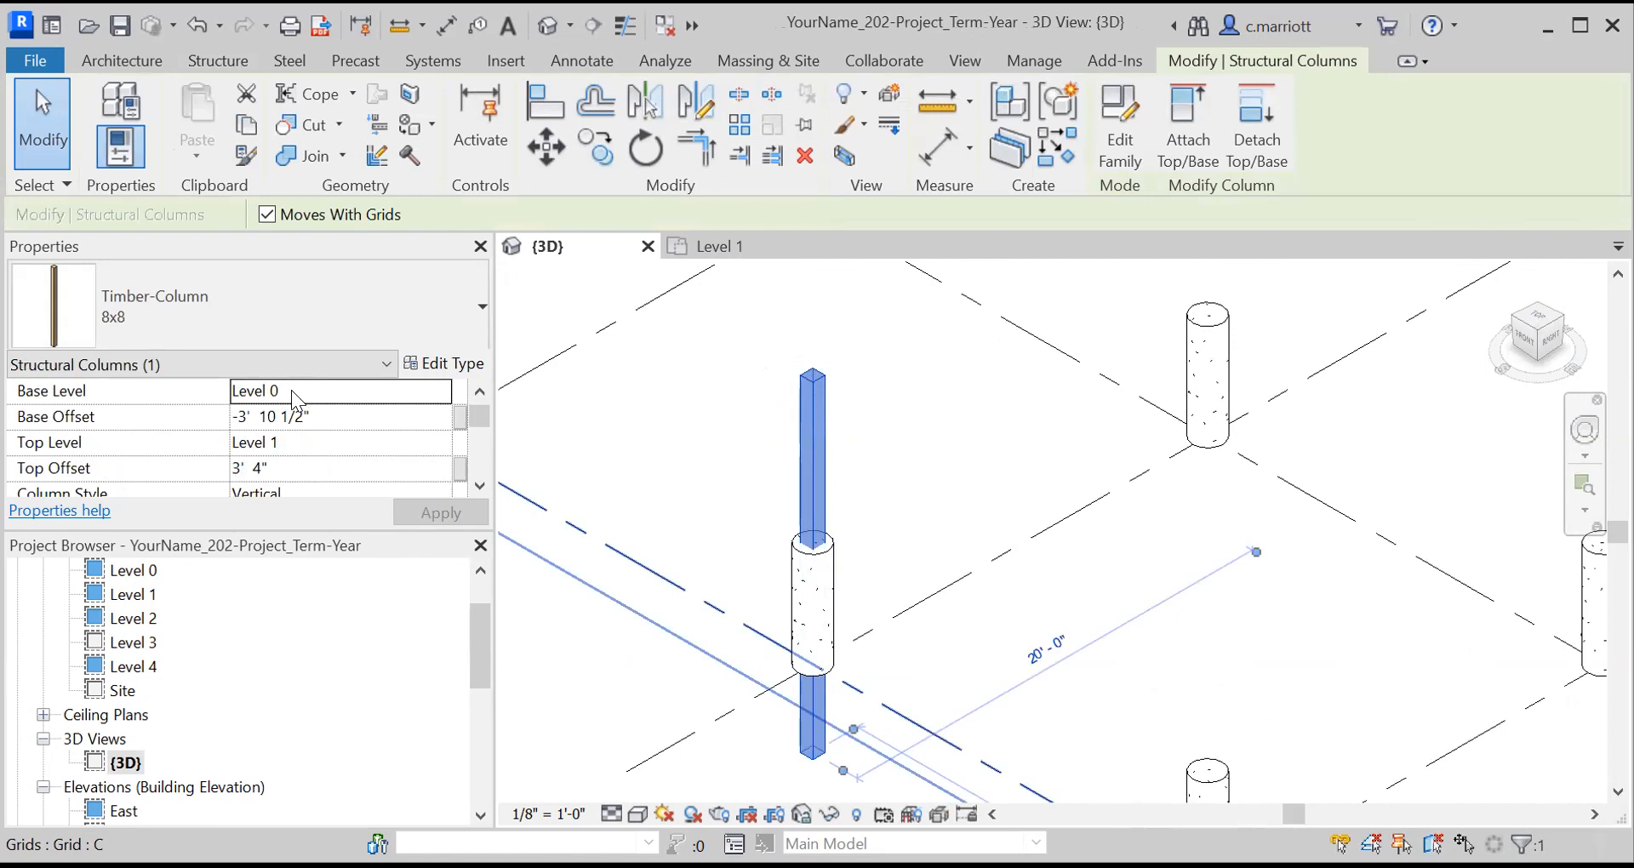
mouse_move(274, 486)
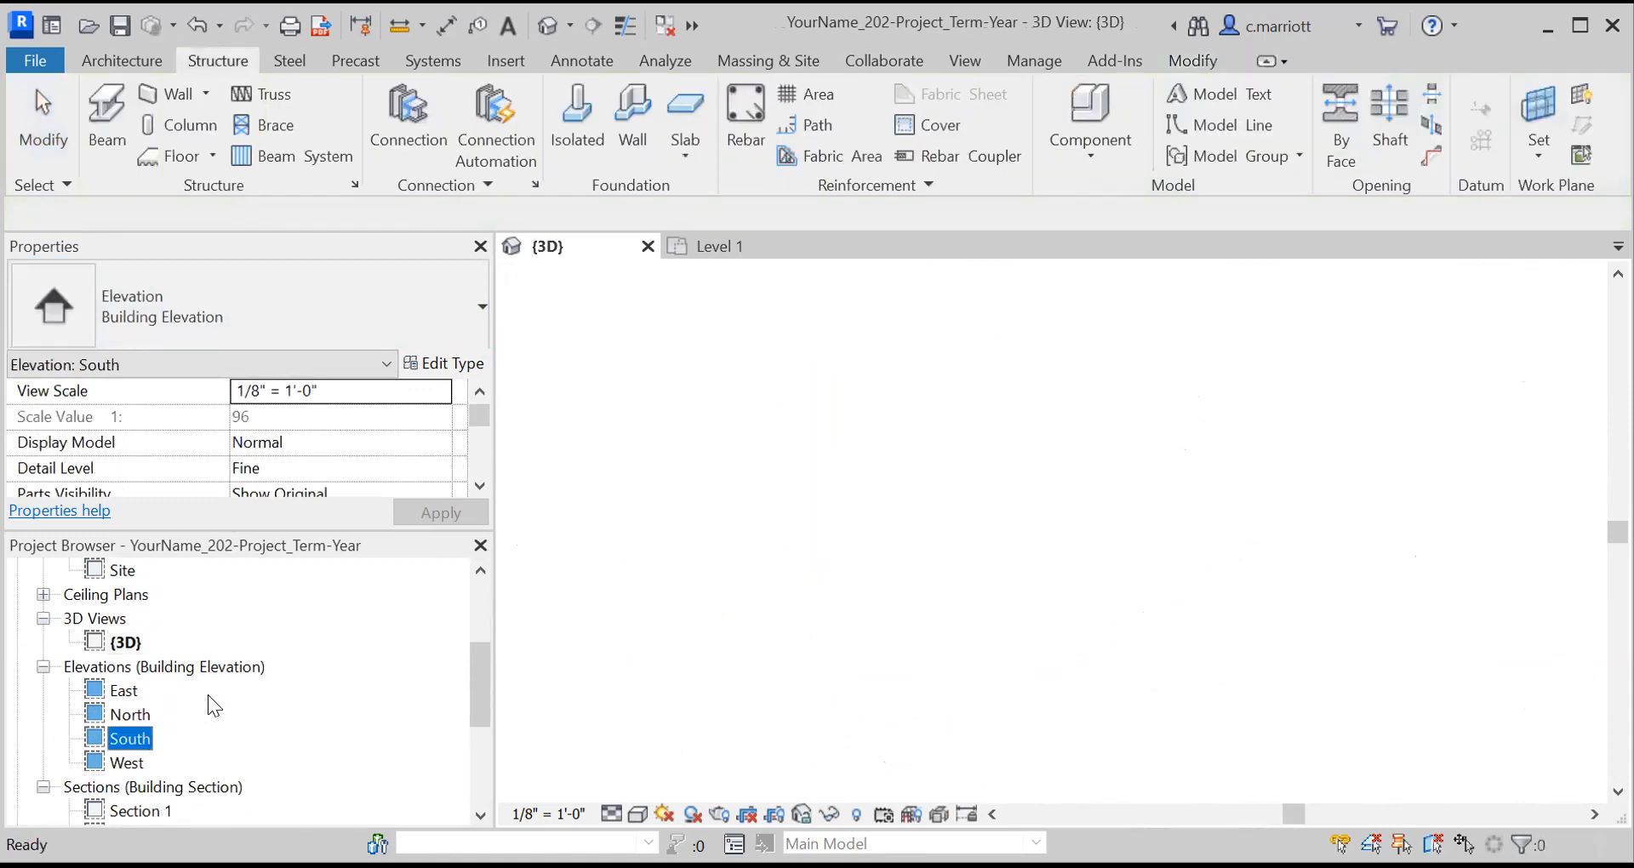
Step: Review the timber column's Base and Top Level in the South elevation
double_click(131, 738)
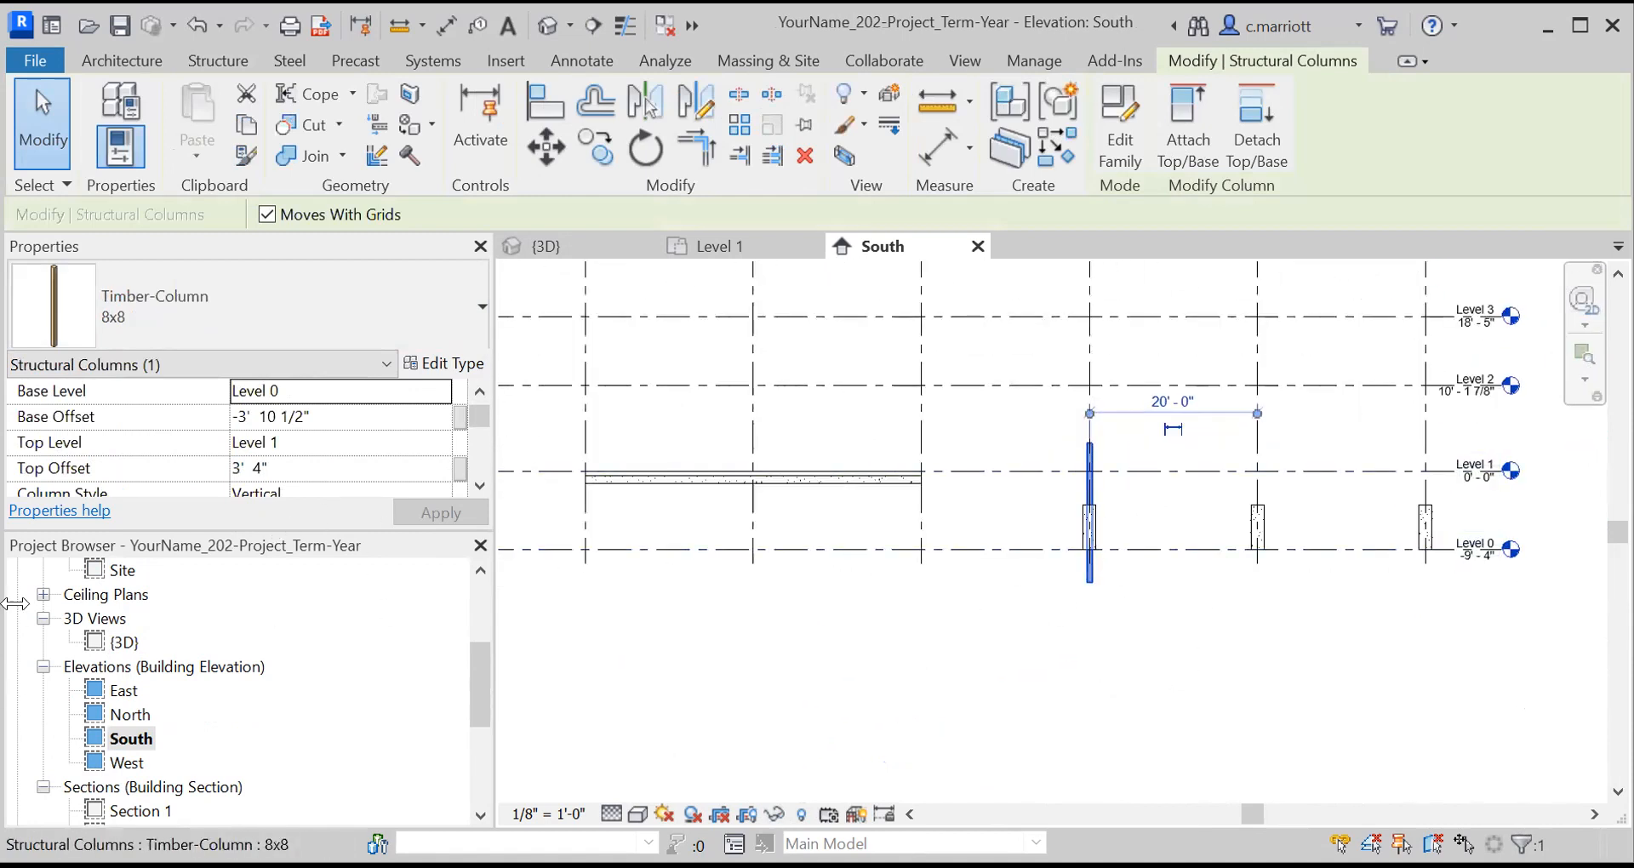
mouse_move(510, 464)
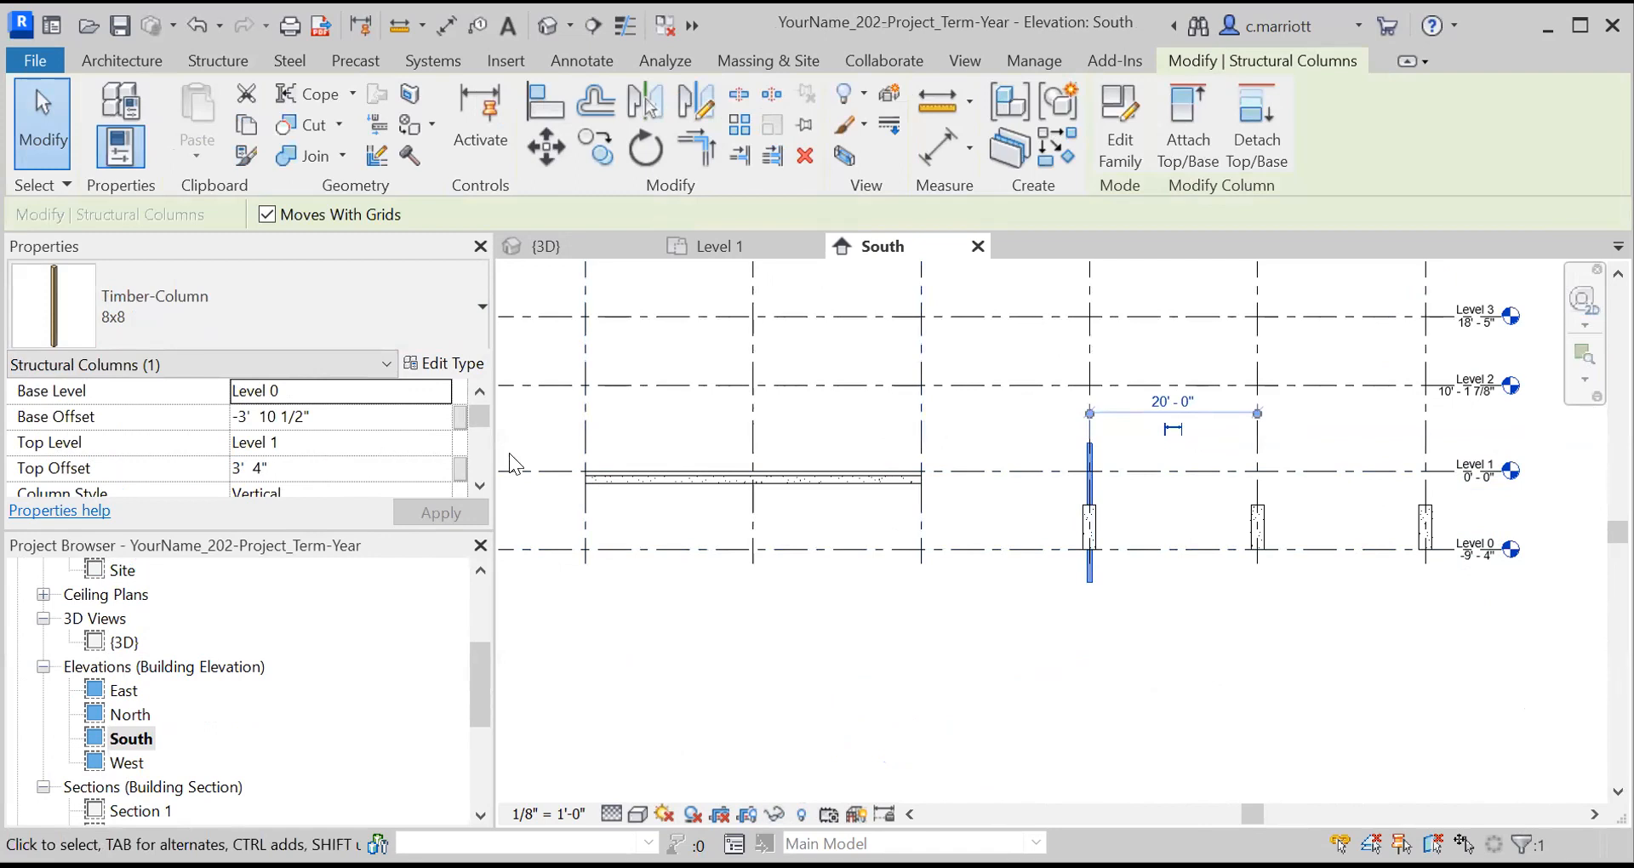
left_click(340, 443)
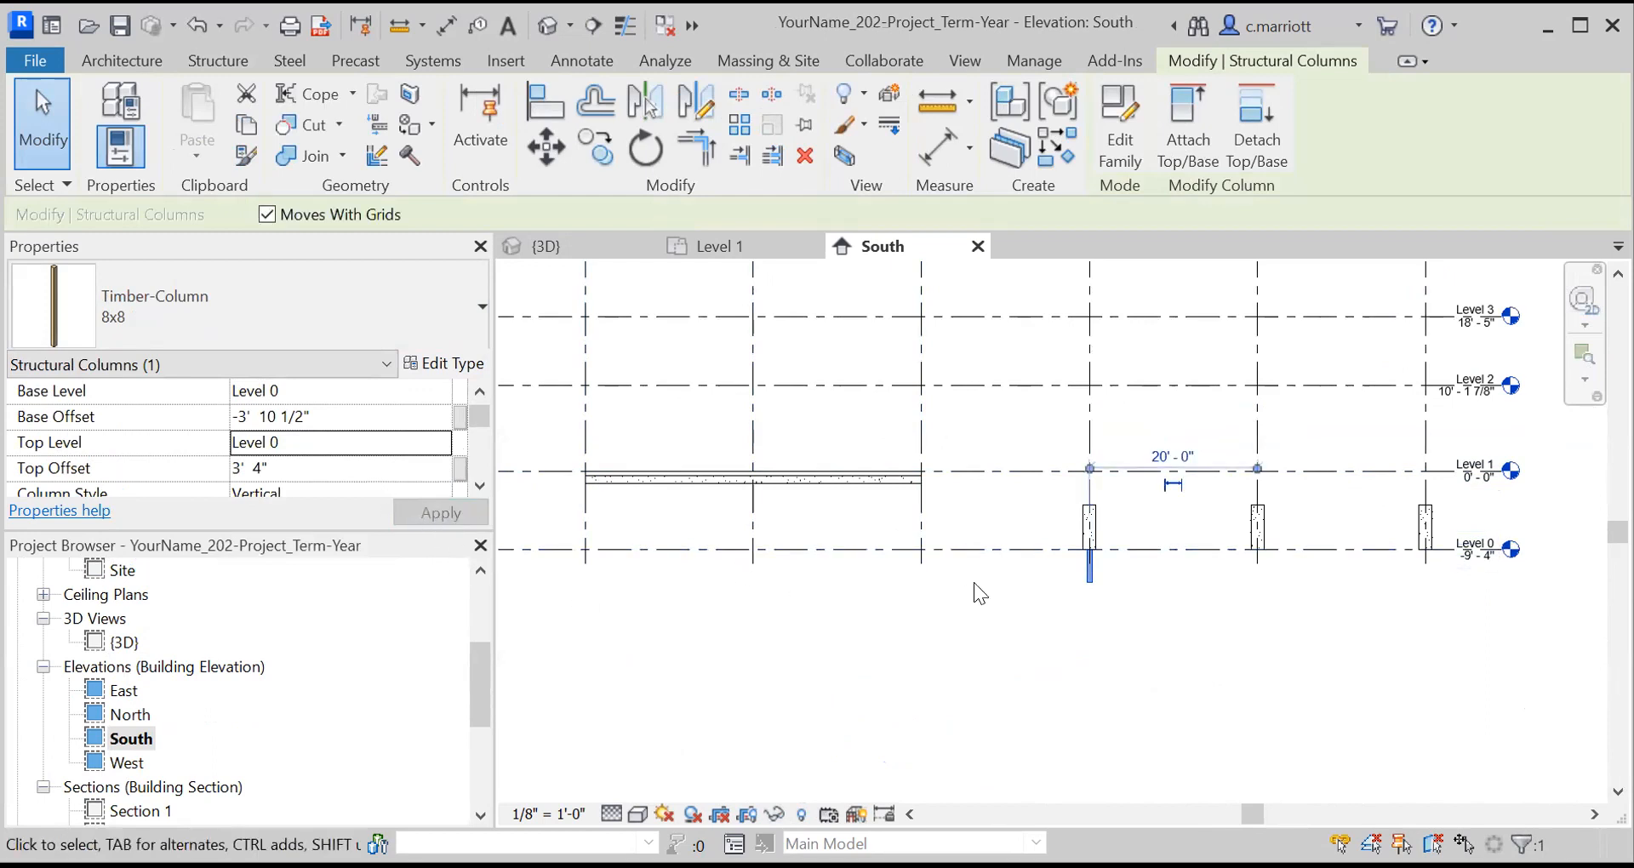
left_click(337, 442)
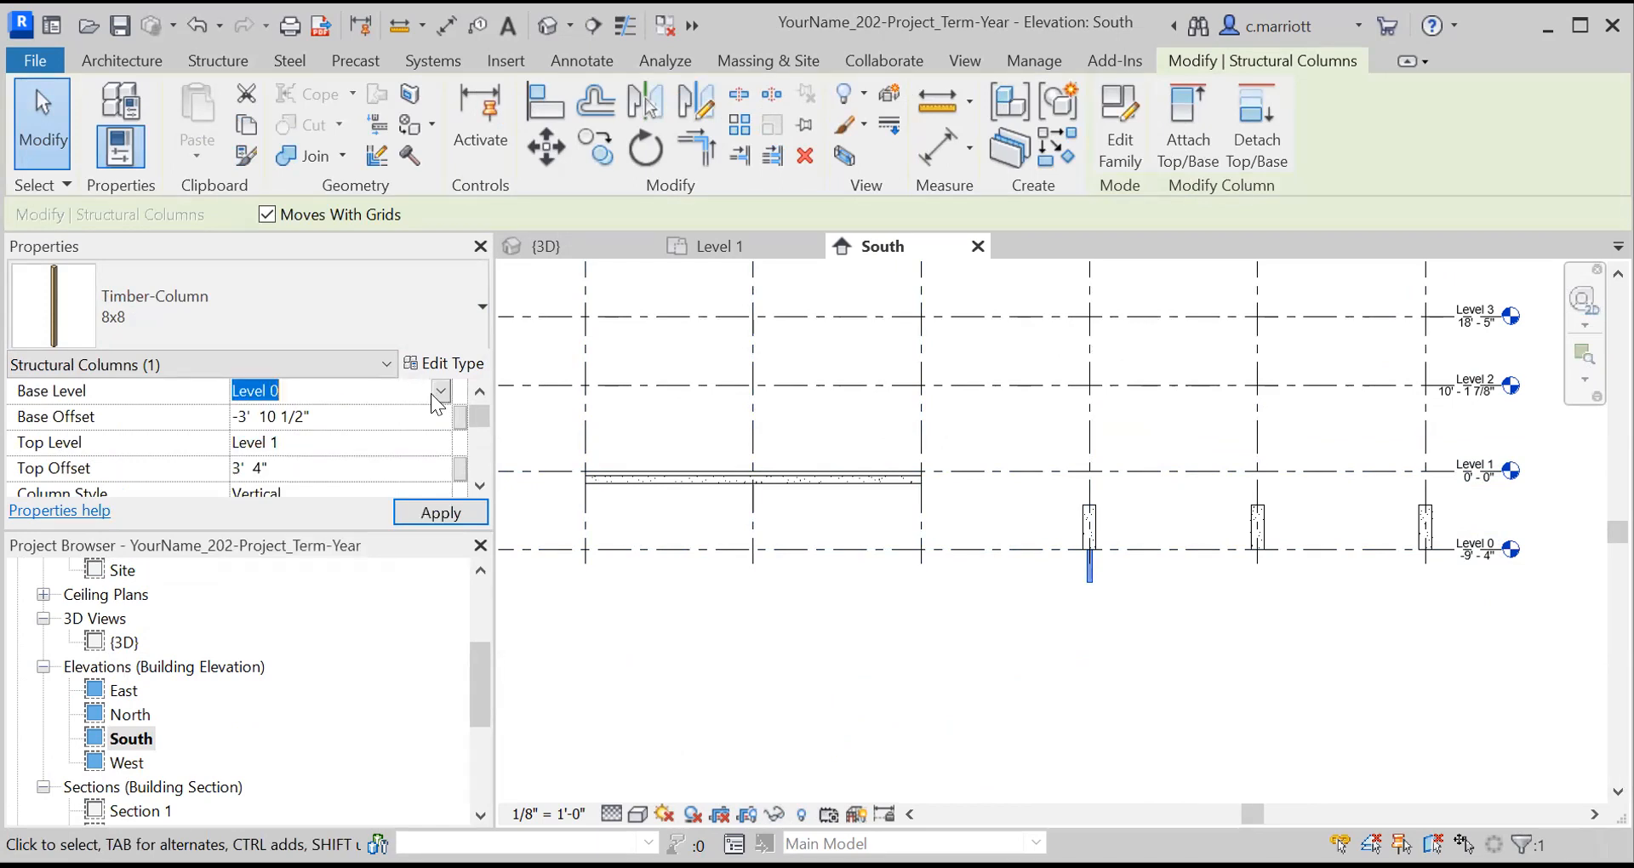
left_click(439, 390)
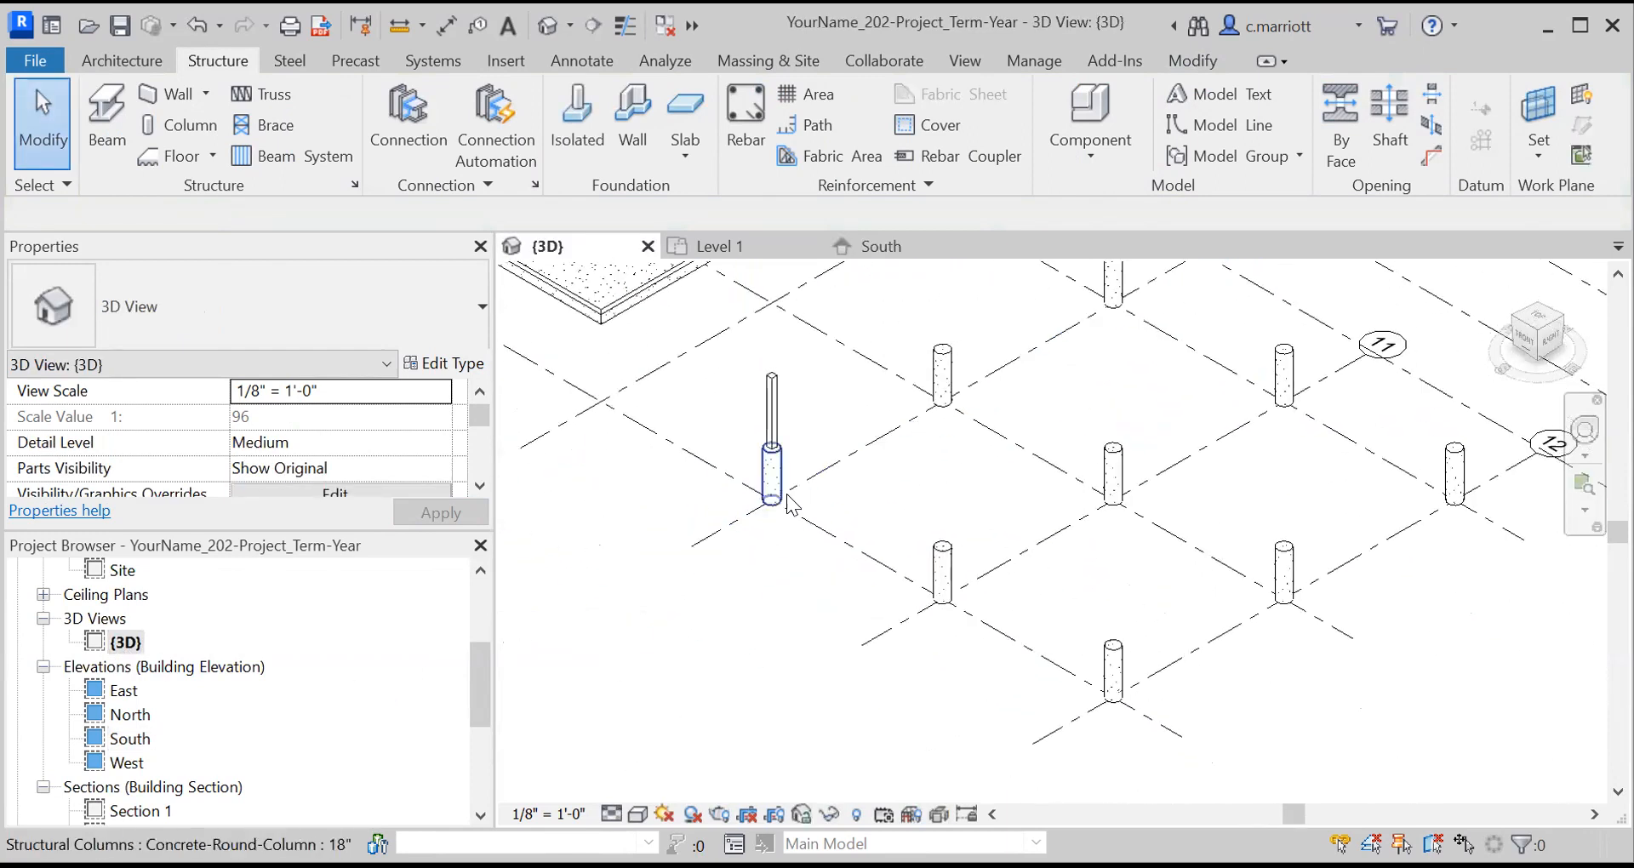
Step: Place timber columns on two more caissons and review all three in 3D
left_click(771, 473)
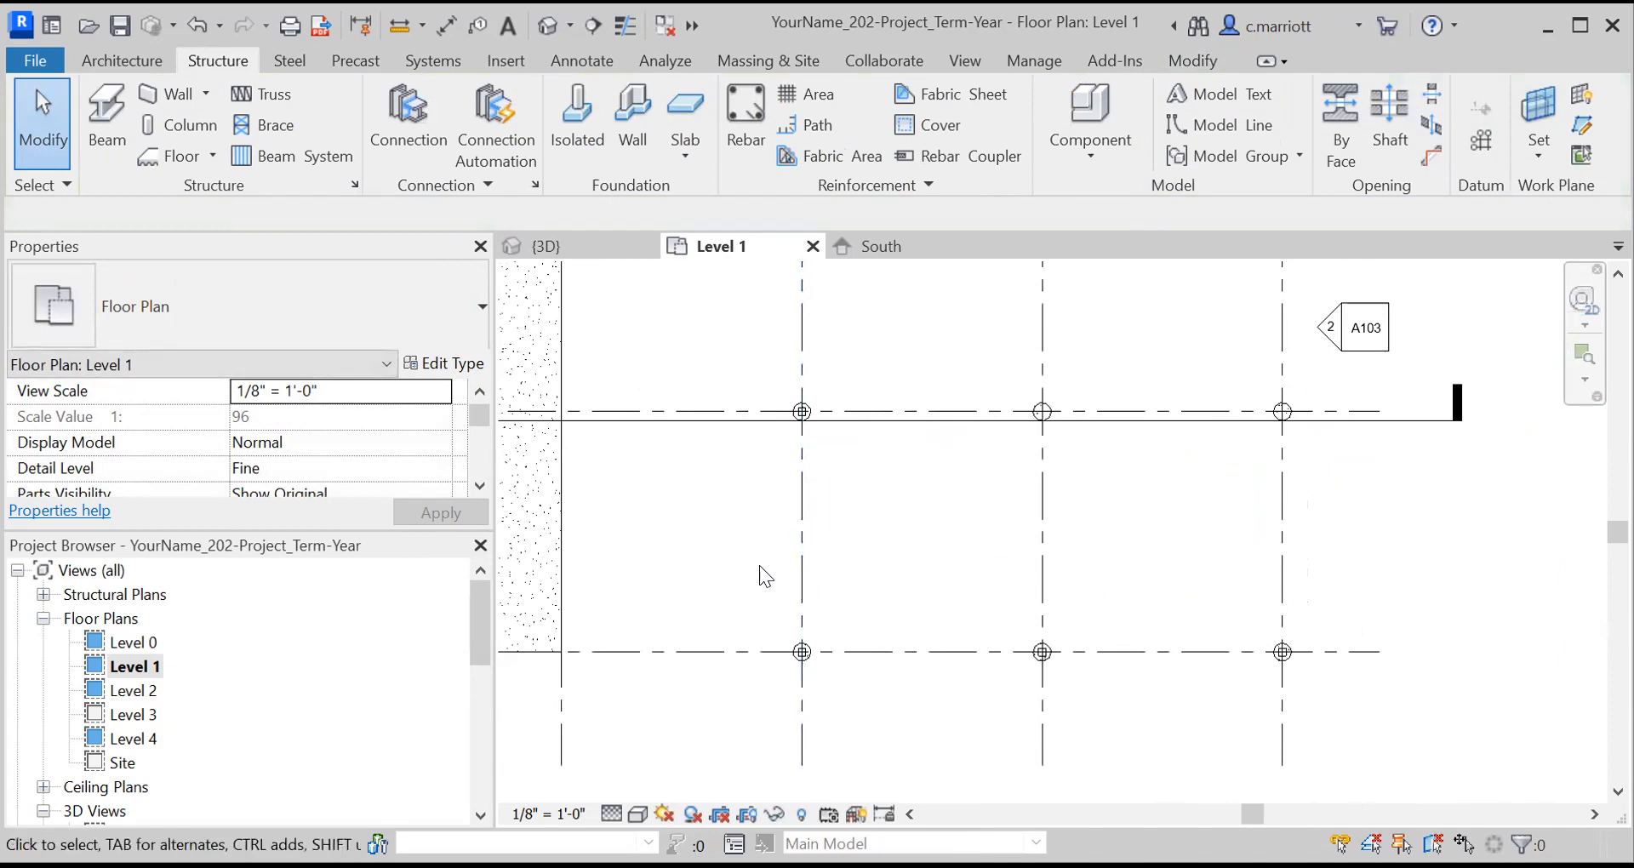
mouse_move(403, 778)
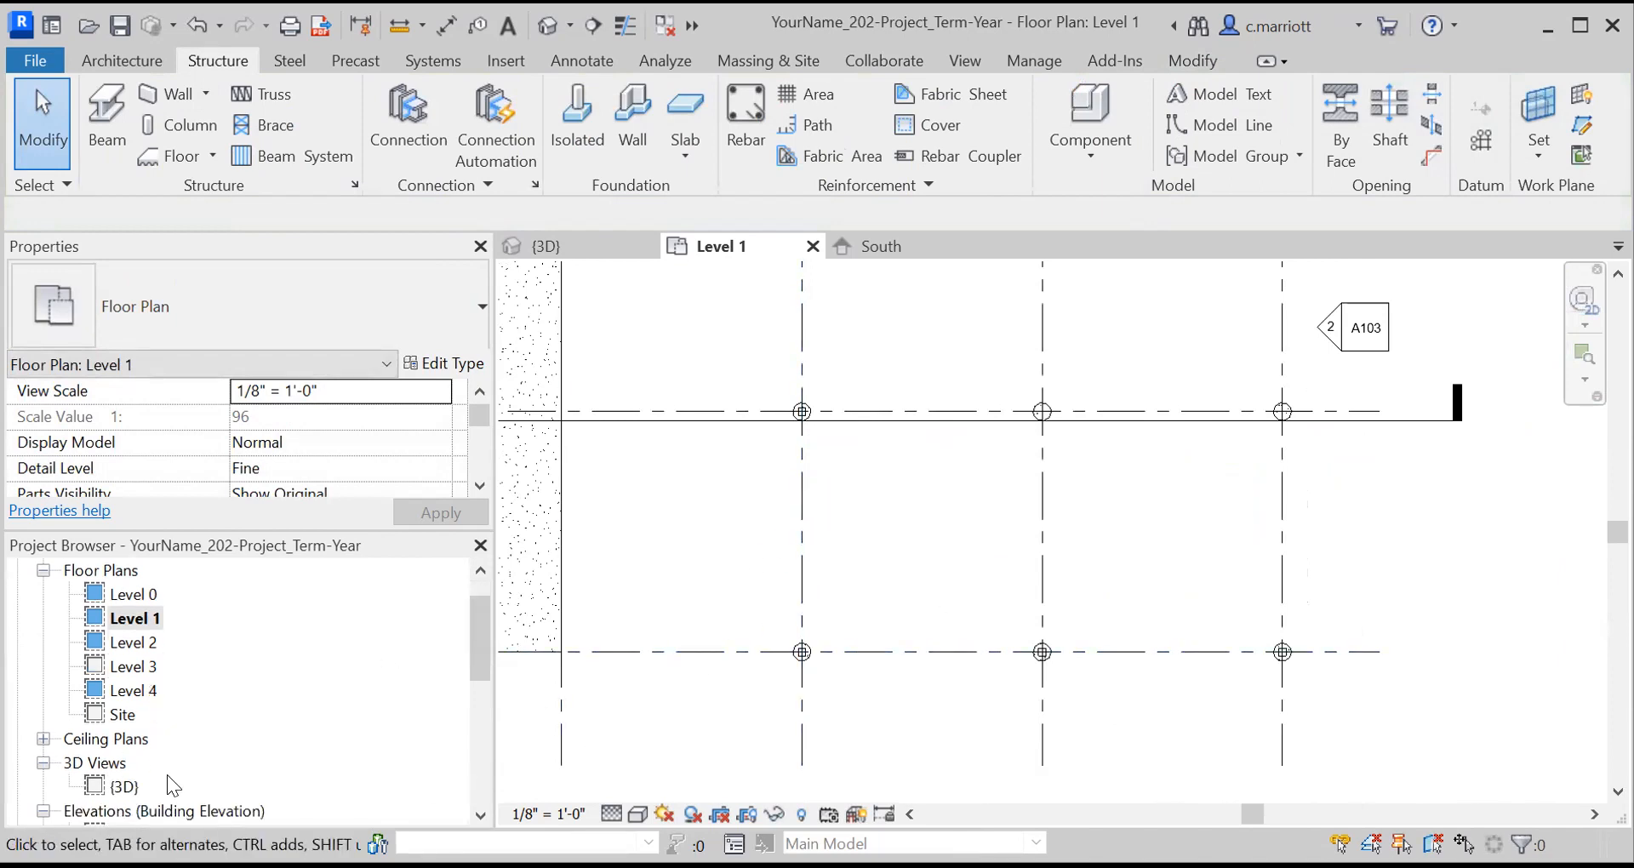
left_click(116, 787)
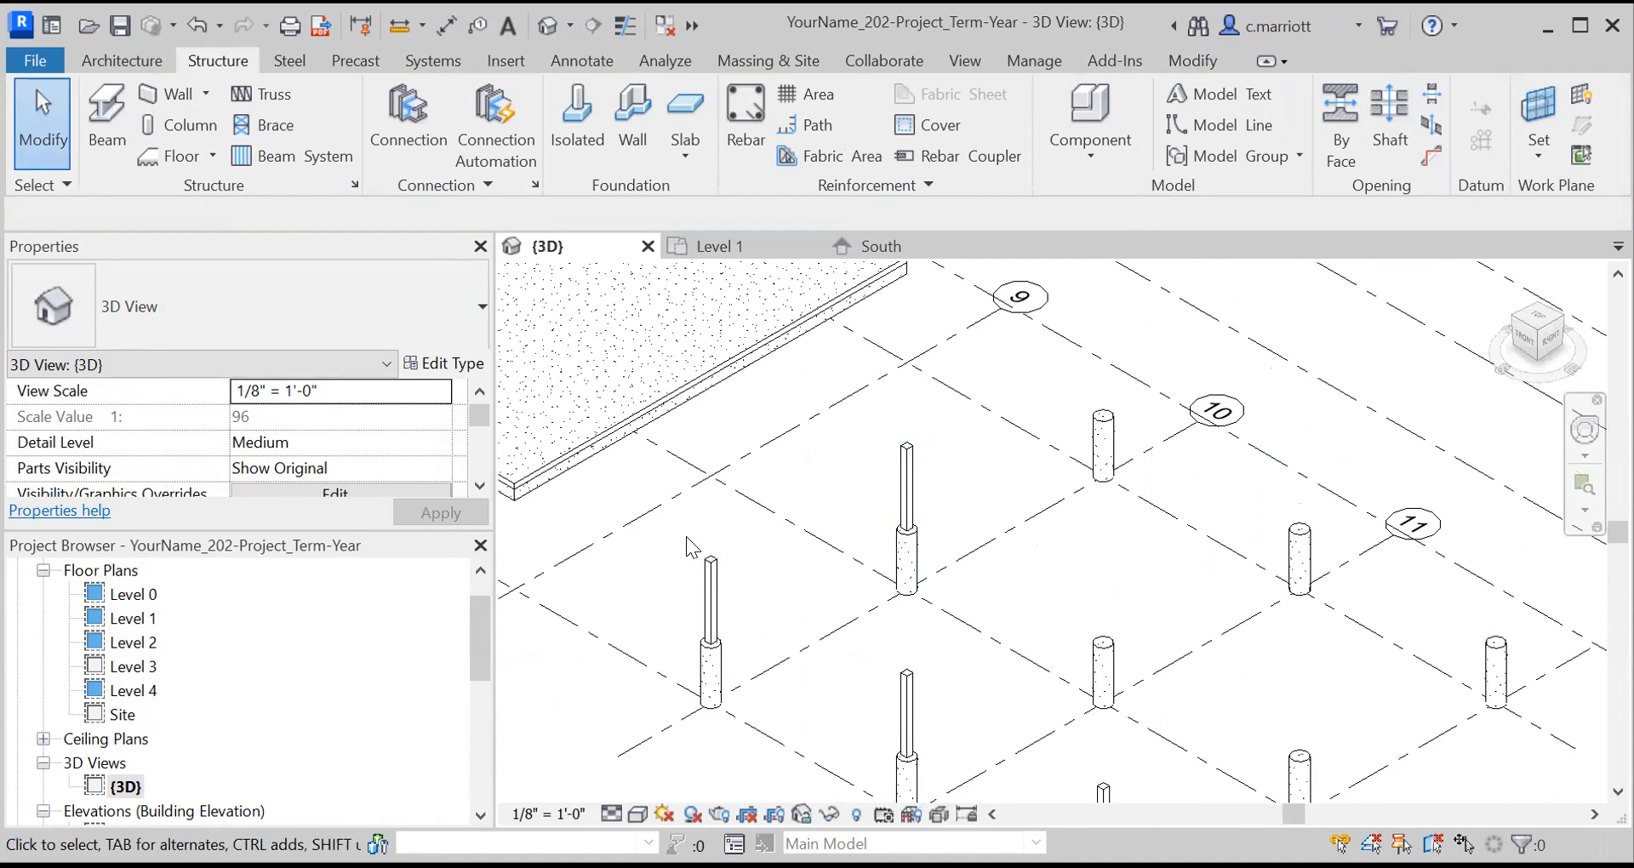
left_click(712, 602)
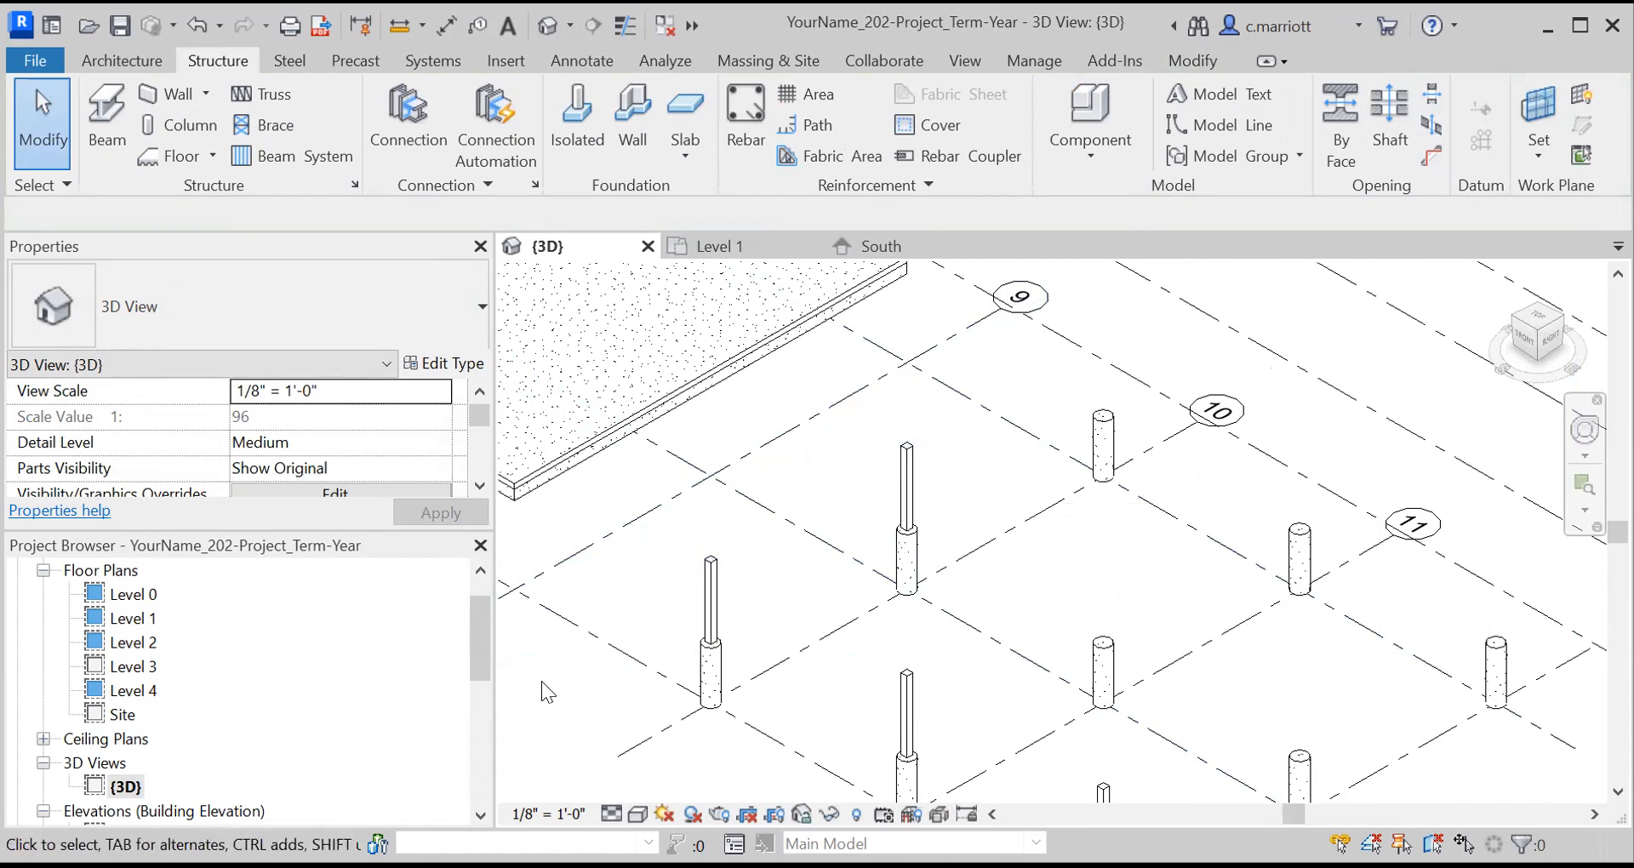
scroll("down", 3)
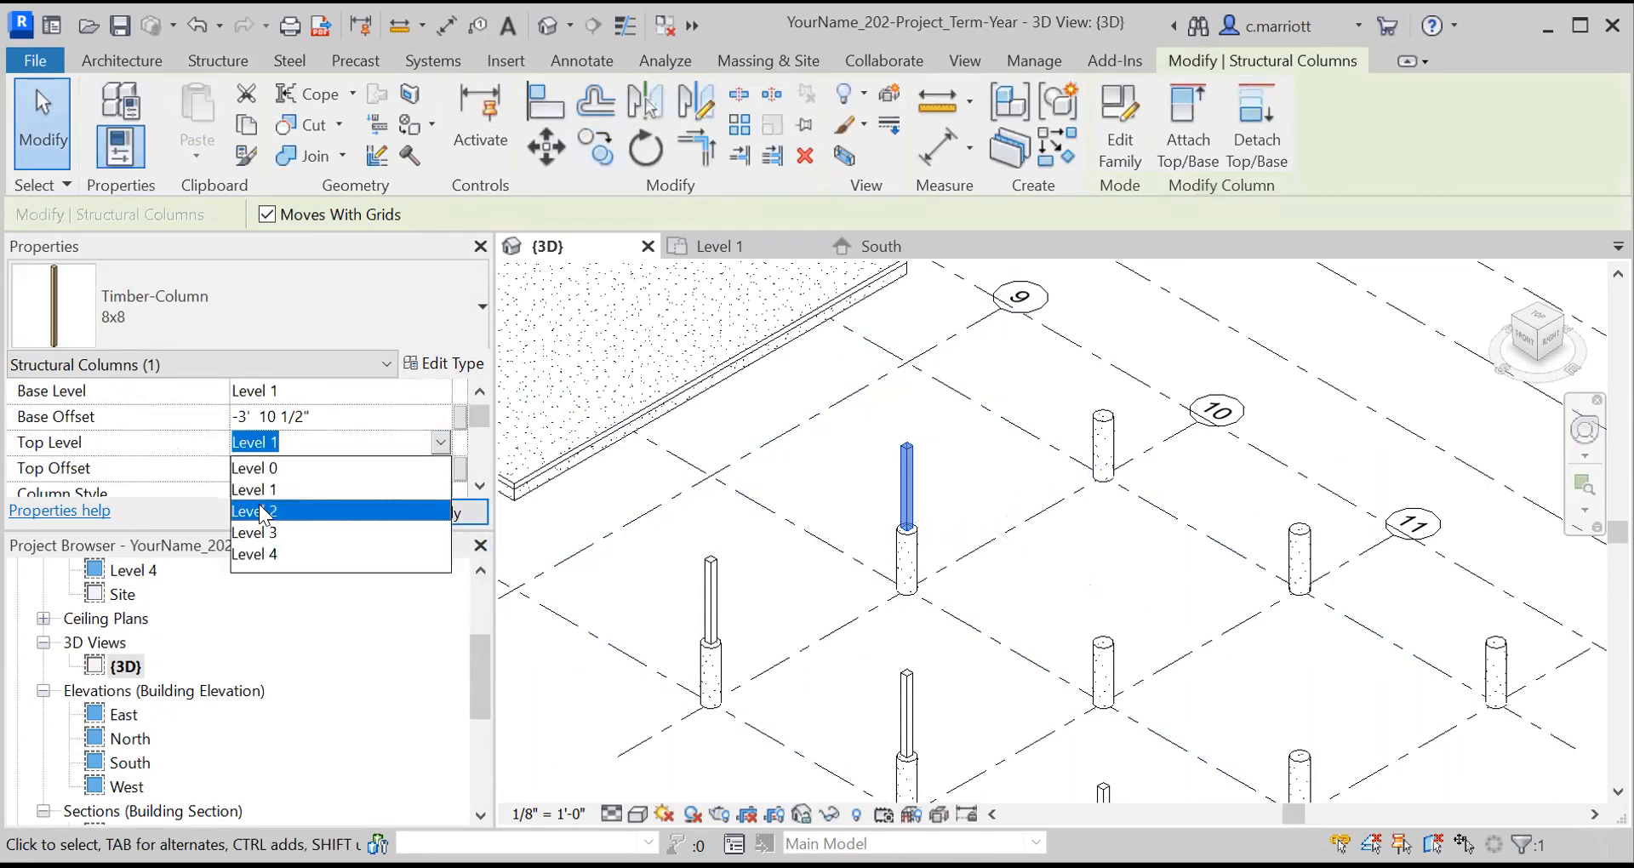
Step: Set the column's Top Level to Level 2 with a -2.5" Top Offset
left_click(254, 510)
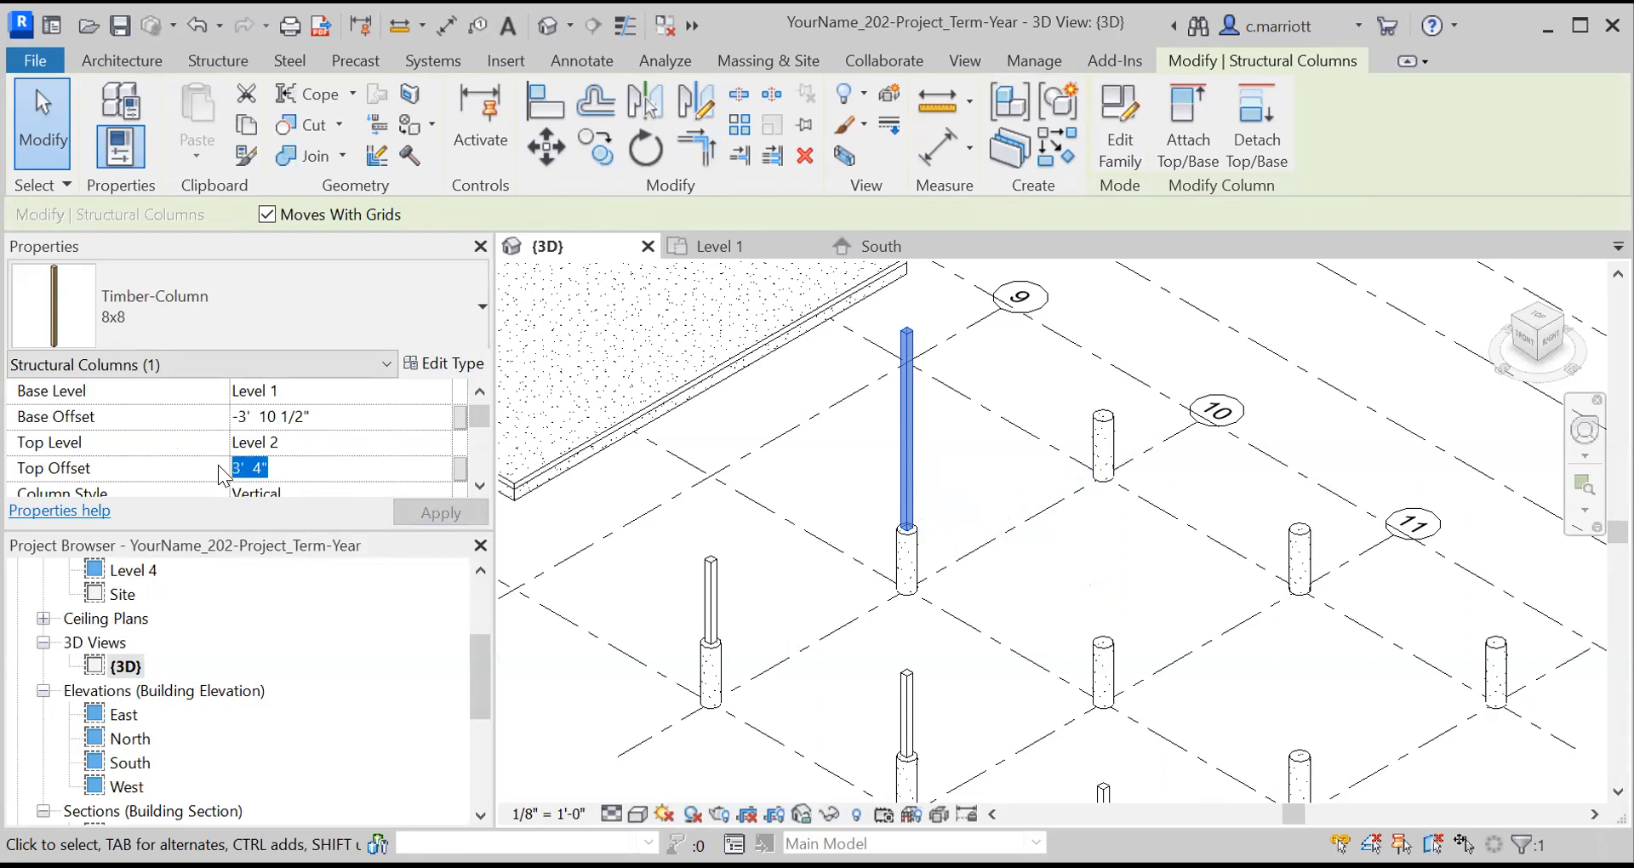
type("-2.5\"")
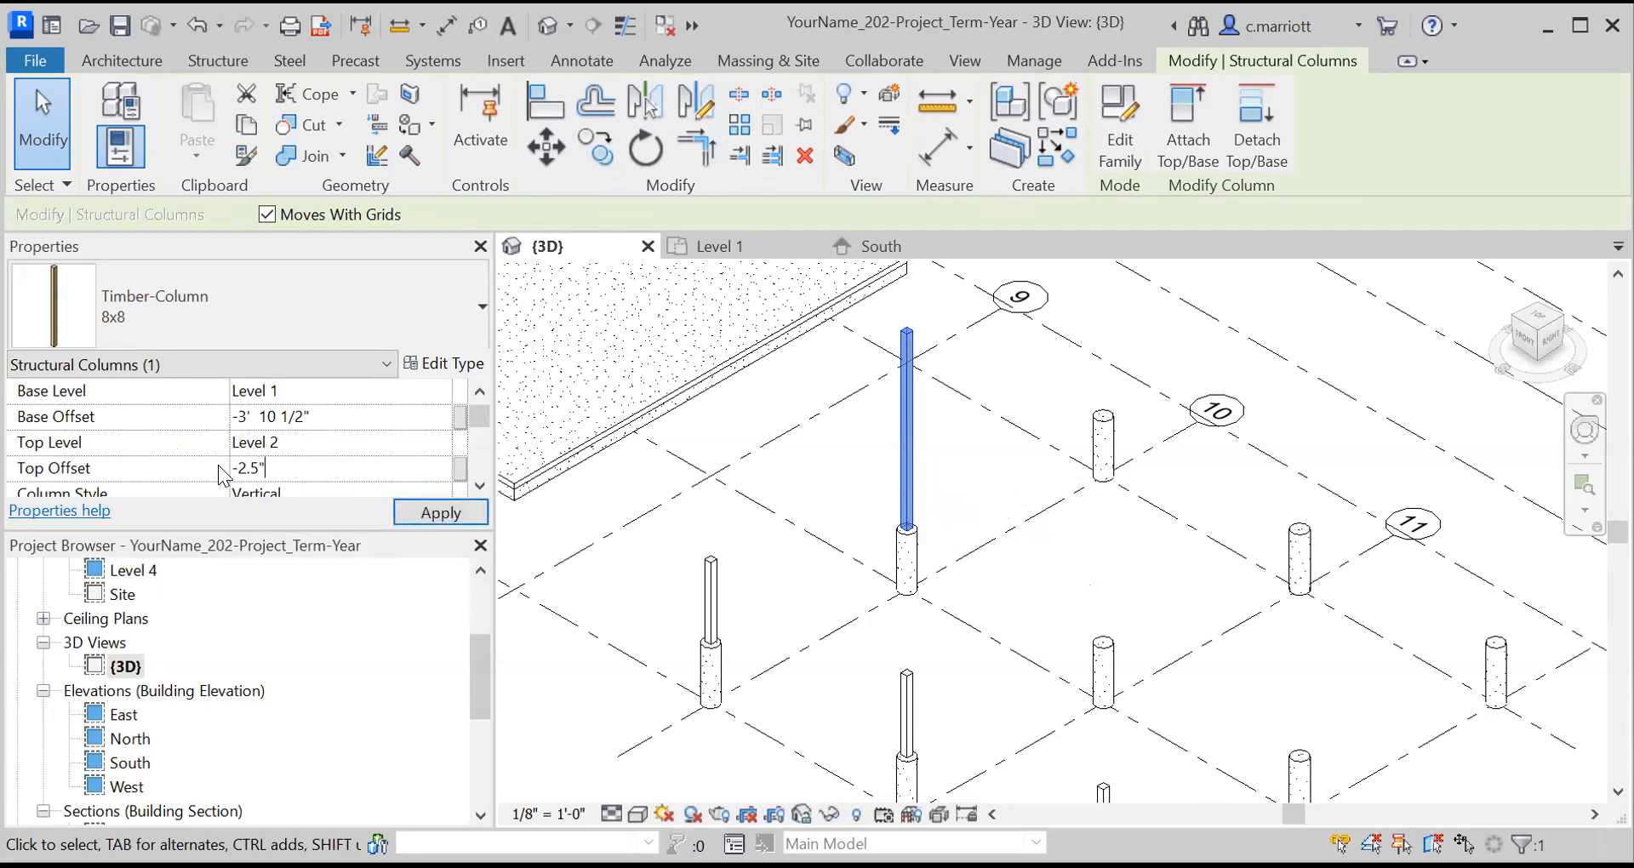
left_click(439, 512)
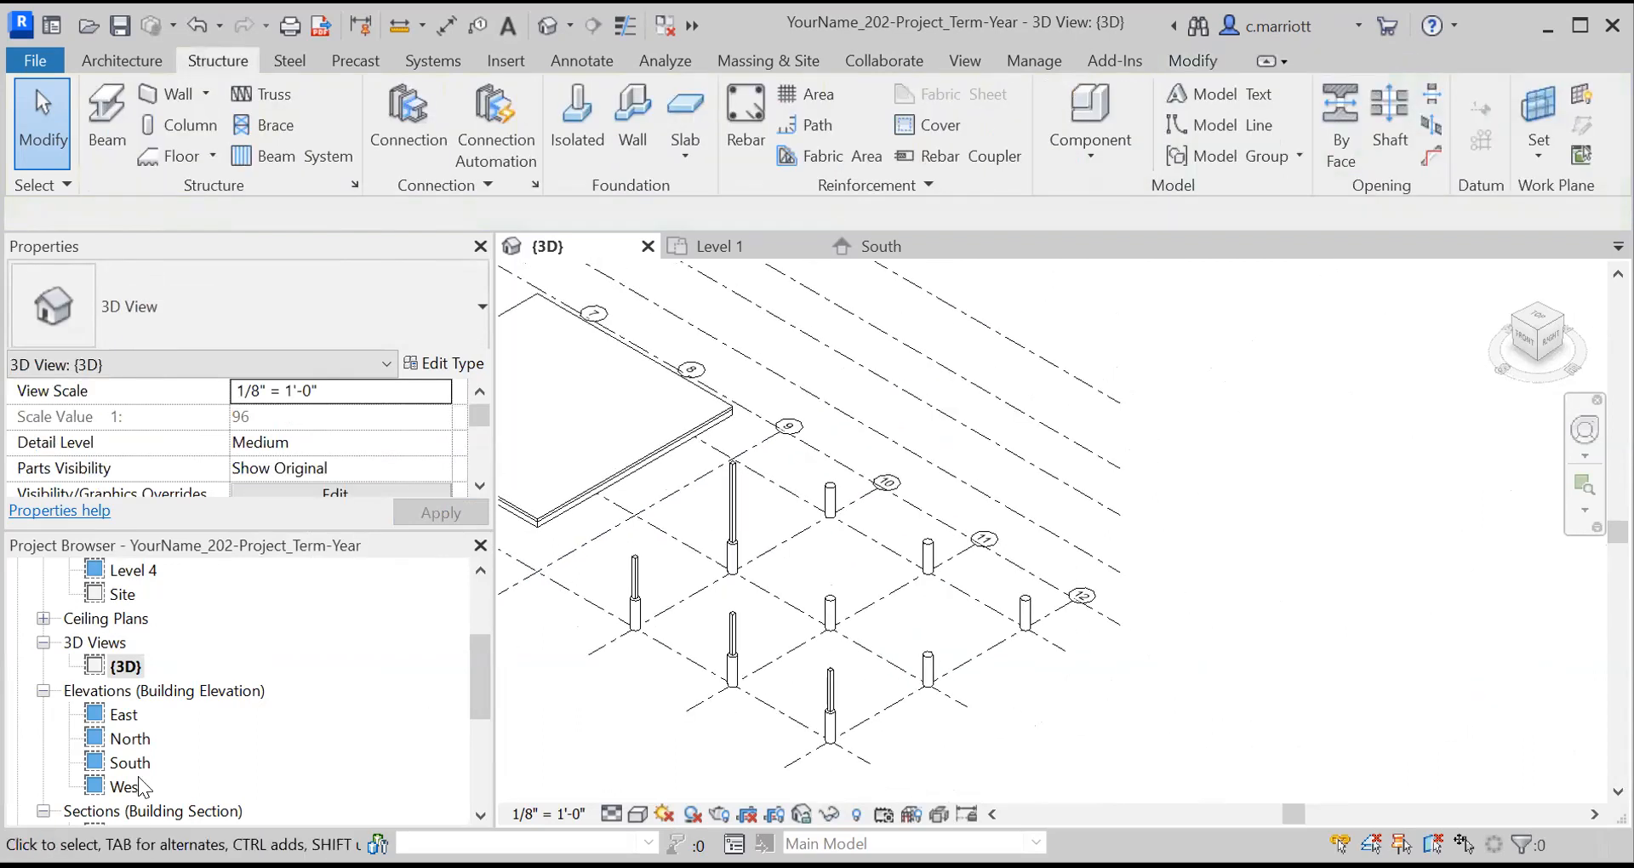
Step: Verify the extended column in the South elevation, then return to the Level 1 plan
double_click(129, 762)
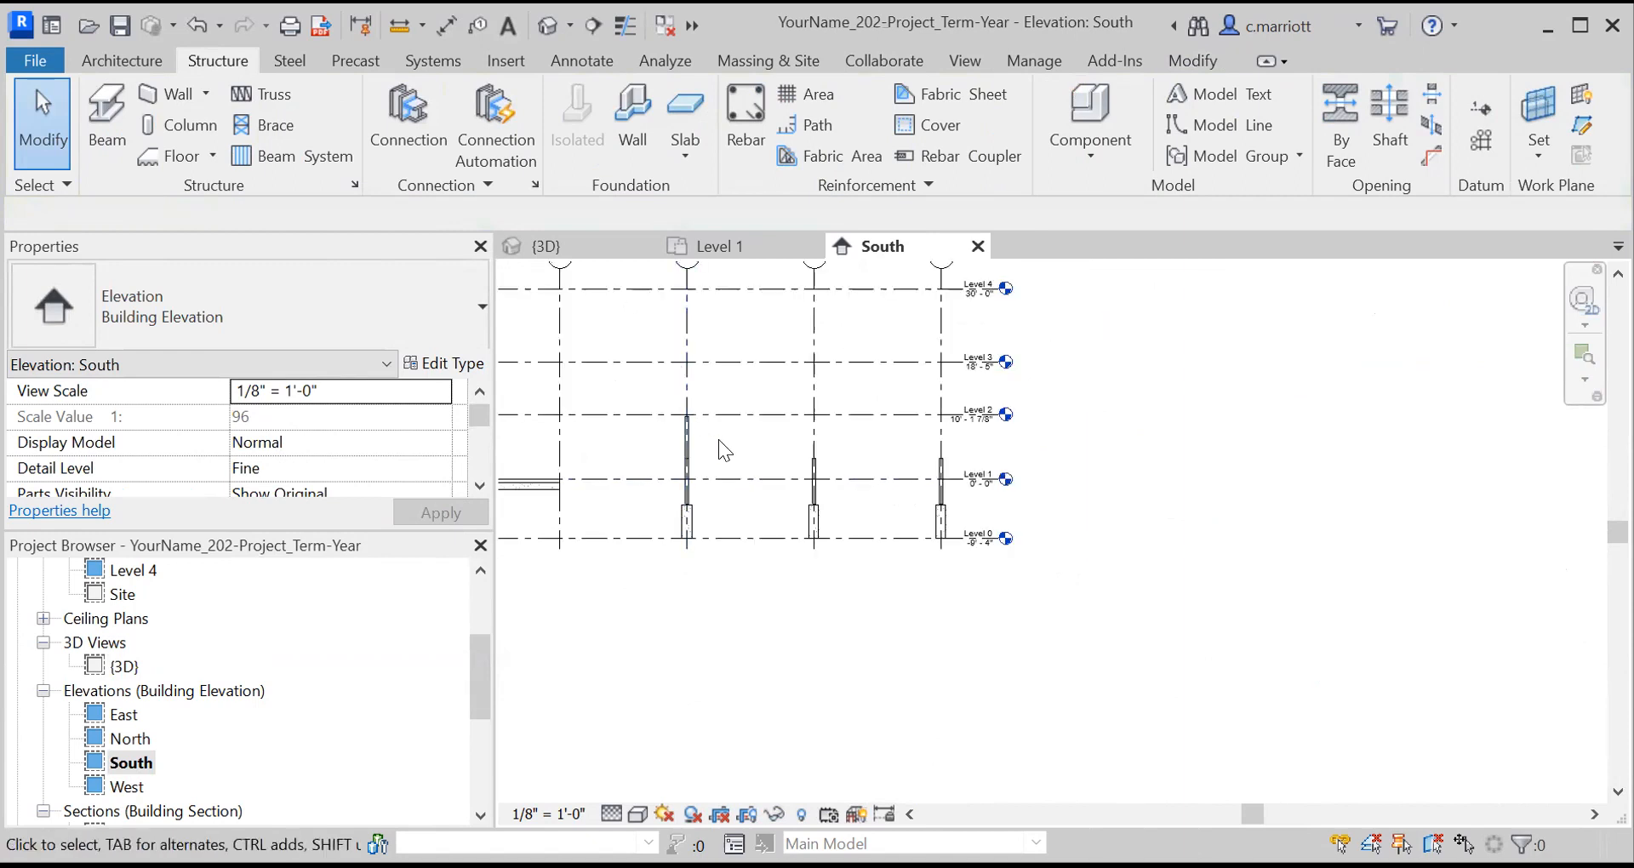
left_click(686, 449)
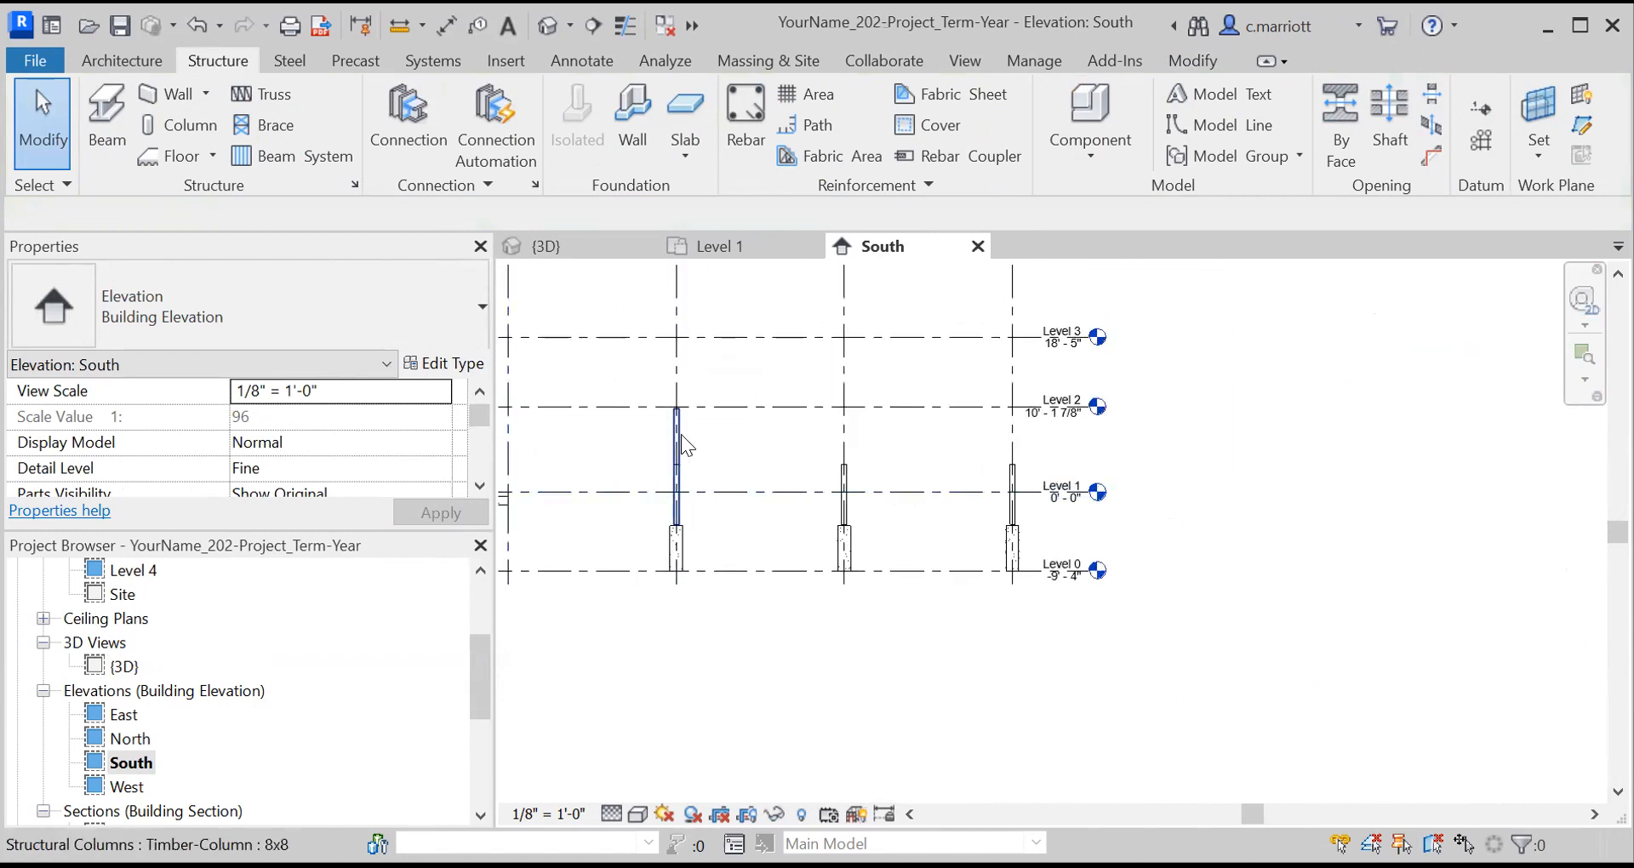
left_click(521, 660)
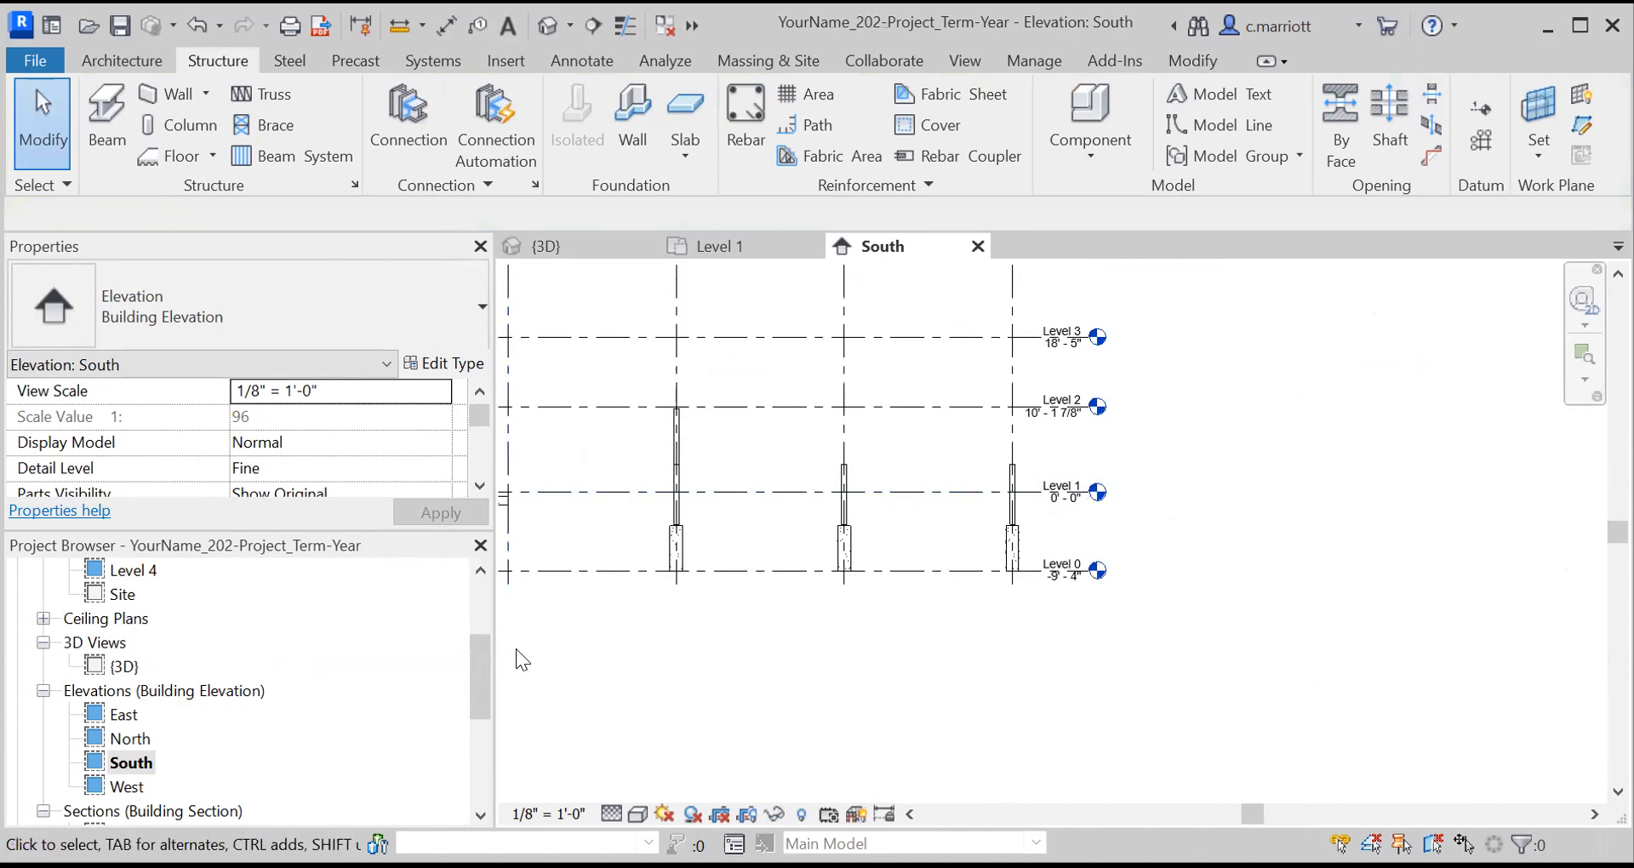
double_click(132, 666)
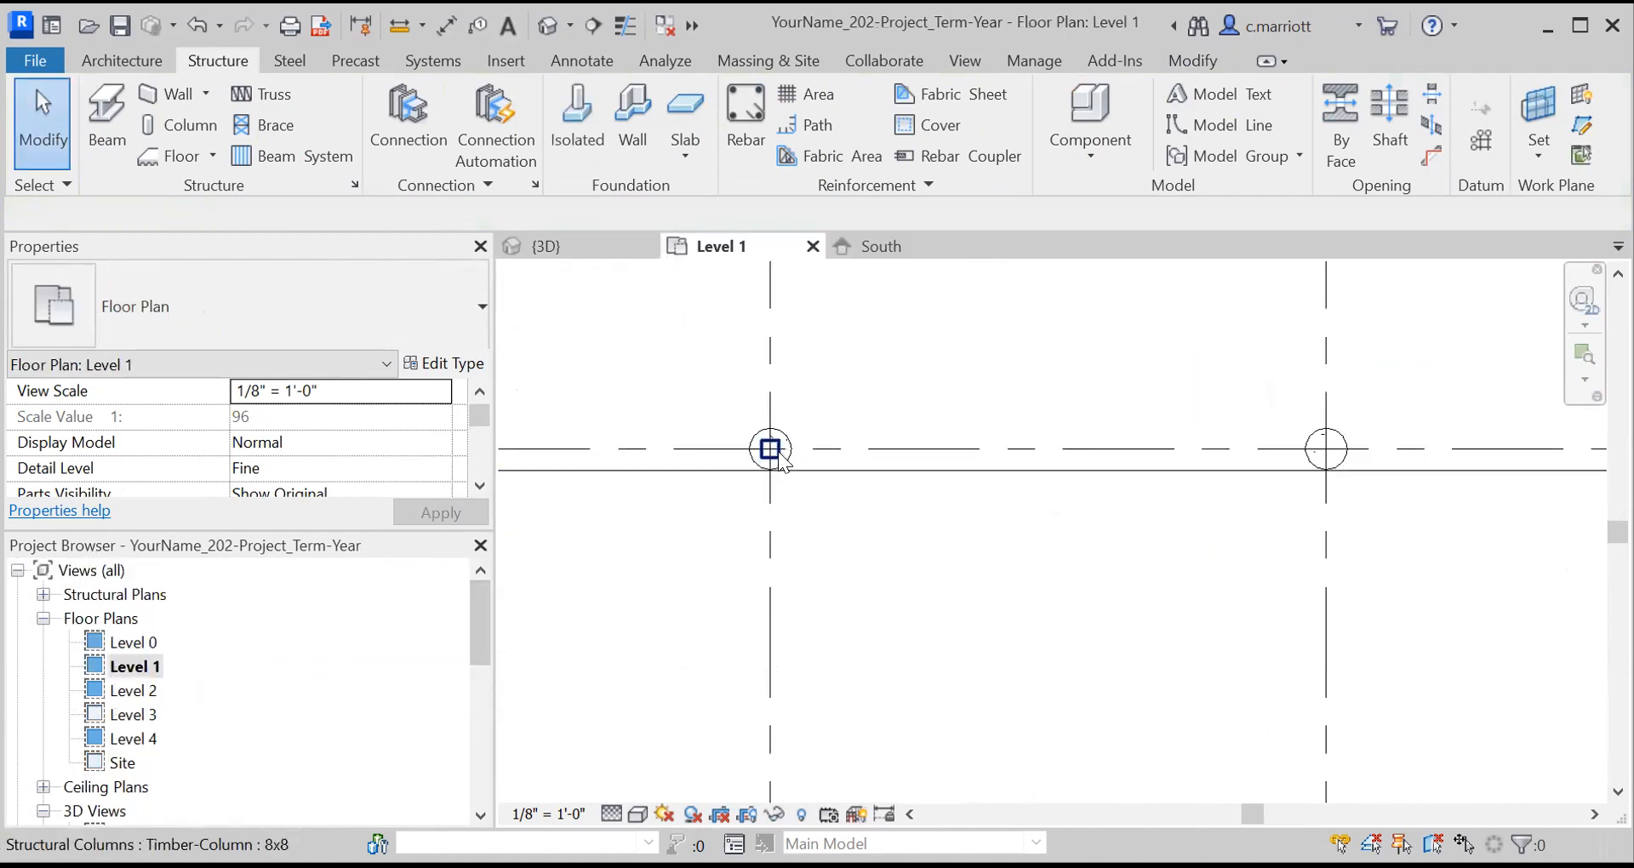
Step: Copy the extended column to further grid intersections and review the tall columns in 3D
left_click(769, 447)
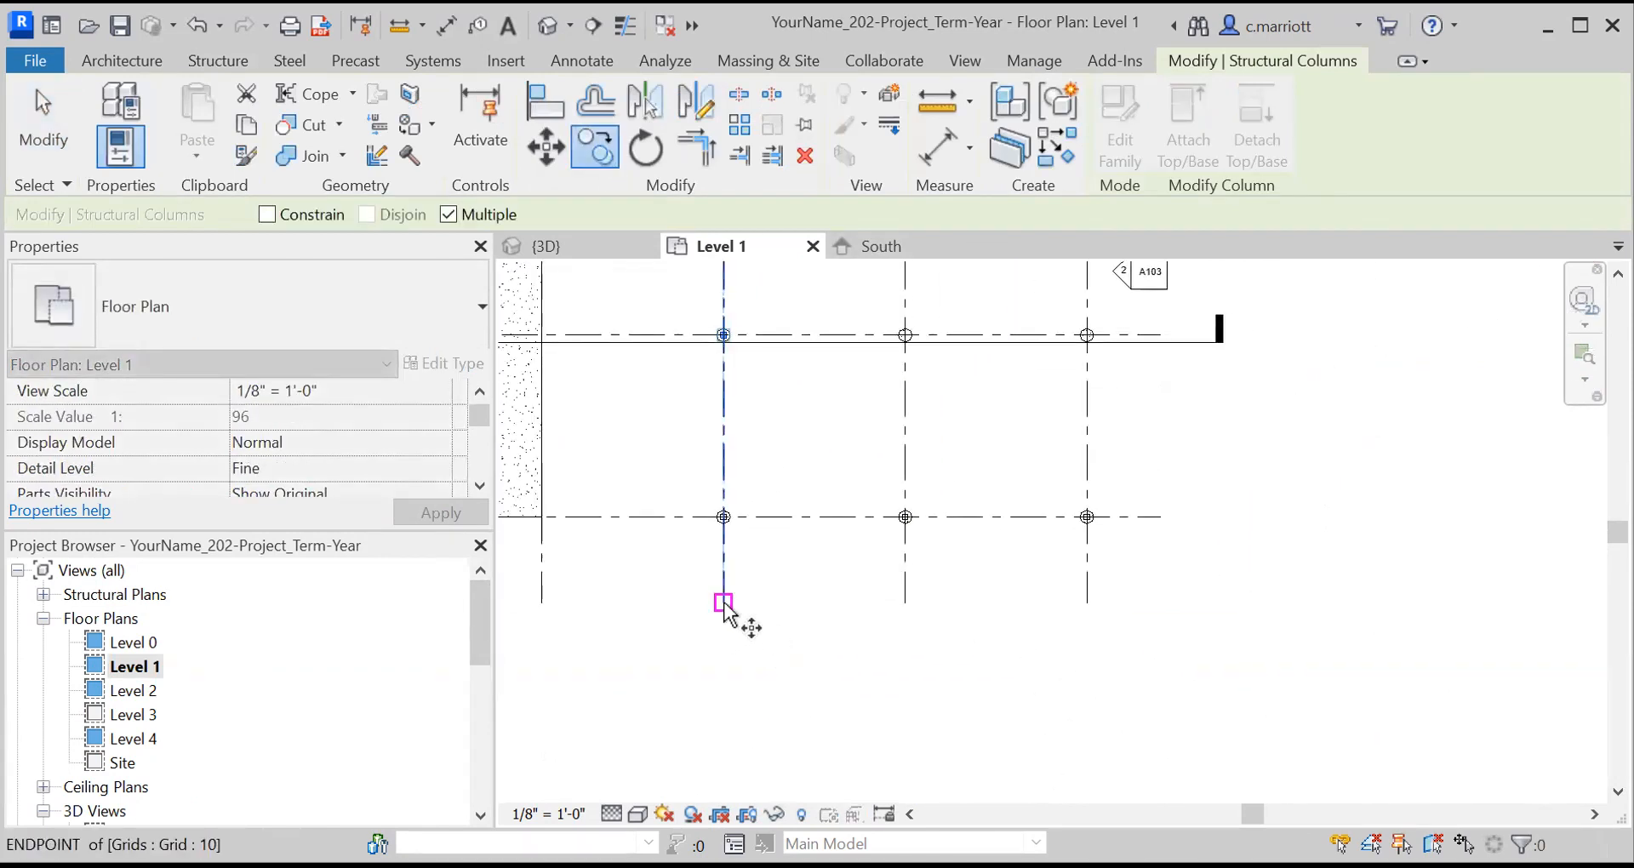
left_click_drag(724, 603, 1086, 602)
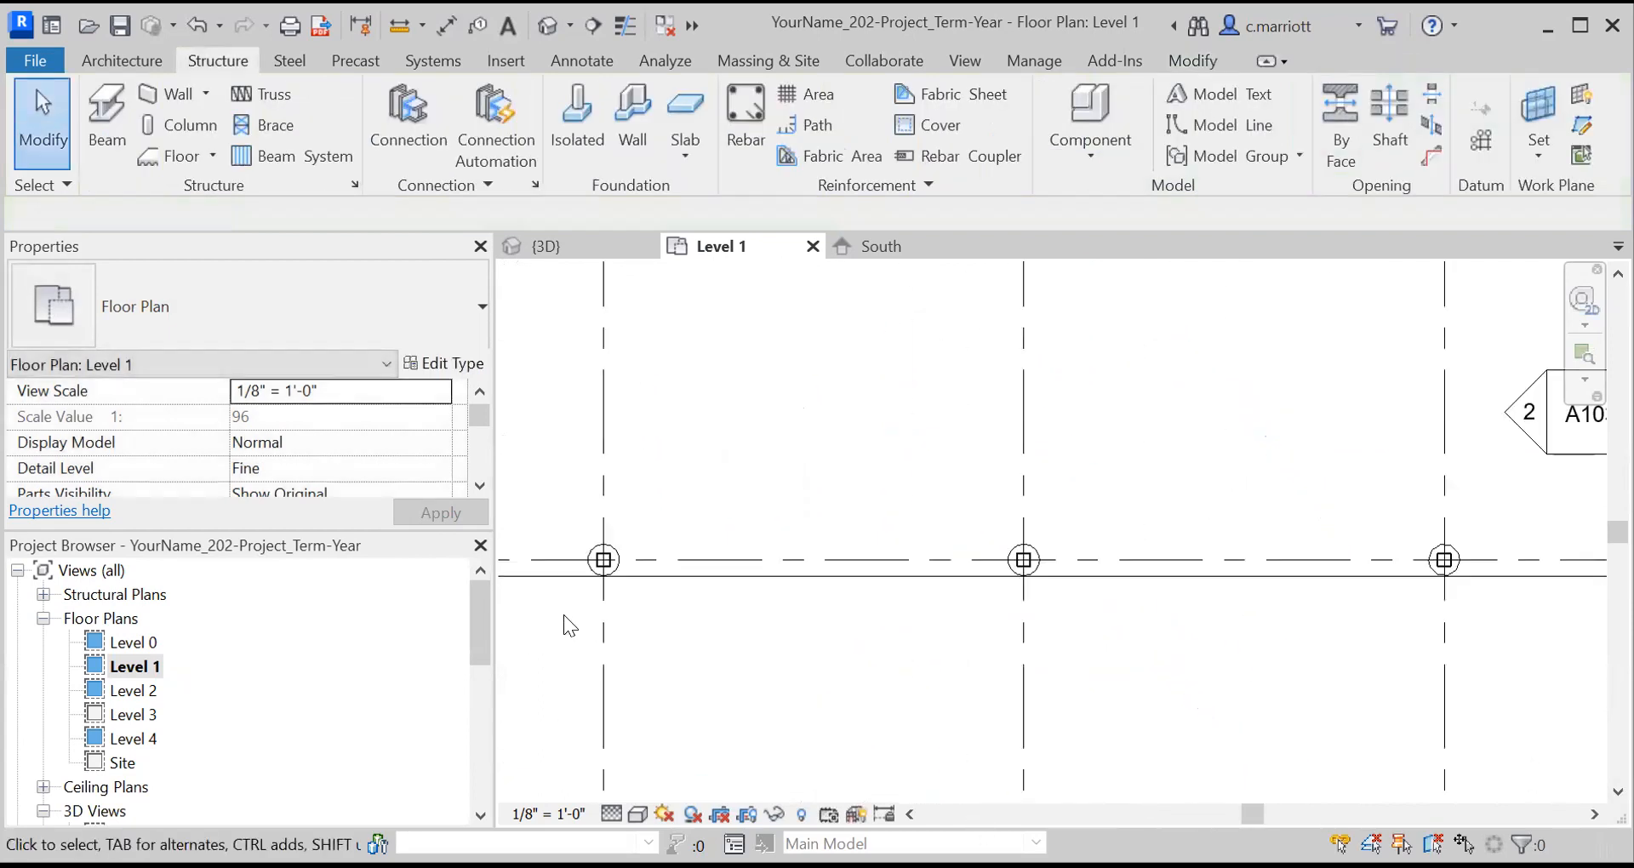
left_click(602, 560)
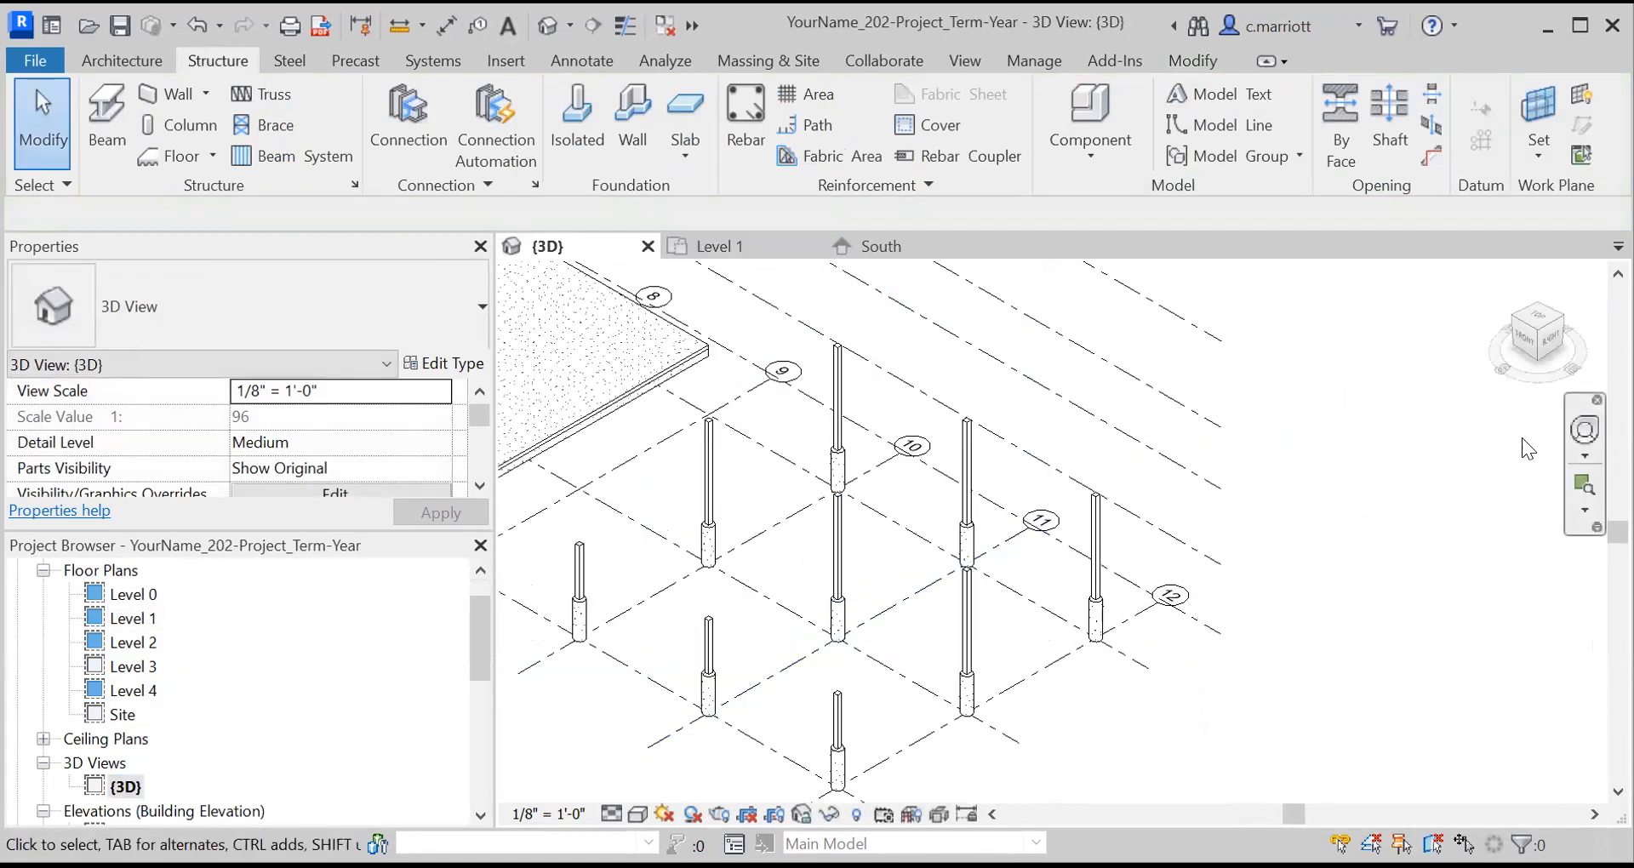
left_click(1583, 432)
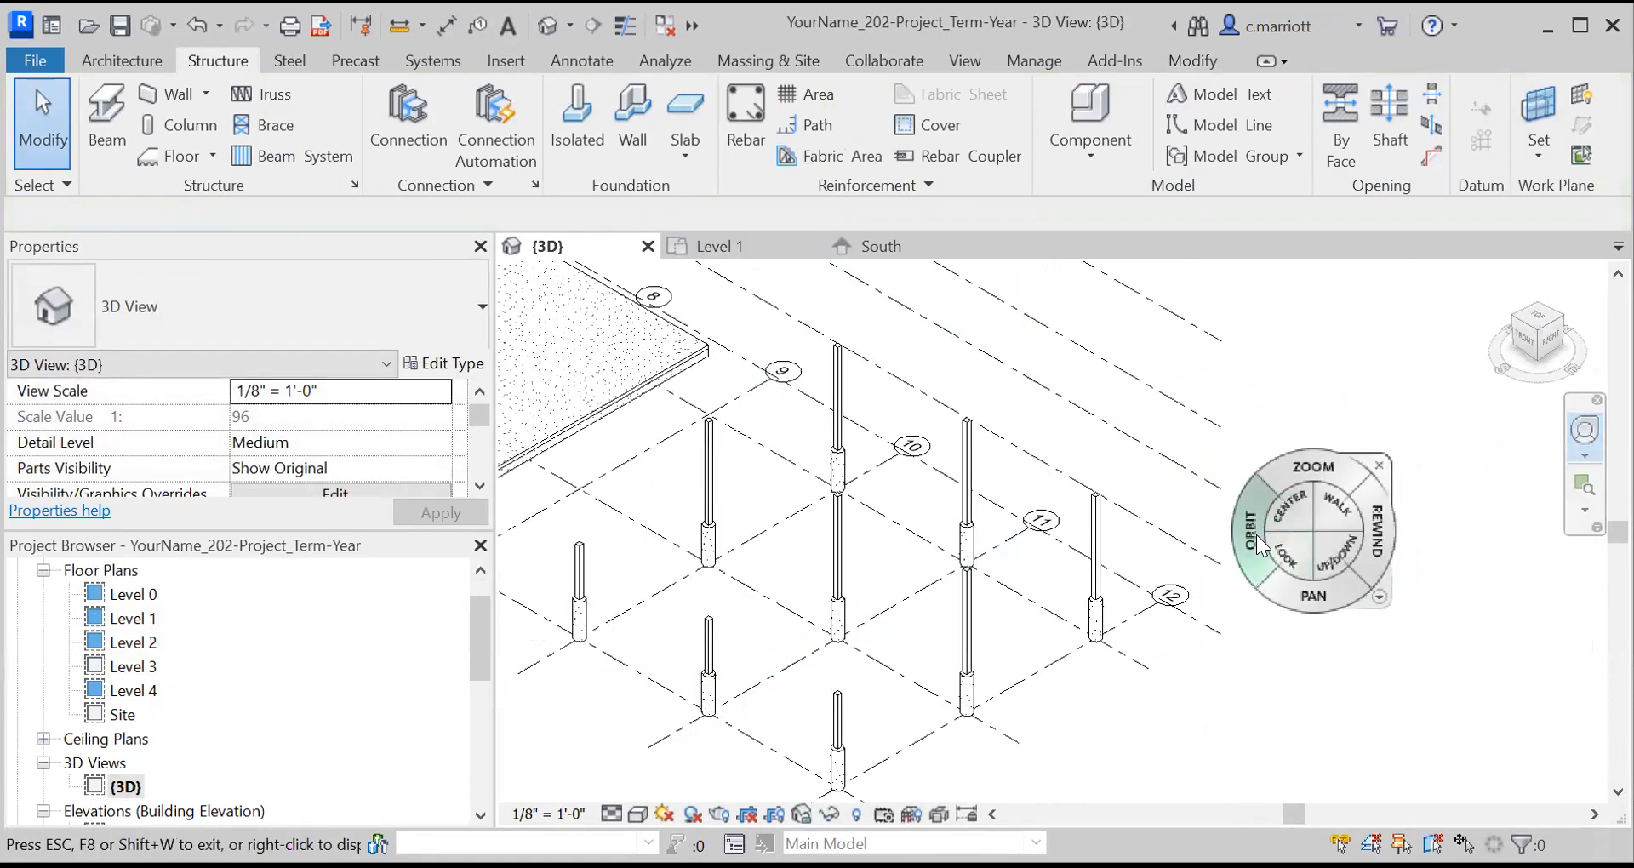